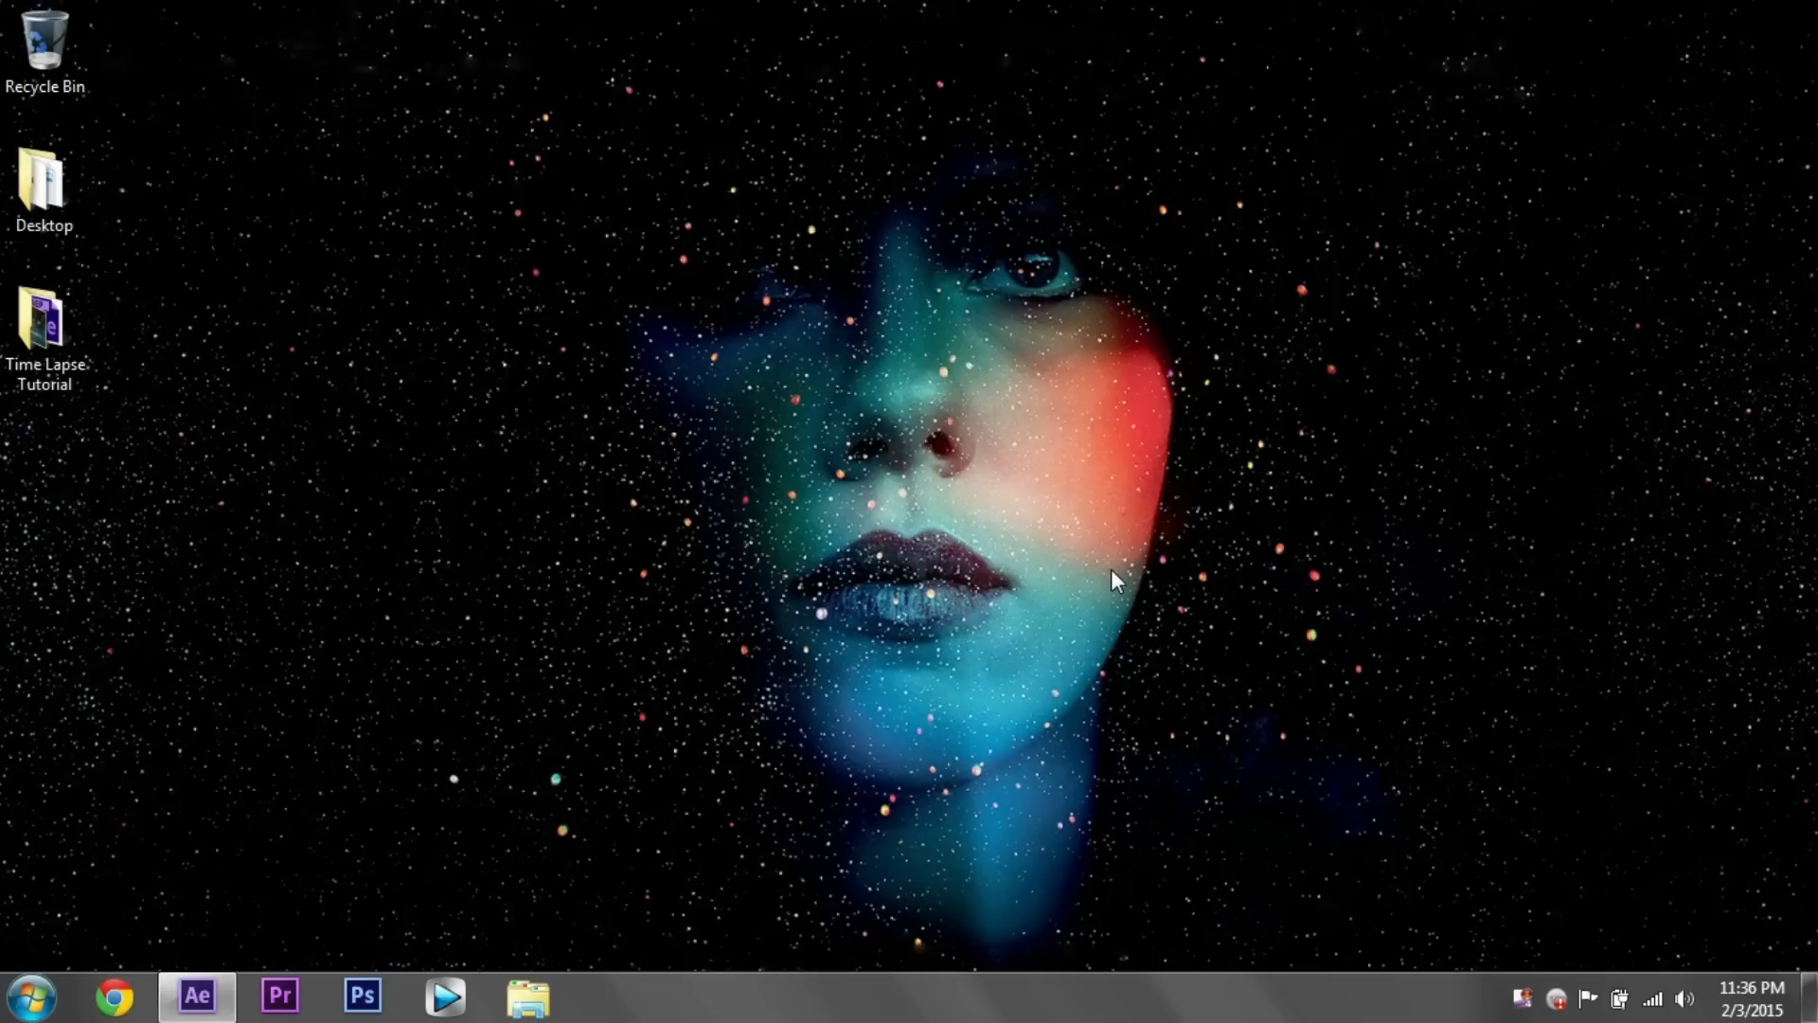
mouse_move(309, 818)
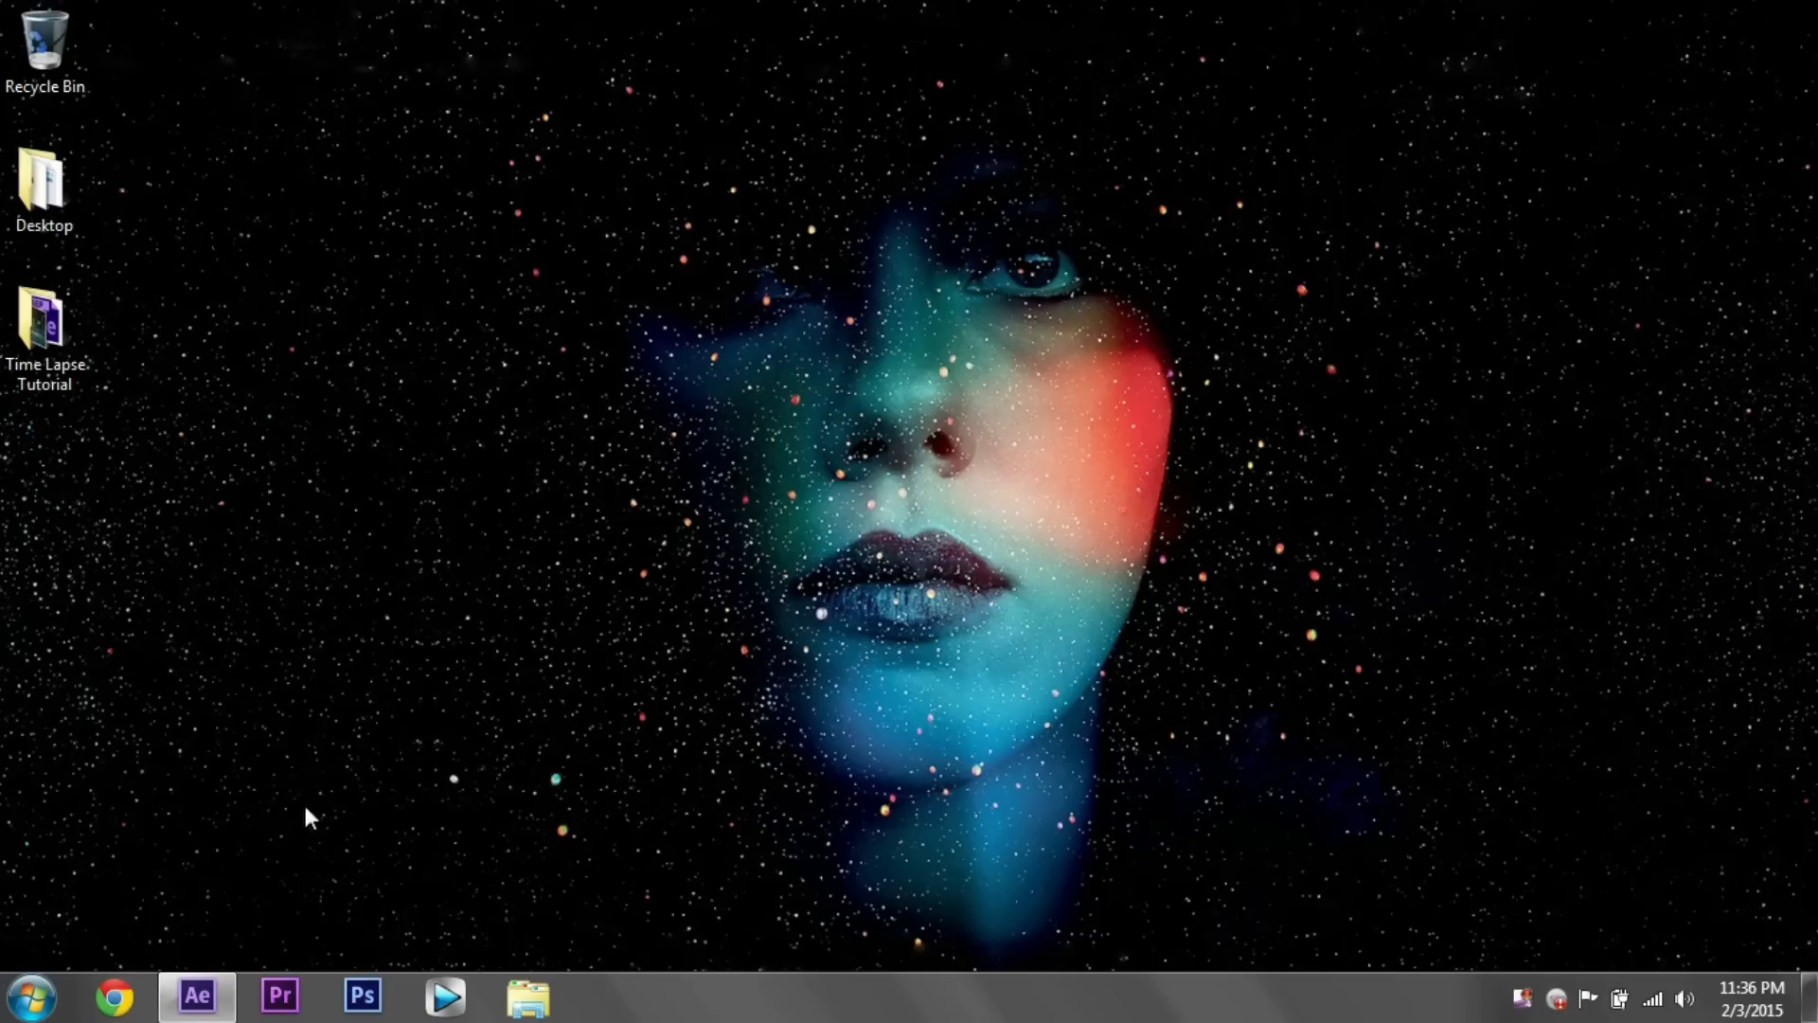
- Launch After Effects from the taskbar into a new empty untitled project
click(195, 994)
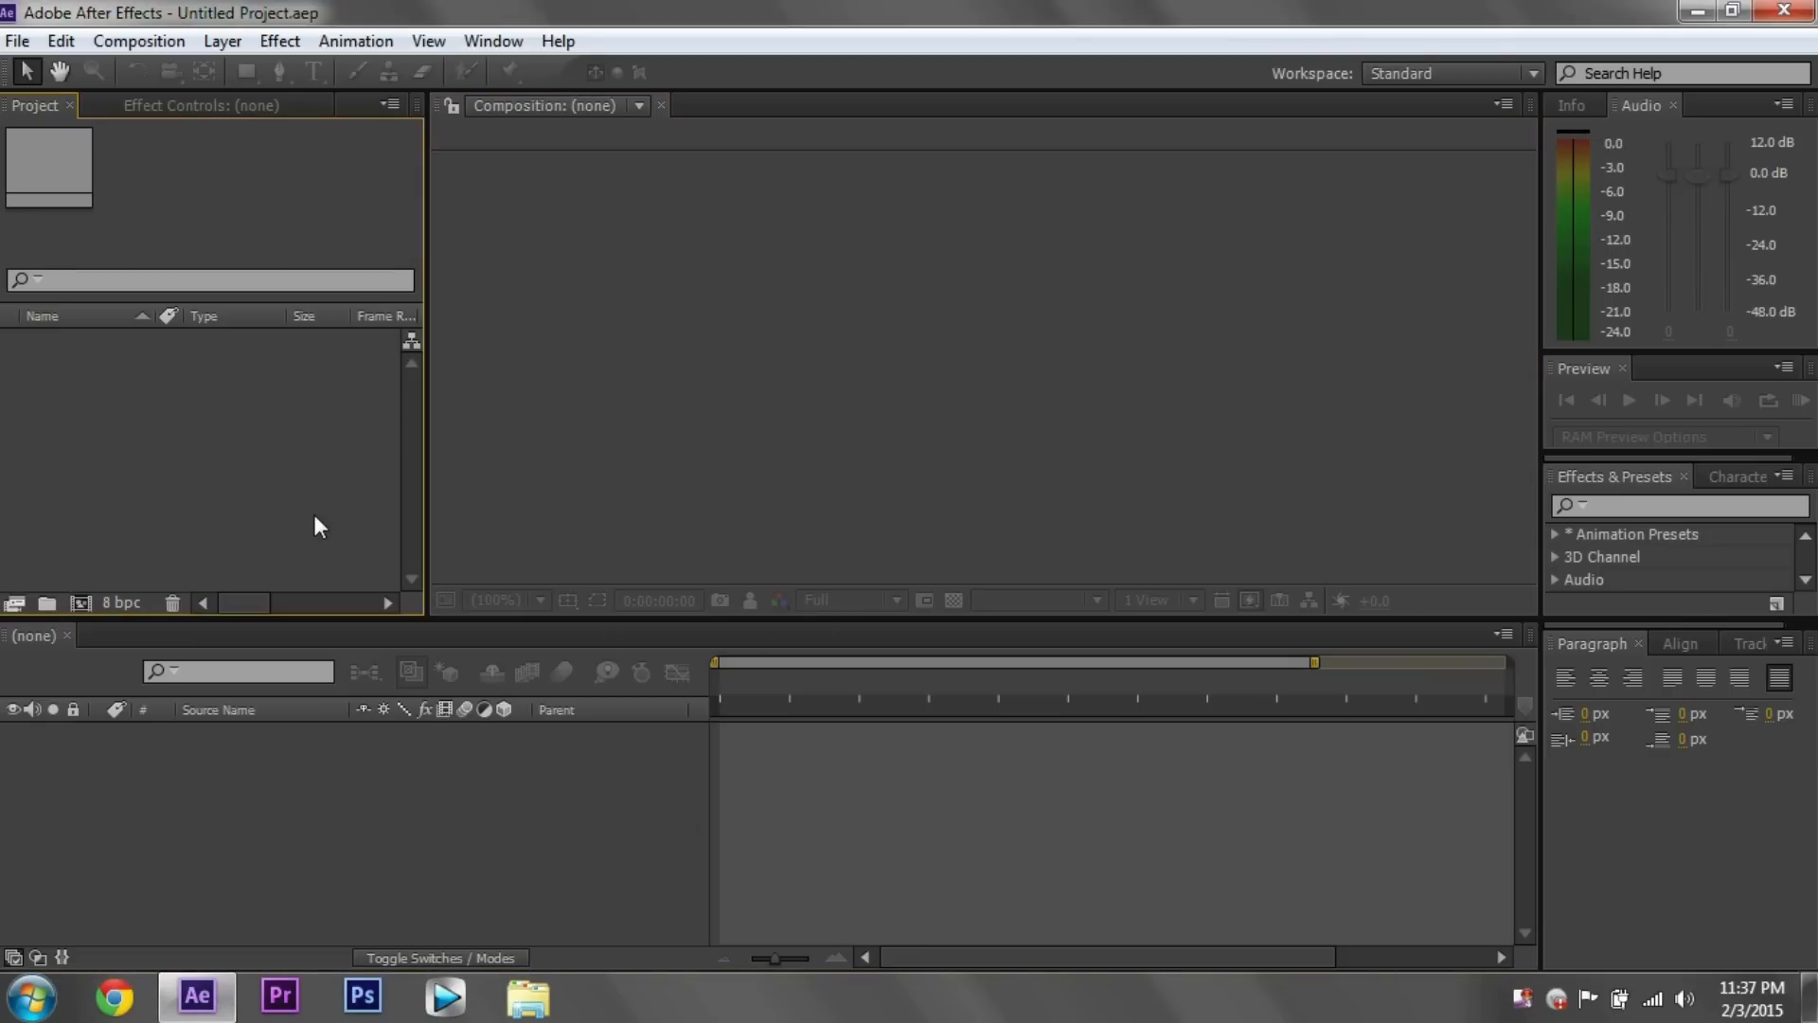
mouse_move(676, 507)
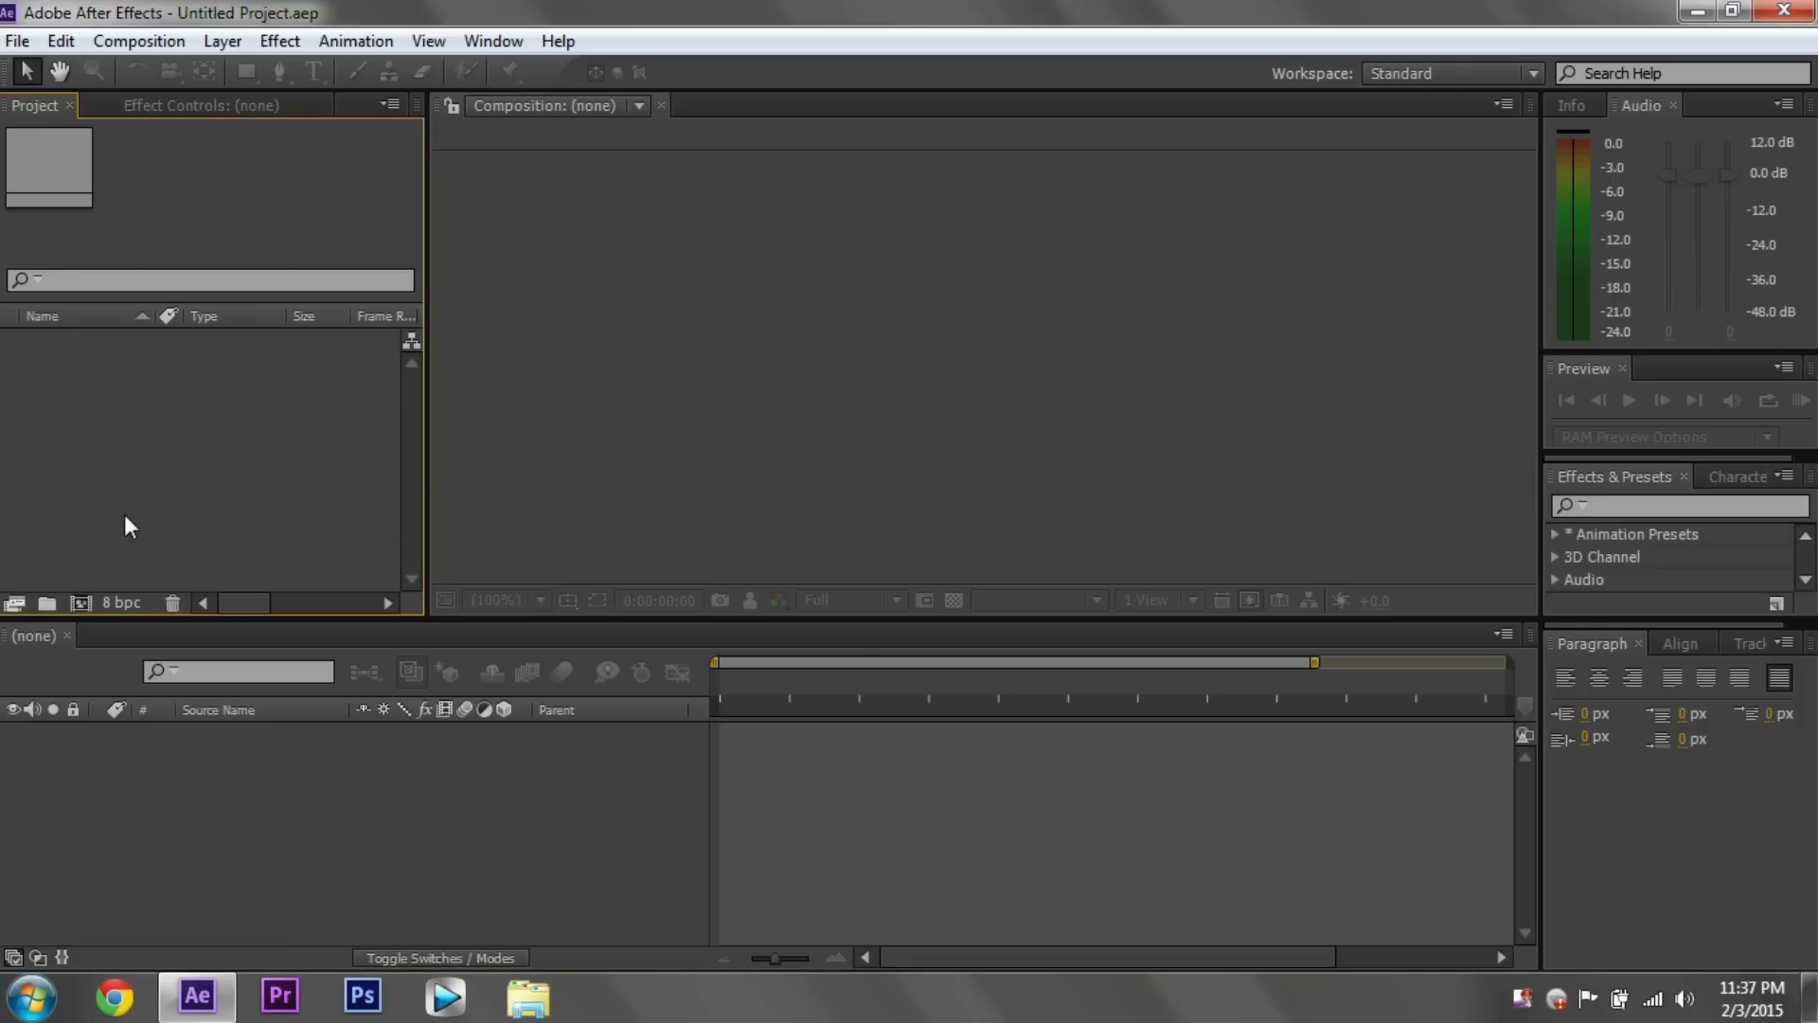
mouse_move(494, 775)
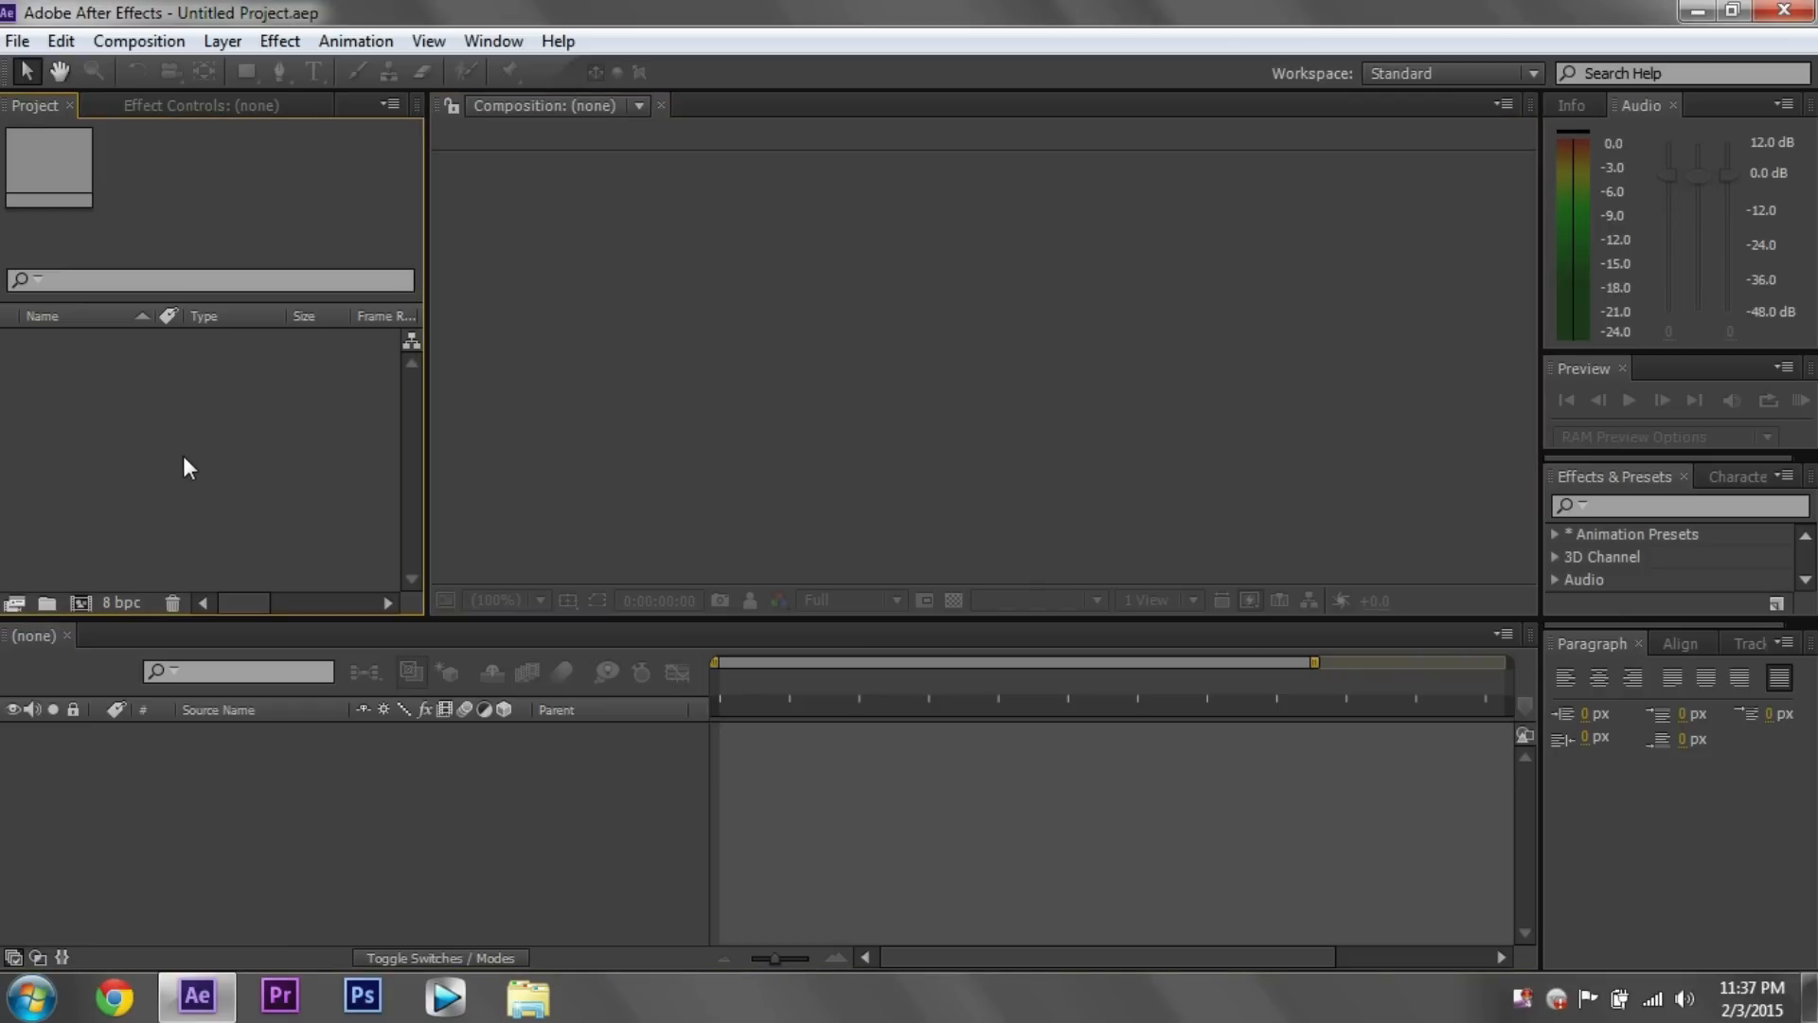
mouse_move(714, 564)
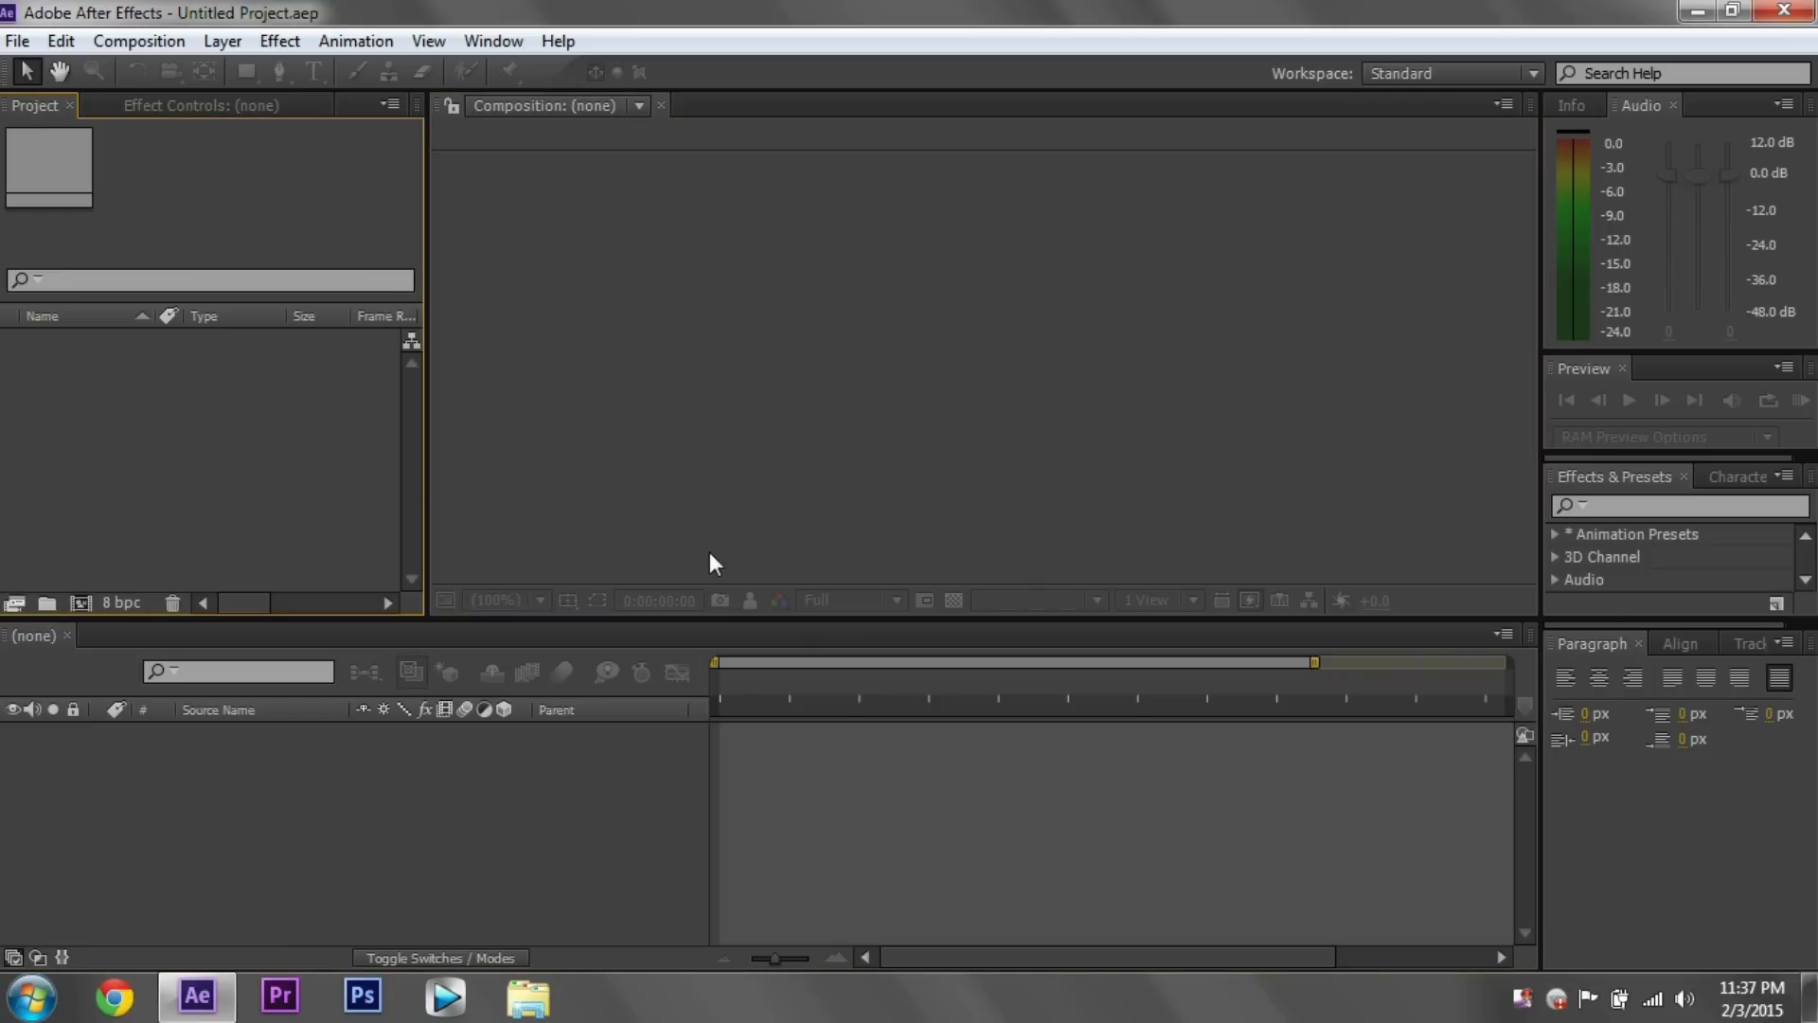
mouse_move(709, 552)
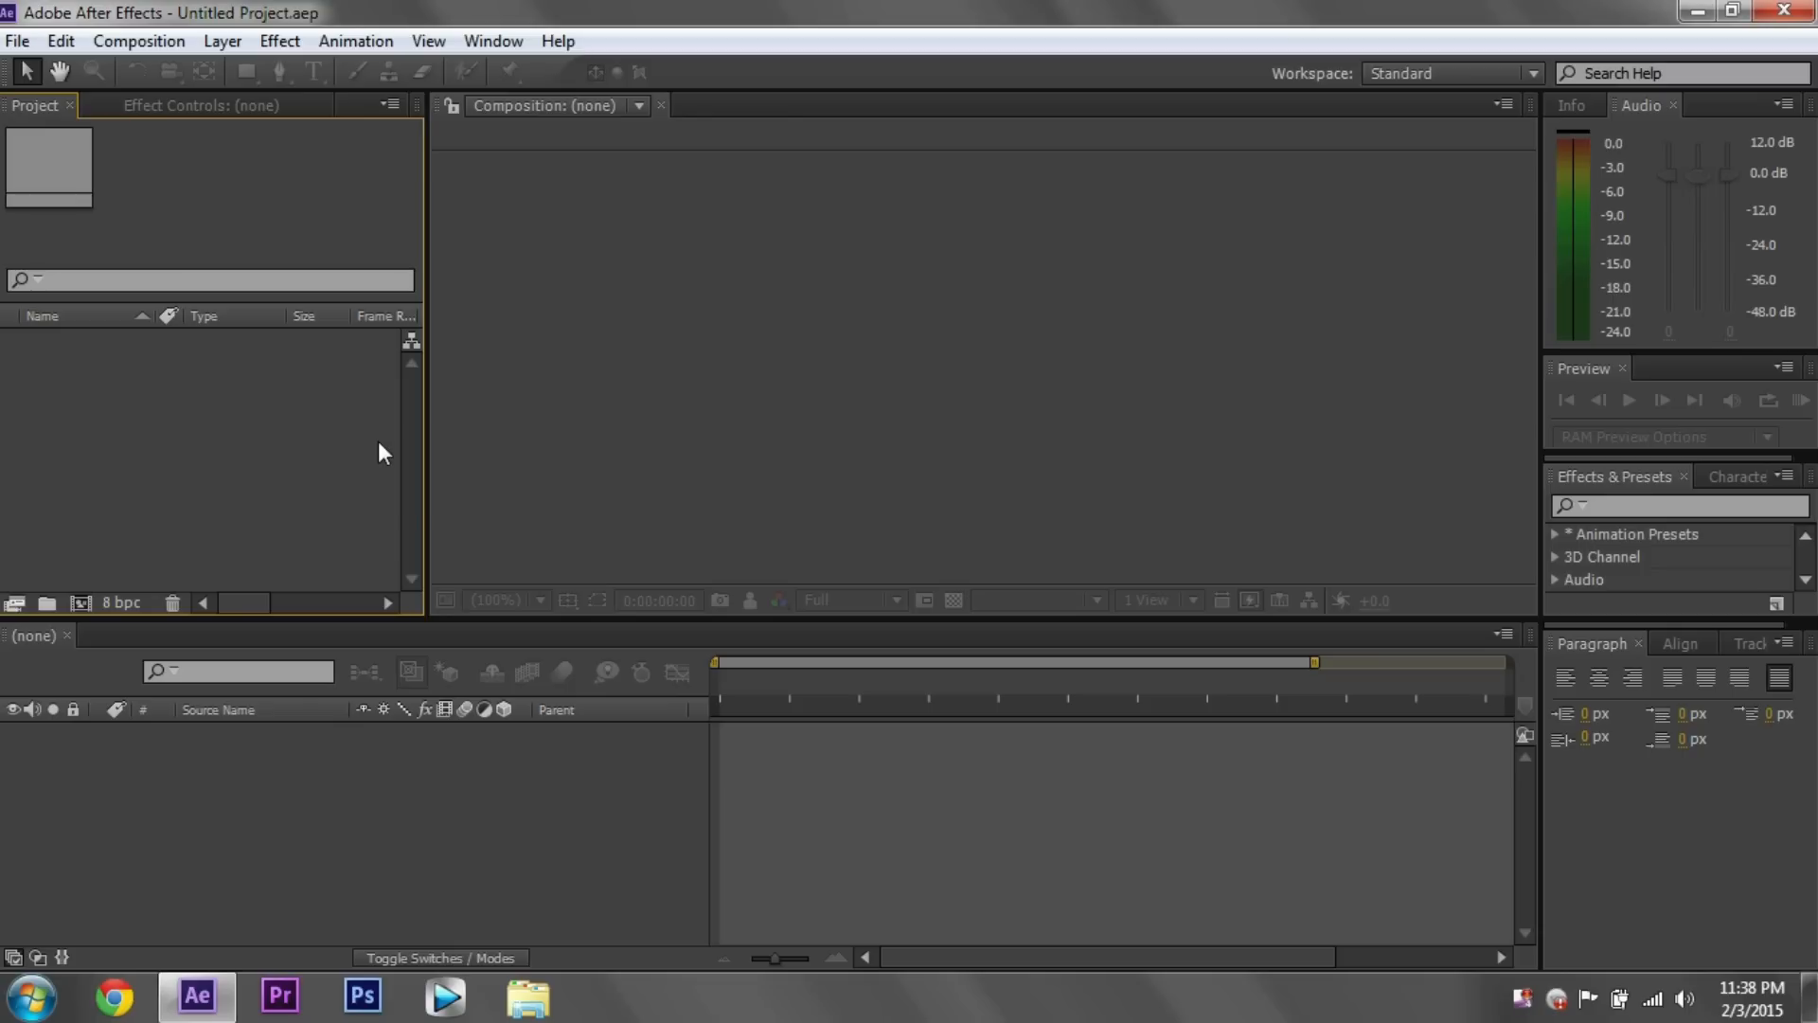
mouse_move(384, 462)
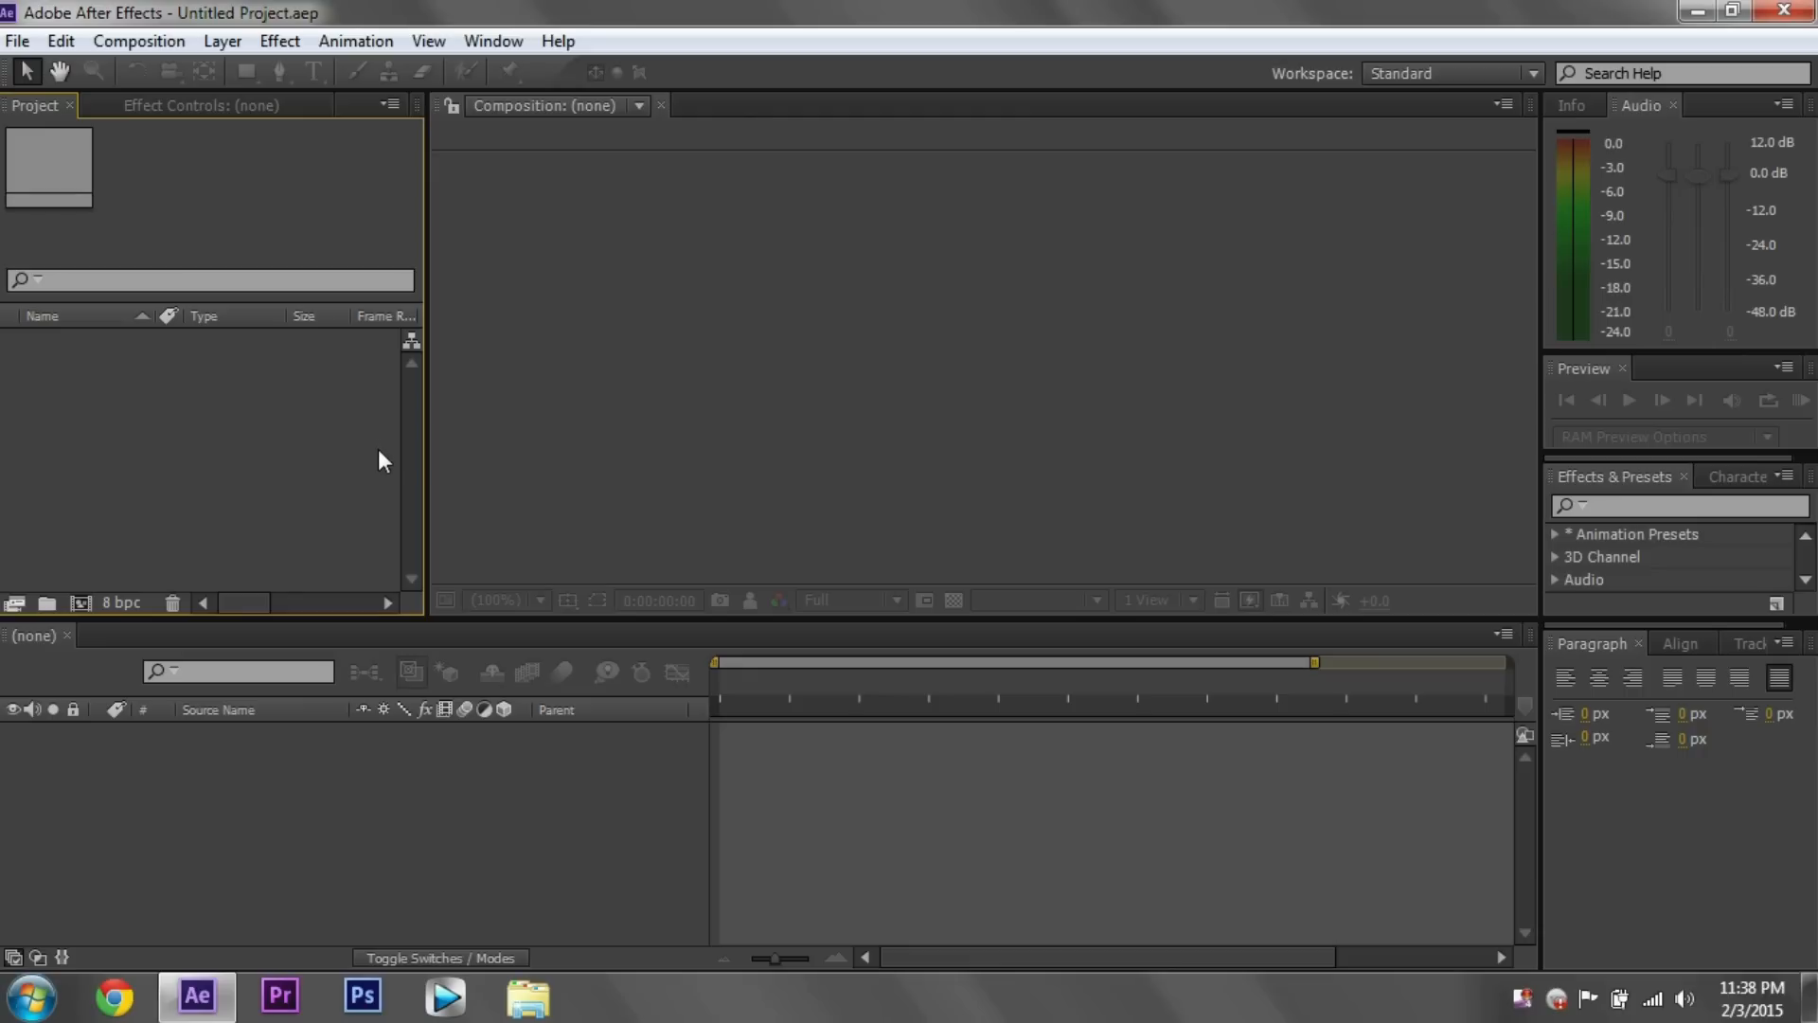
mouse_move(388, 483)
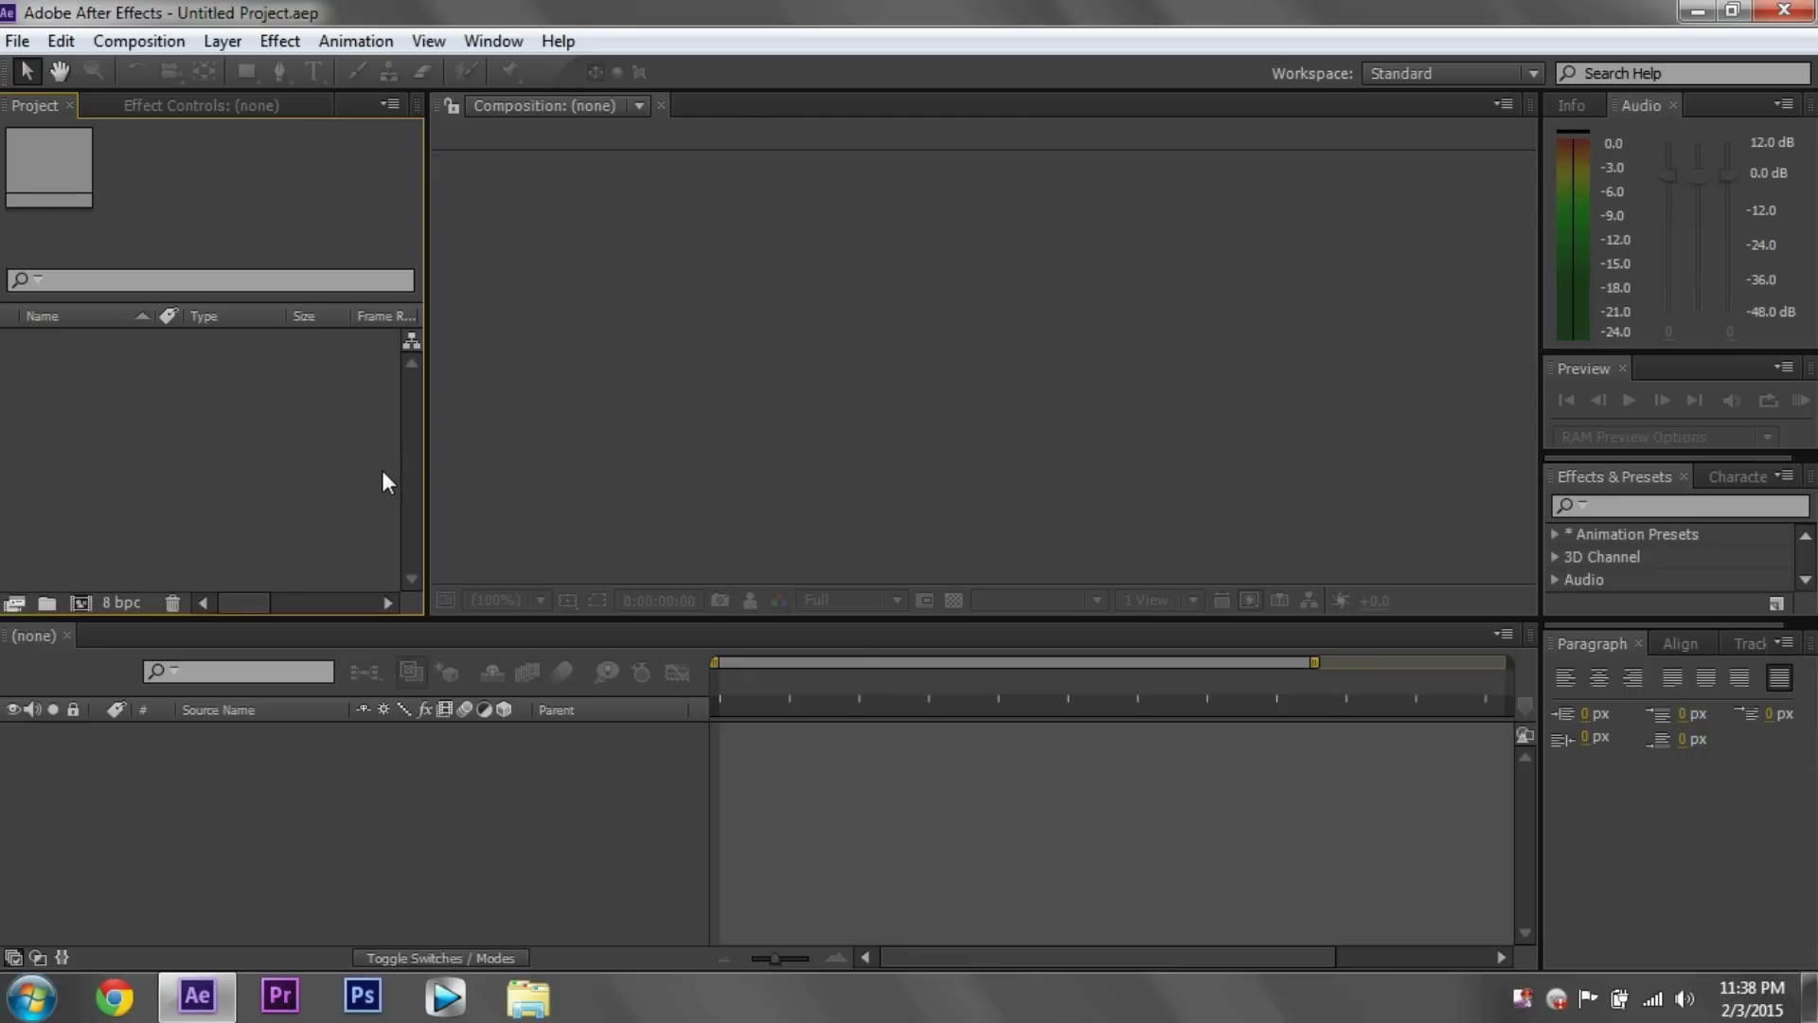
mouse_move(383, 486)
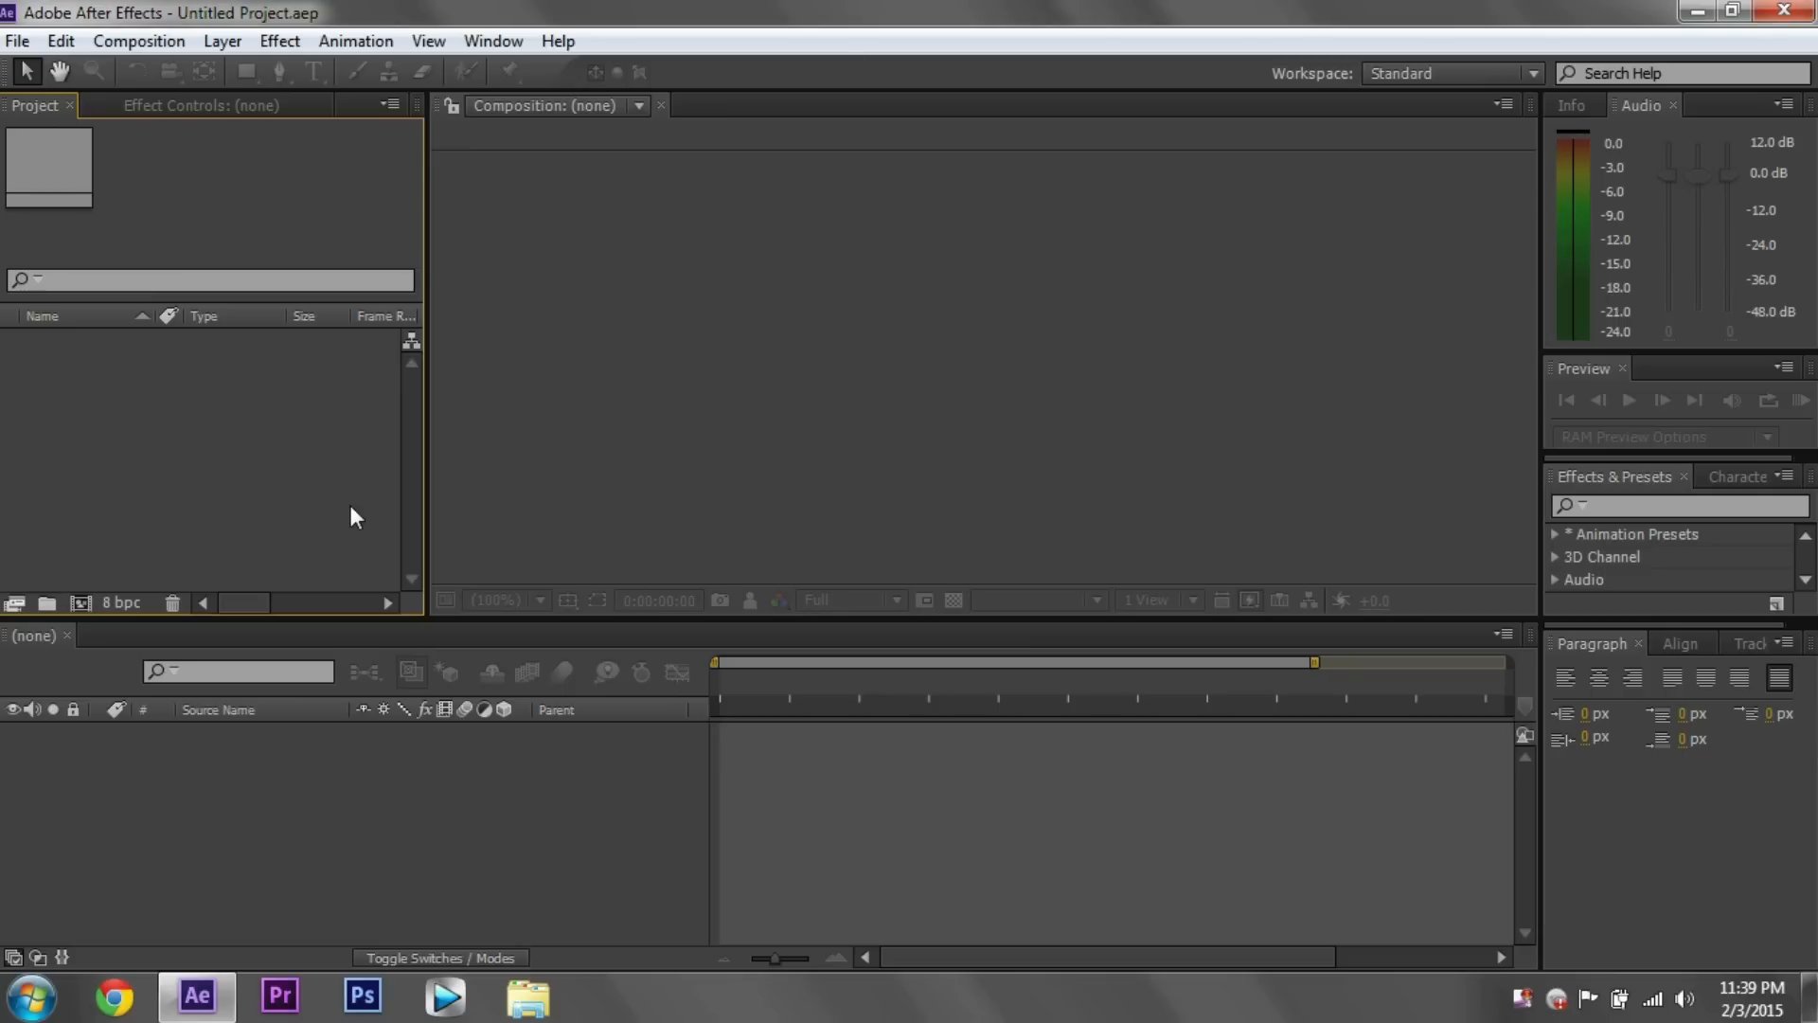
mouse_move(481, 486)
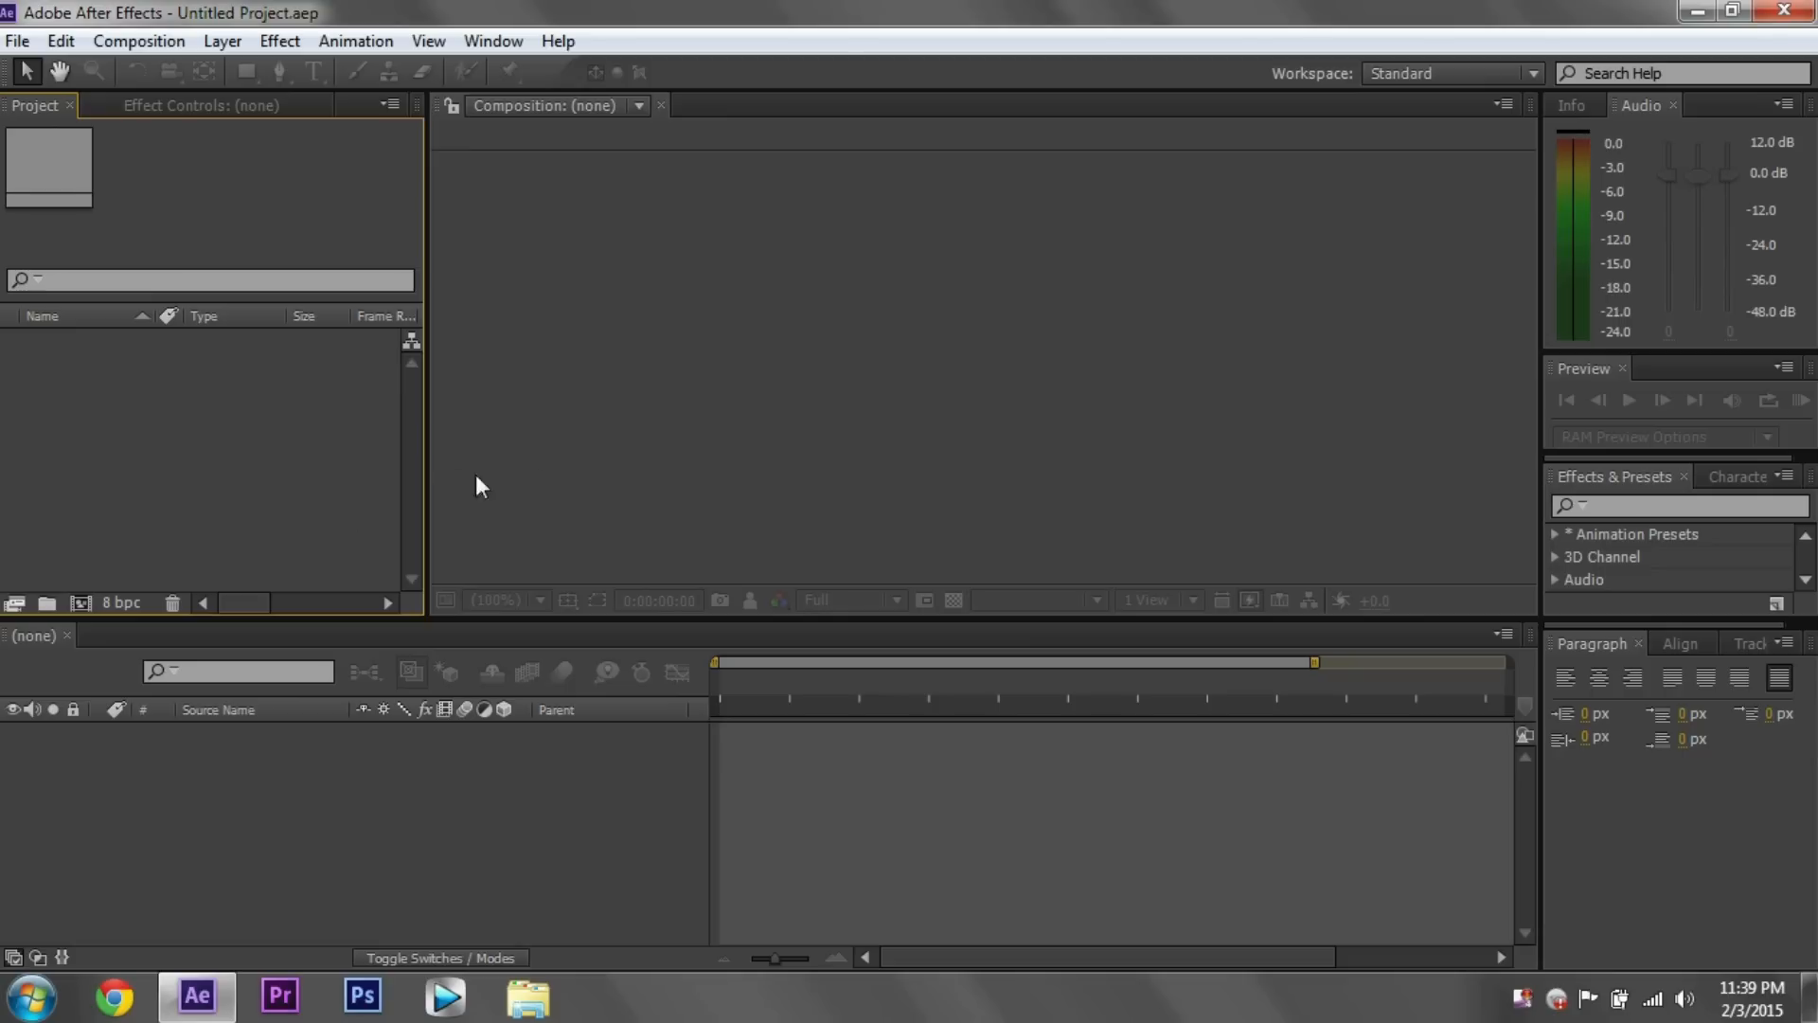
mouse_move(322, 462)
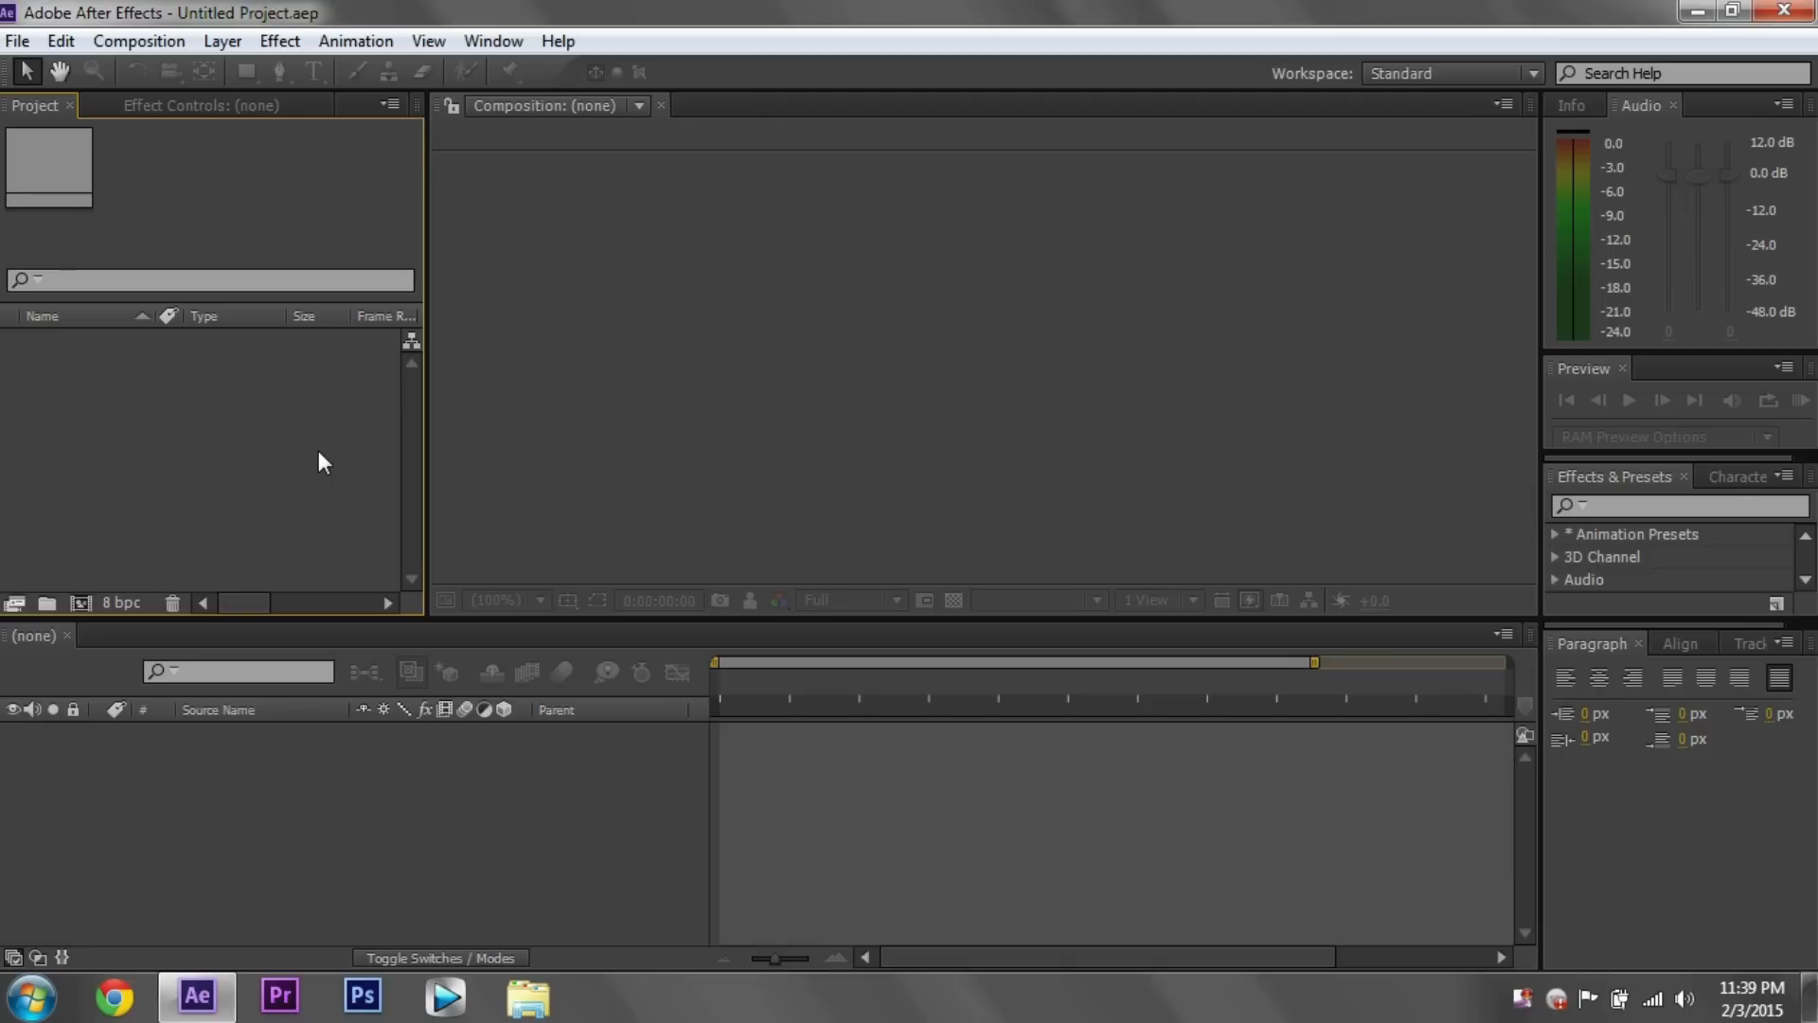
mouse_move(301, 464)
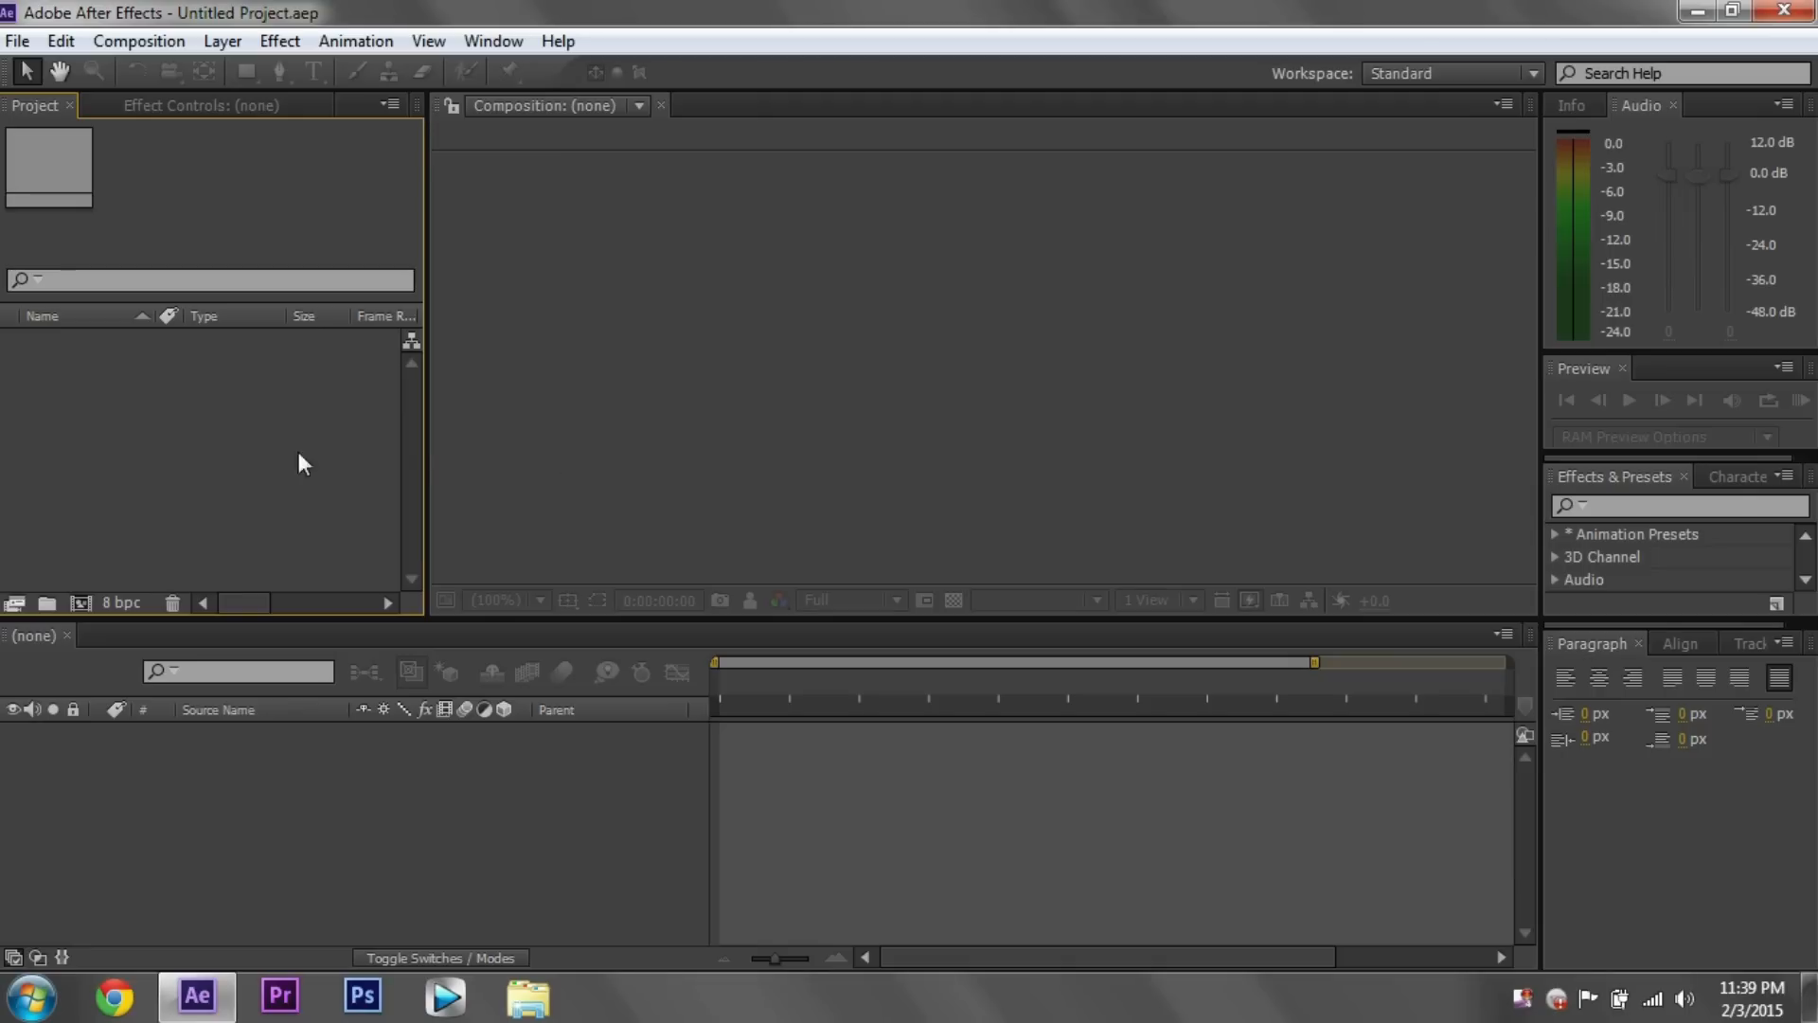
mouse_move(583, 442)
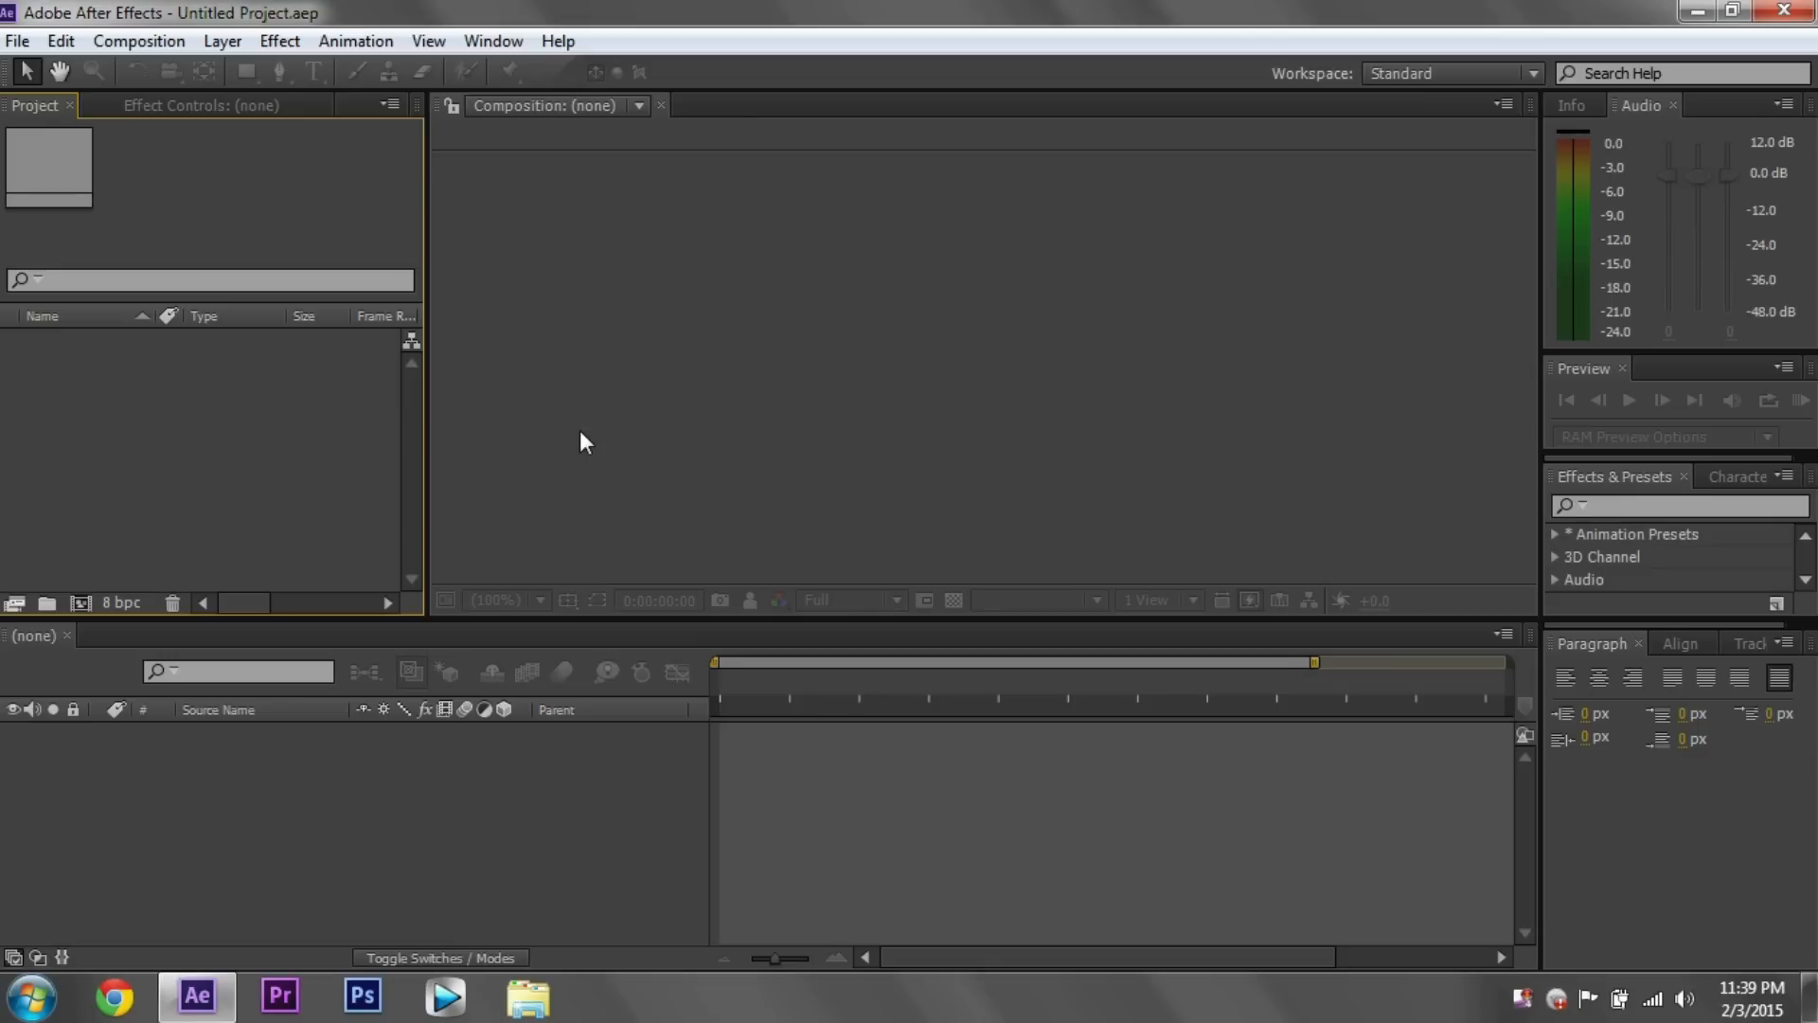
mouse_move(655, 459)
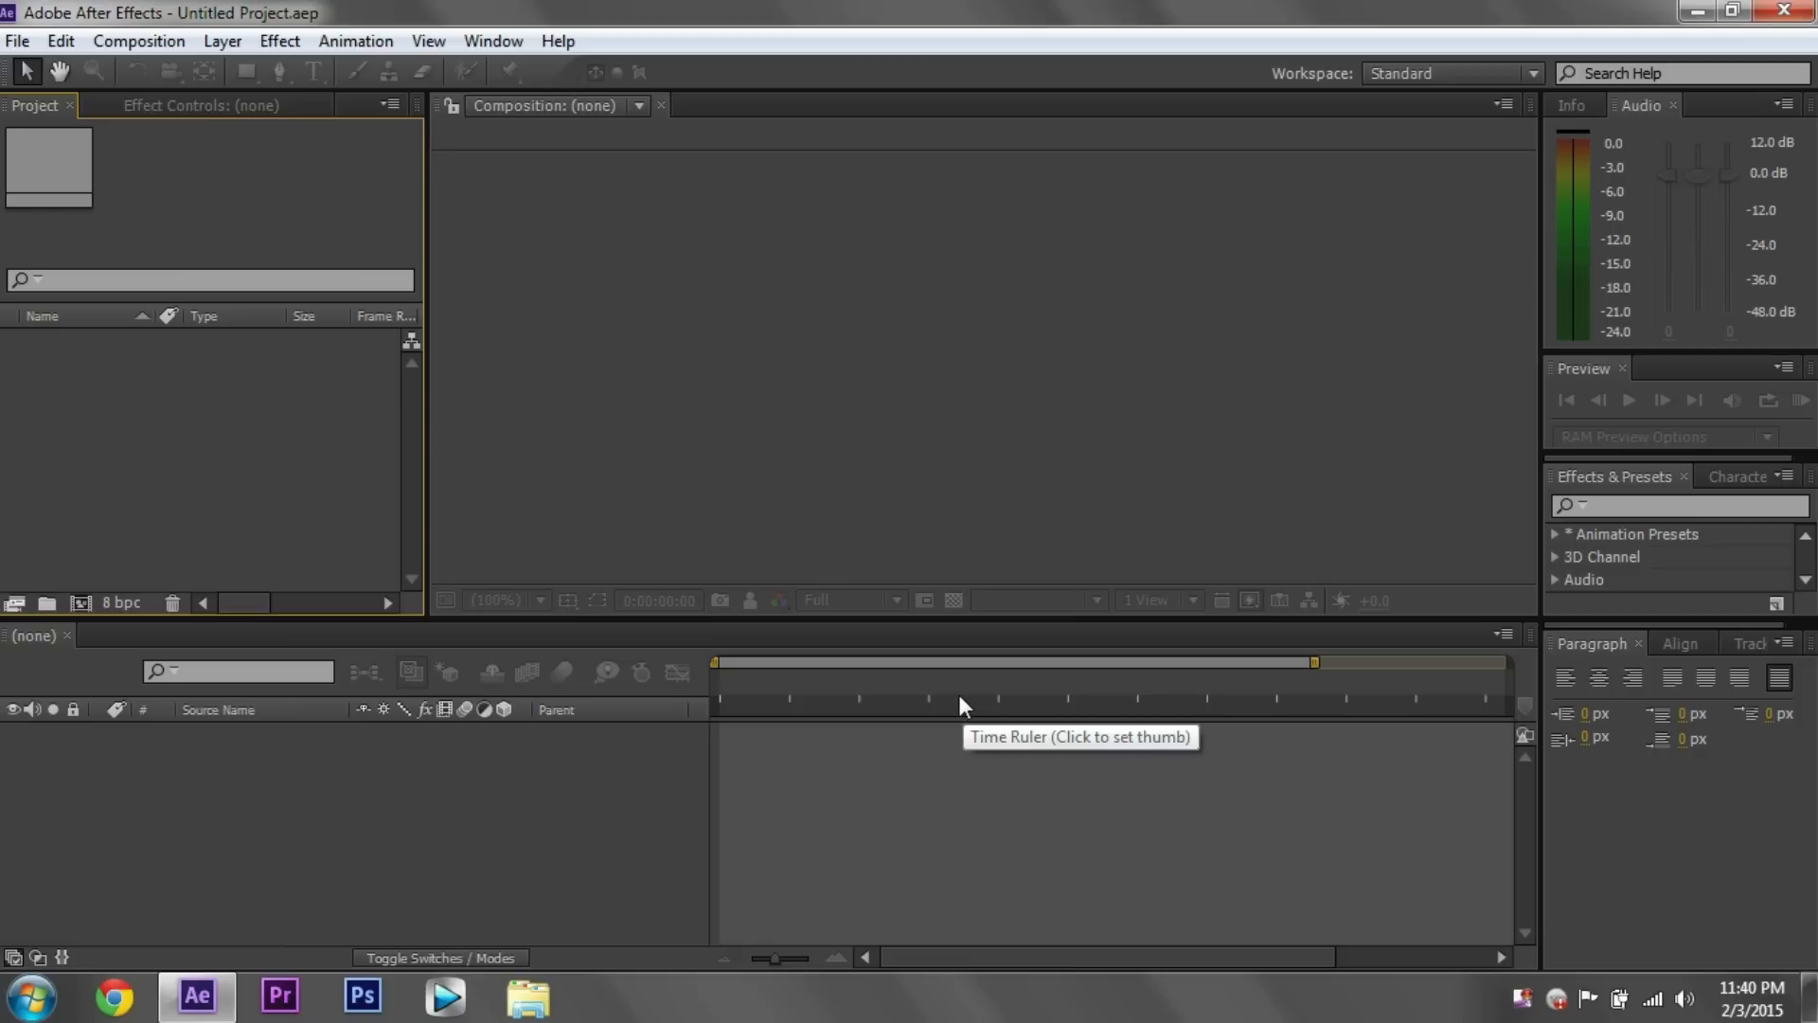
mouse_move(837, 659)
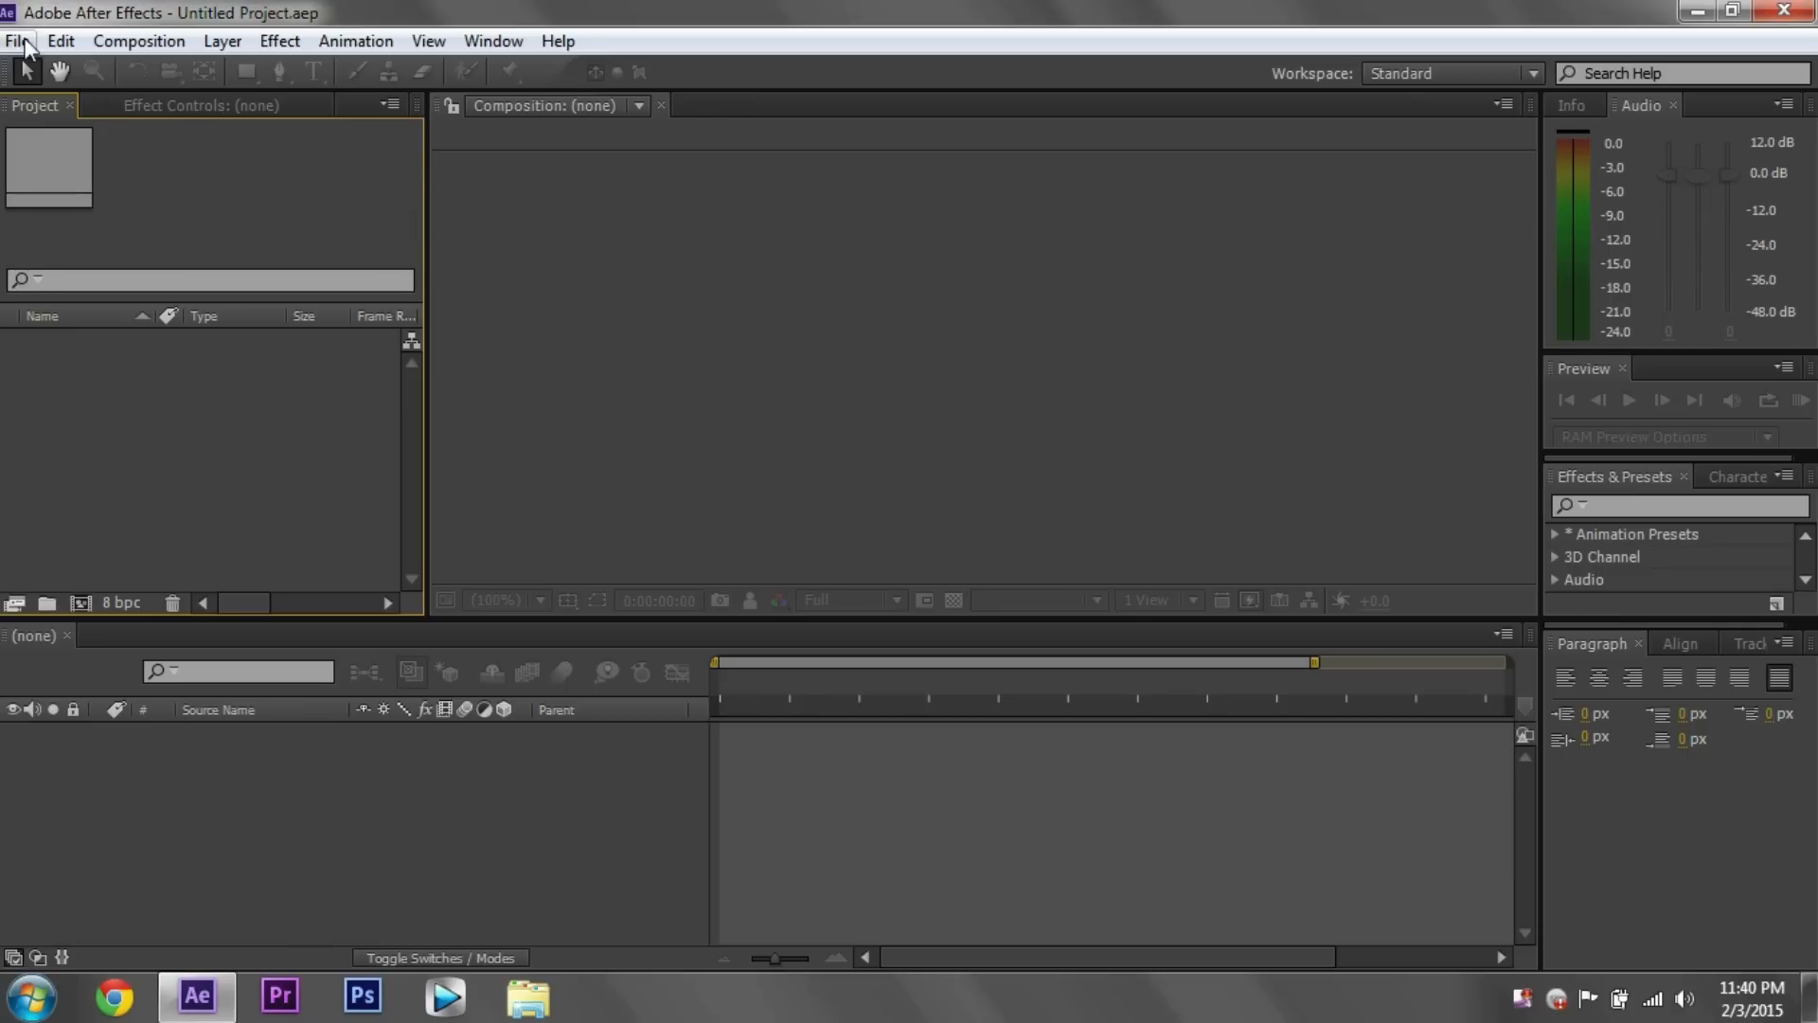
- Import IMG_0690 through IMG_1344 as individual JPEG stills, not a sequence
click(19, 39)
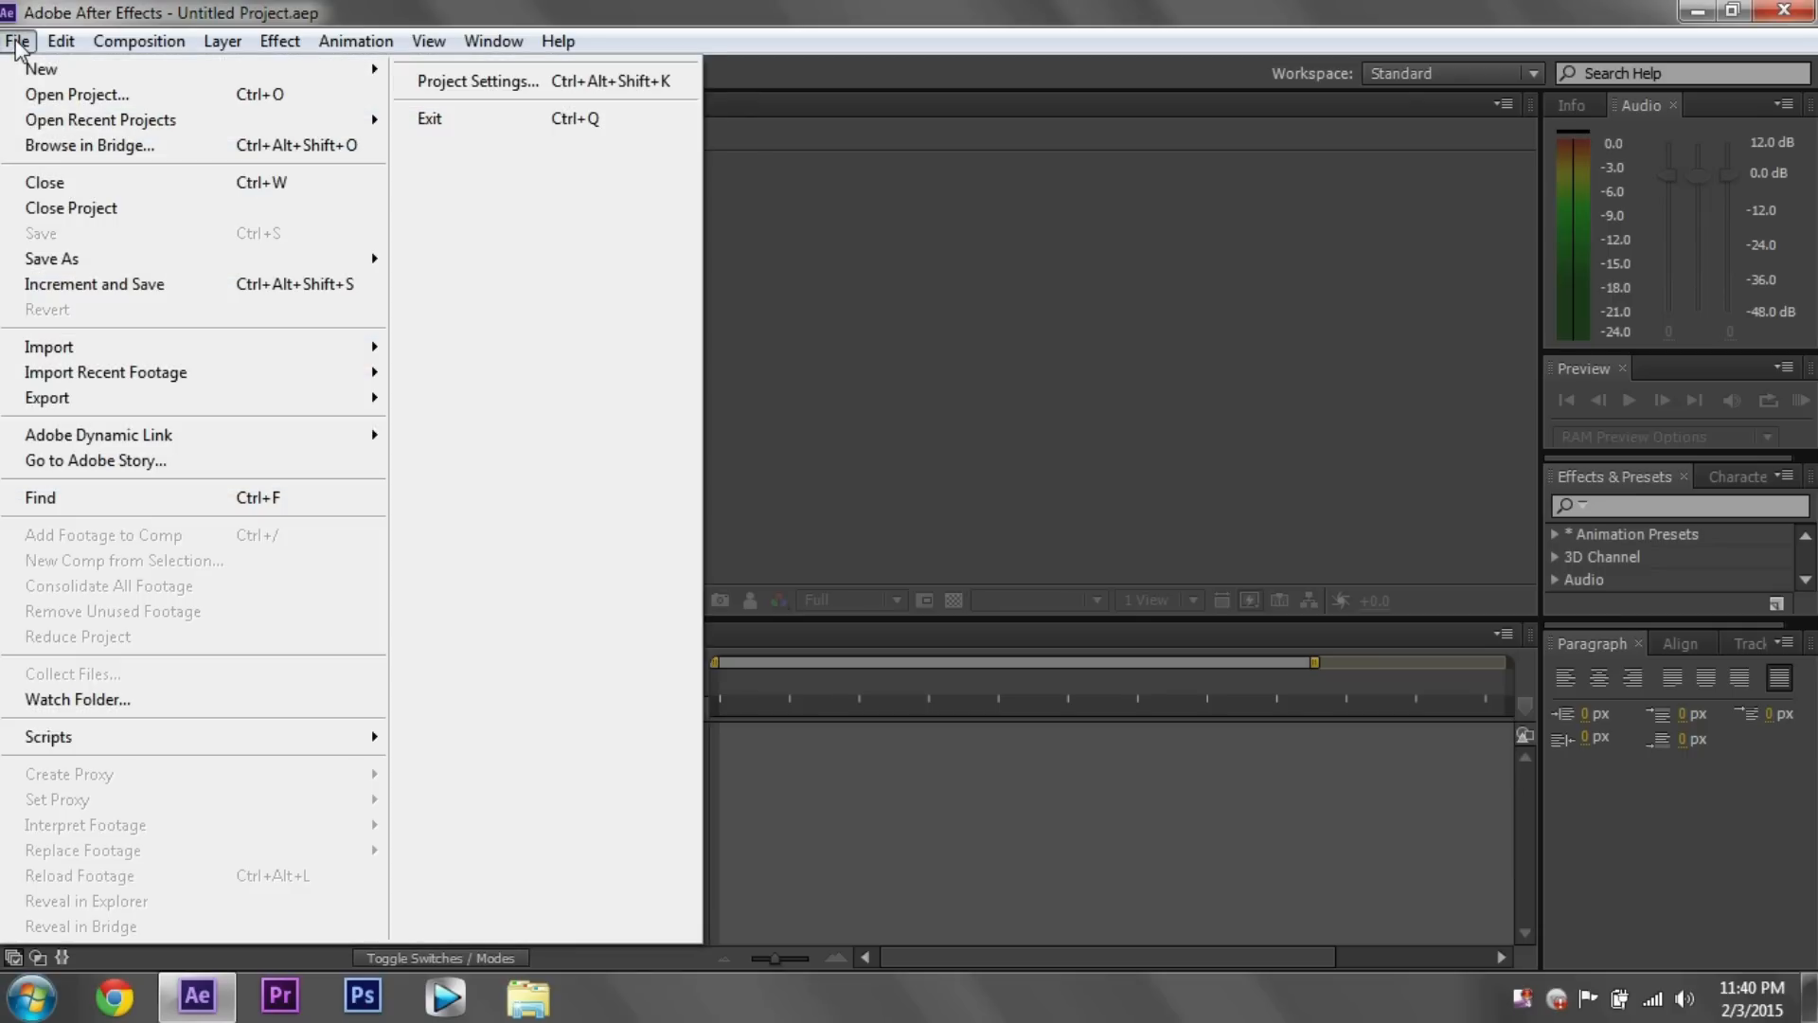
mouse_move(49, 346)
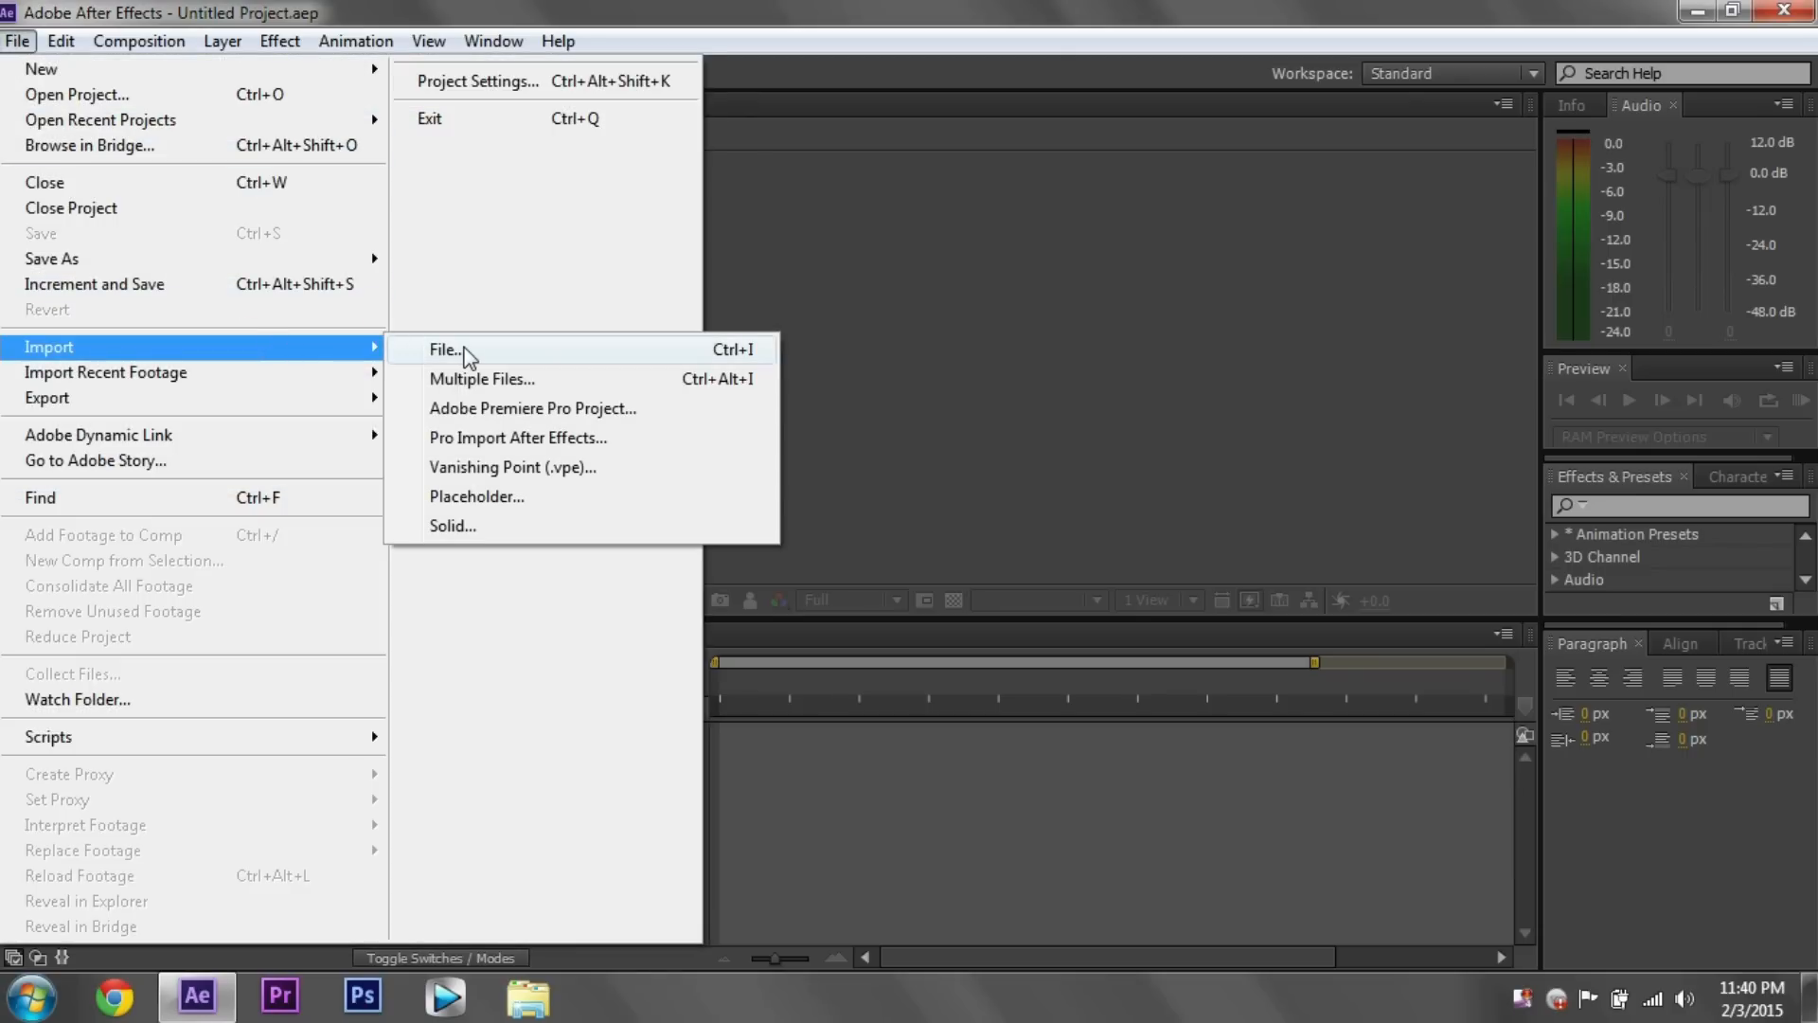
click(447, 348)
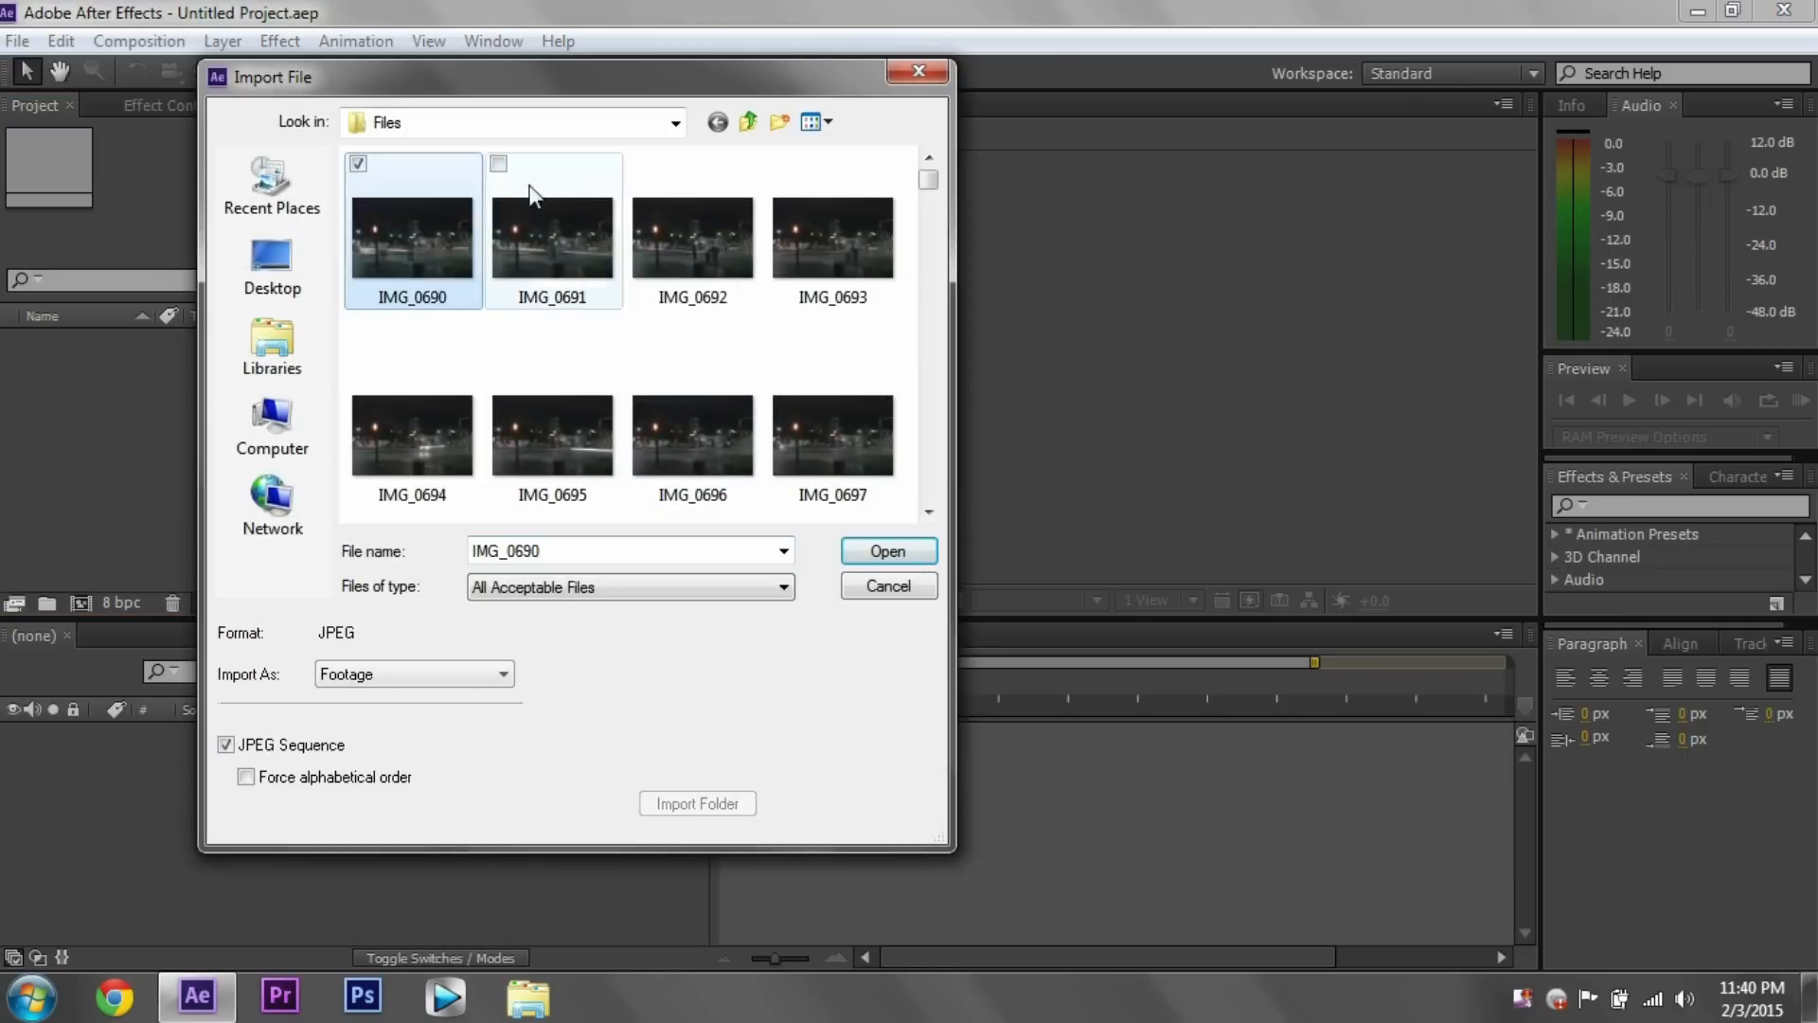
click(500, 163)
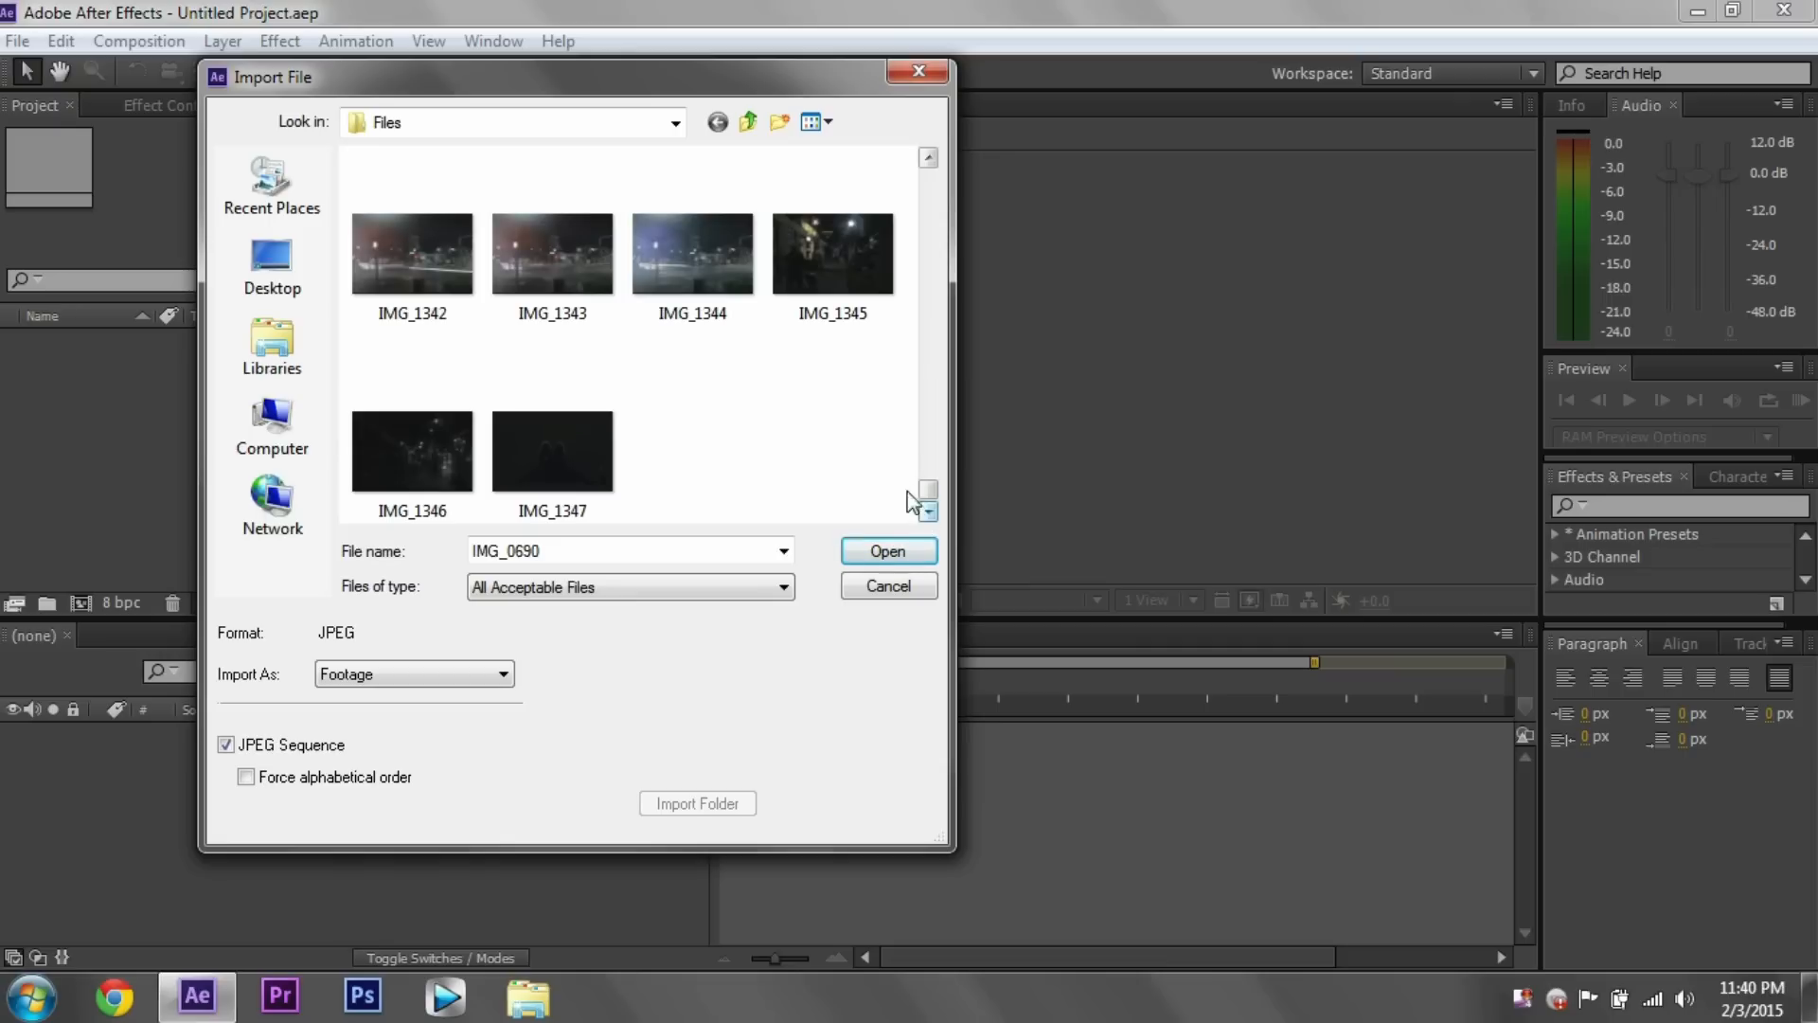
click(694, 252)
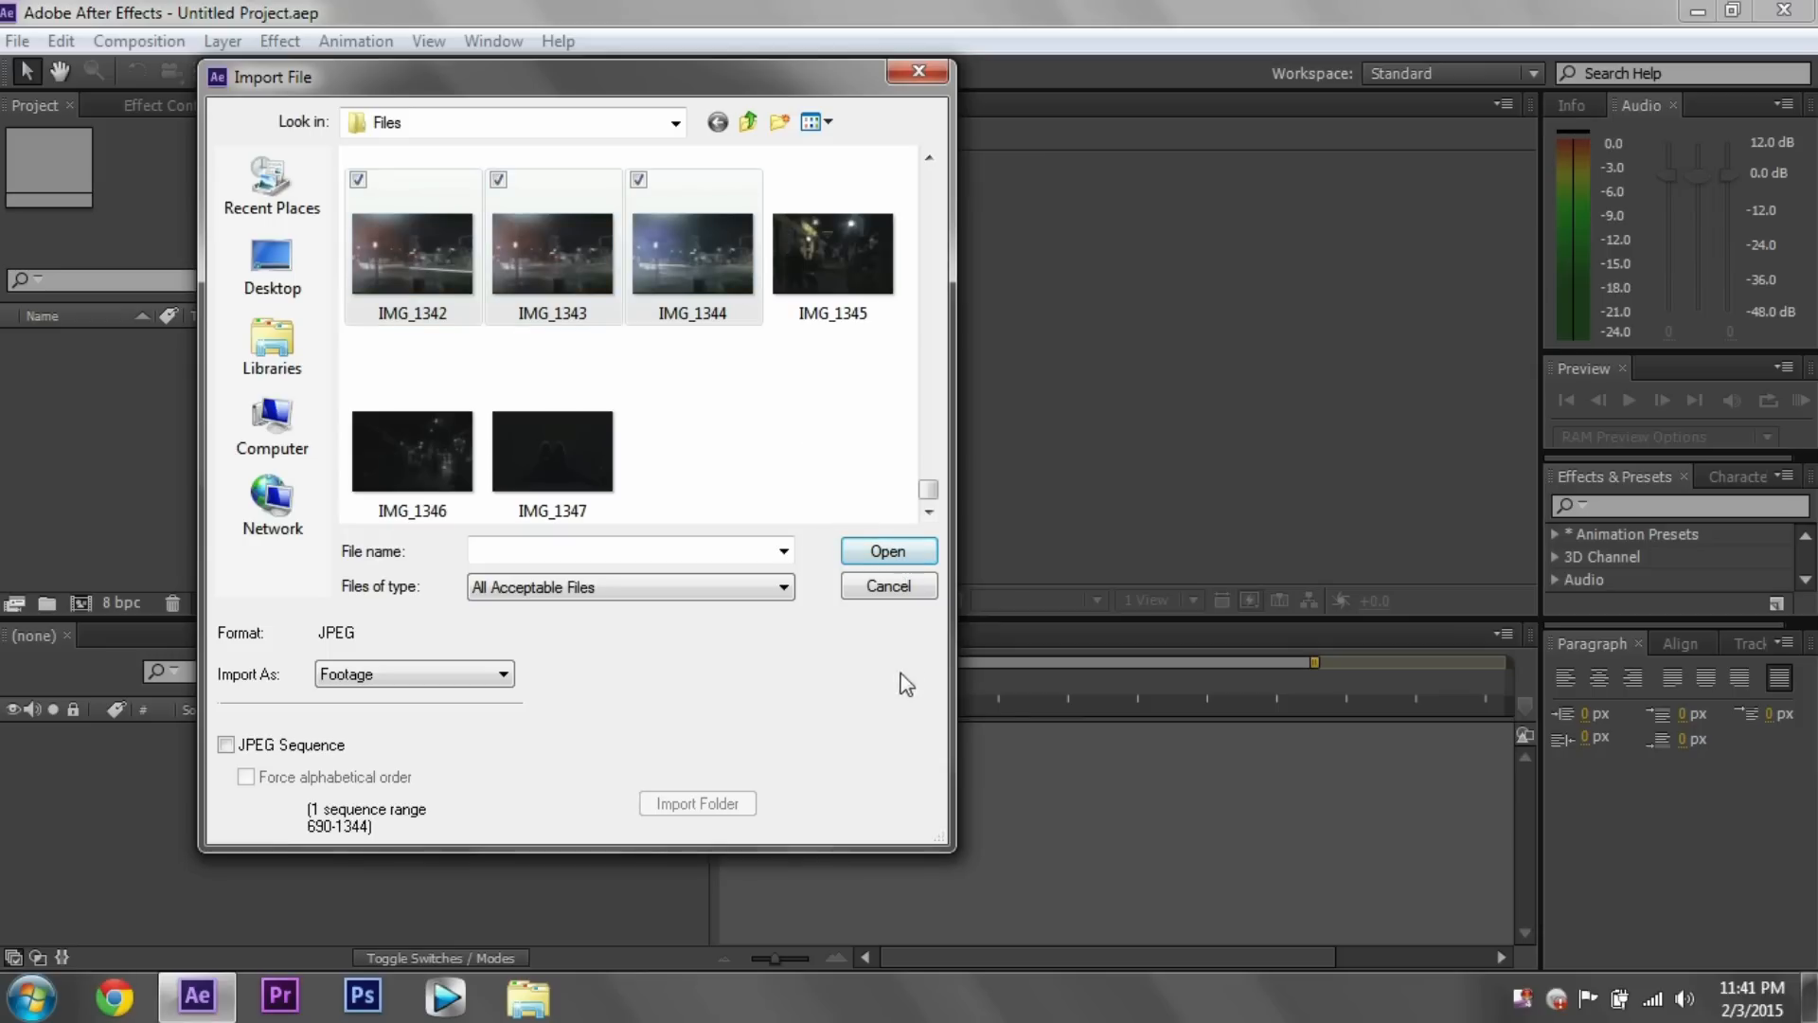
click(887, 552)
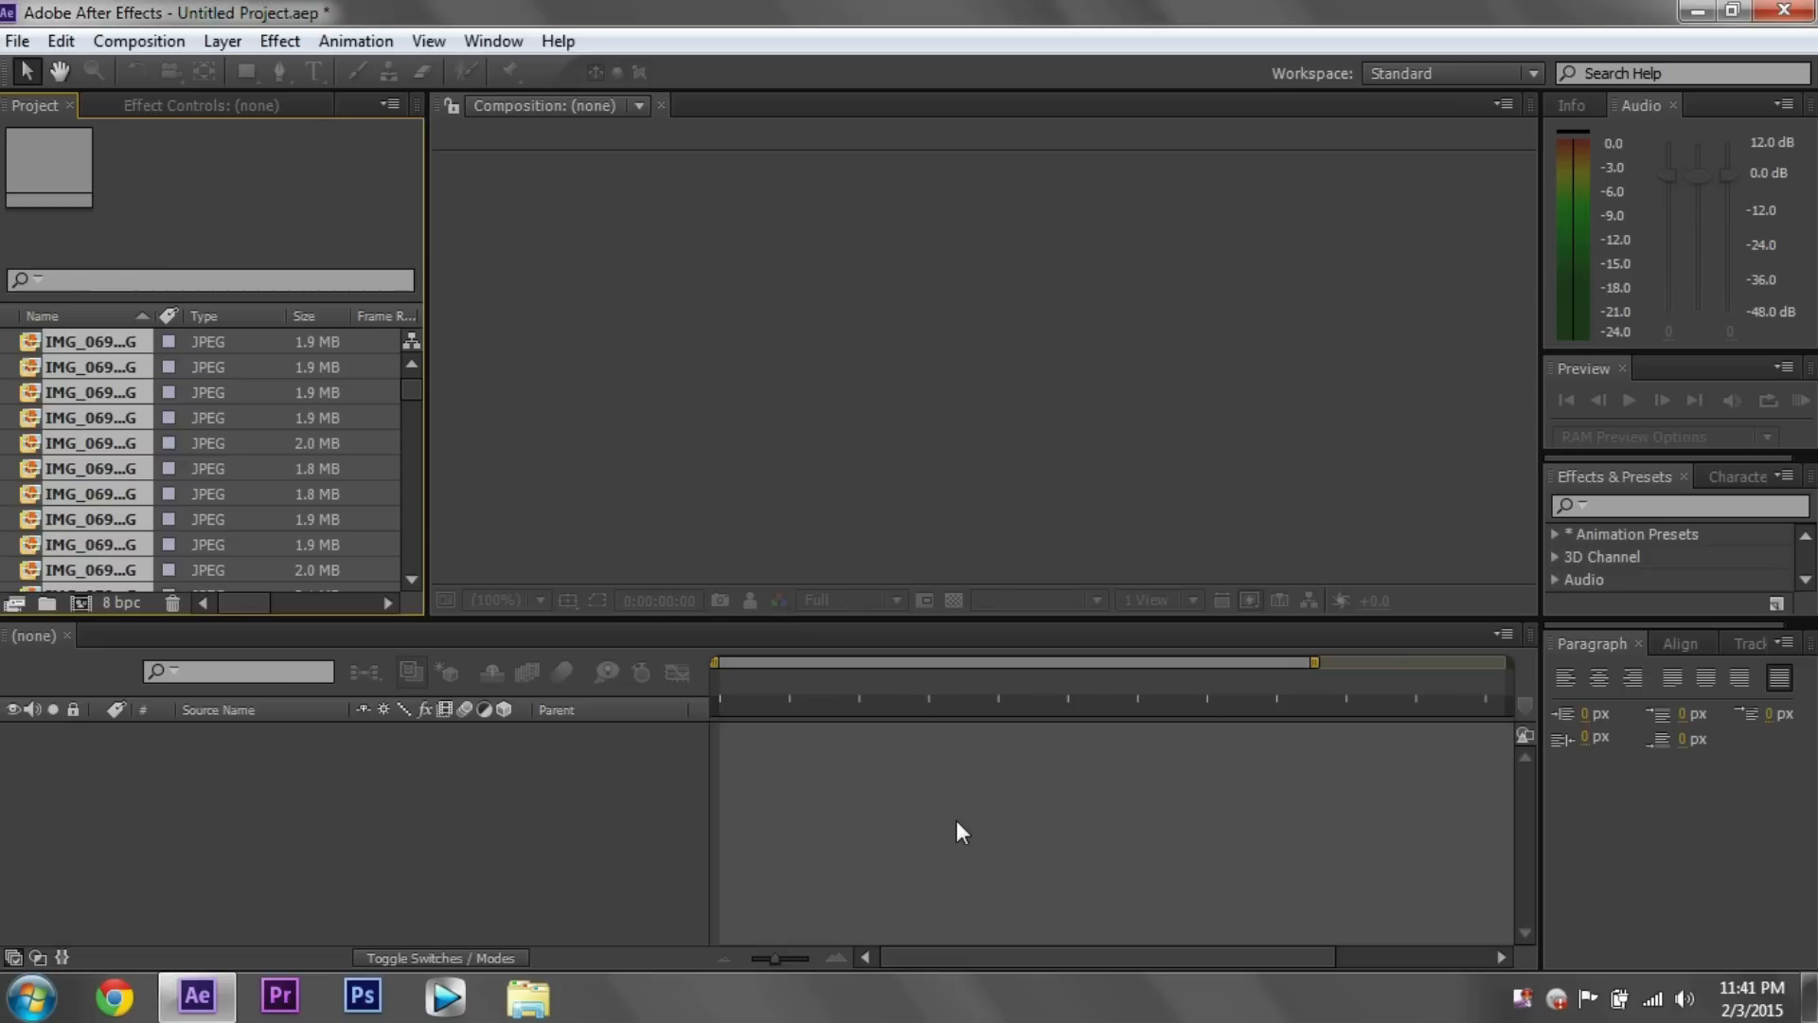
mouse_move(427, 498)
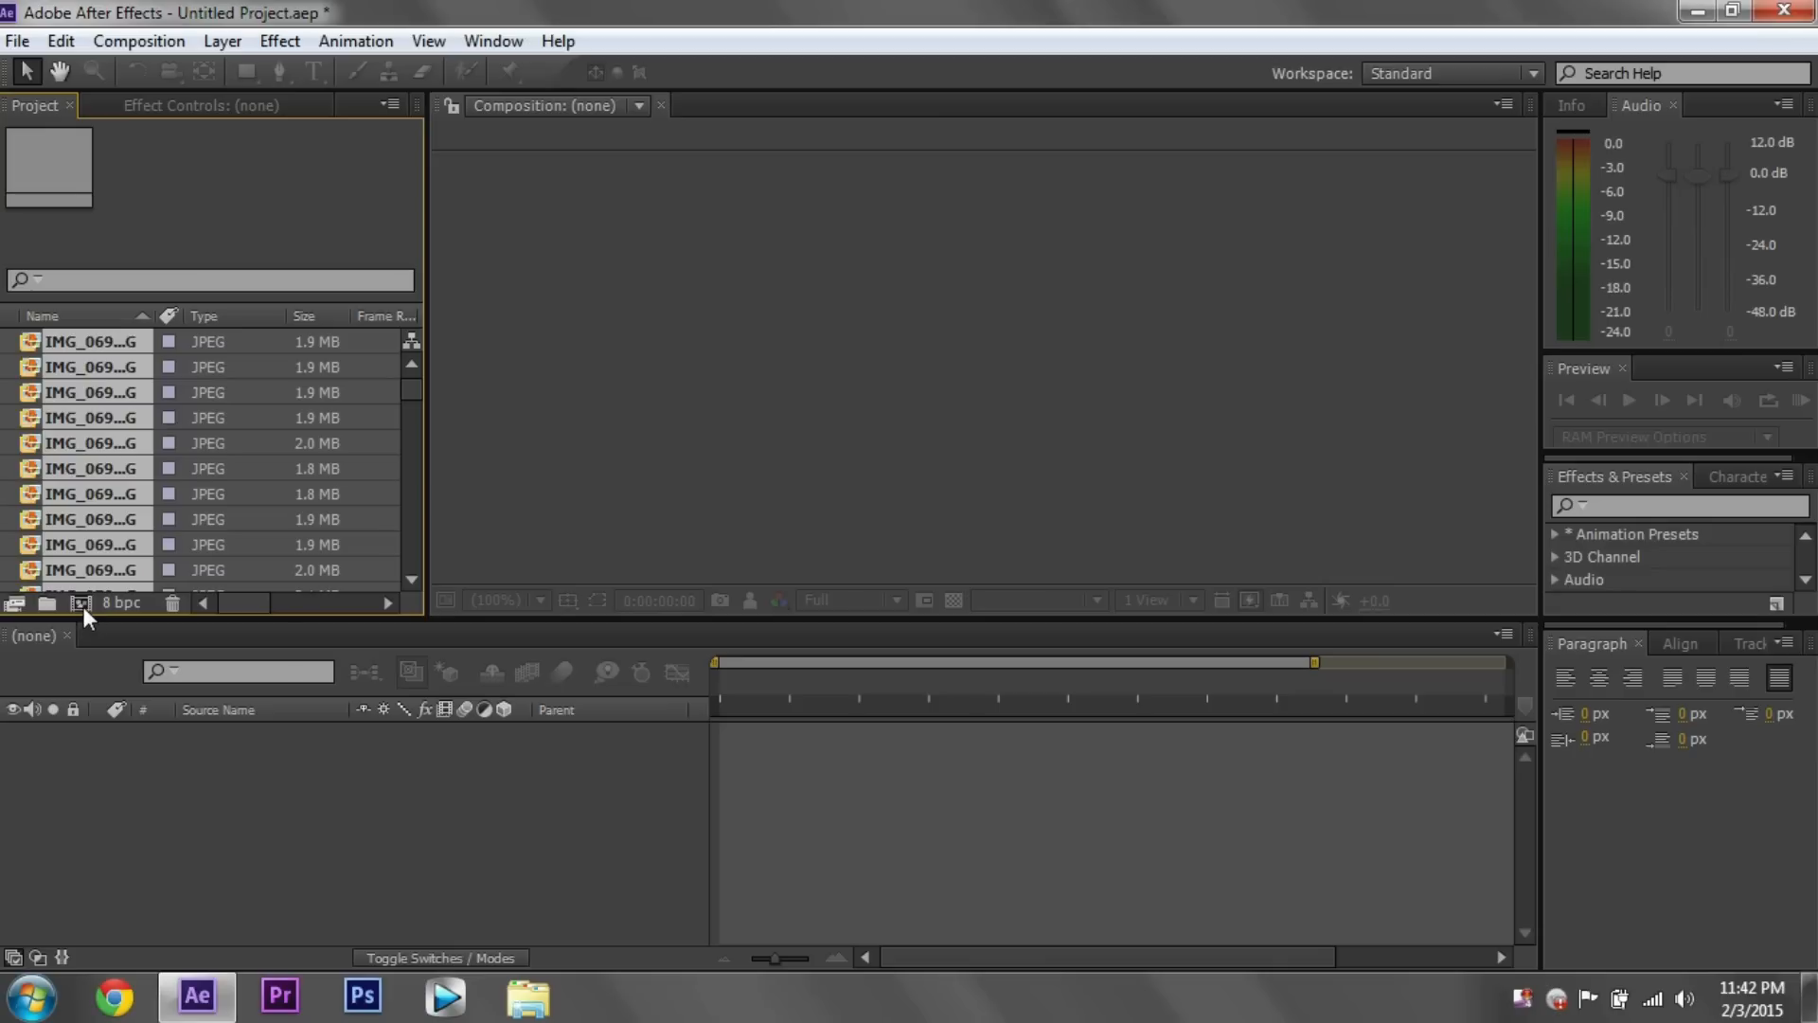
mouse_move(82, 604)
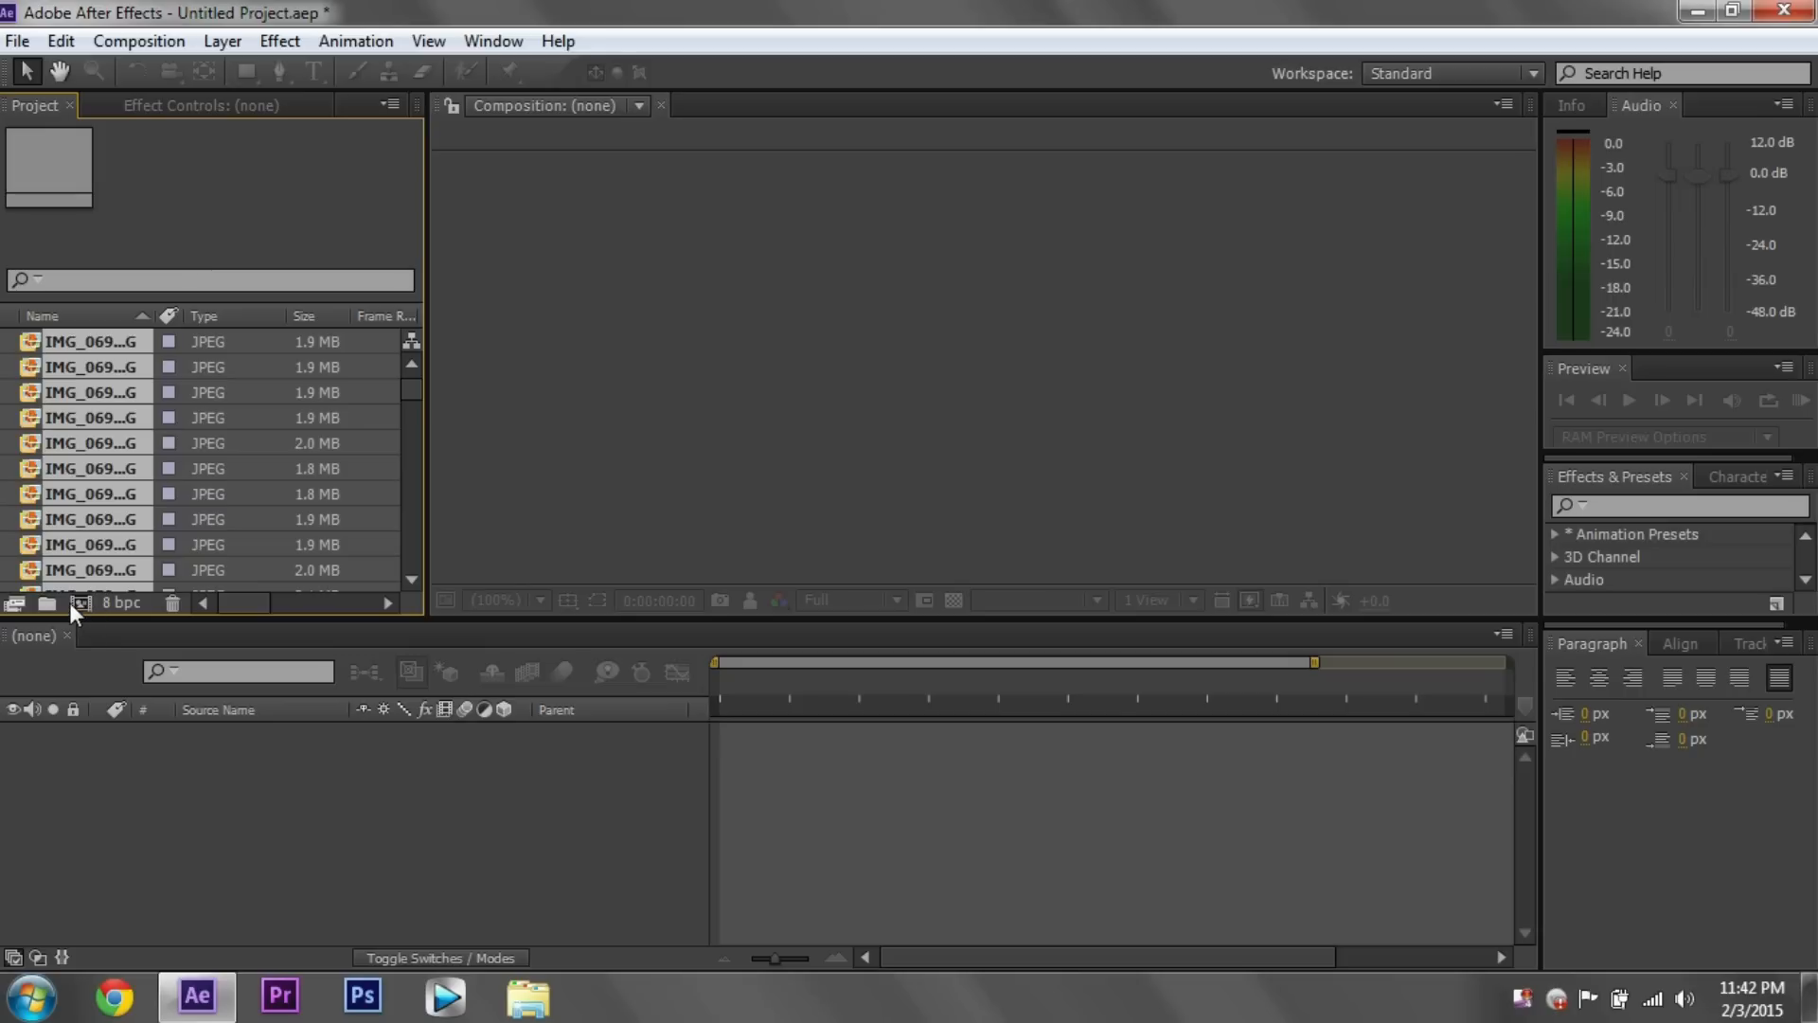
mouse_move(81, 602)
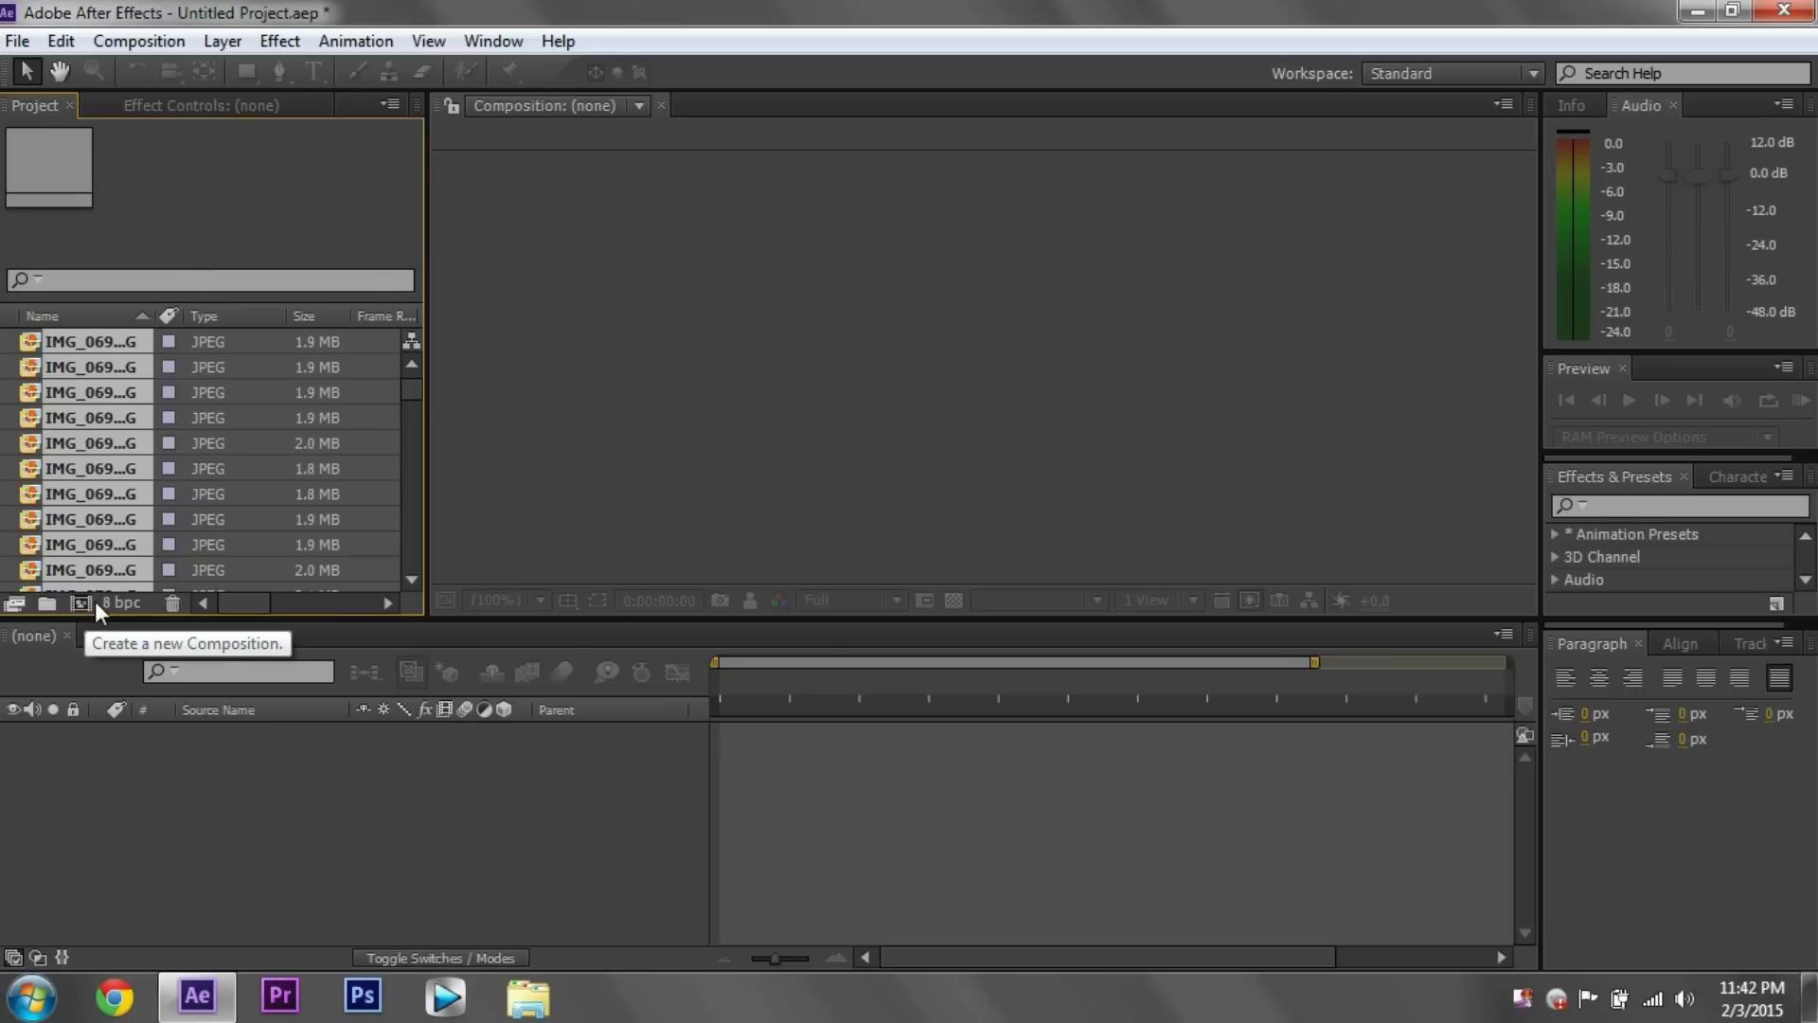
mouse_move(89, 450)
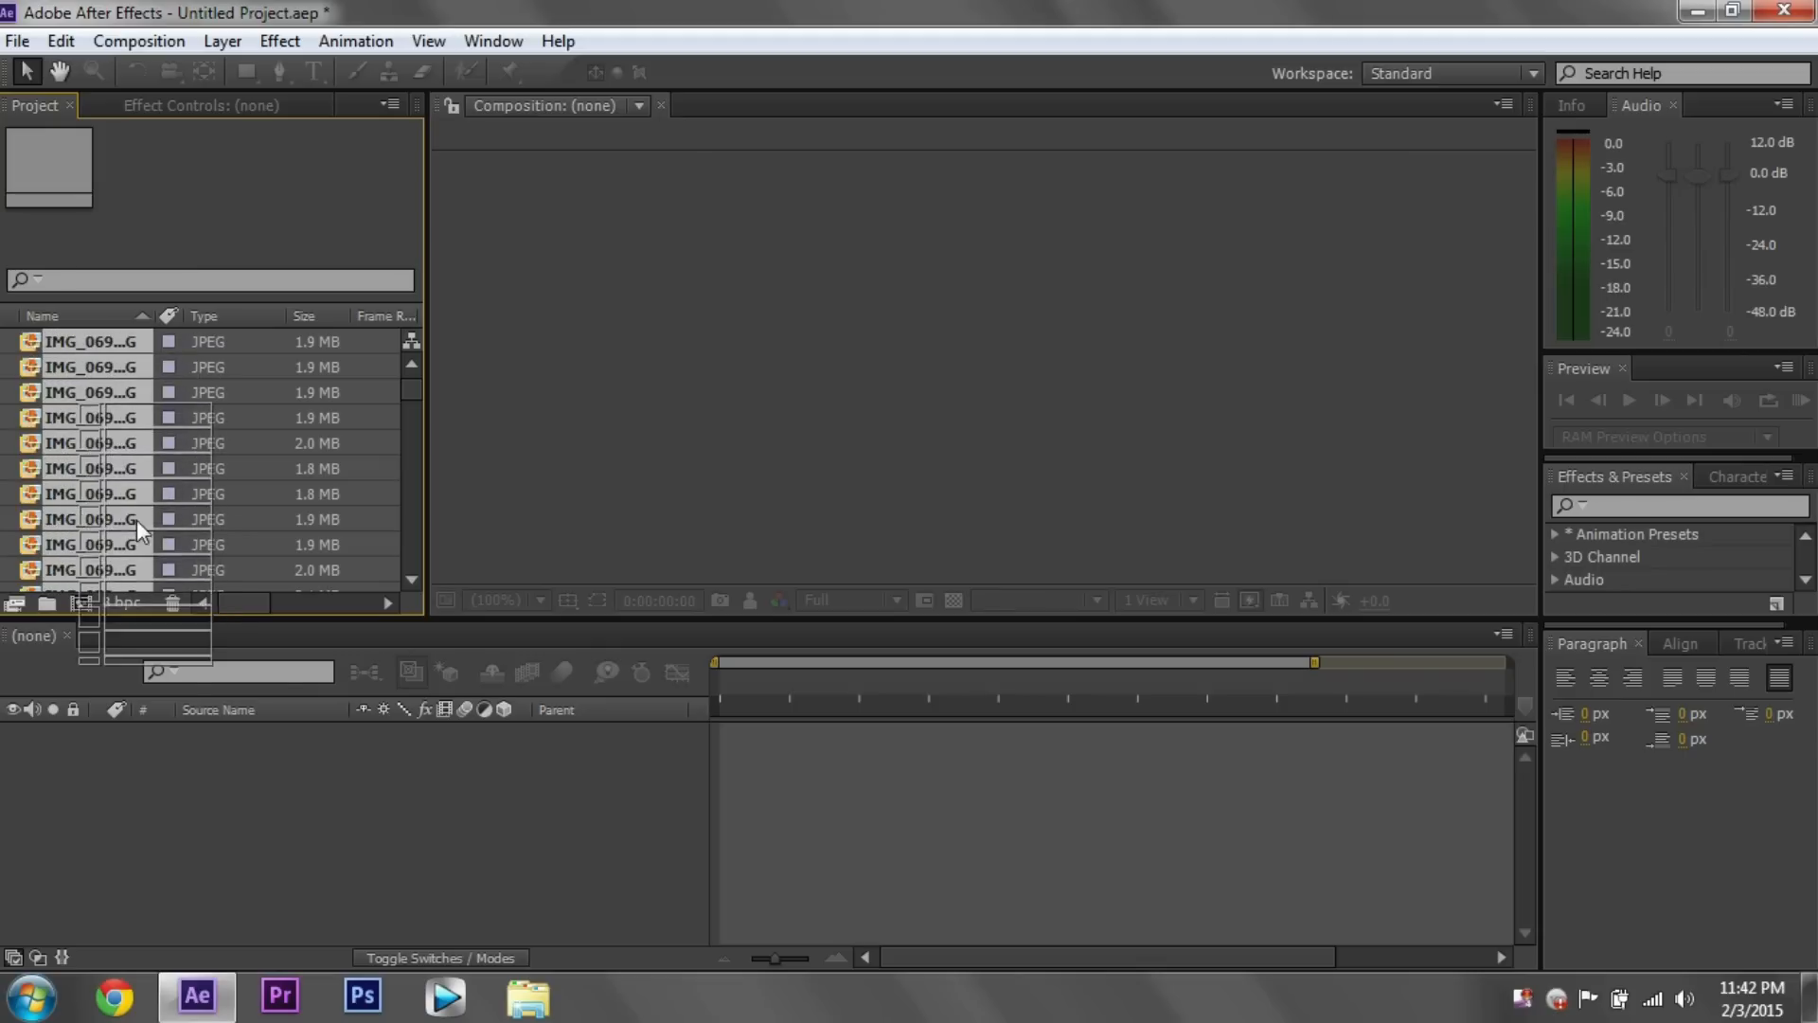
- Build a single composition from the stills with 0:00:00:01 still duration and sequenced layers
click(81, 603)
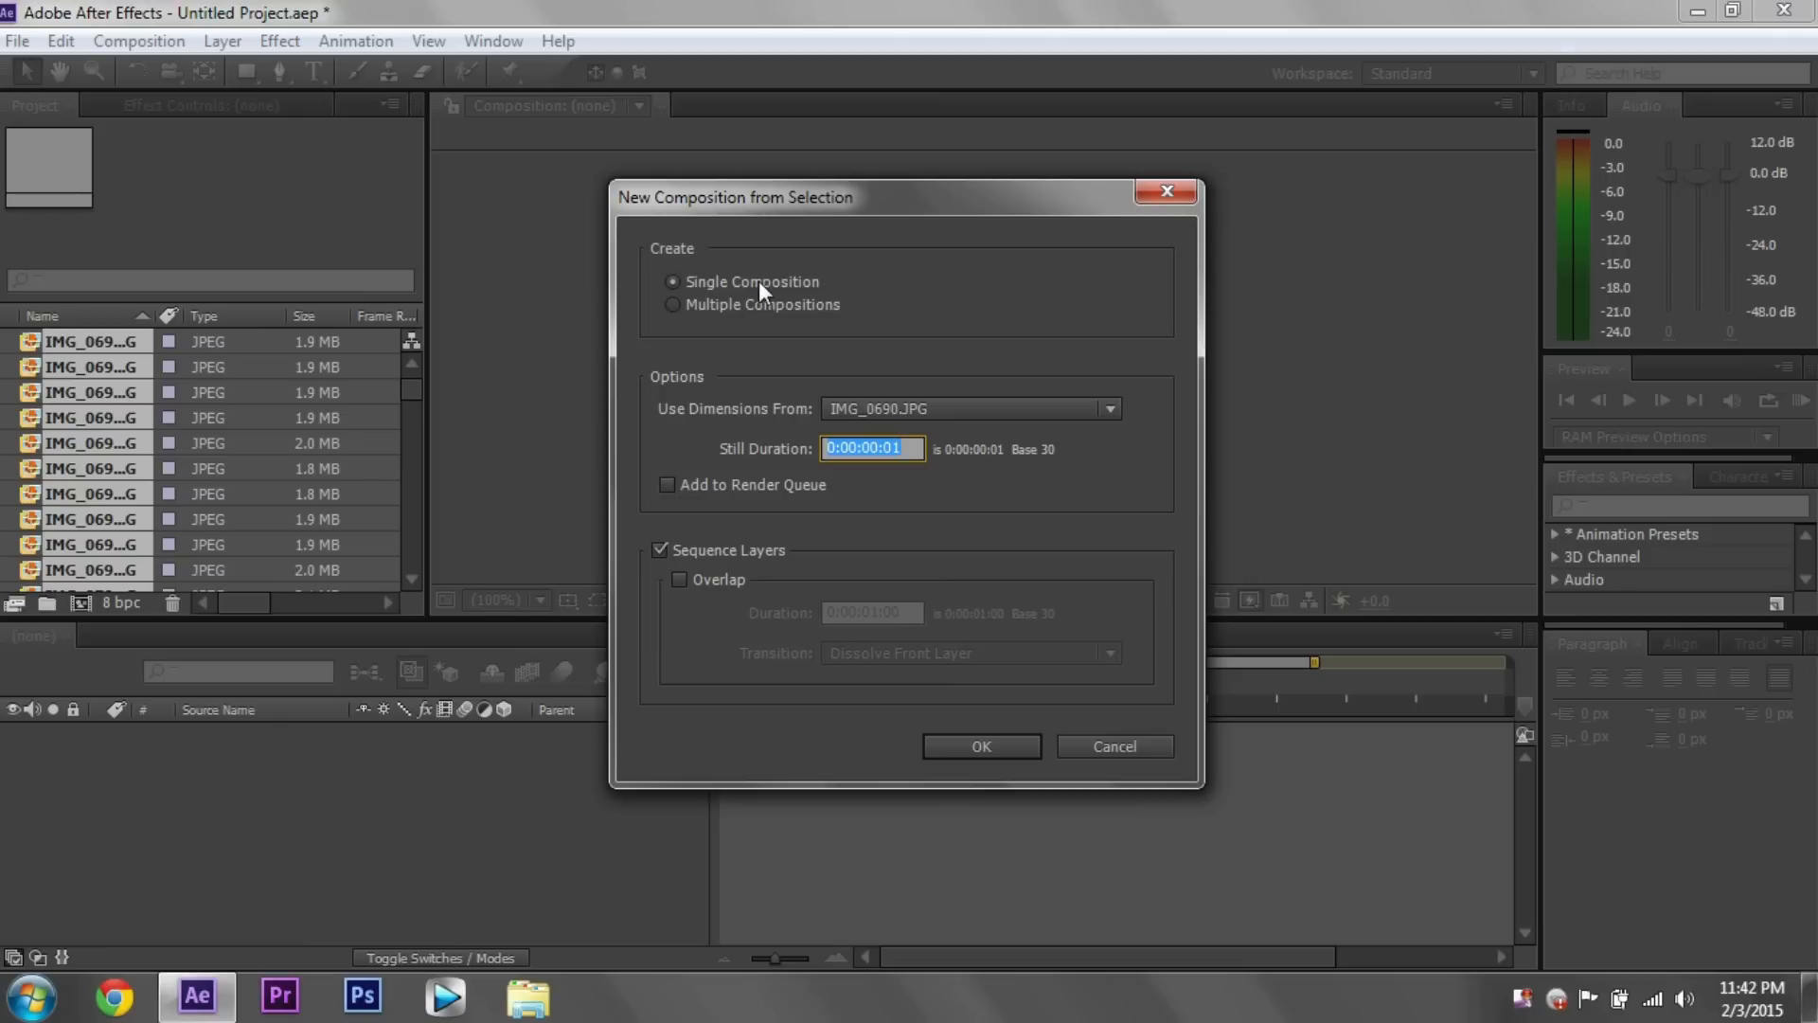
click(1104, 409)
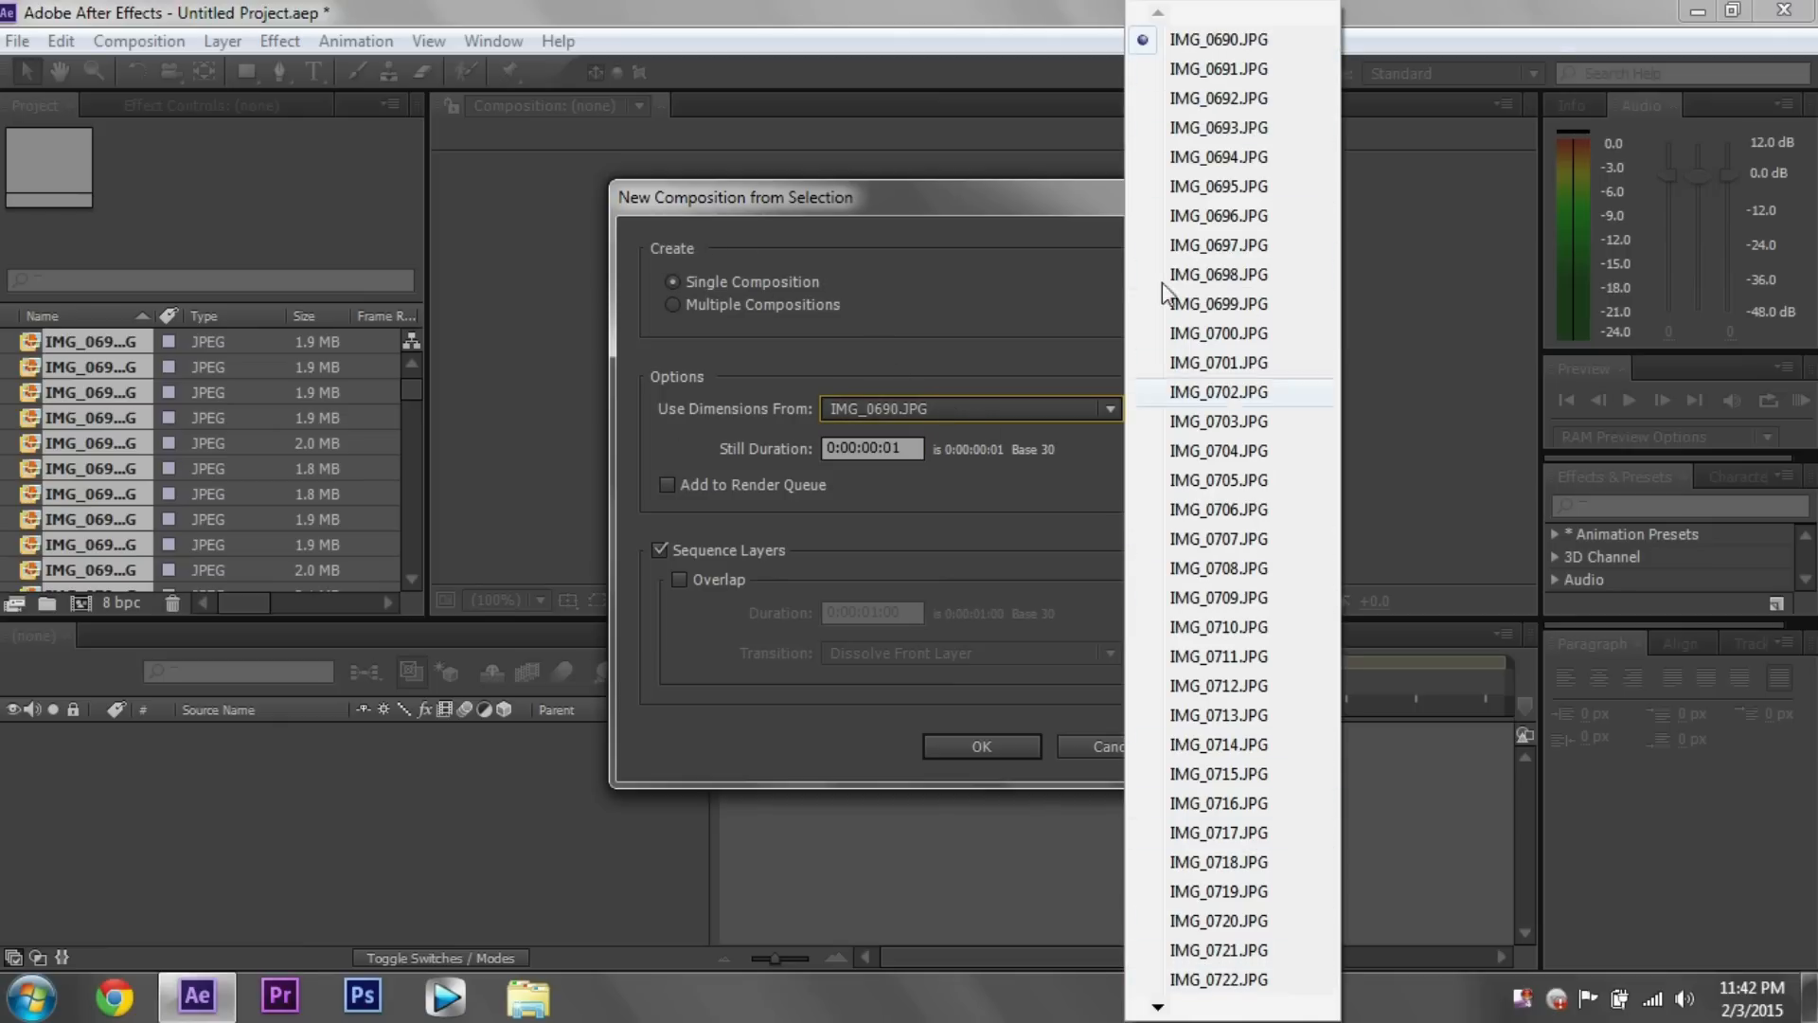
click(1218, 38)
text(2)
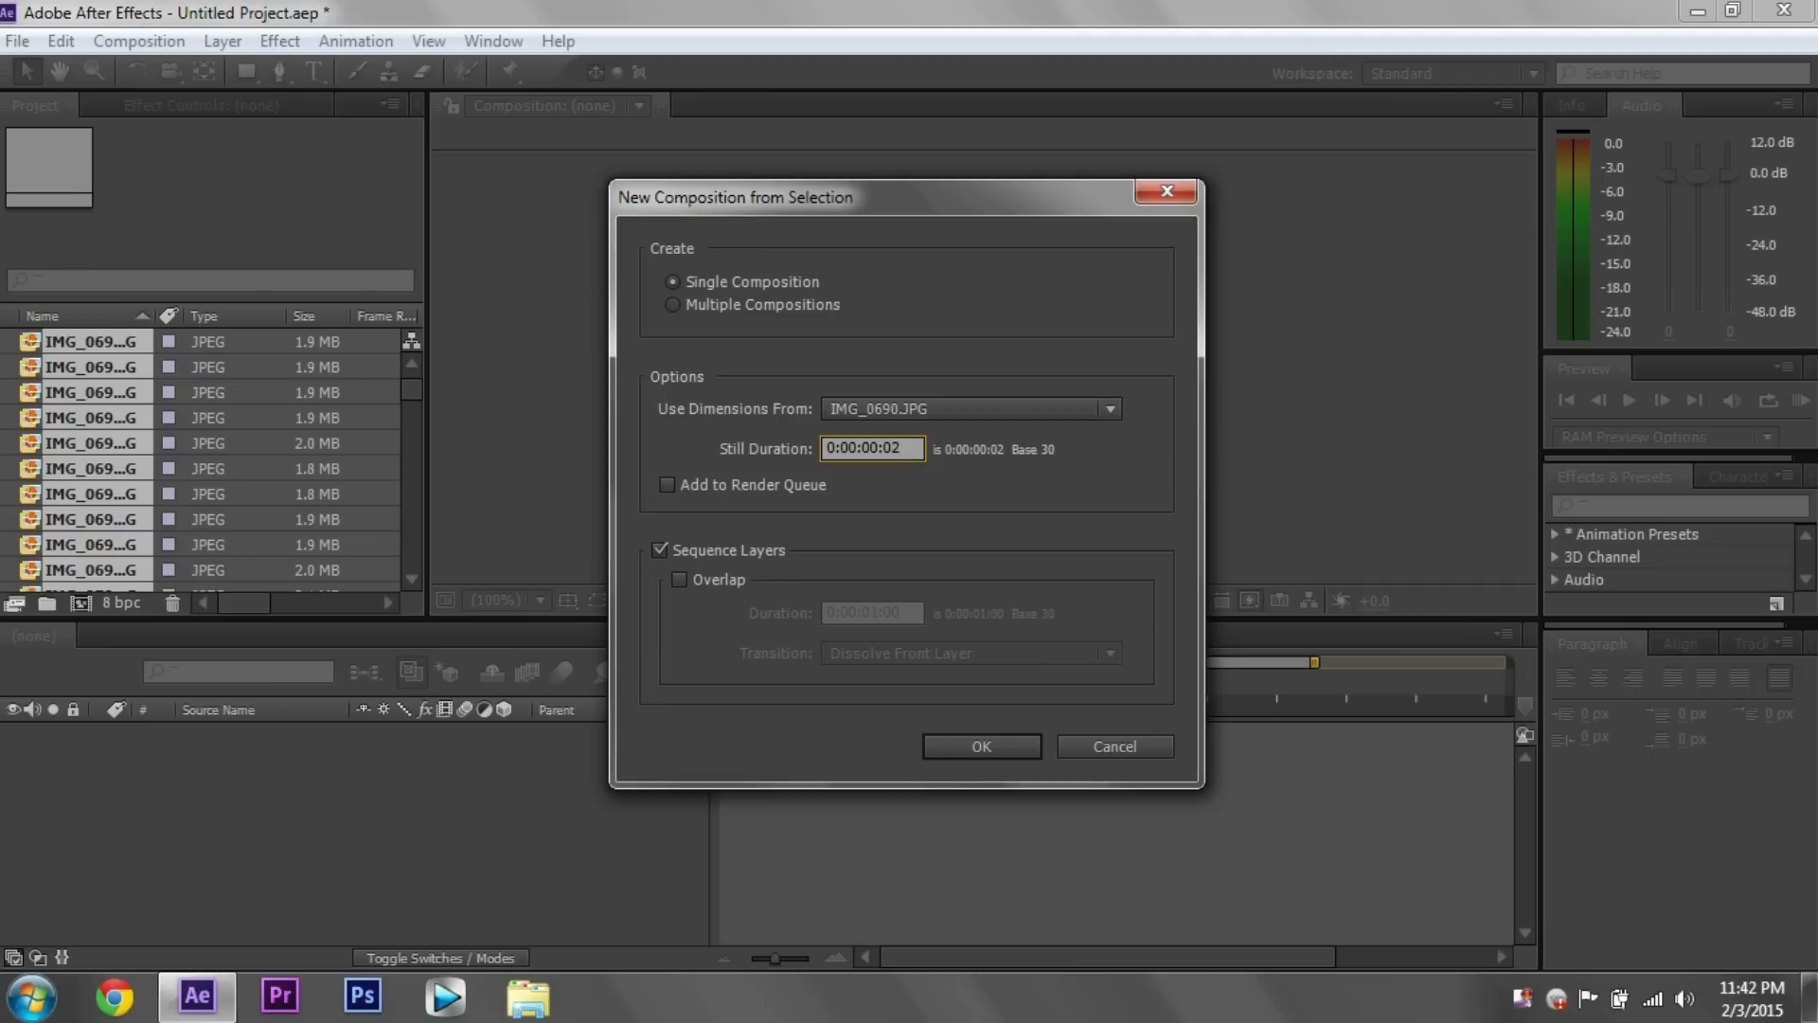
mouse_move(909, 471)
text(1)
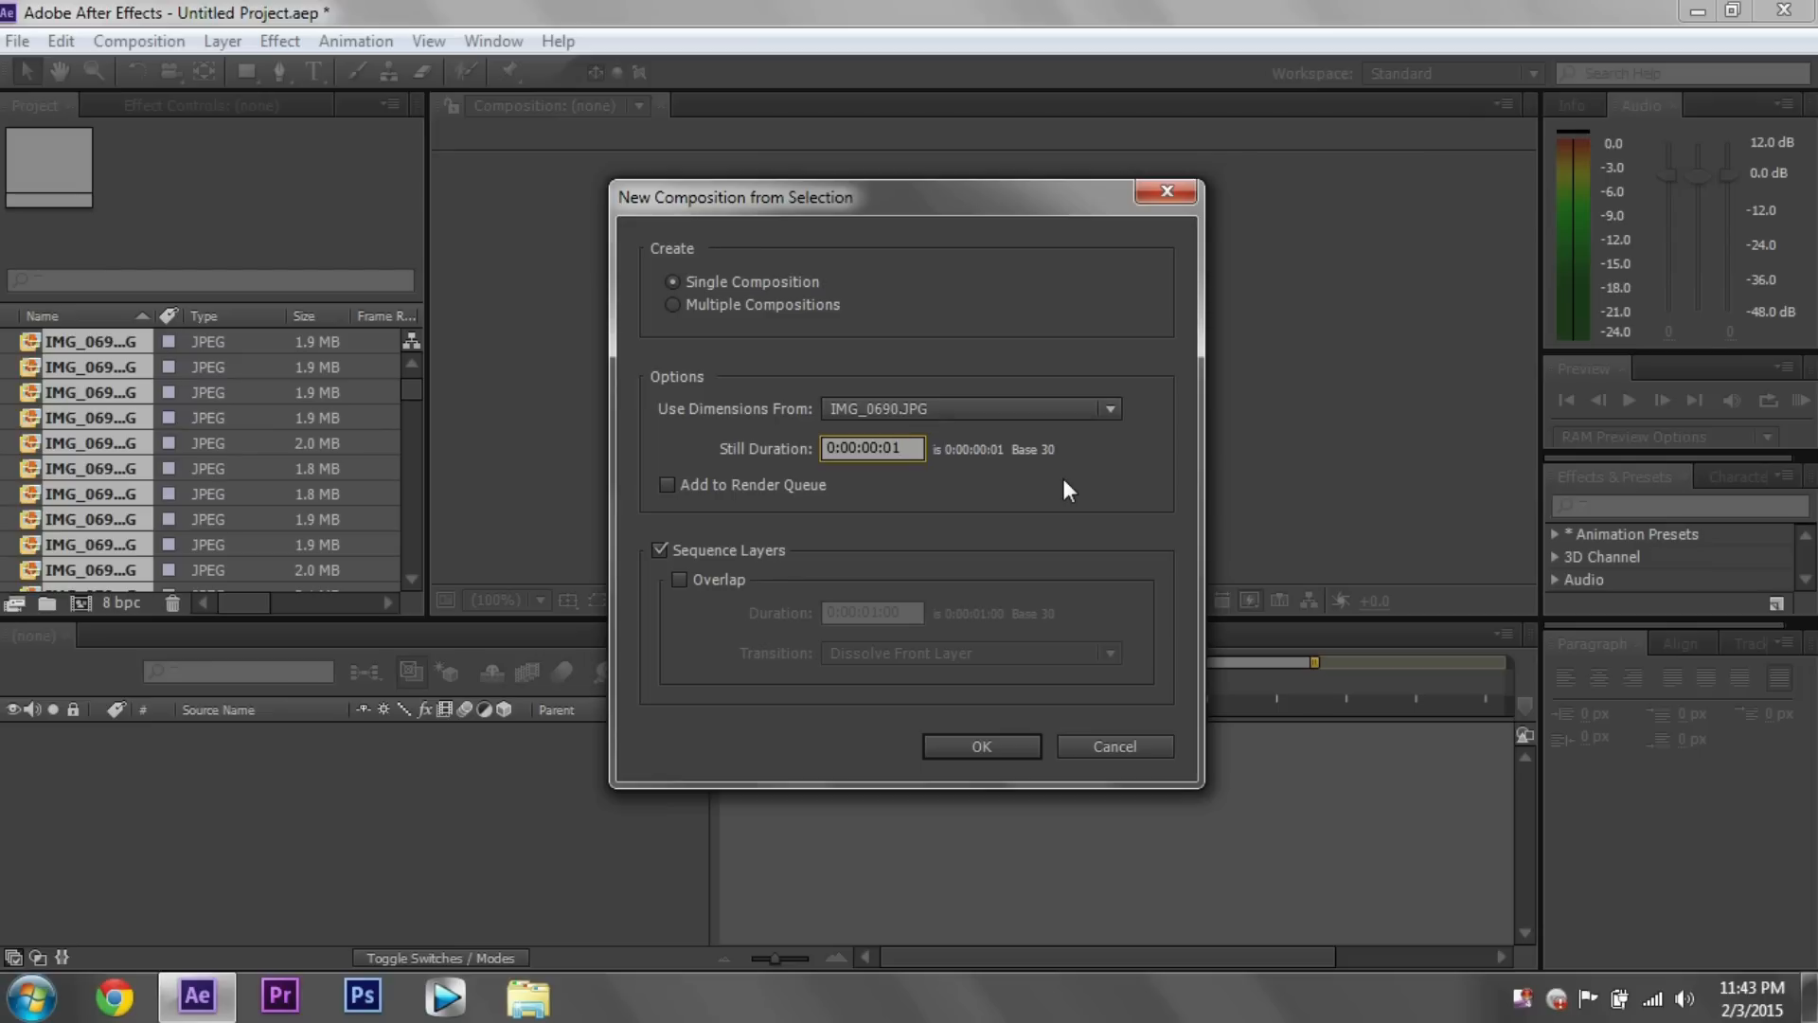
mouse_move(644, 593)
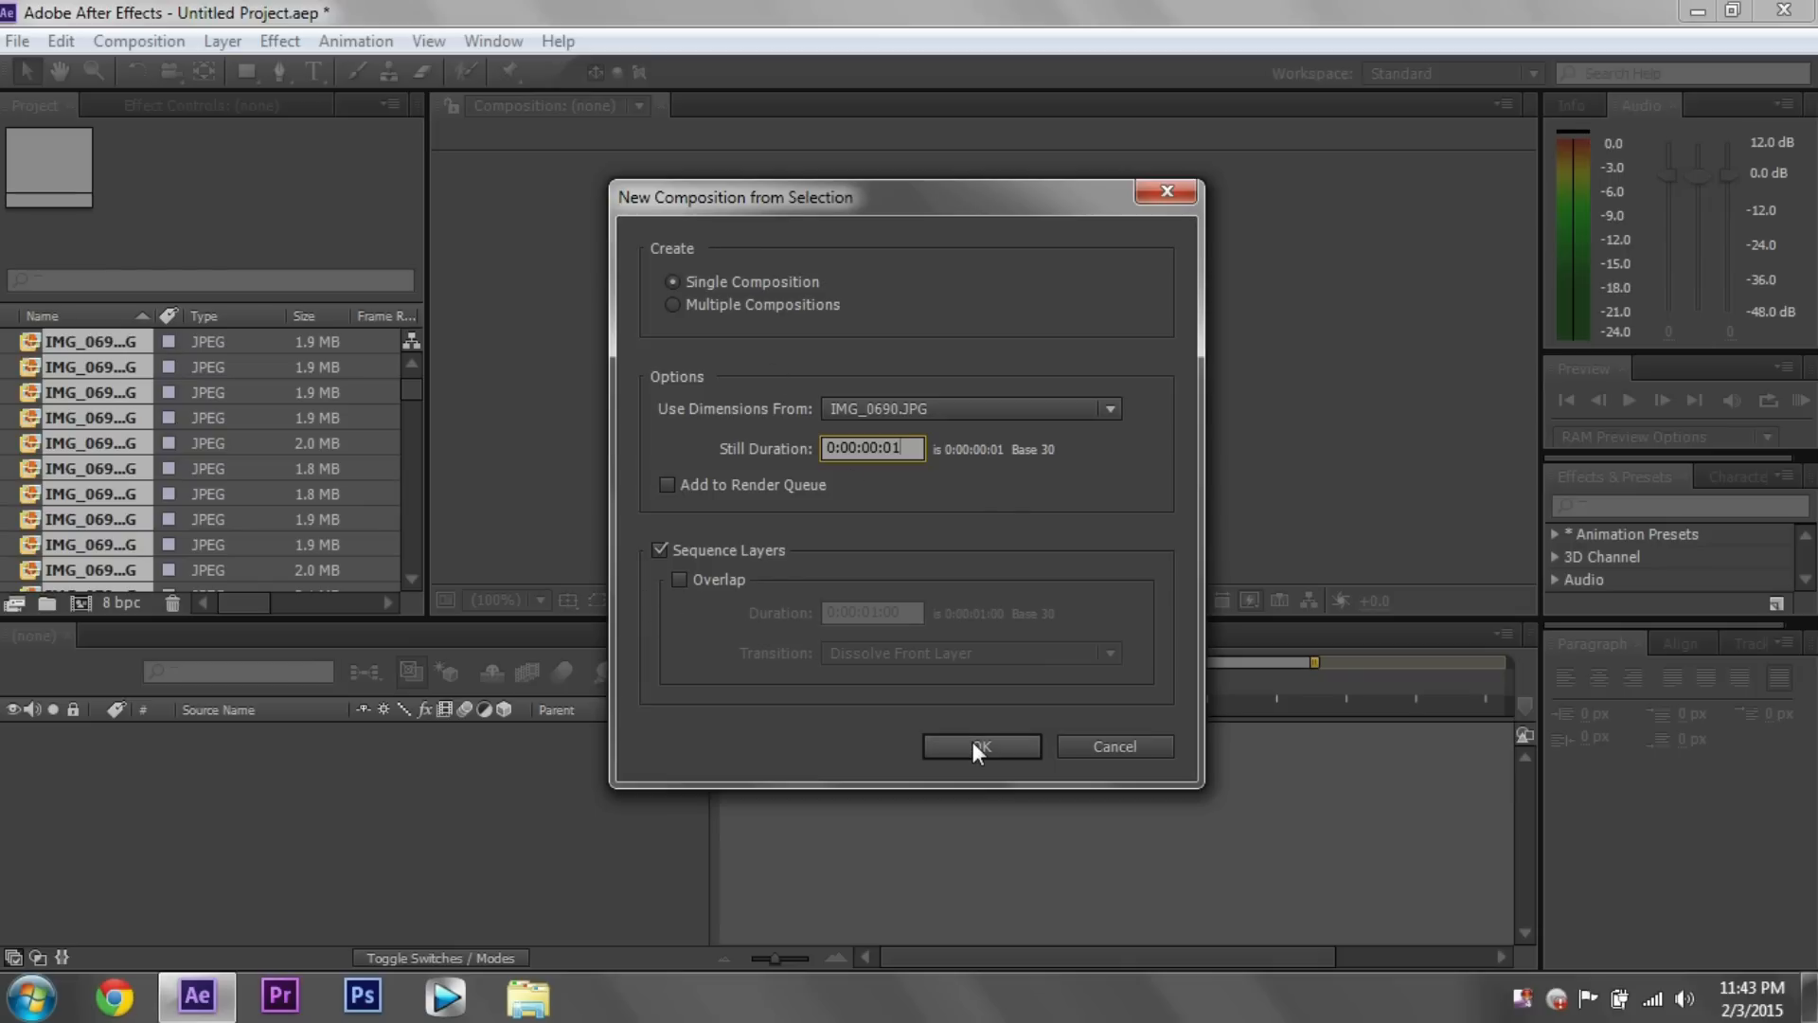
click(981, 746)
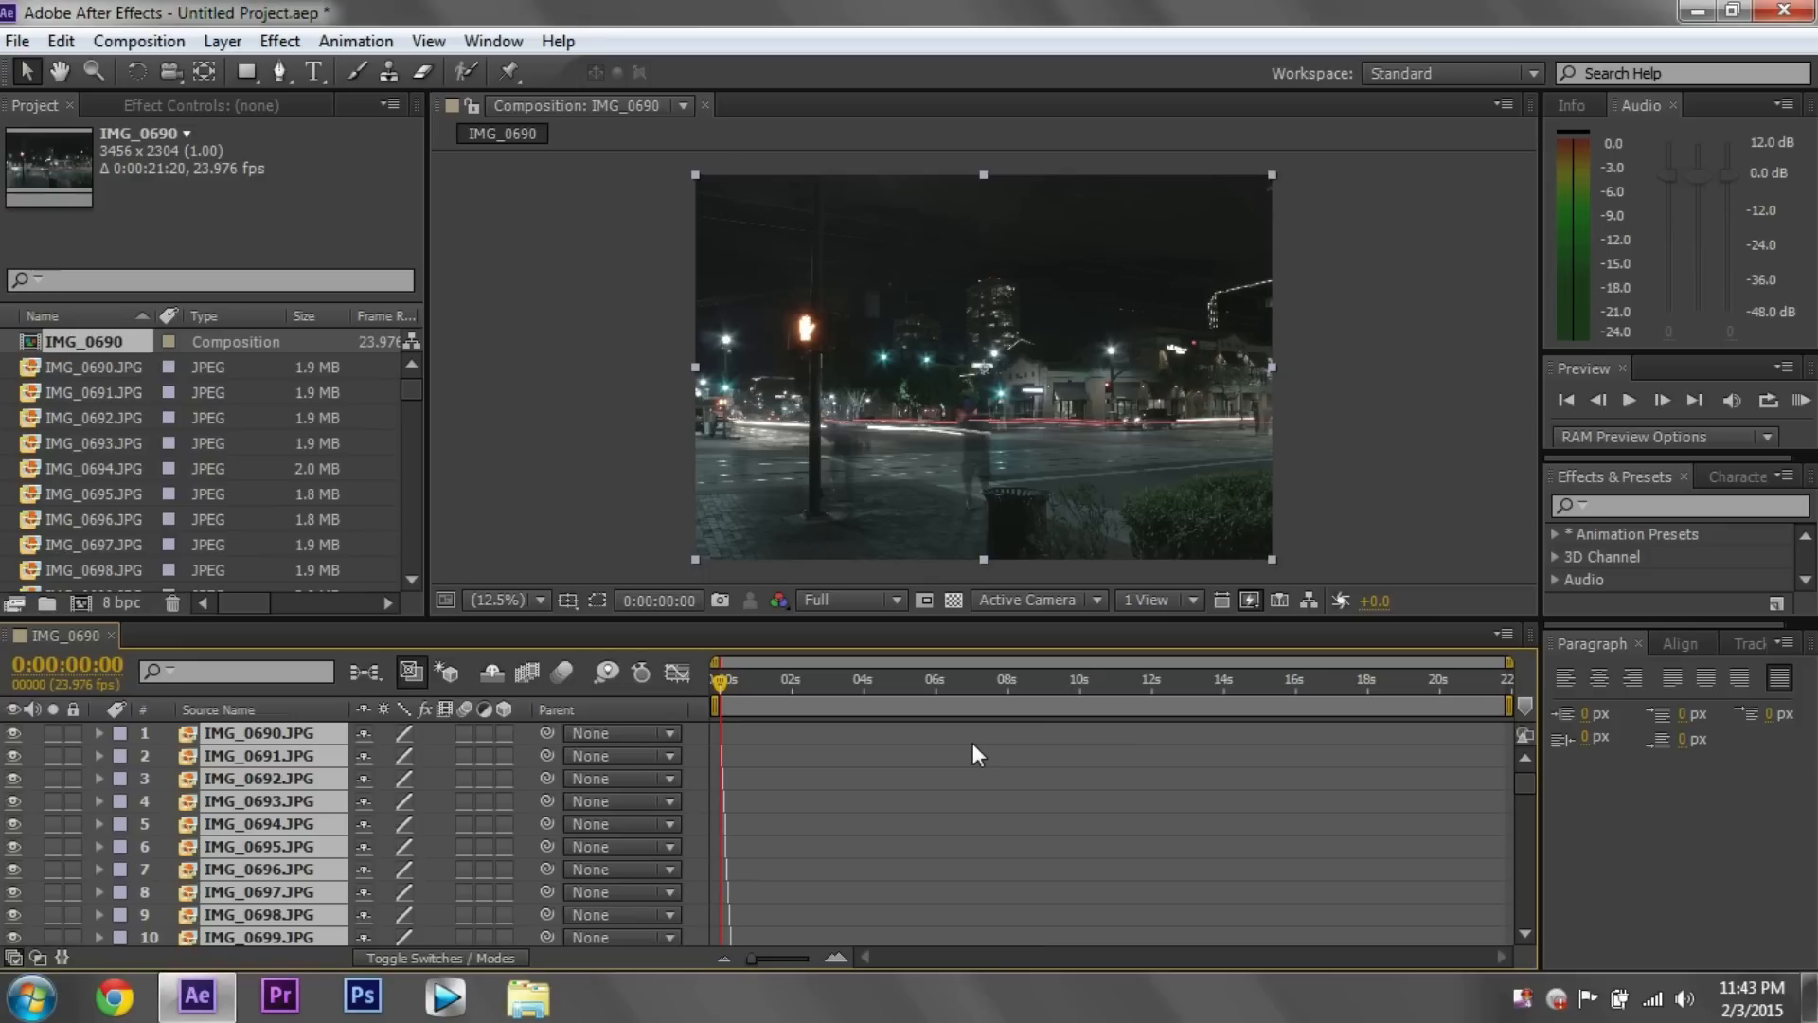
mouse_move(720, 517)
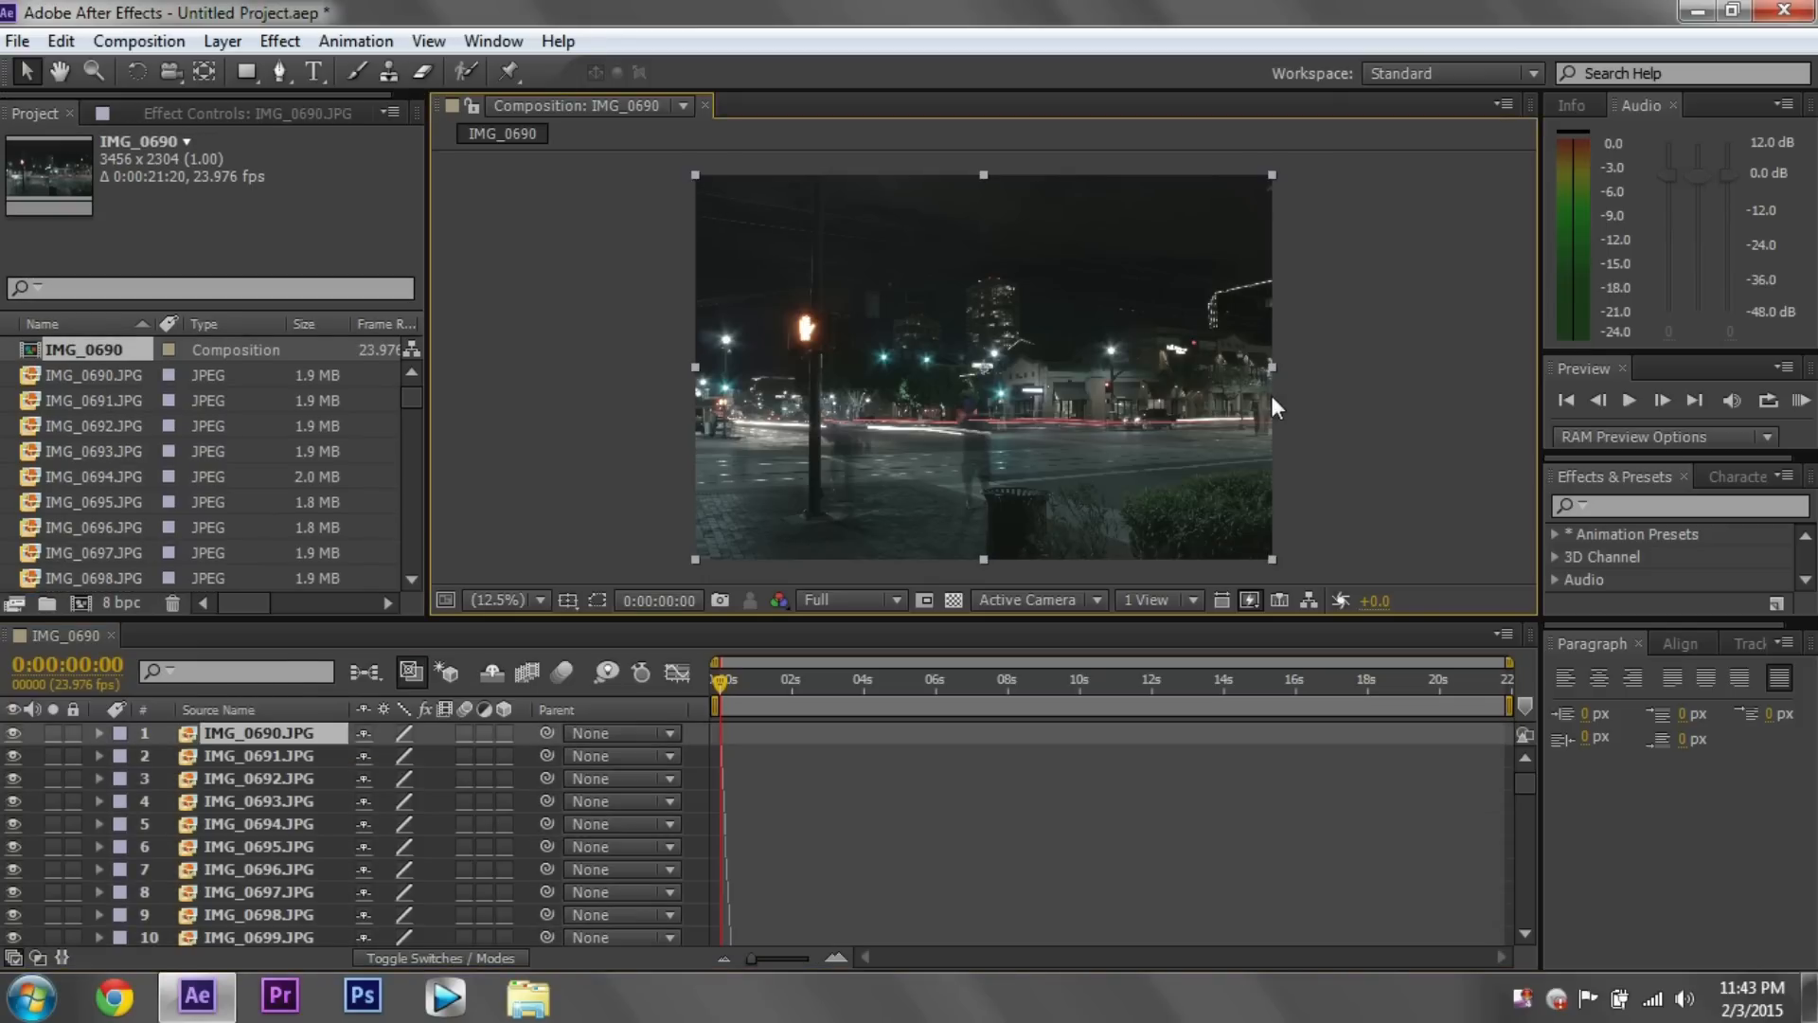
mouse_move(1206, 422)
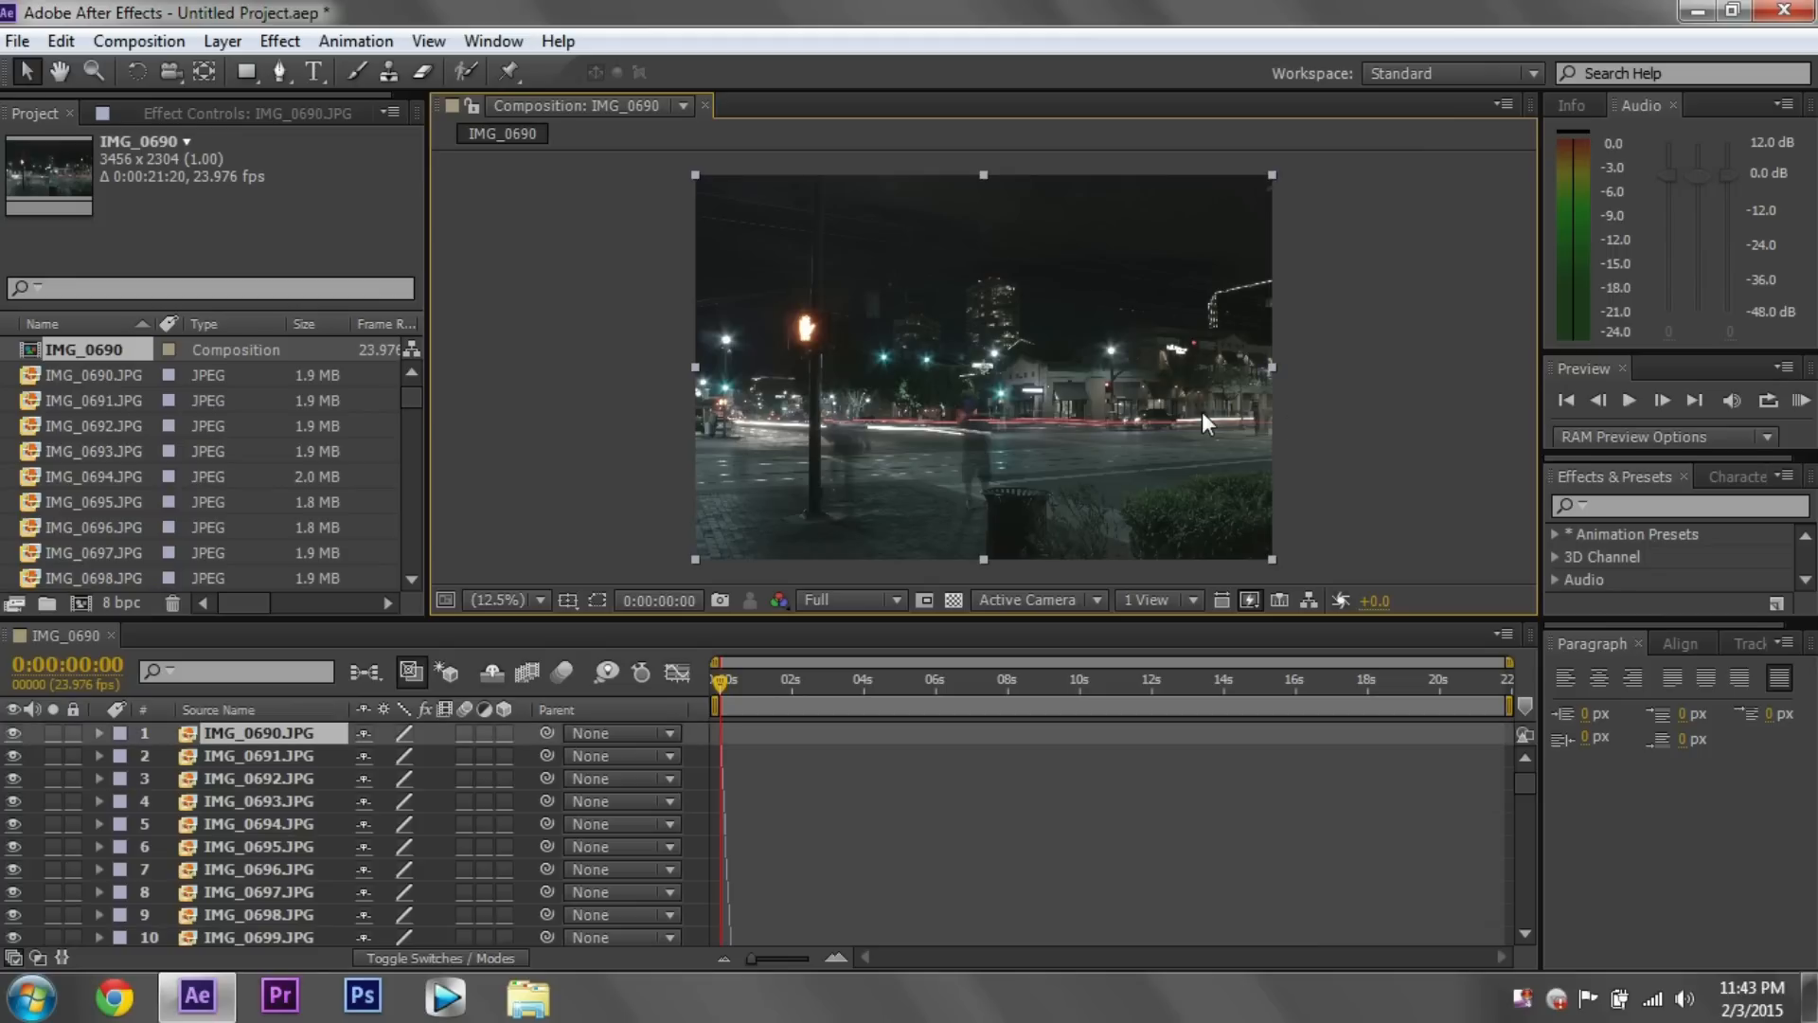
mouse_move(612, 345)
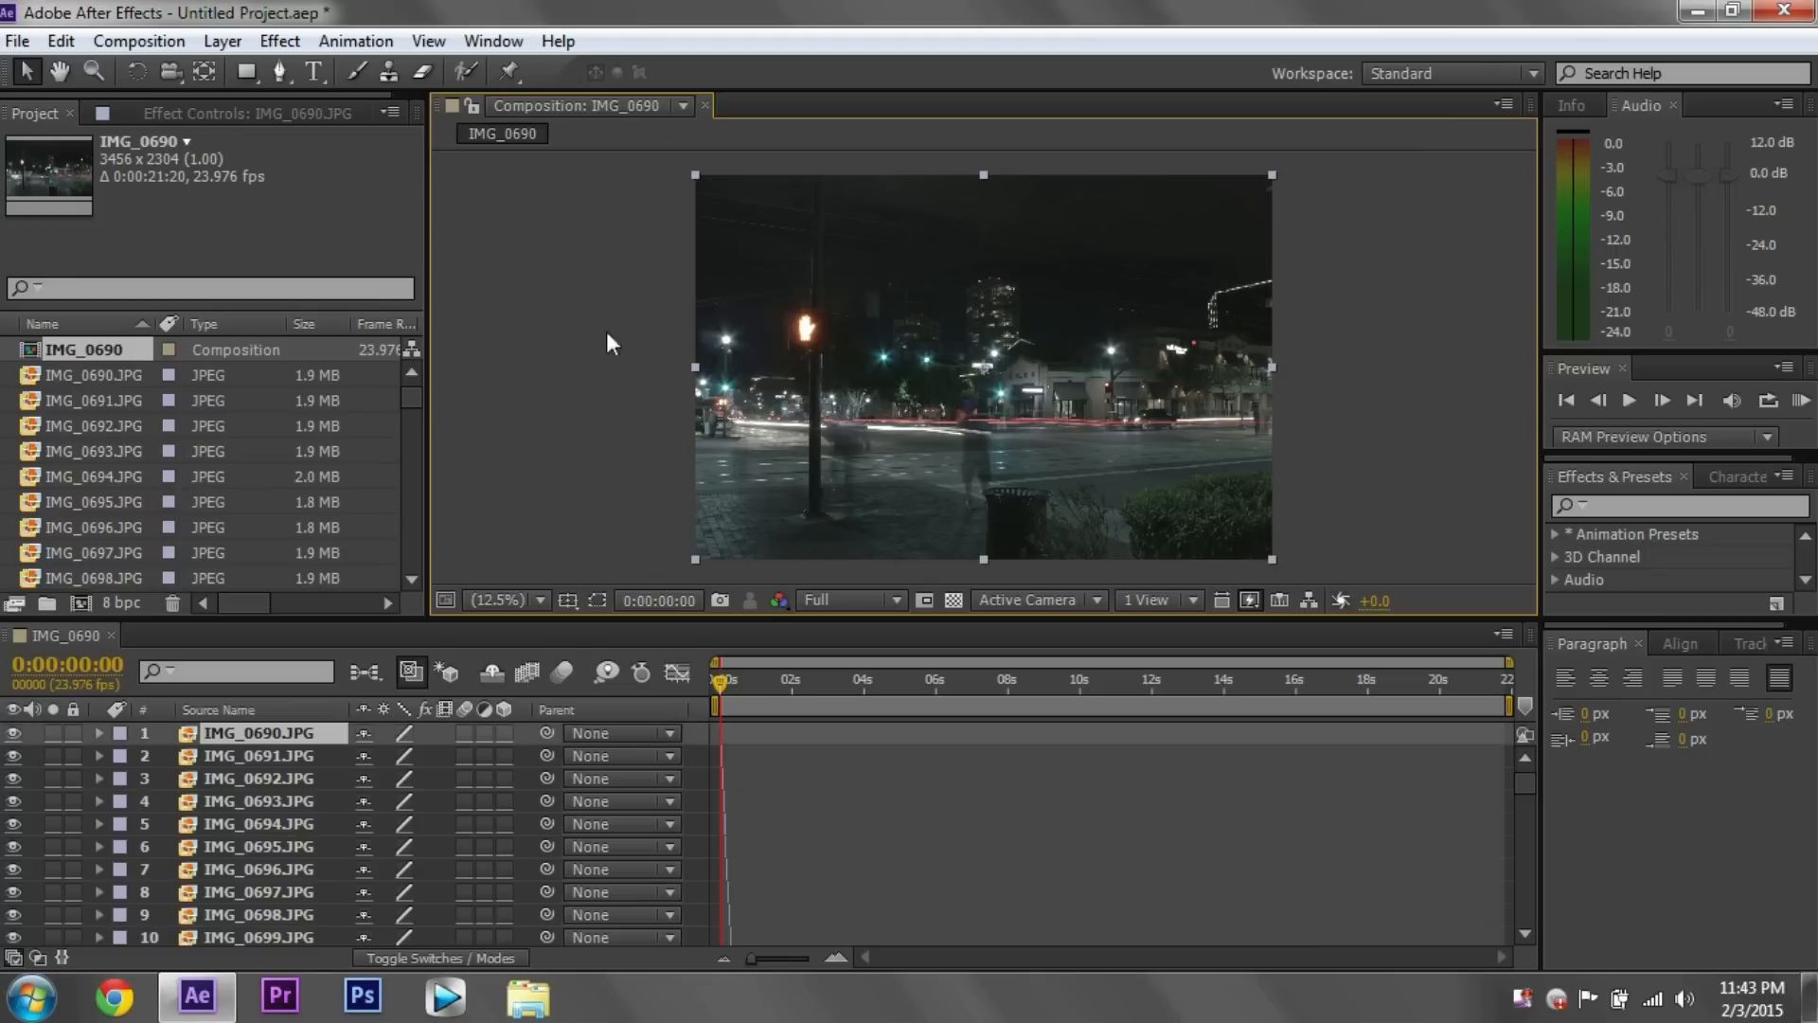
mouse_move(276, 762)
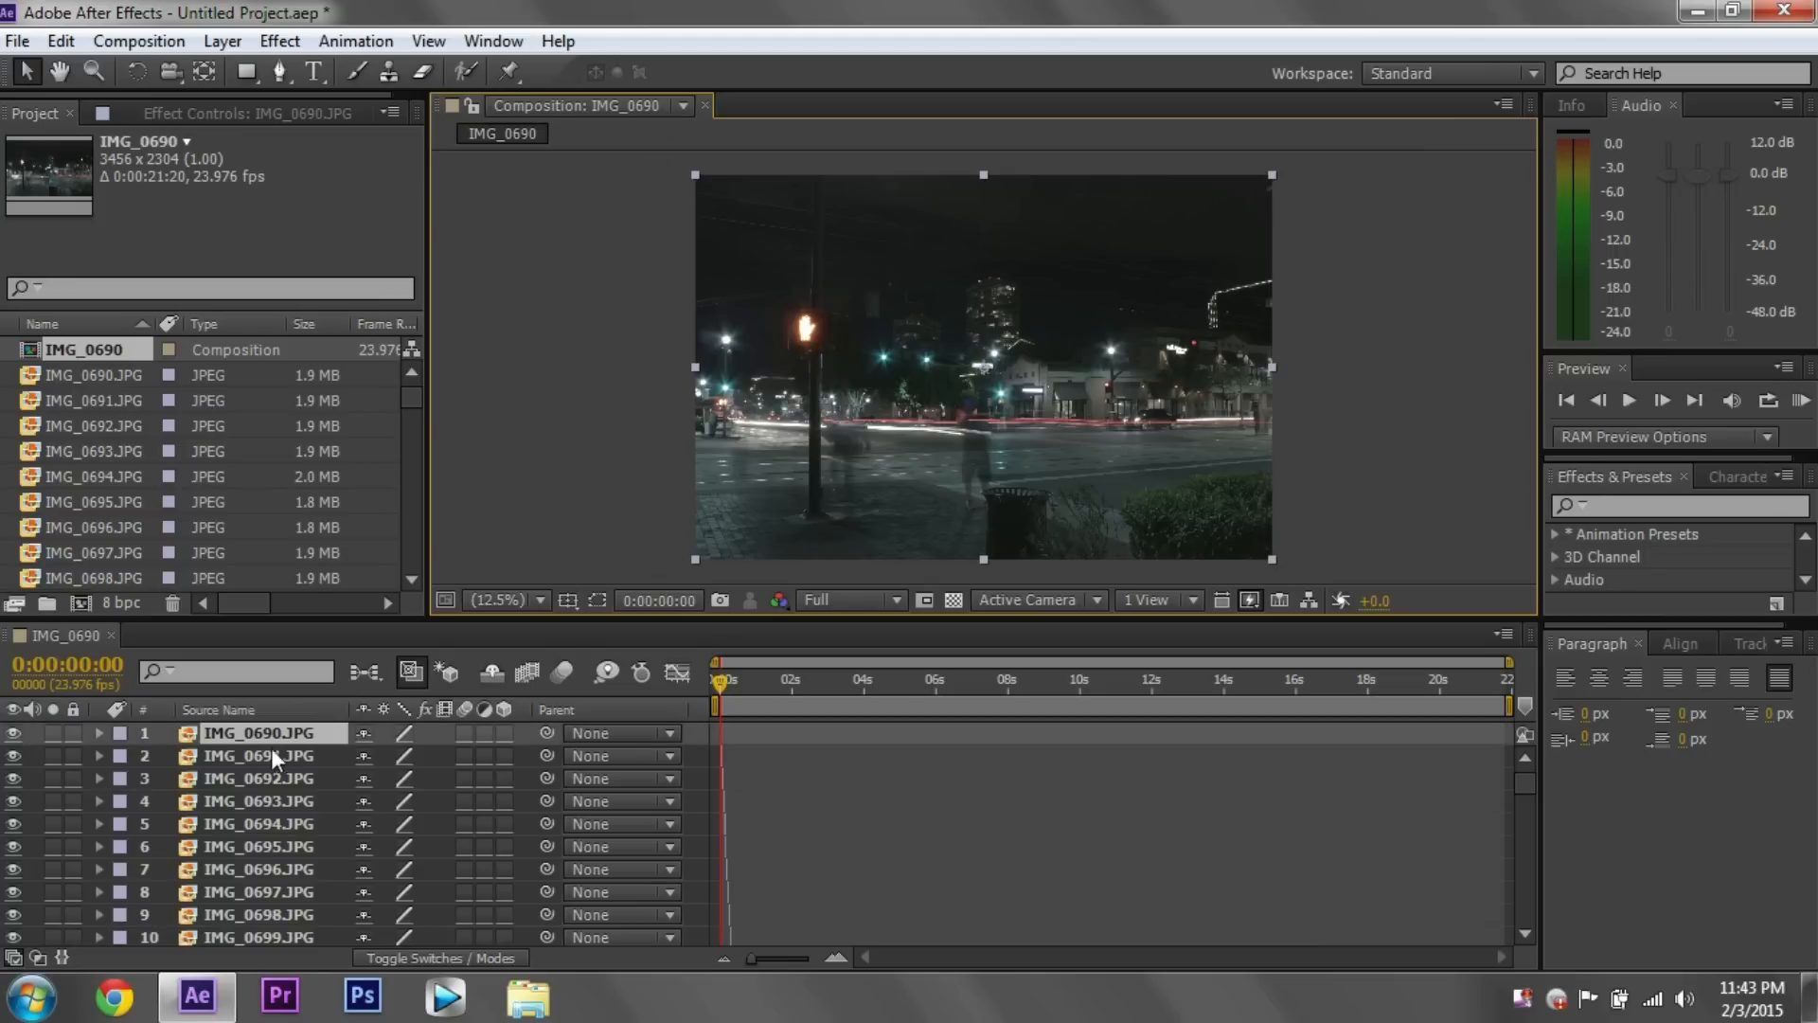
mouse_move(1000, 843)
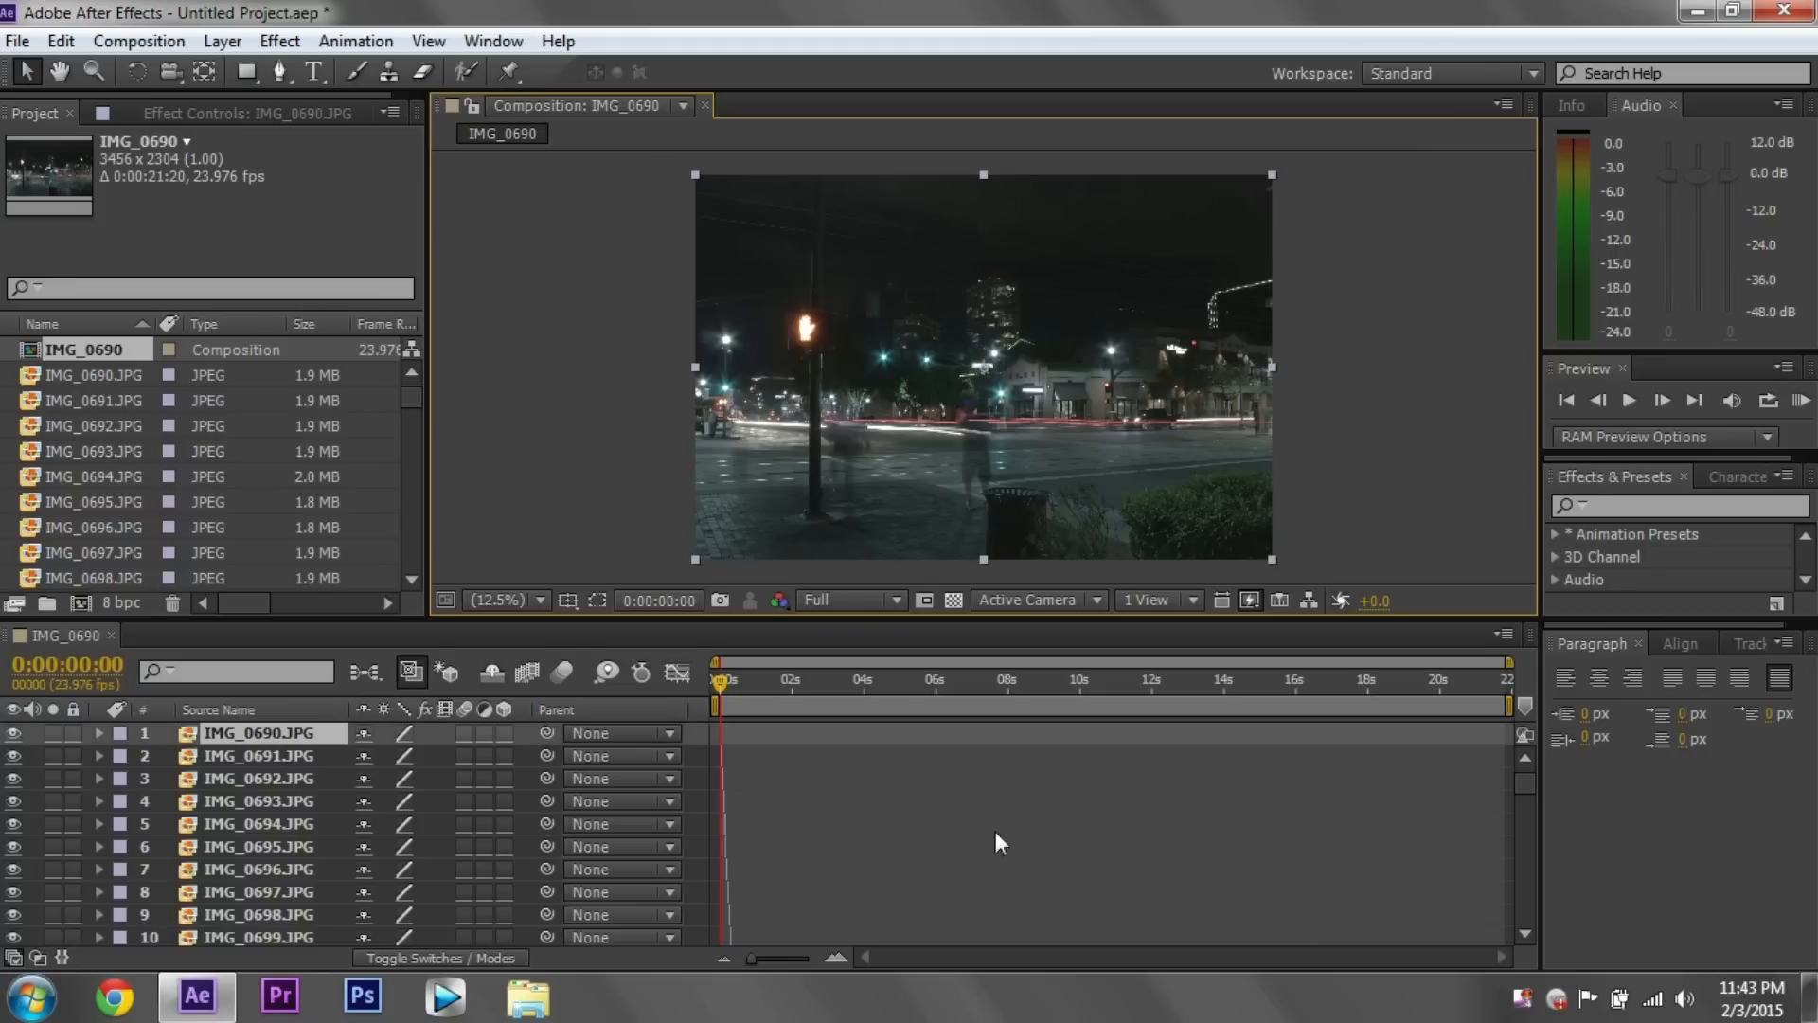
scroll(down, 3)
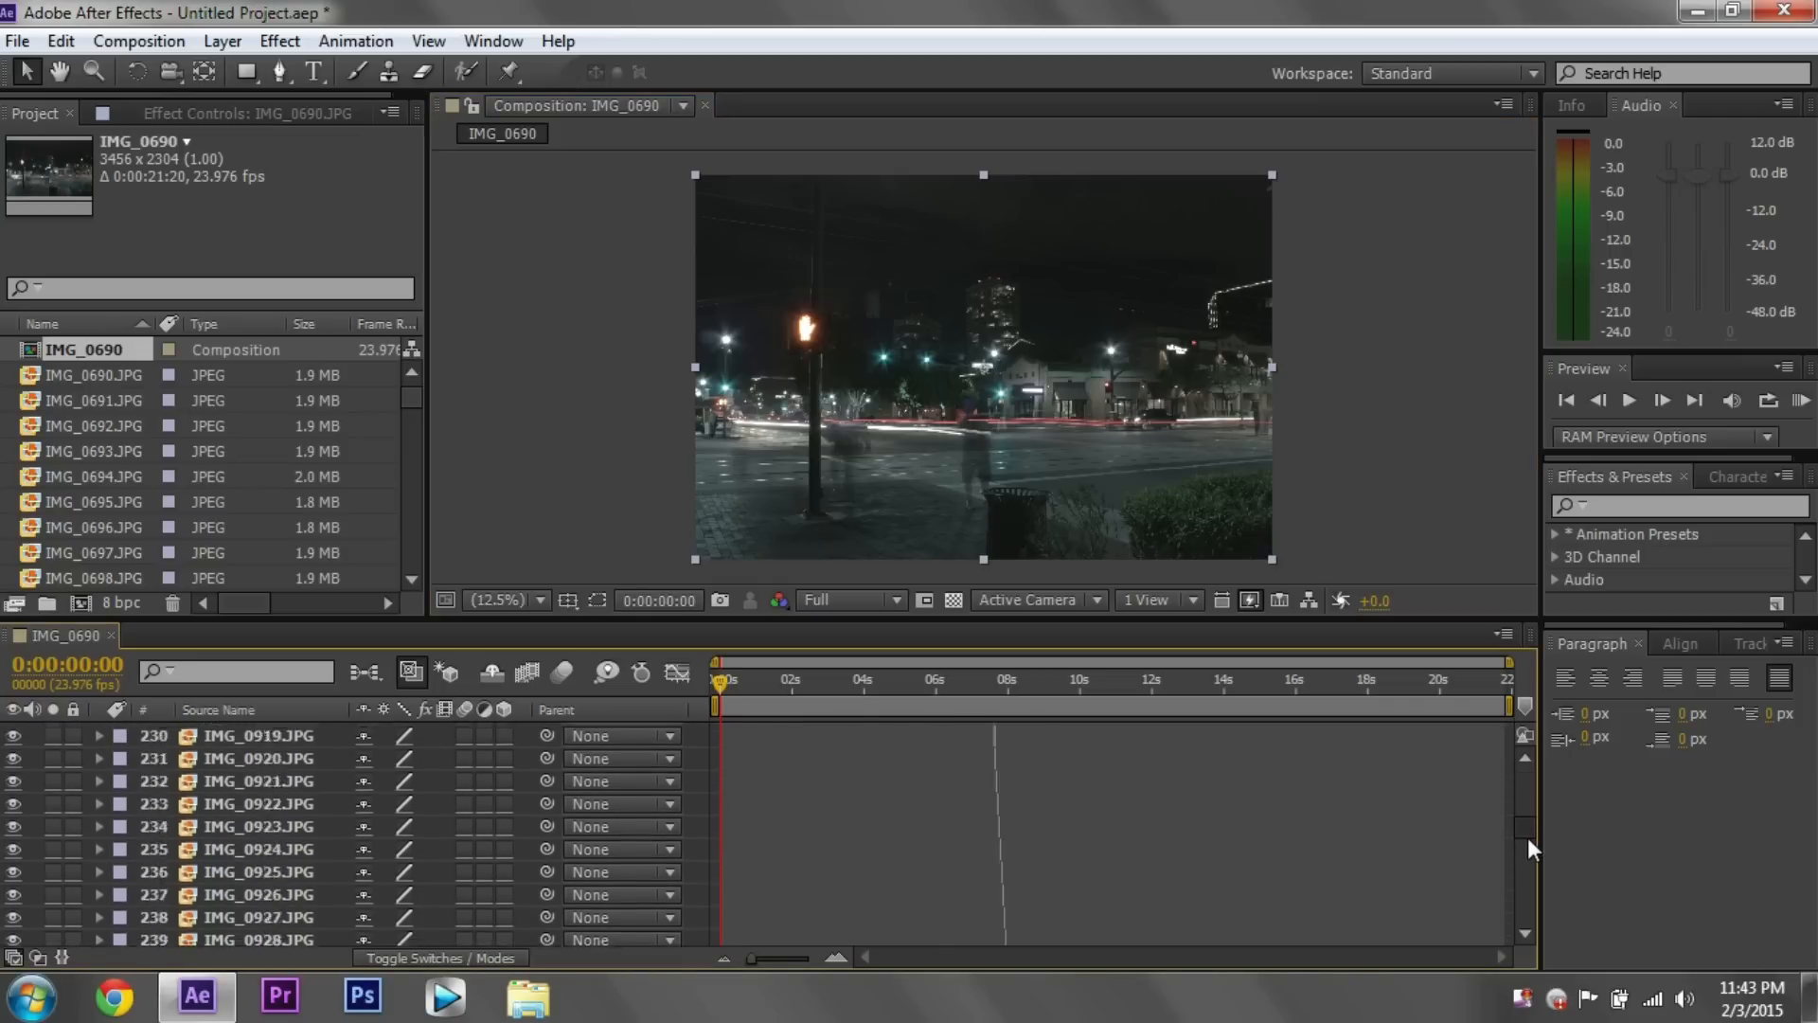
scroll(down, 3)
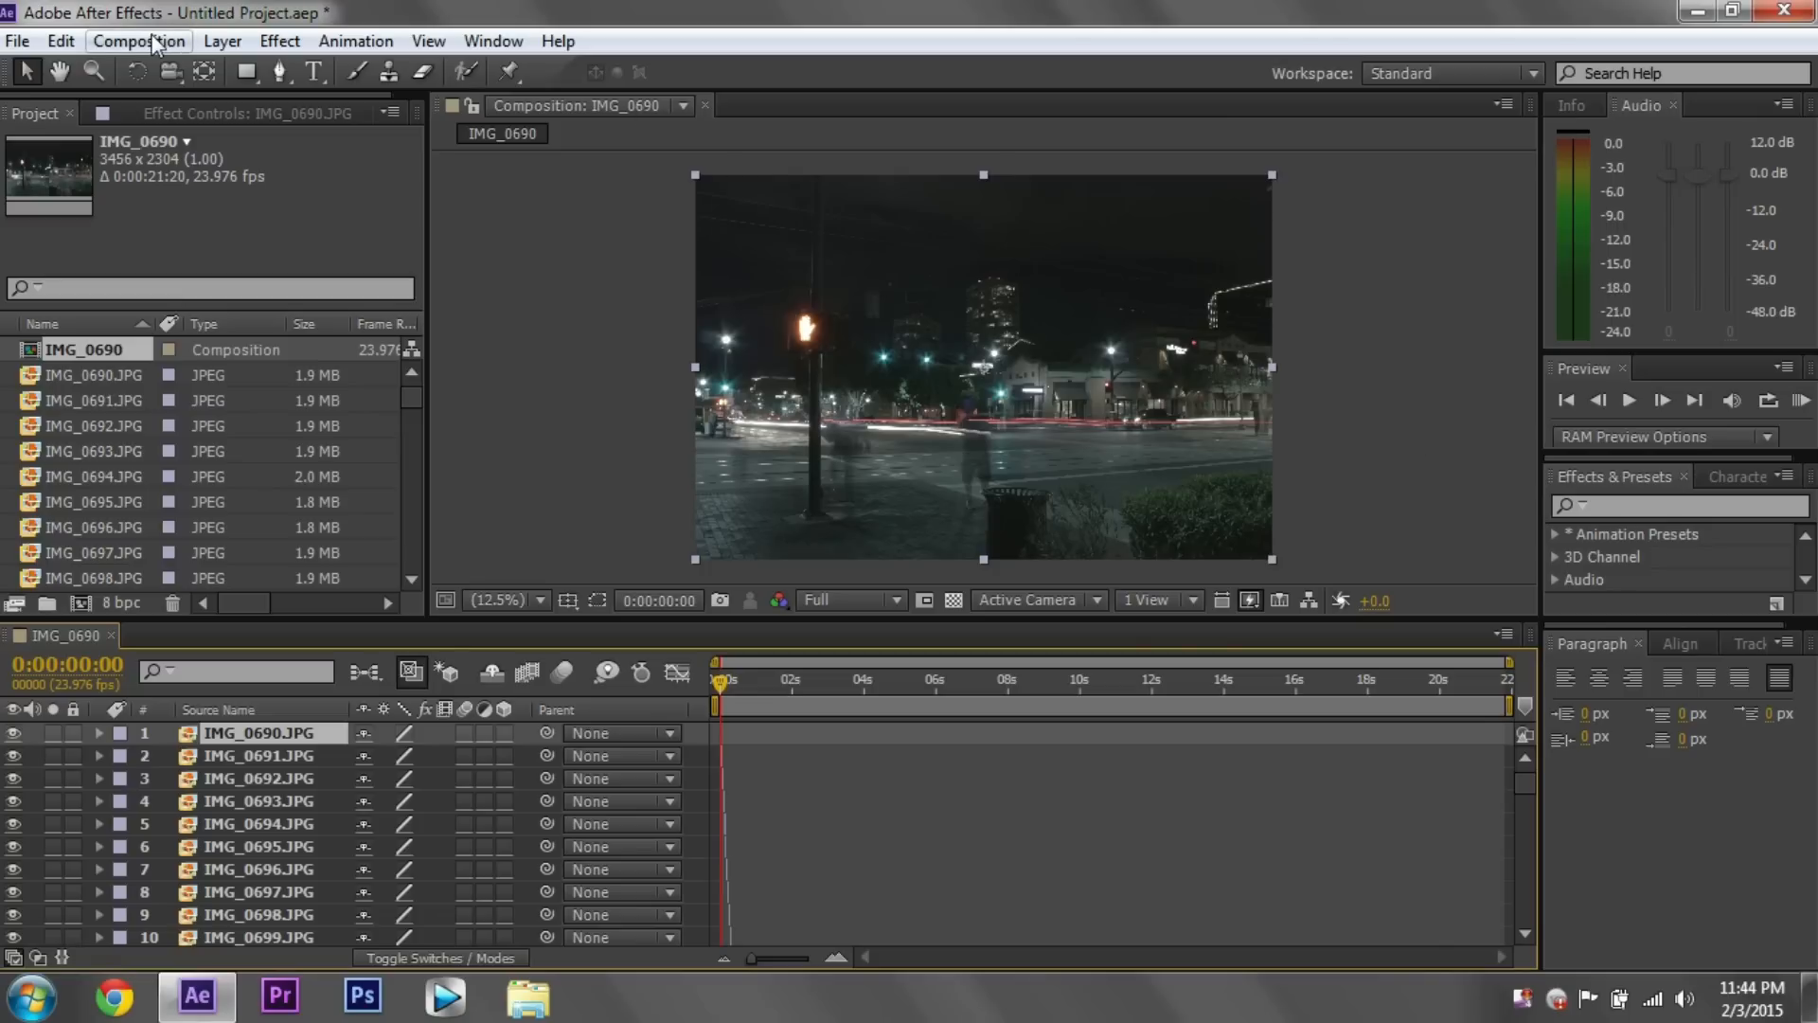
click(138, 39)
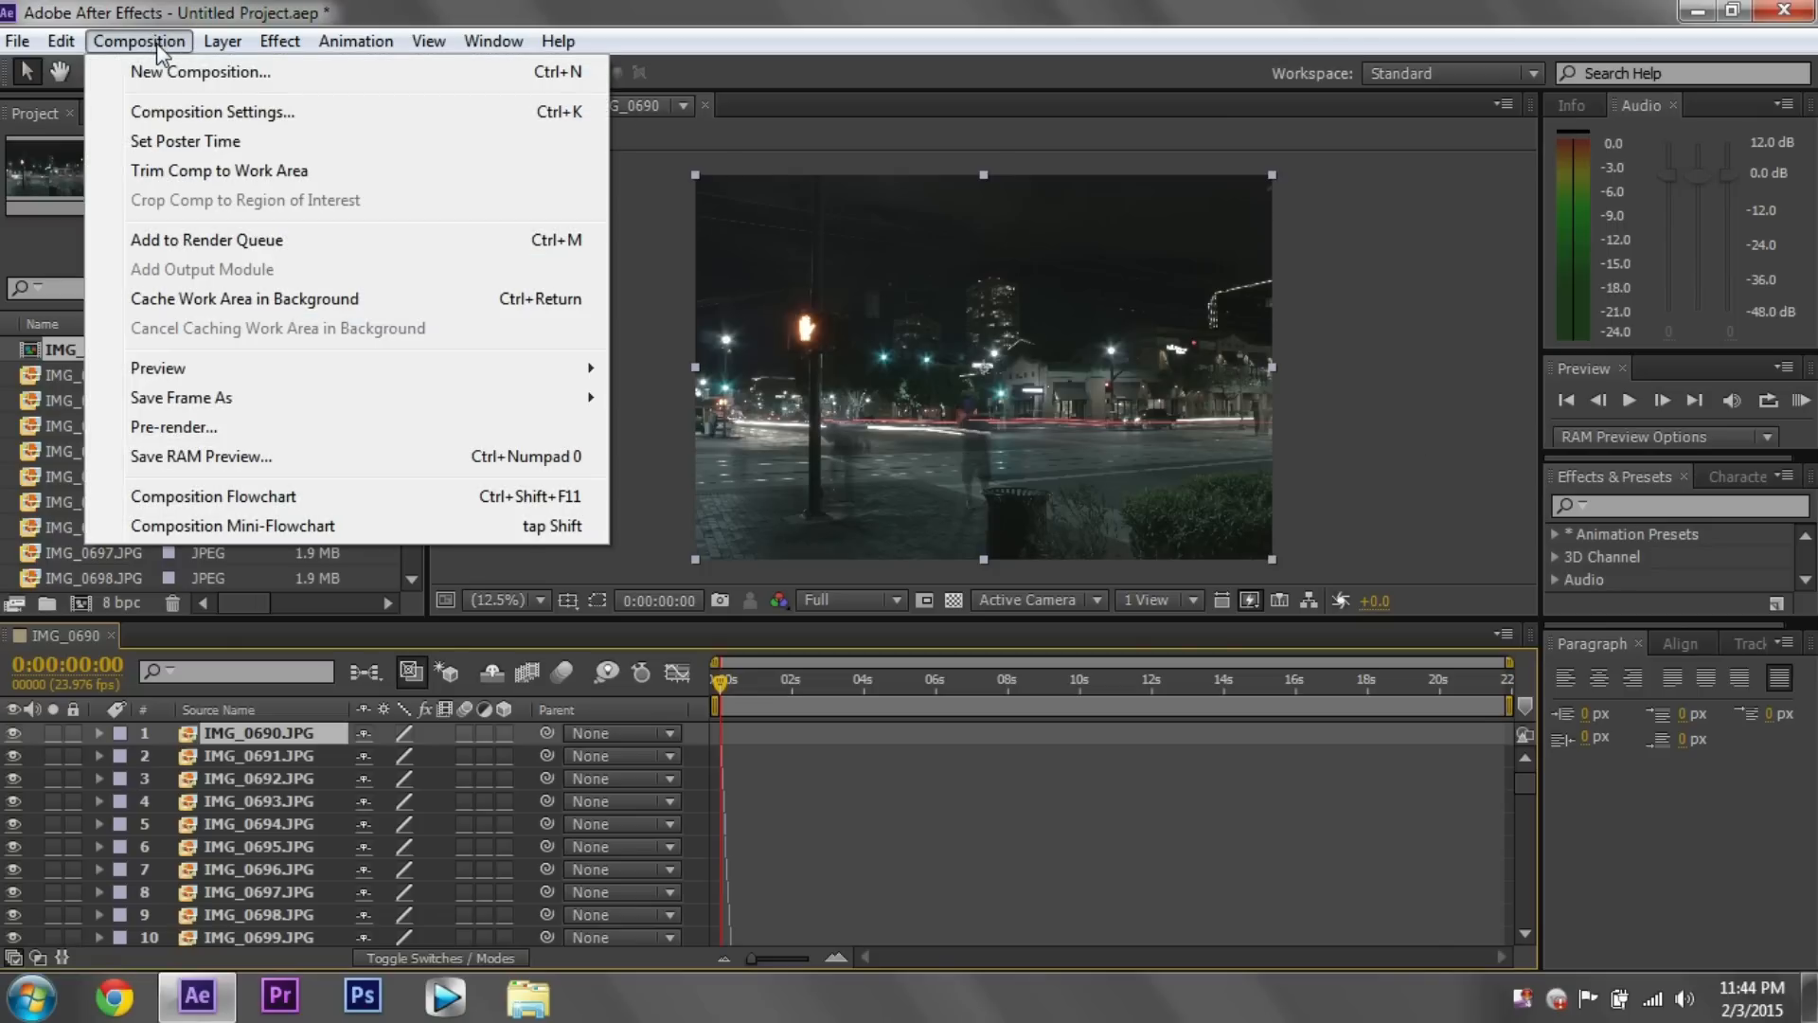
click(212, 112)
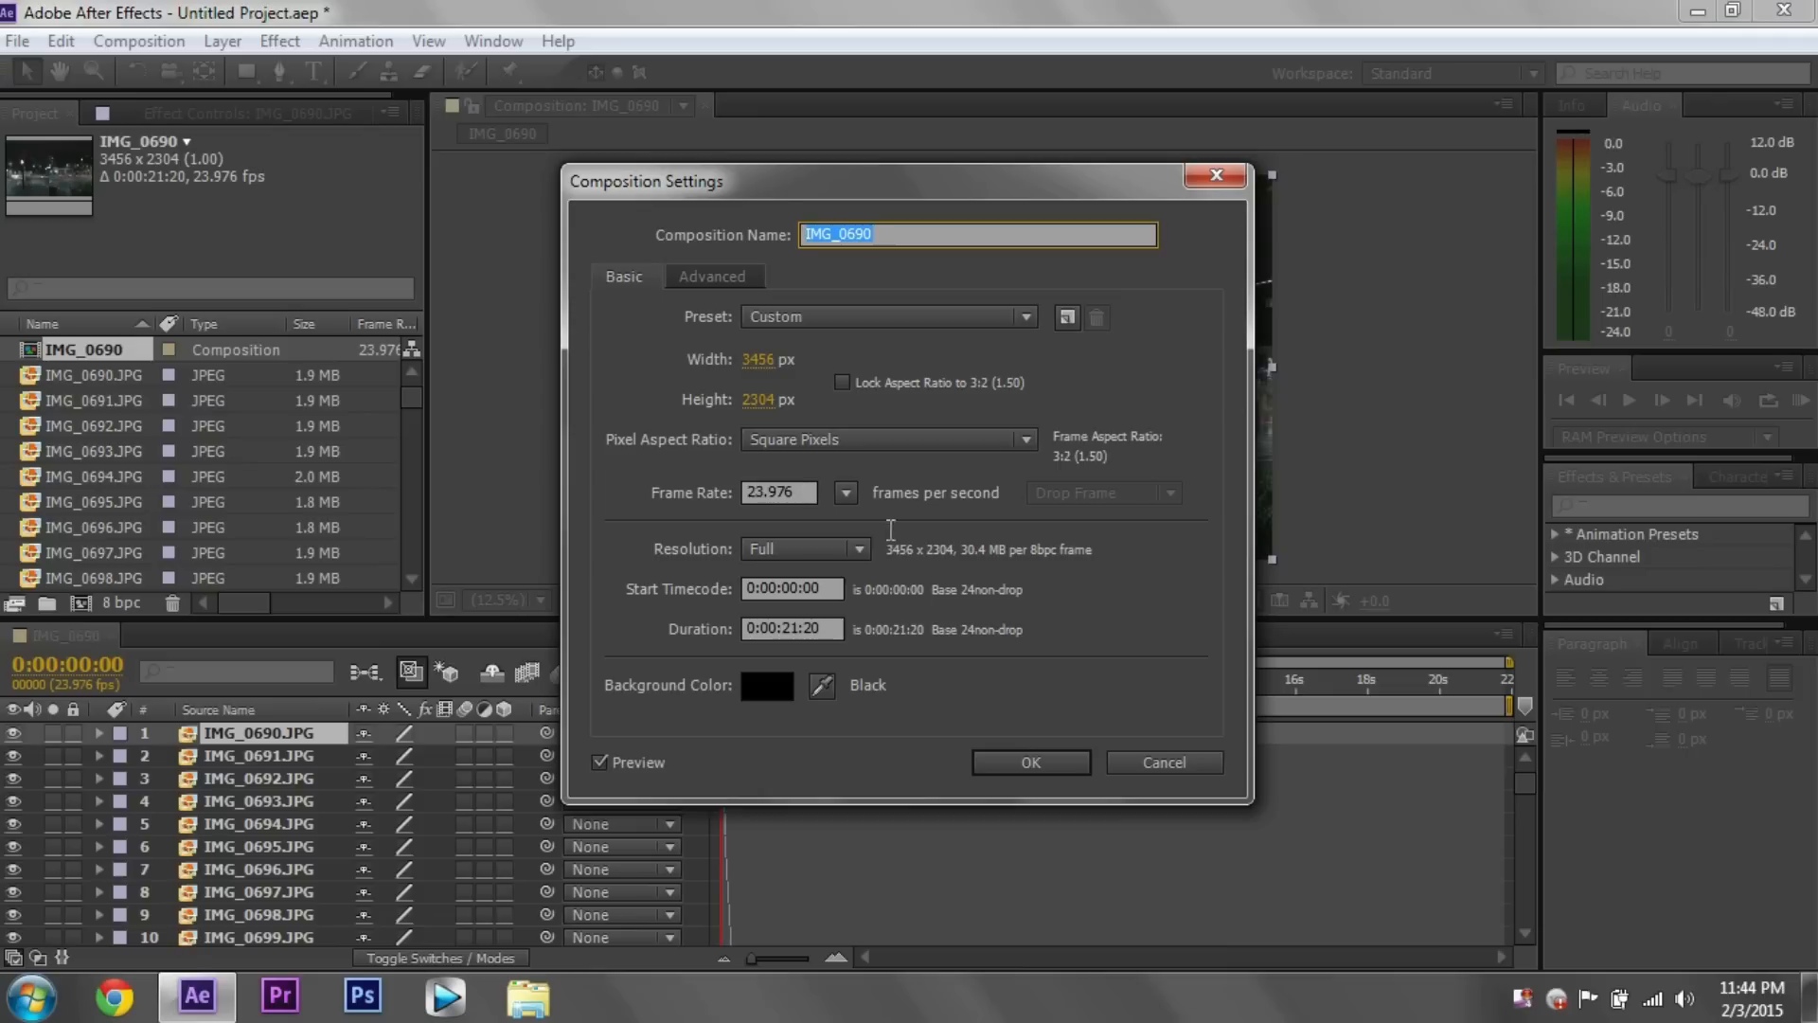
click(776, 492)
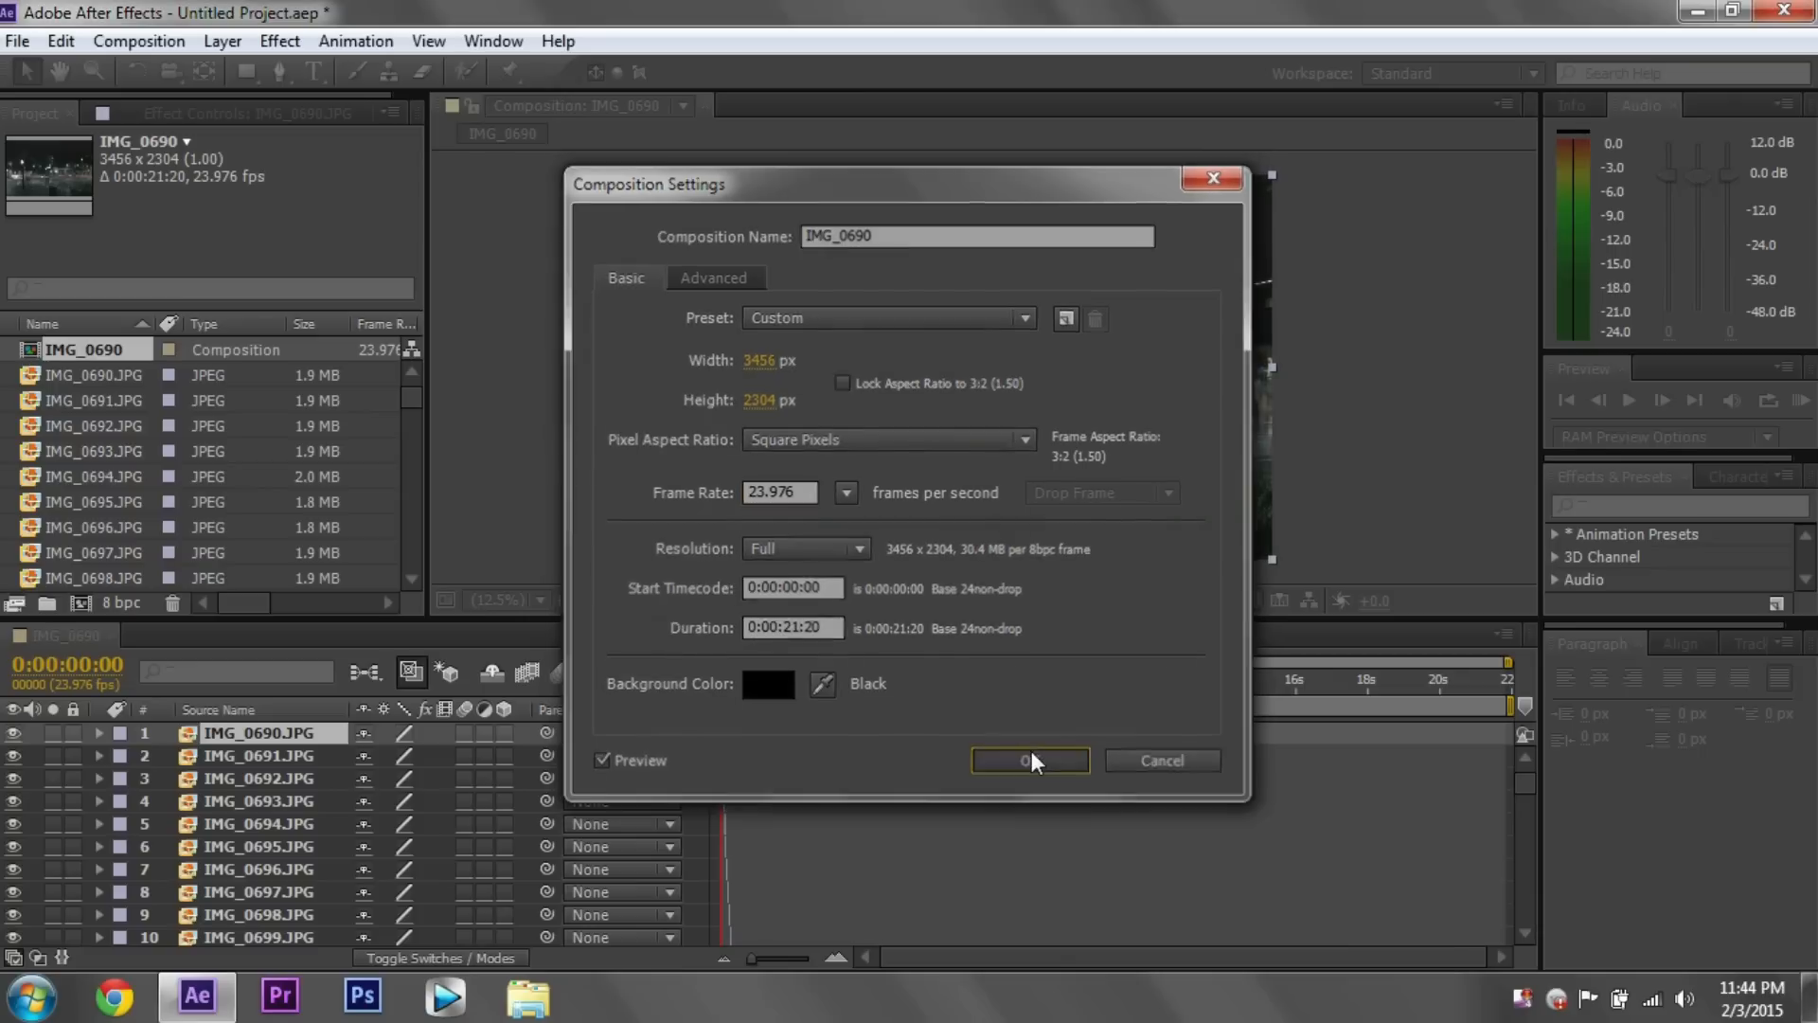
click(1029, 759)
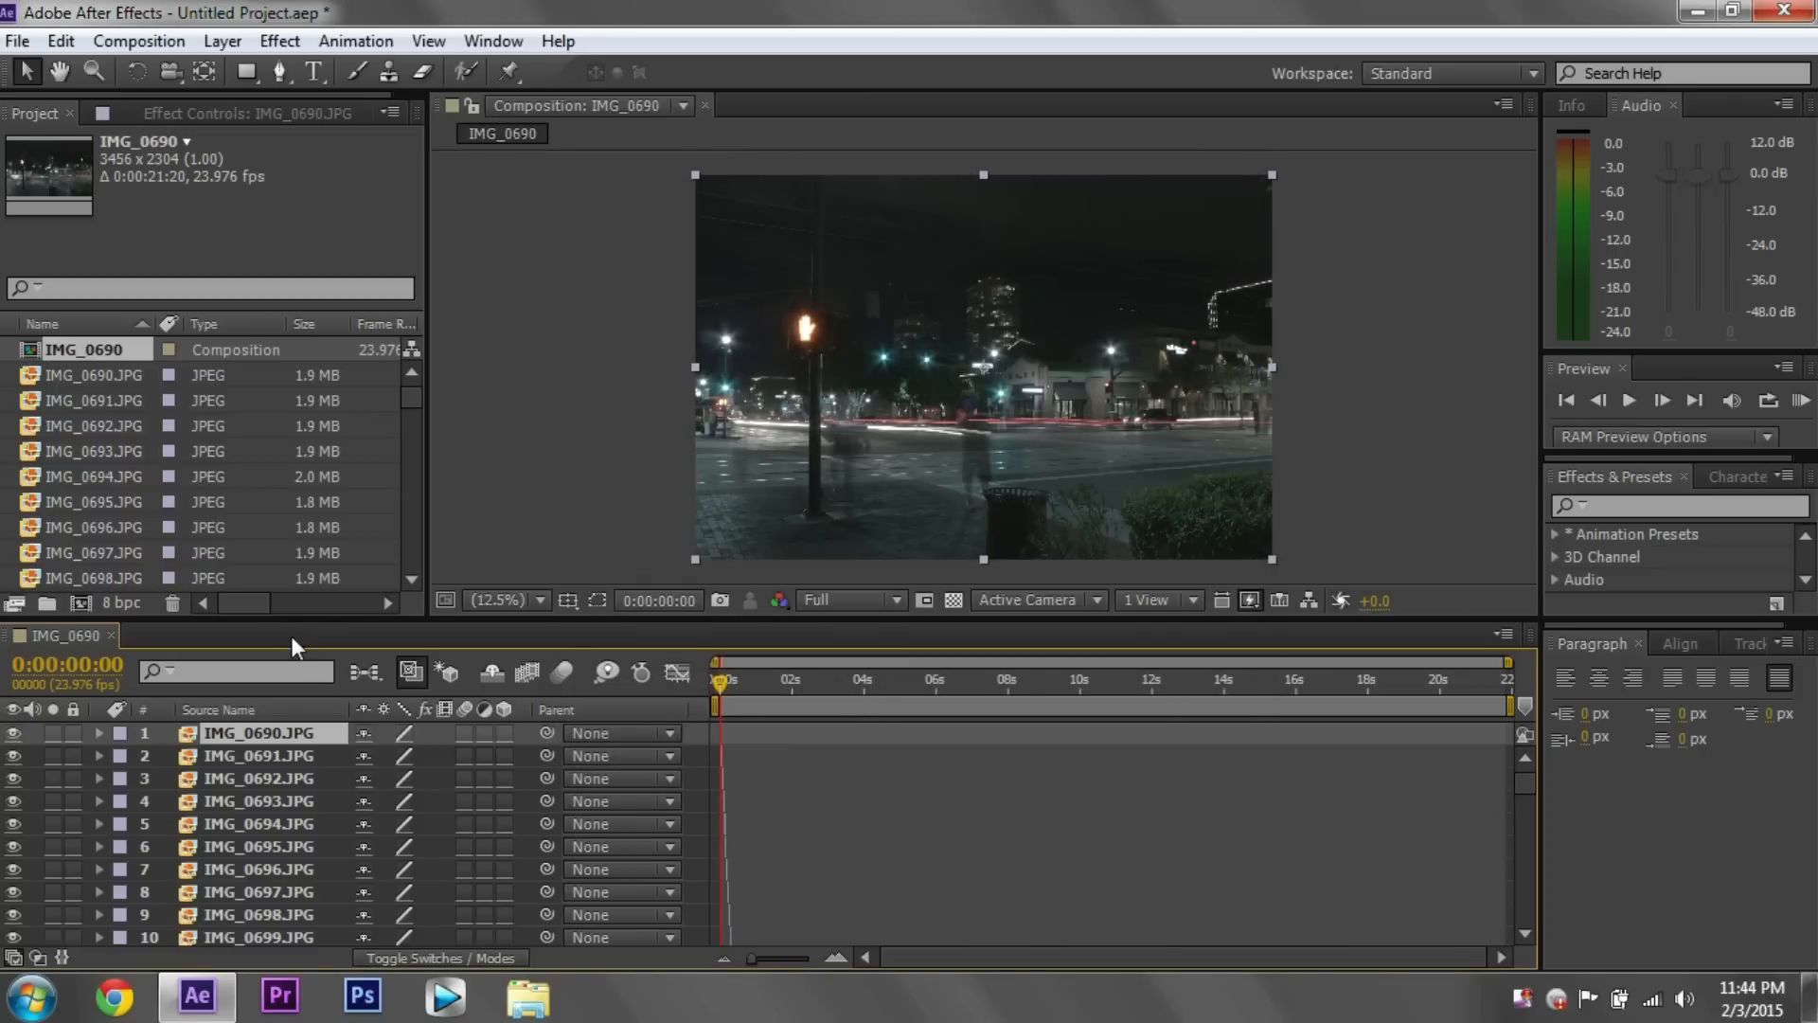
mouse_move(534, 543)
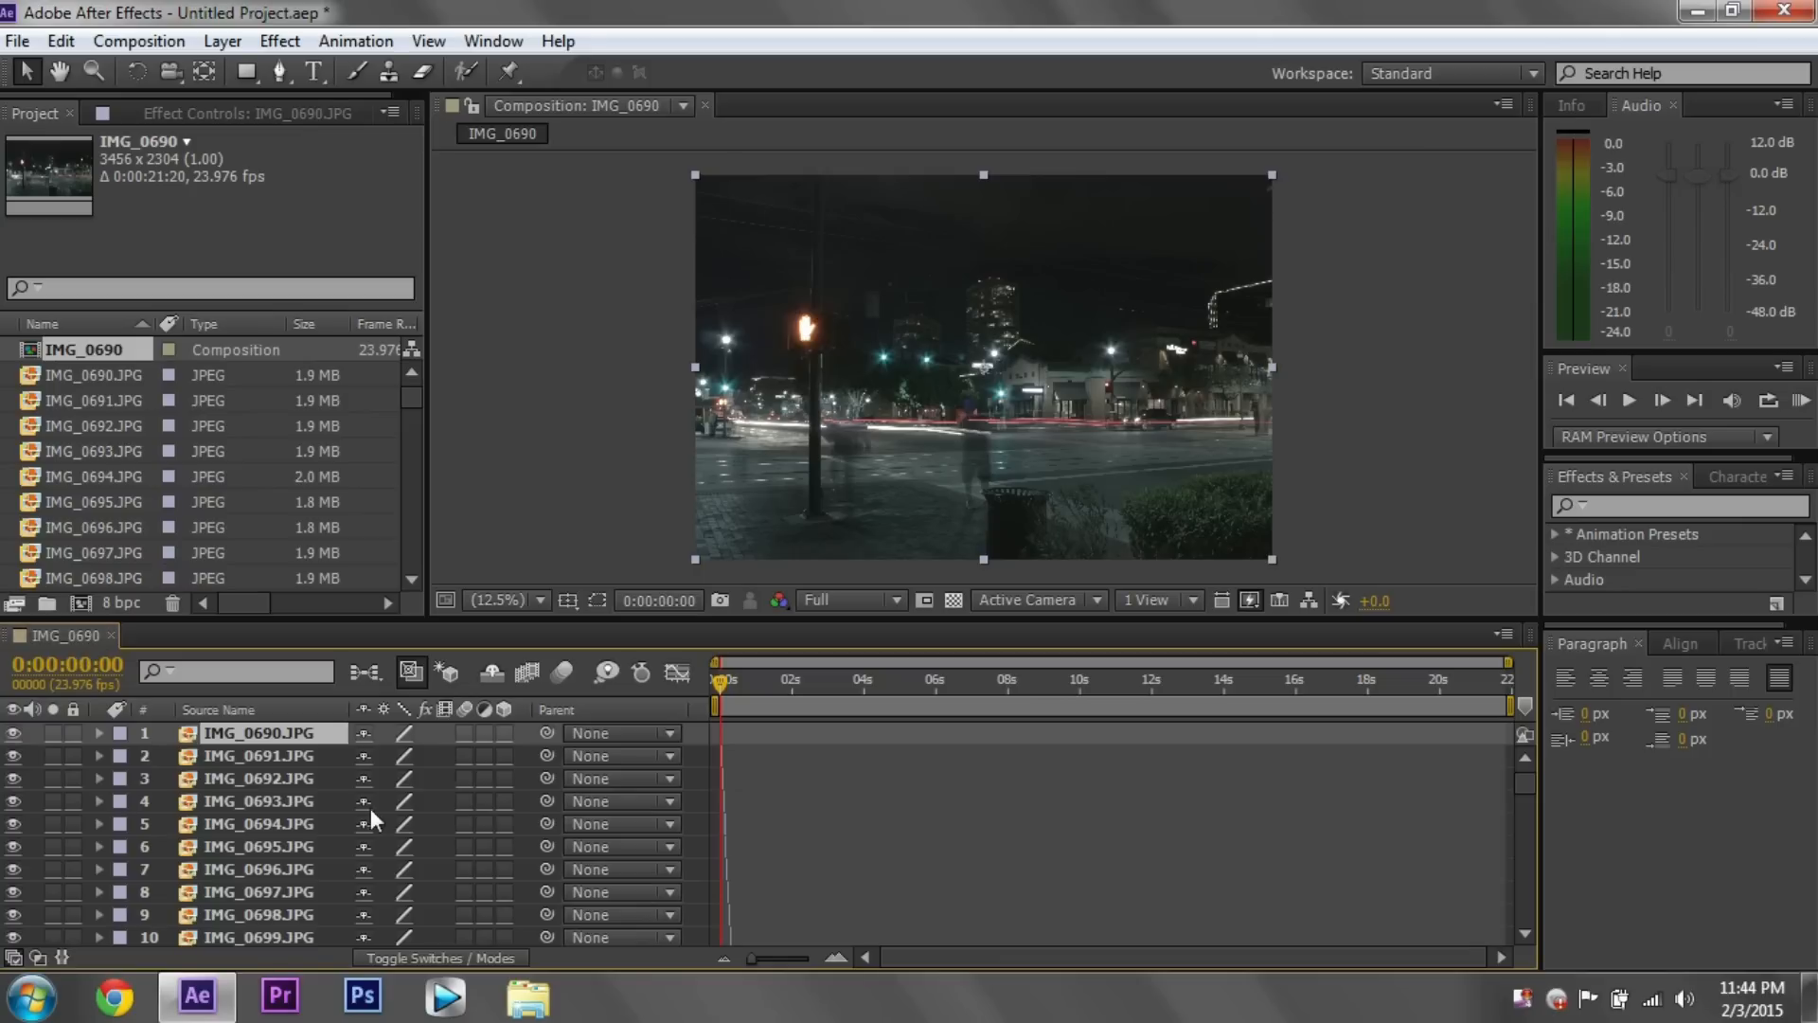
mouse_move(377, 809)
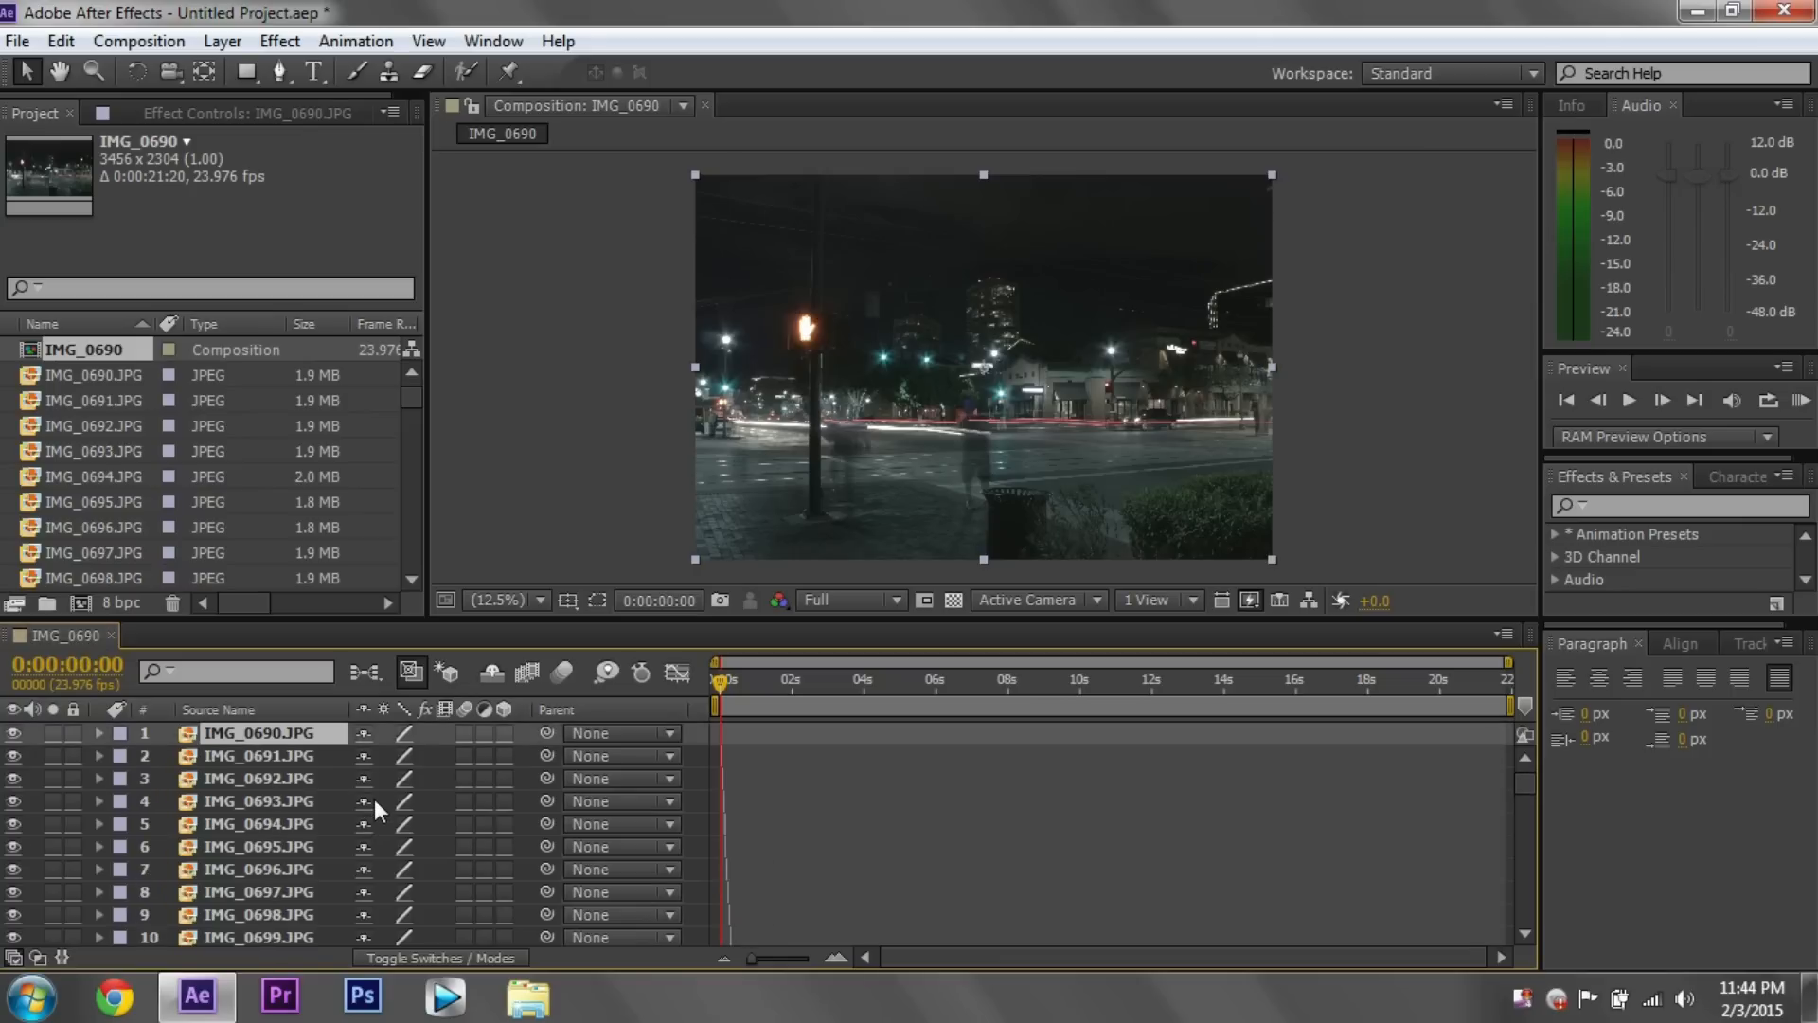
- Precompose IMG_0690 into a new IMG_0691 comp with motion blur enabled on the nested layer
double_click(86, 348)
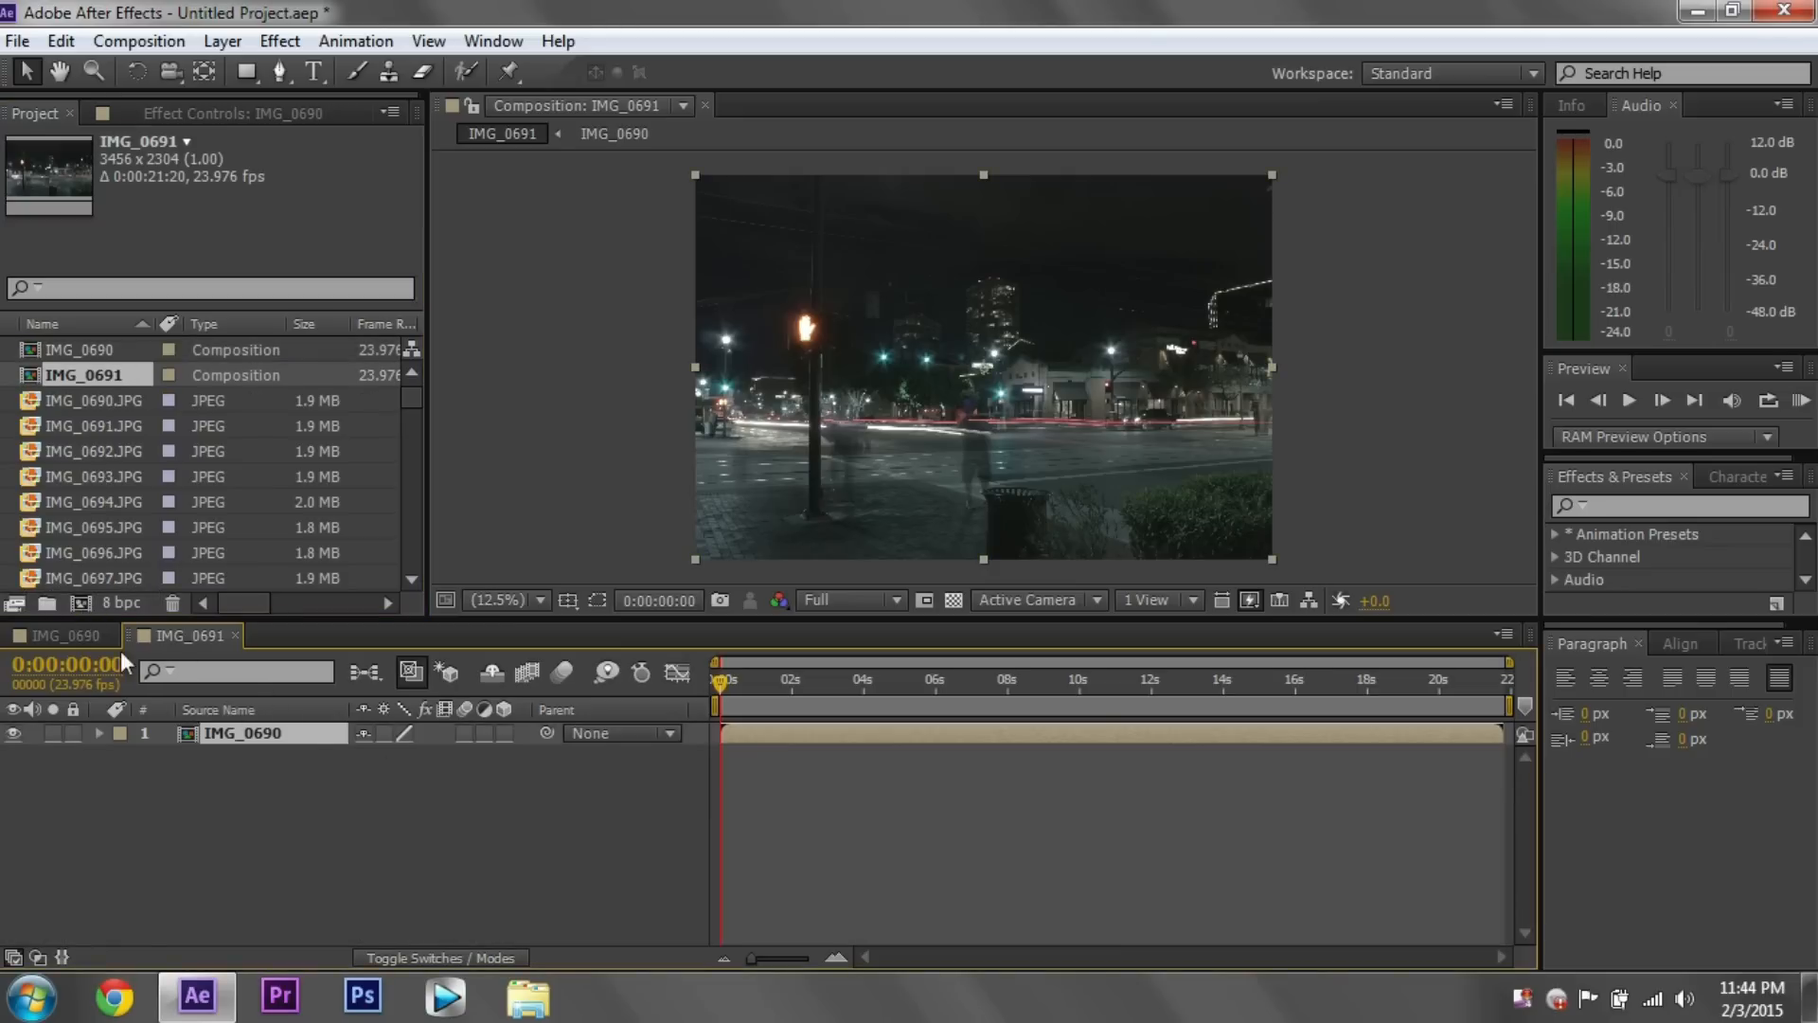
click(64, 637)
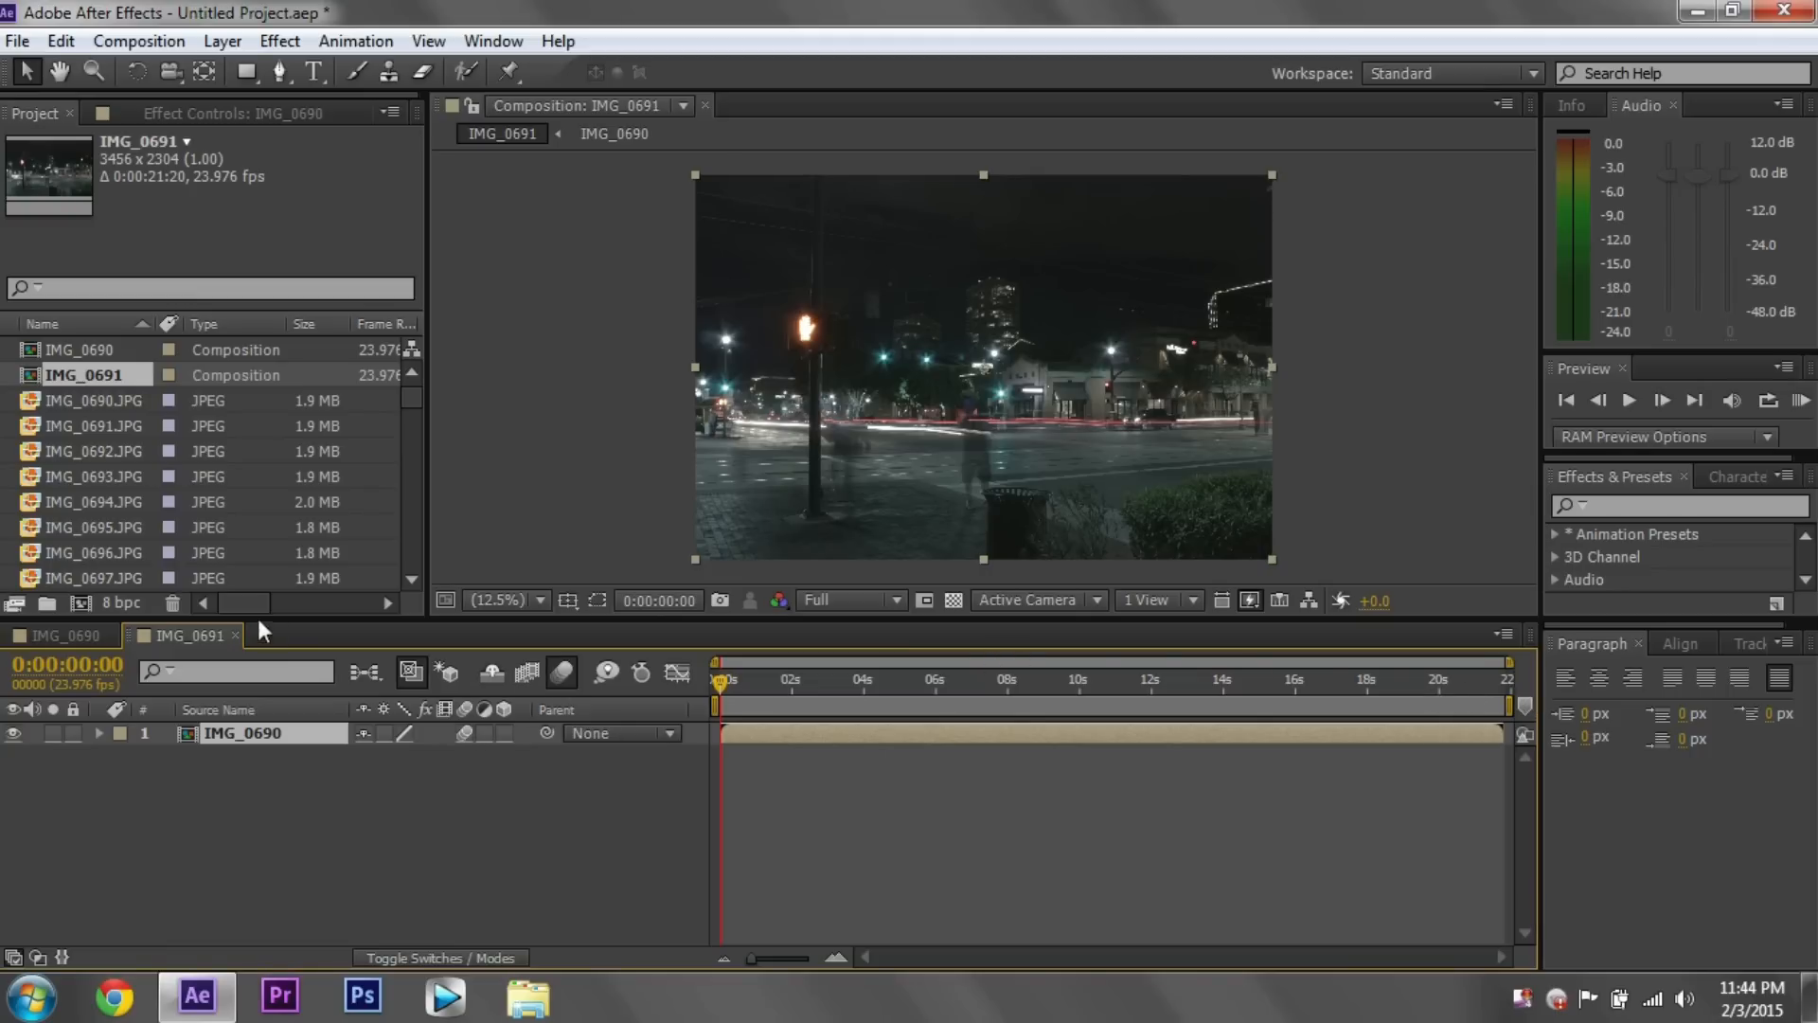
- Toggle between the IMG_0690 and IMG_0691 composition tabs to compare them
click(61, 637)
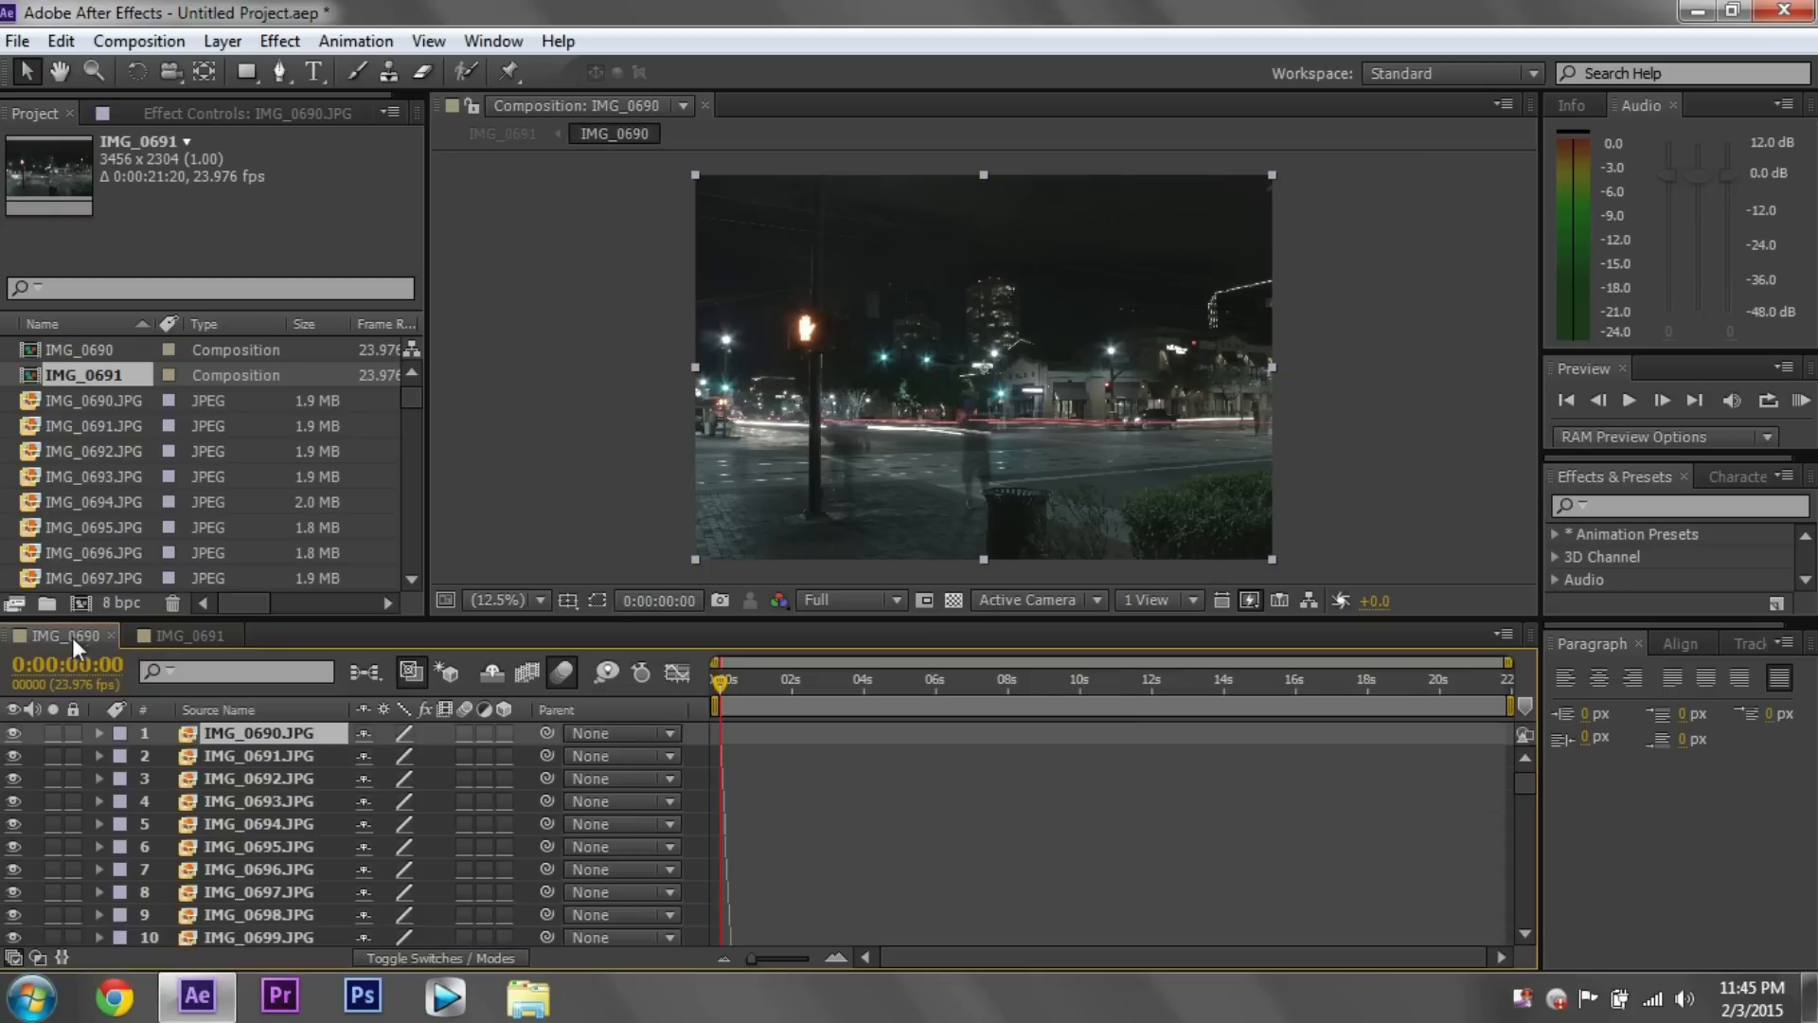
click(183, 636)
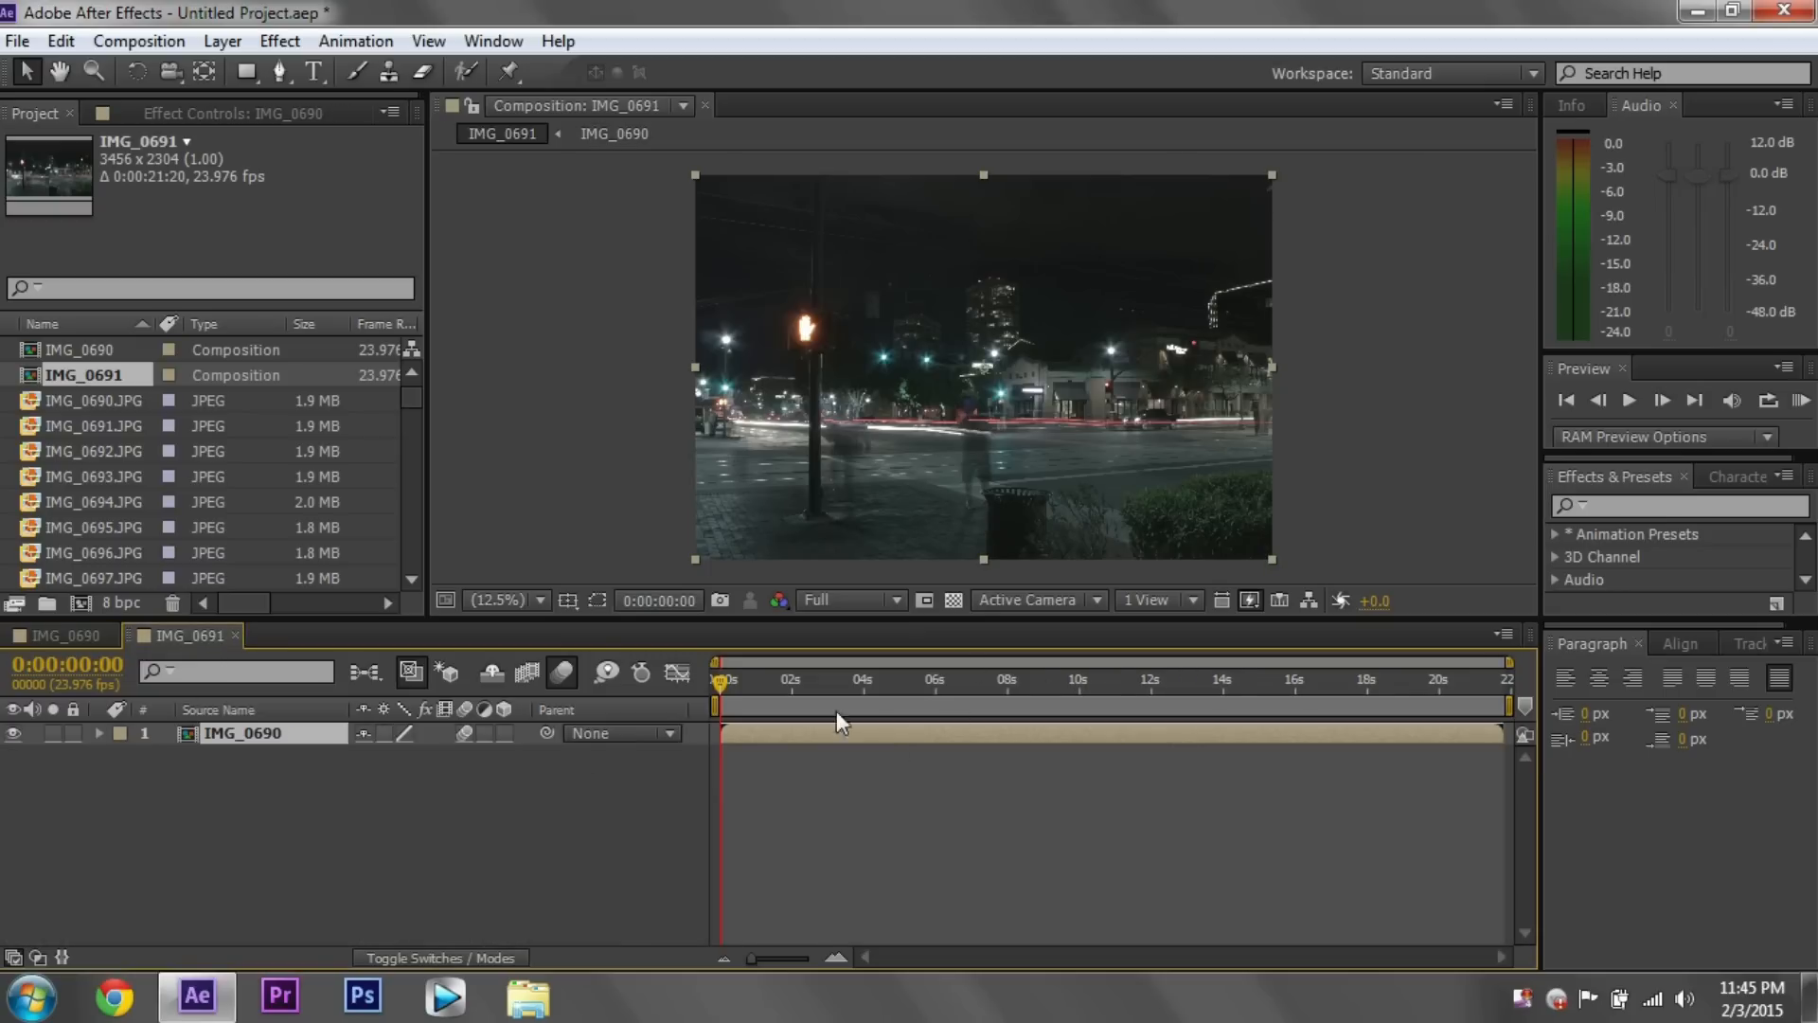
click(61, 635)
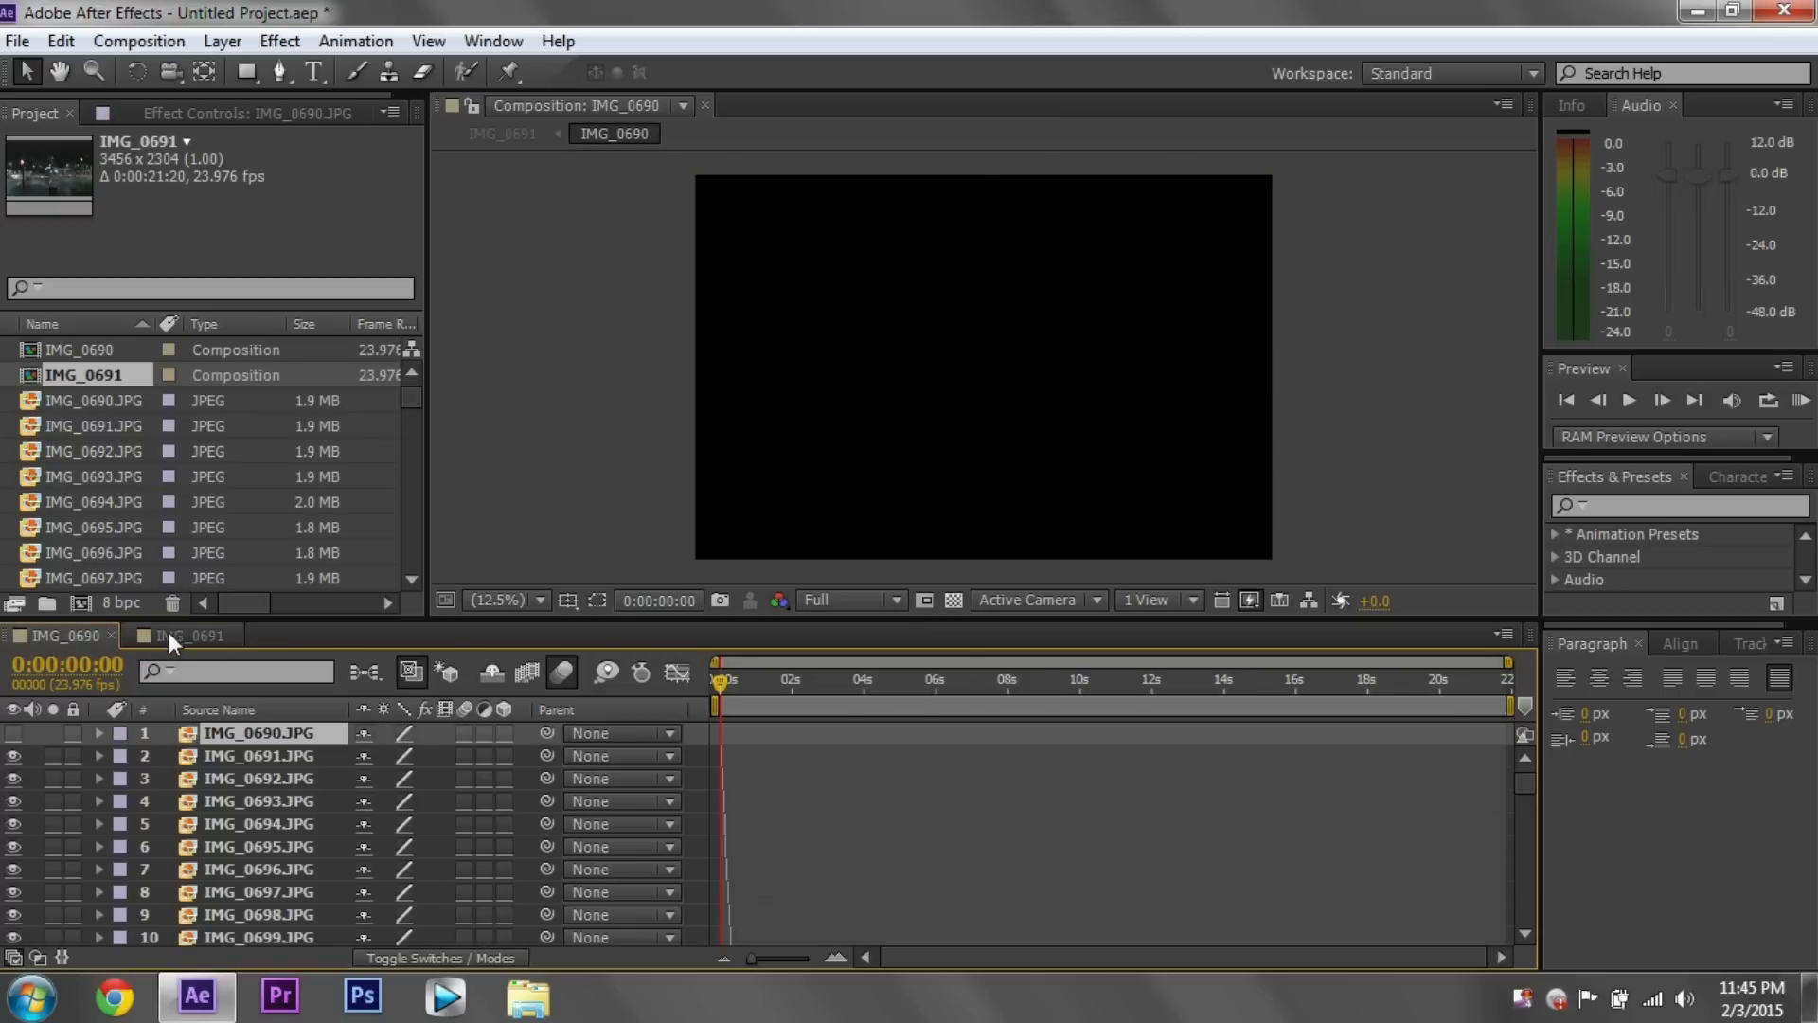
click(187, 637)
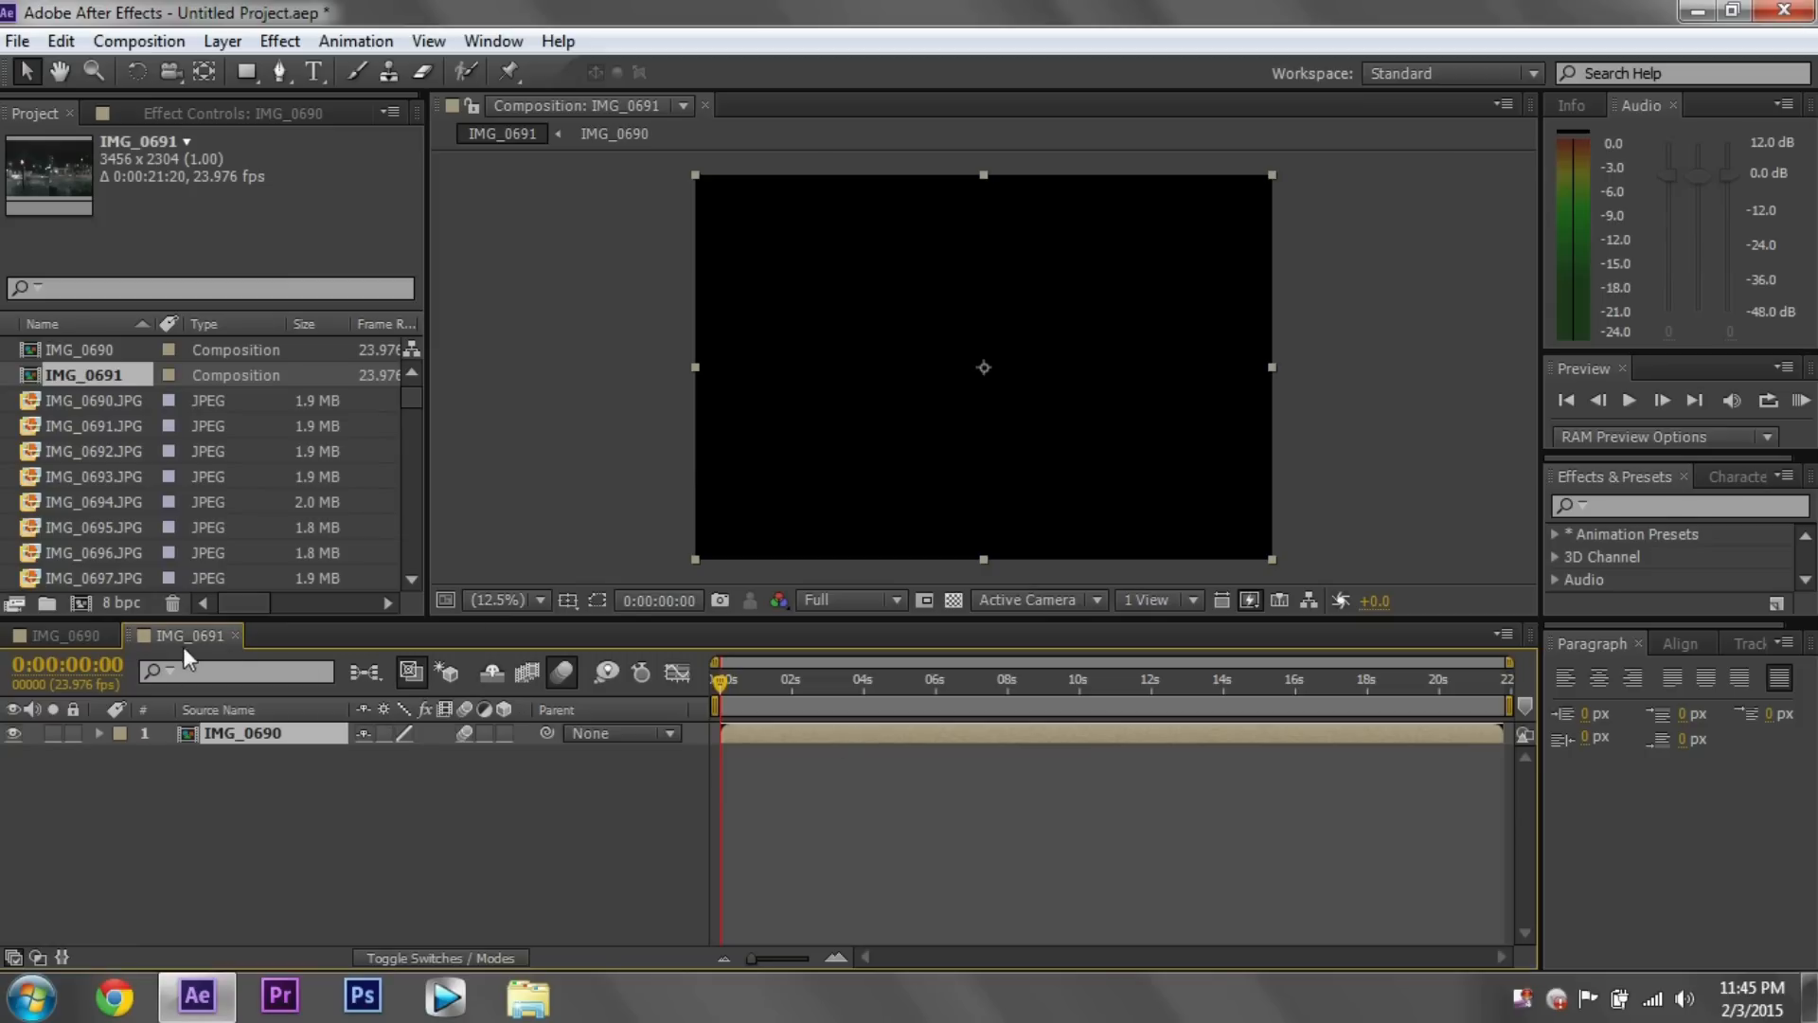
click(60, 635)
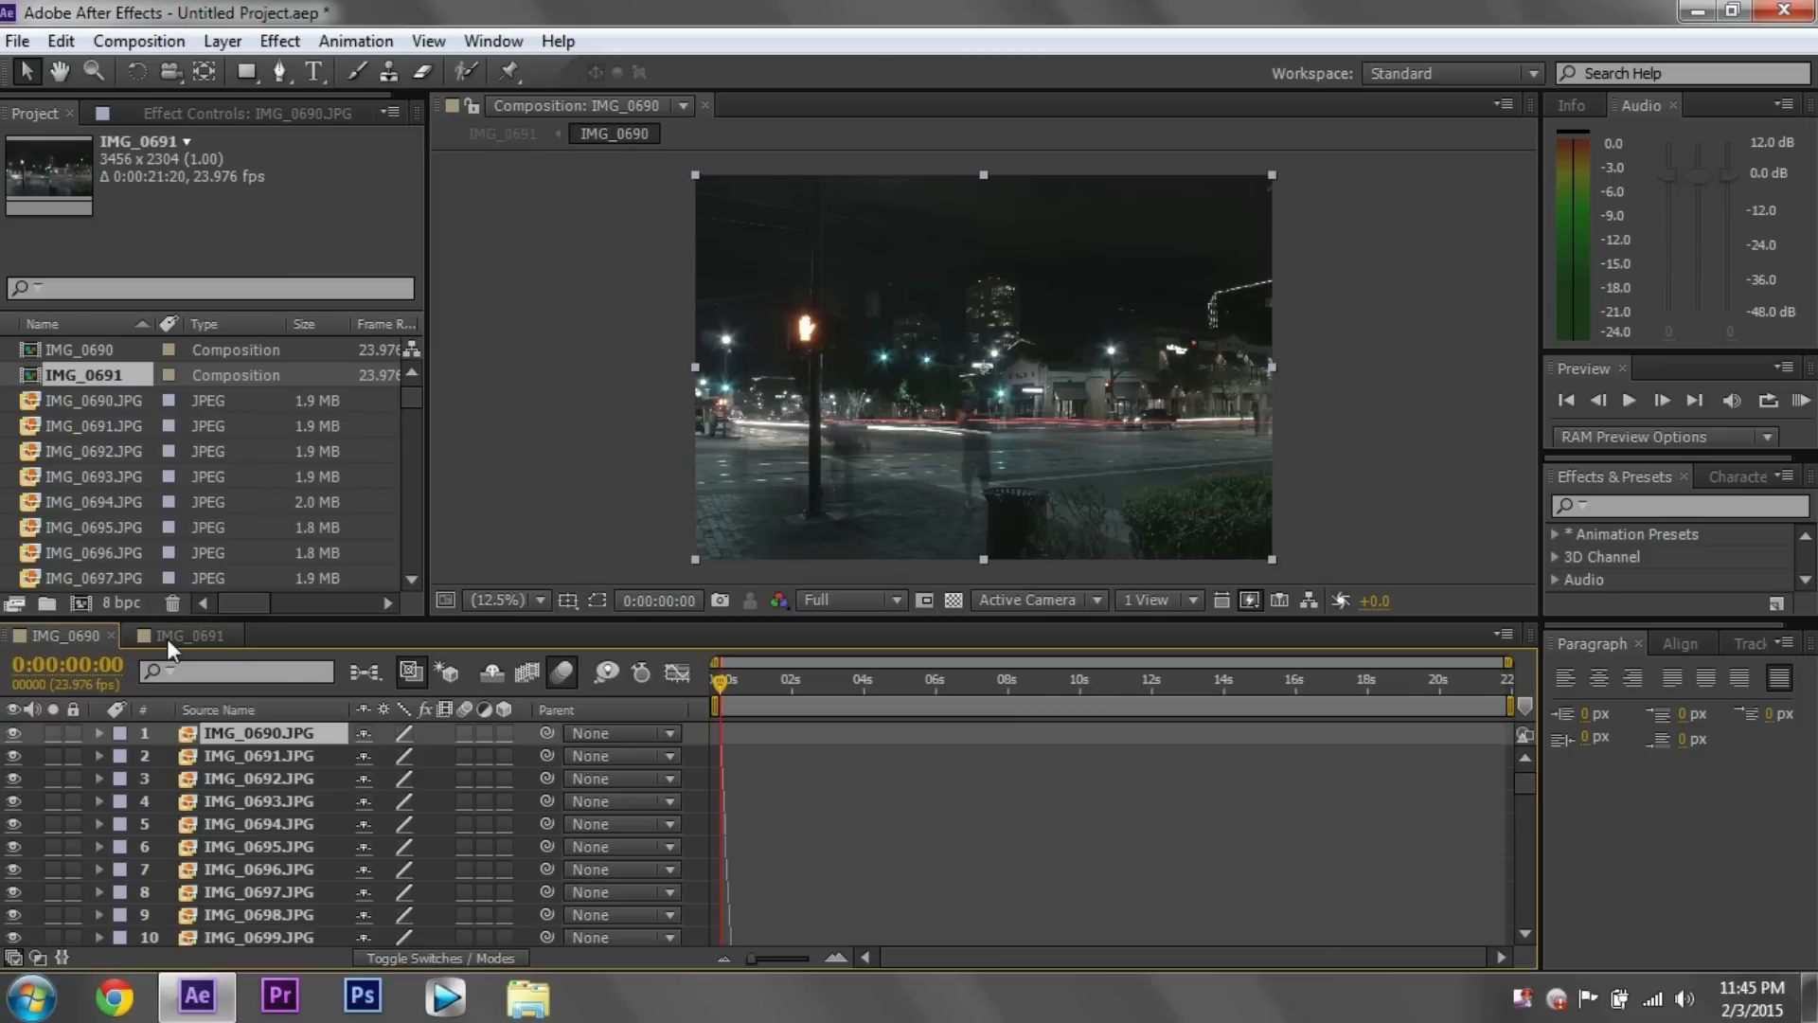
click(186, 636)
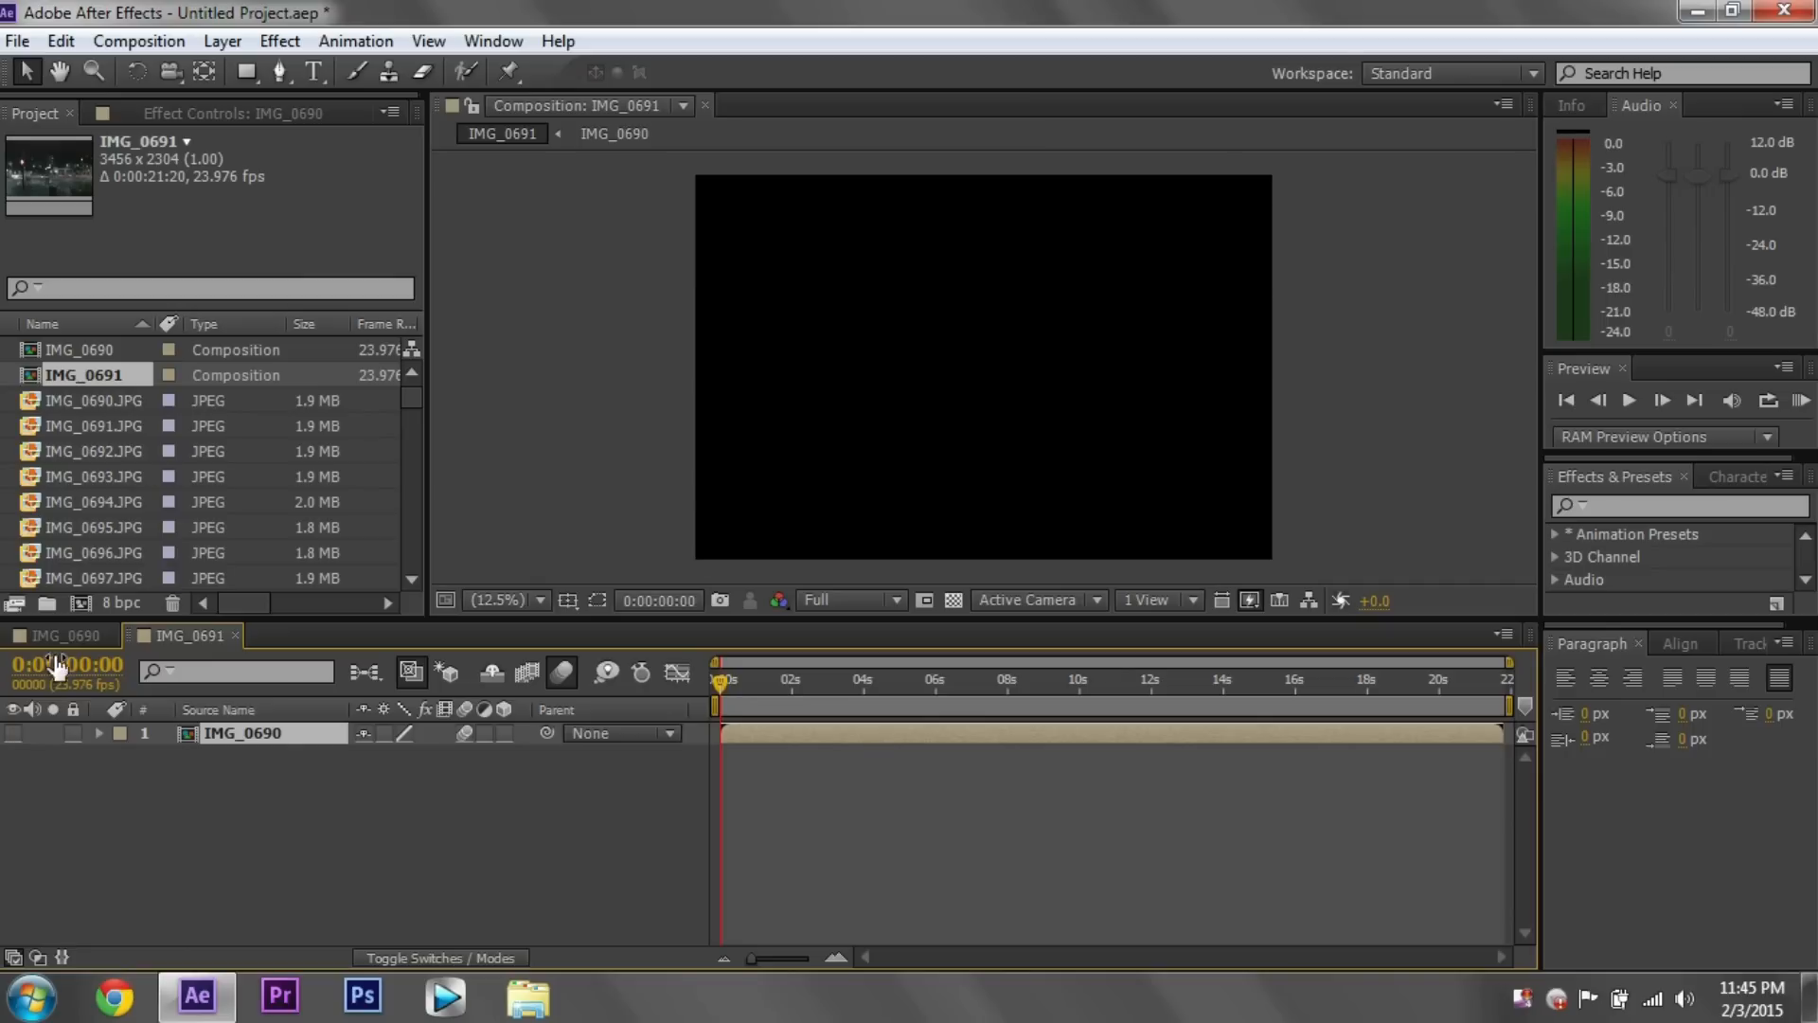
click(65, 637)
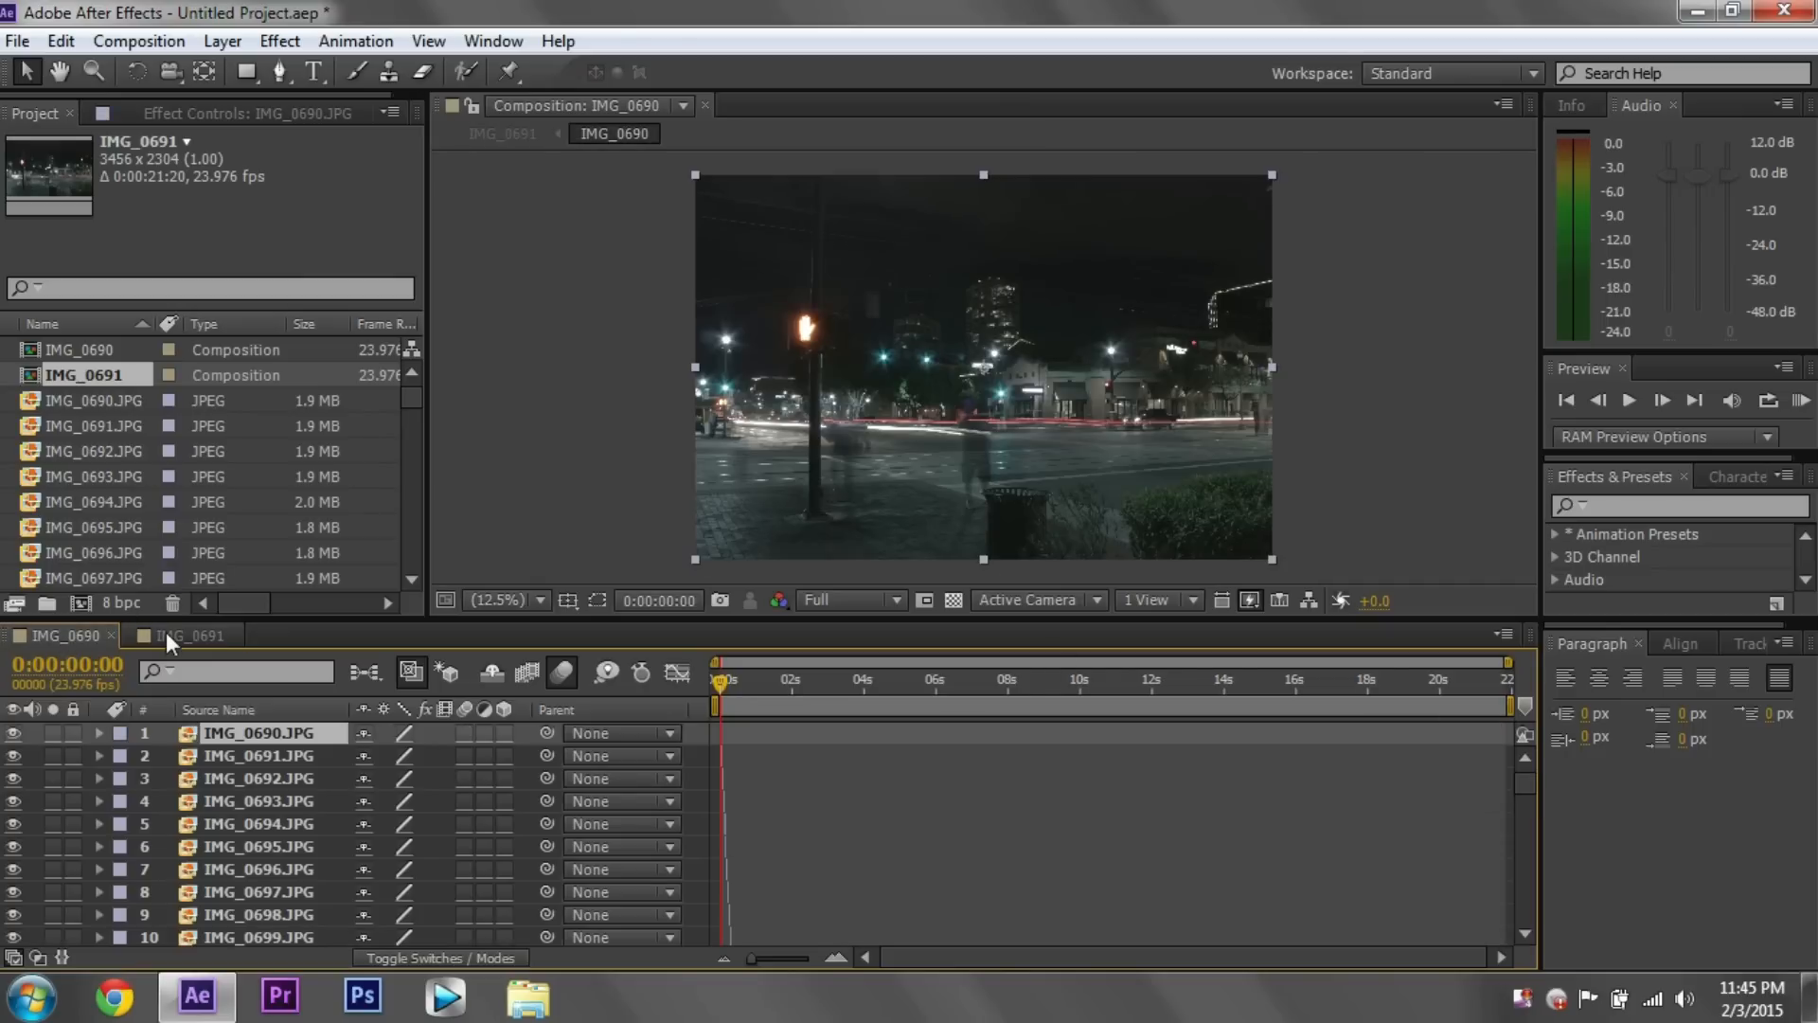
click(187, 637)
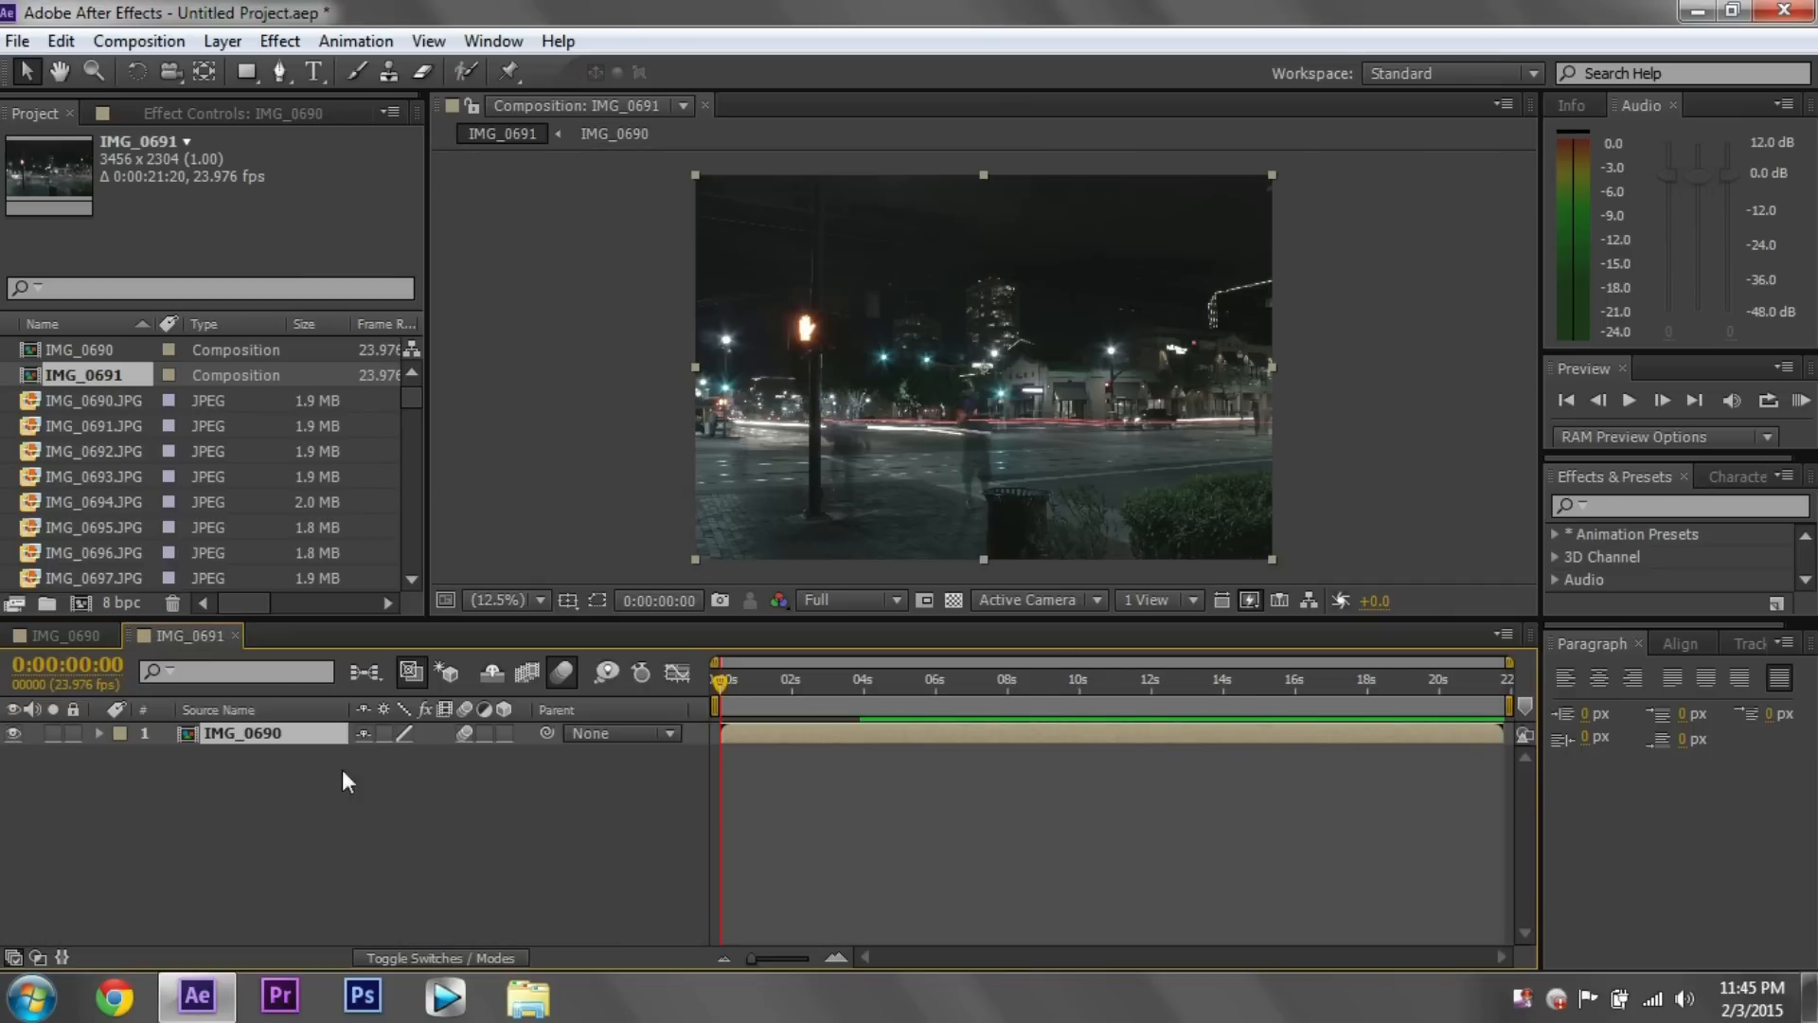
click(64, 636)
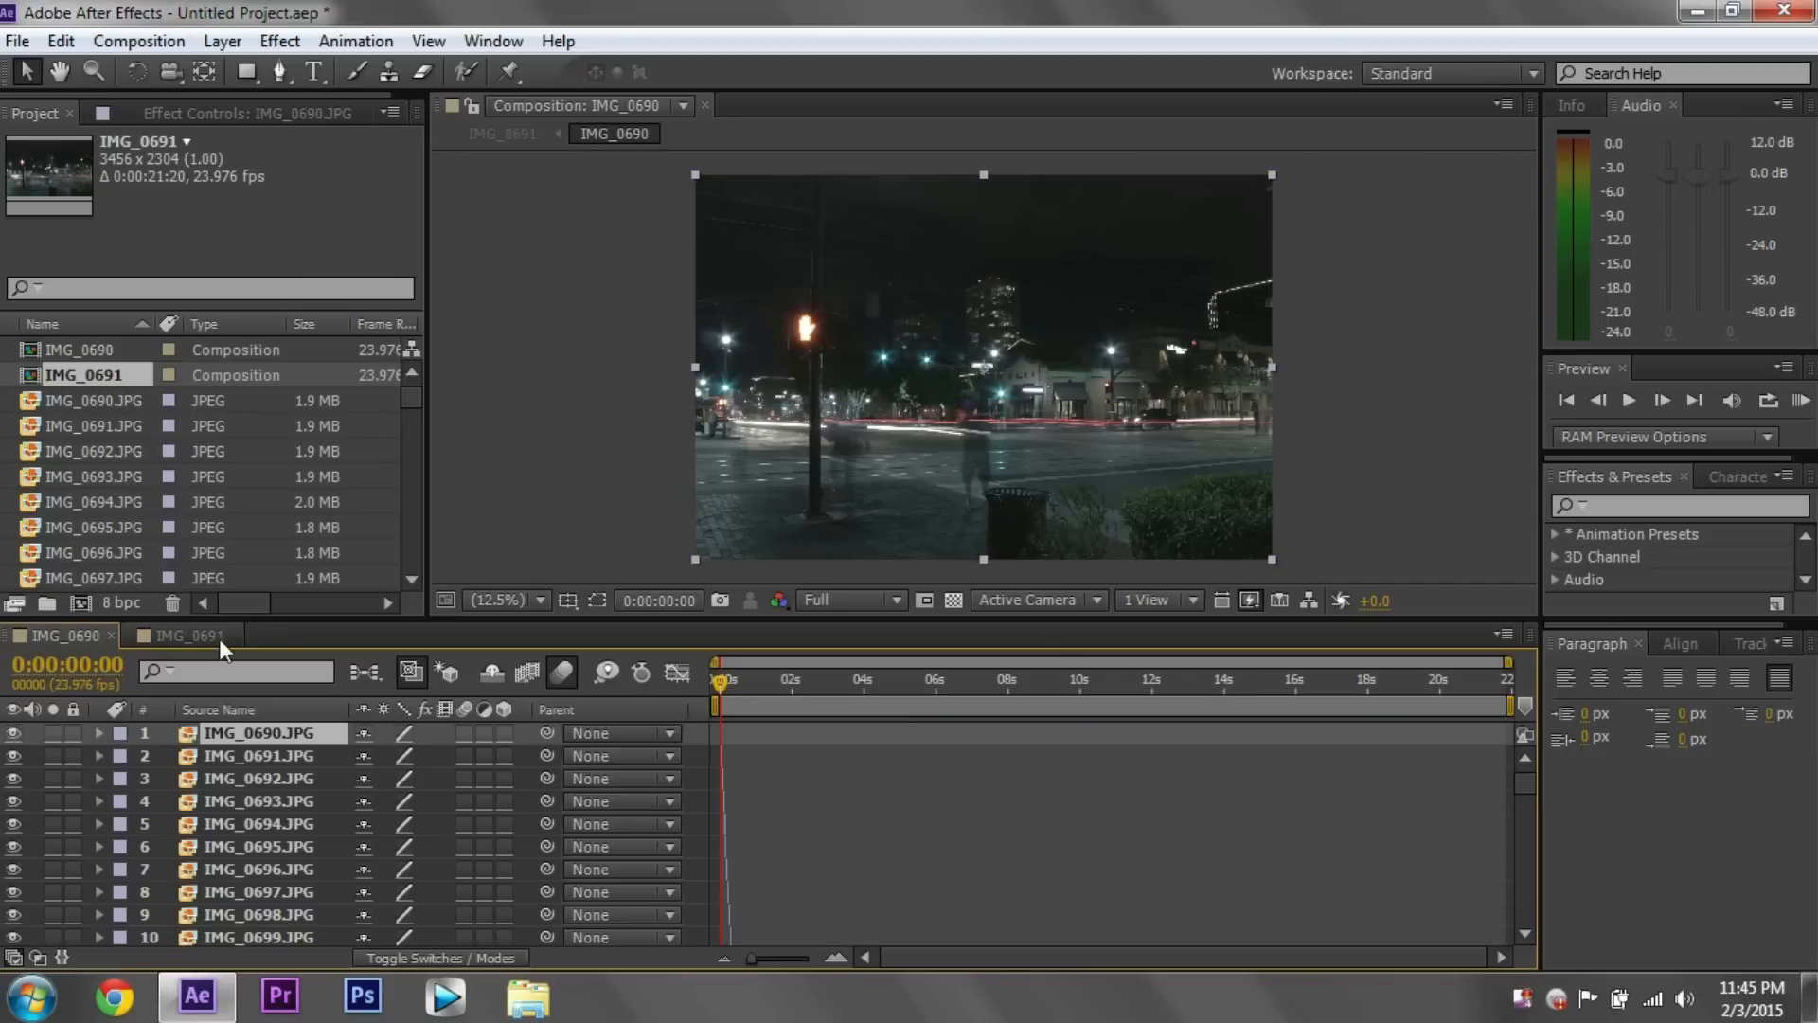
click(188, 635)
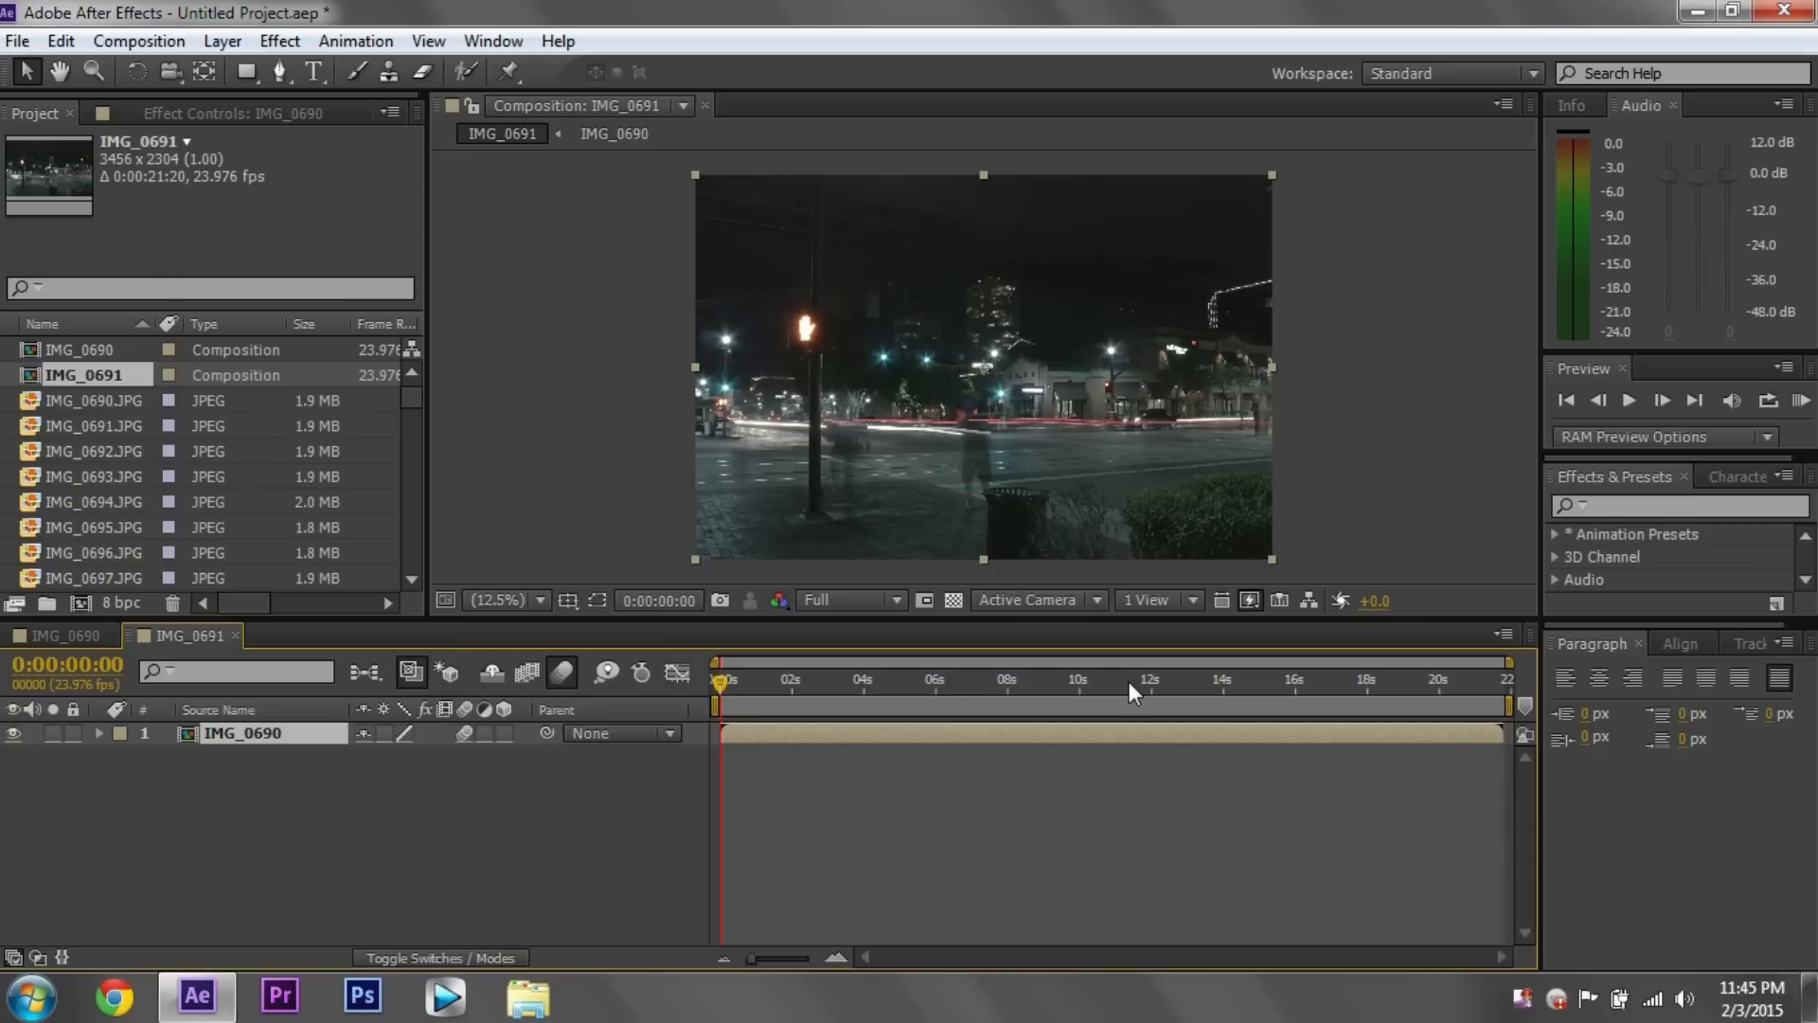
mouse_move(1457, 523)
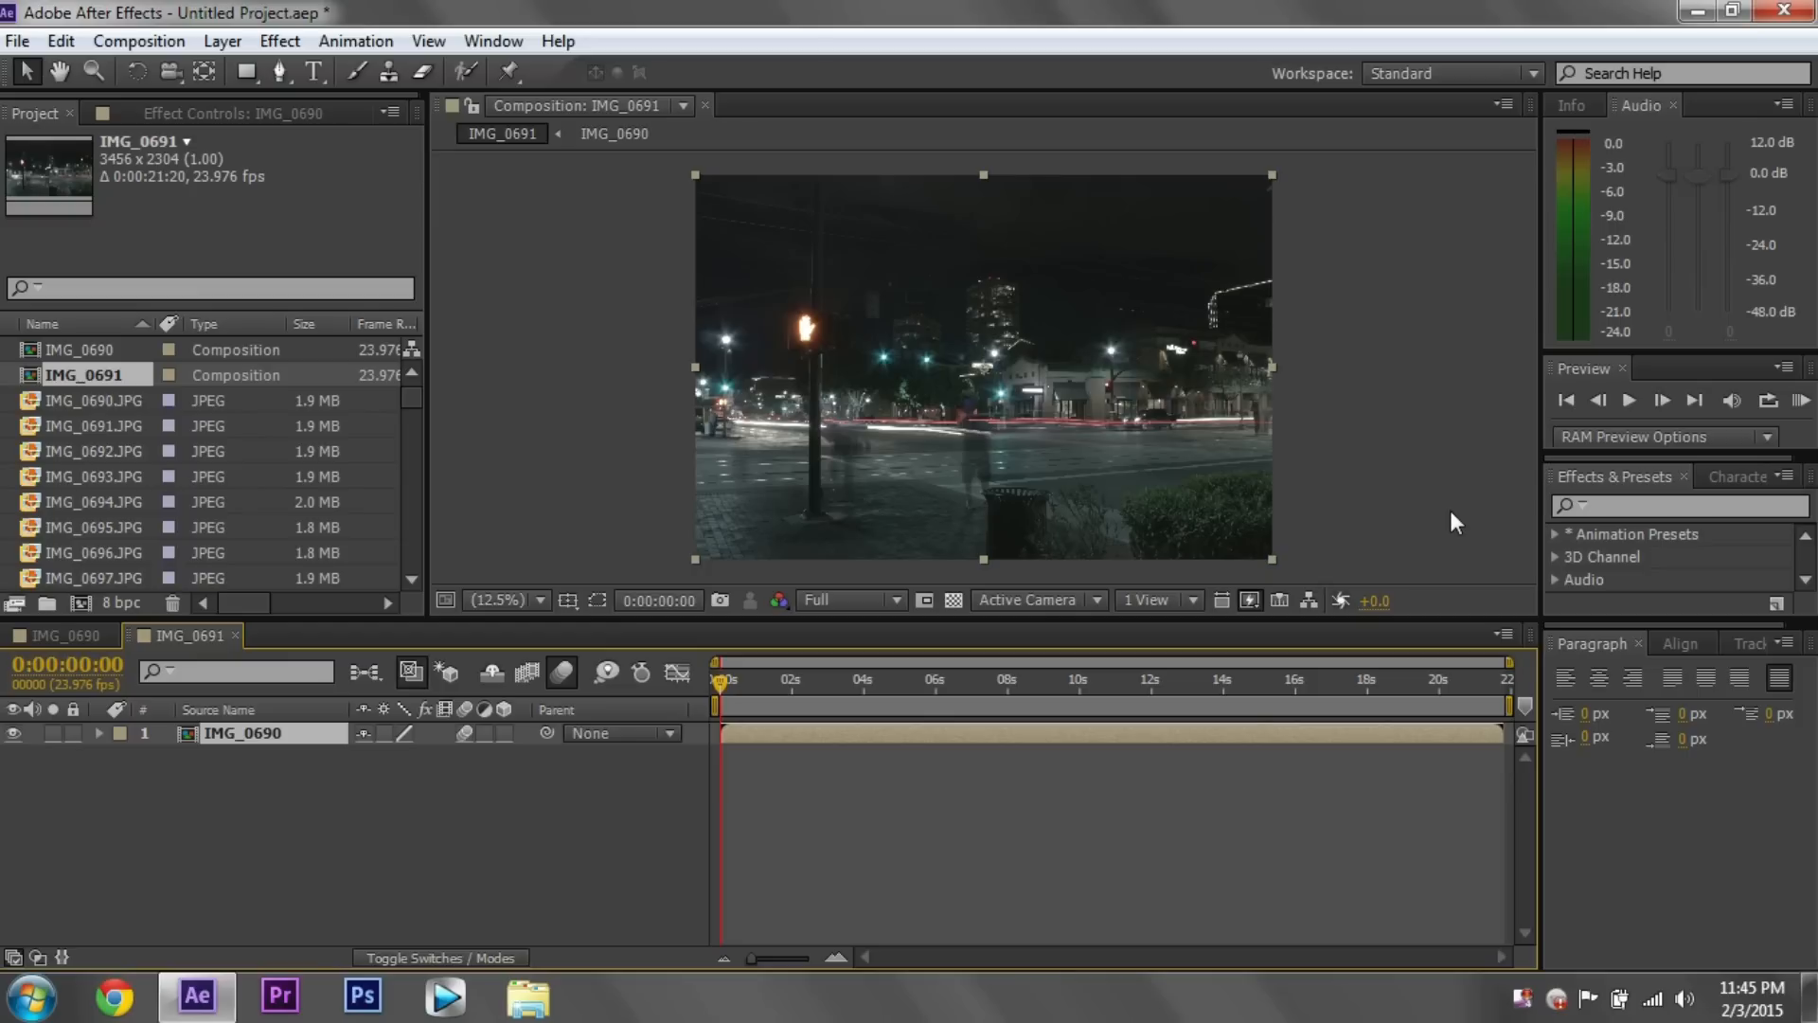
mouse_move(1101, 488)
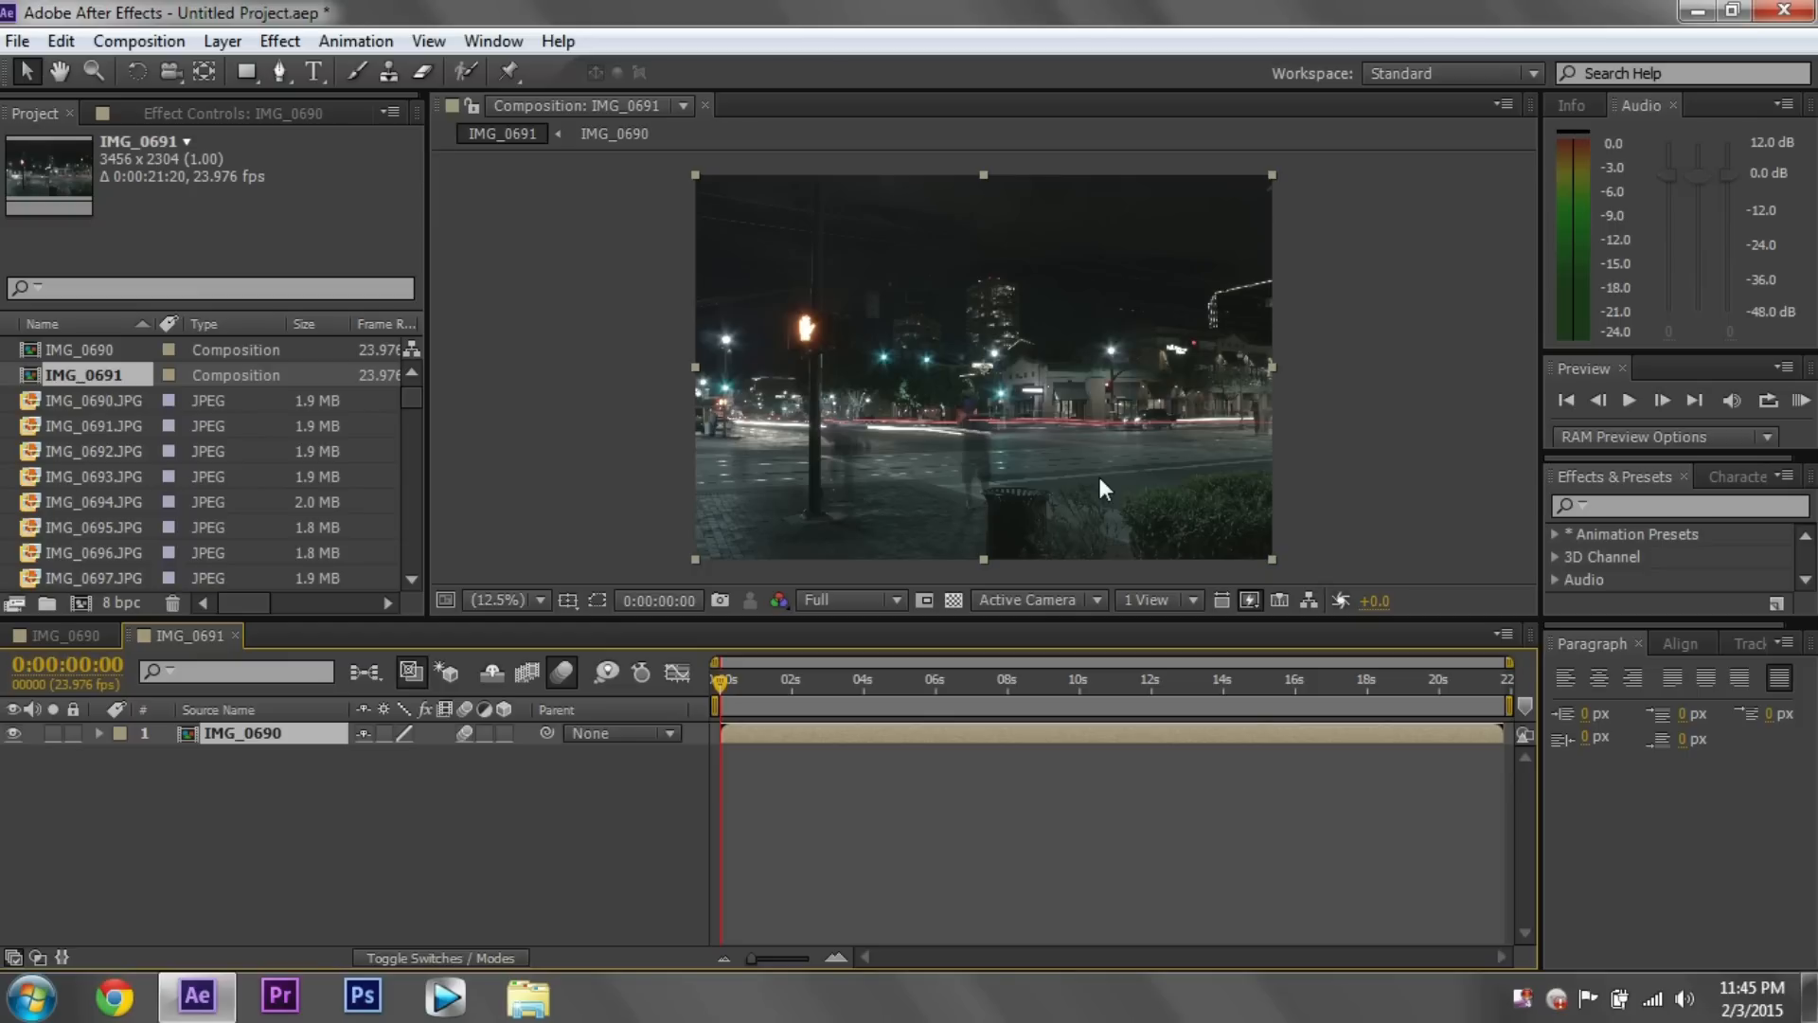
mouse_move(1336, 464)
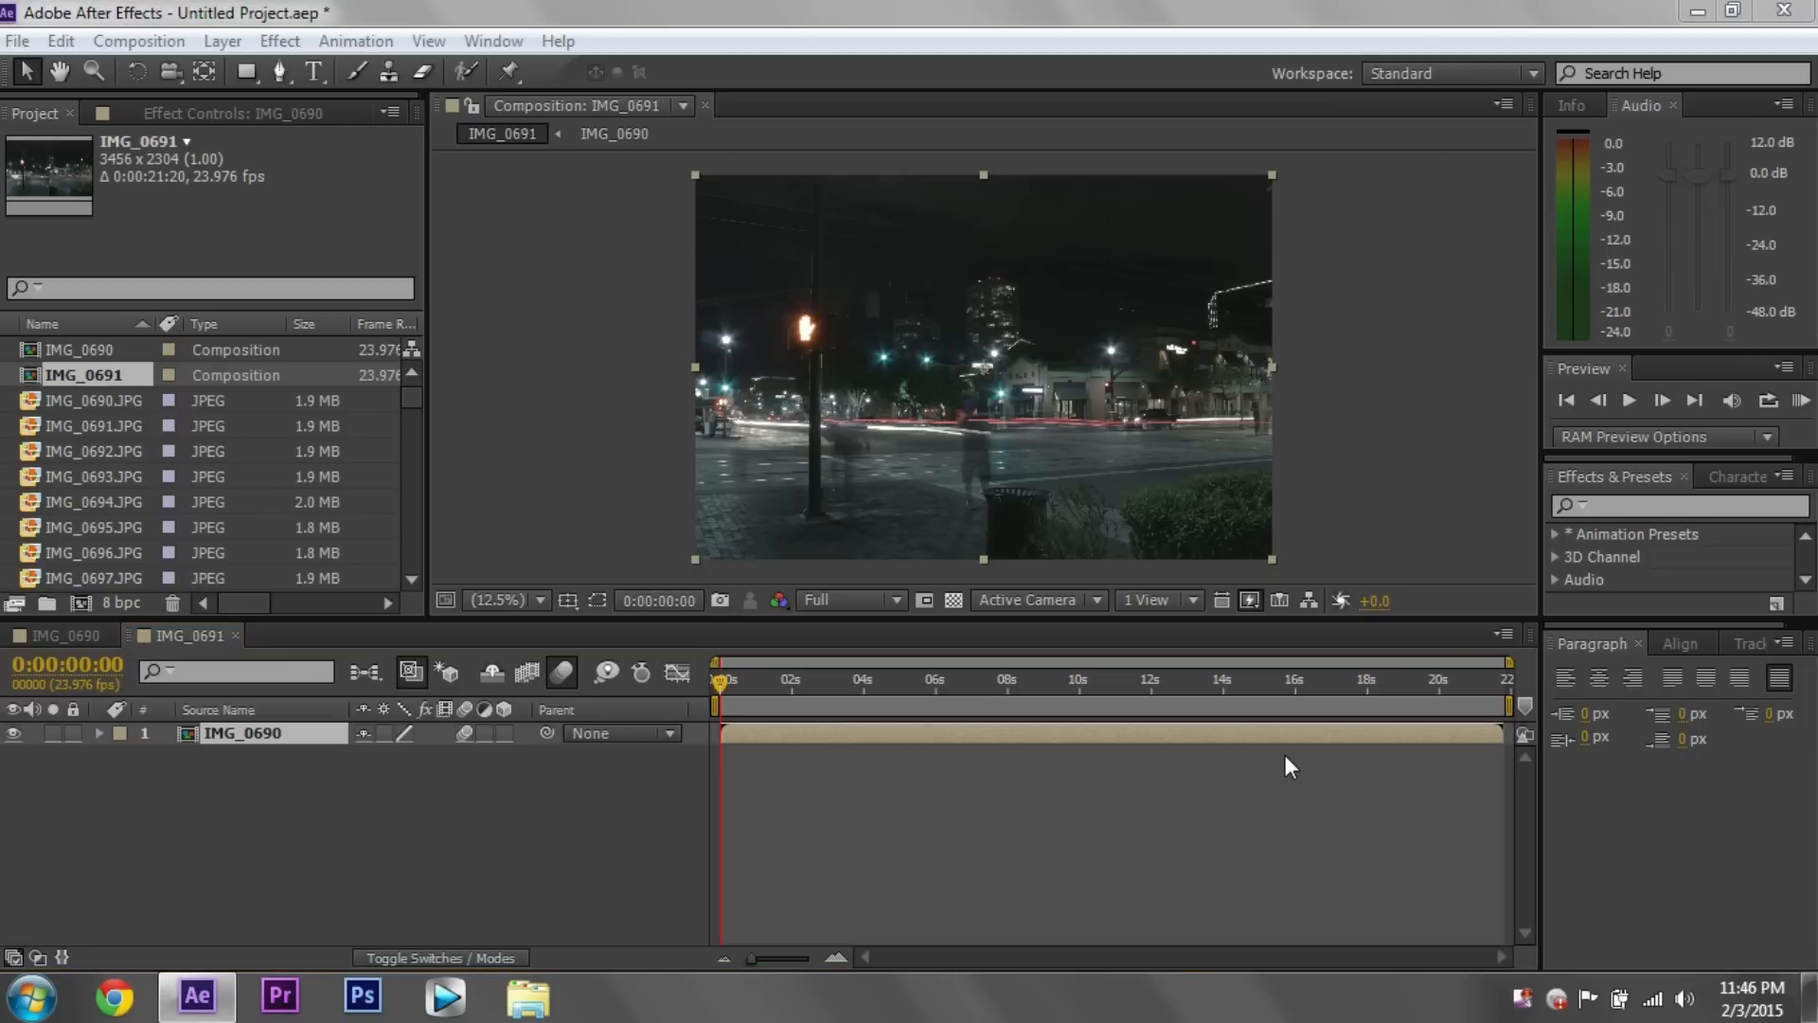
mouse_move(650, 343)
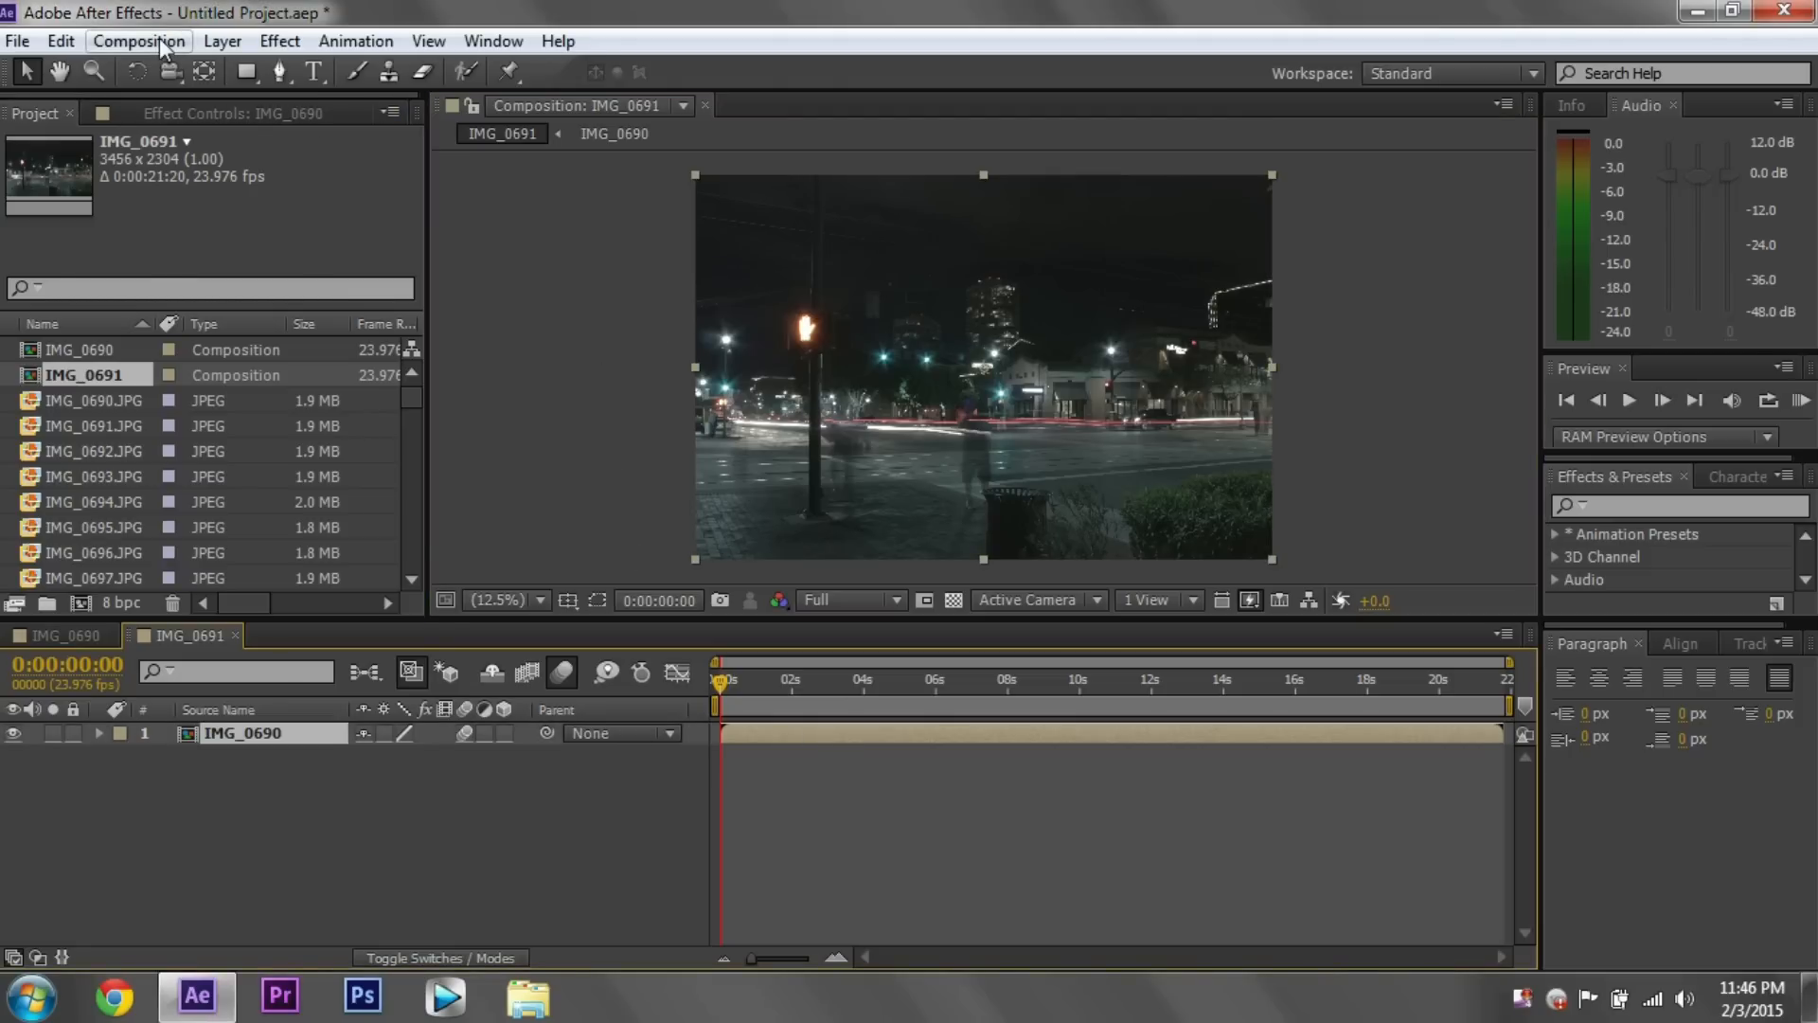
- Make the IMG_0691 composition 1920×817 with the aspect ratio unlocked
click(138, 40)
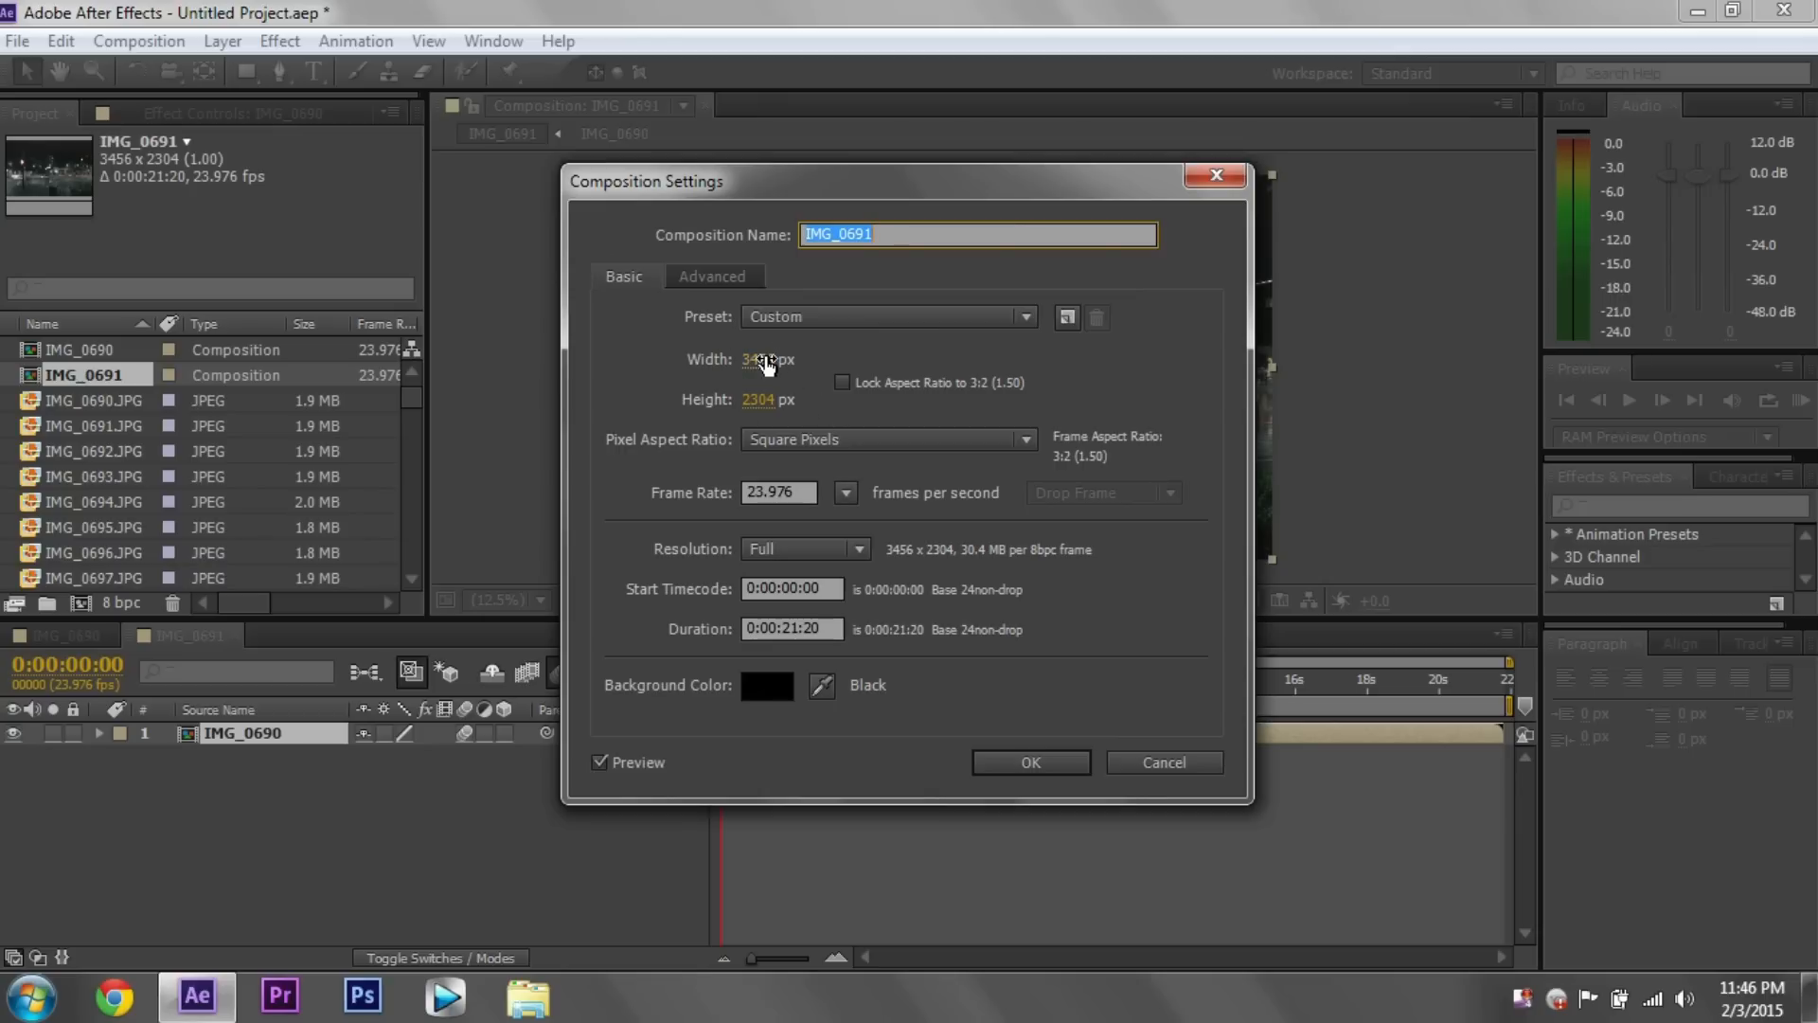
text(1920)
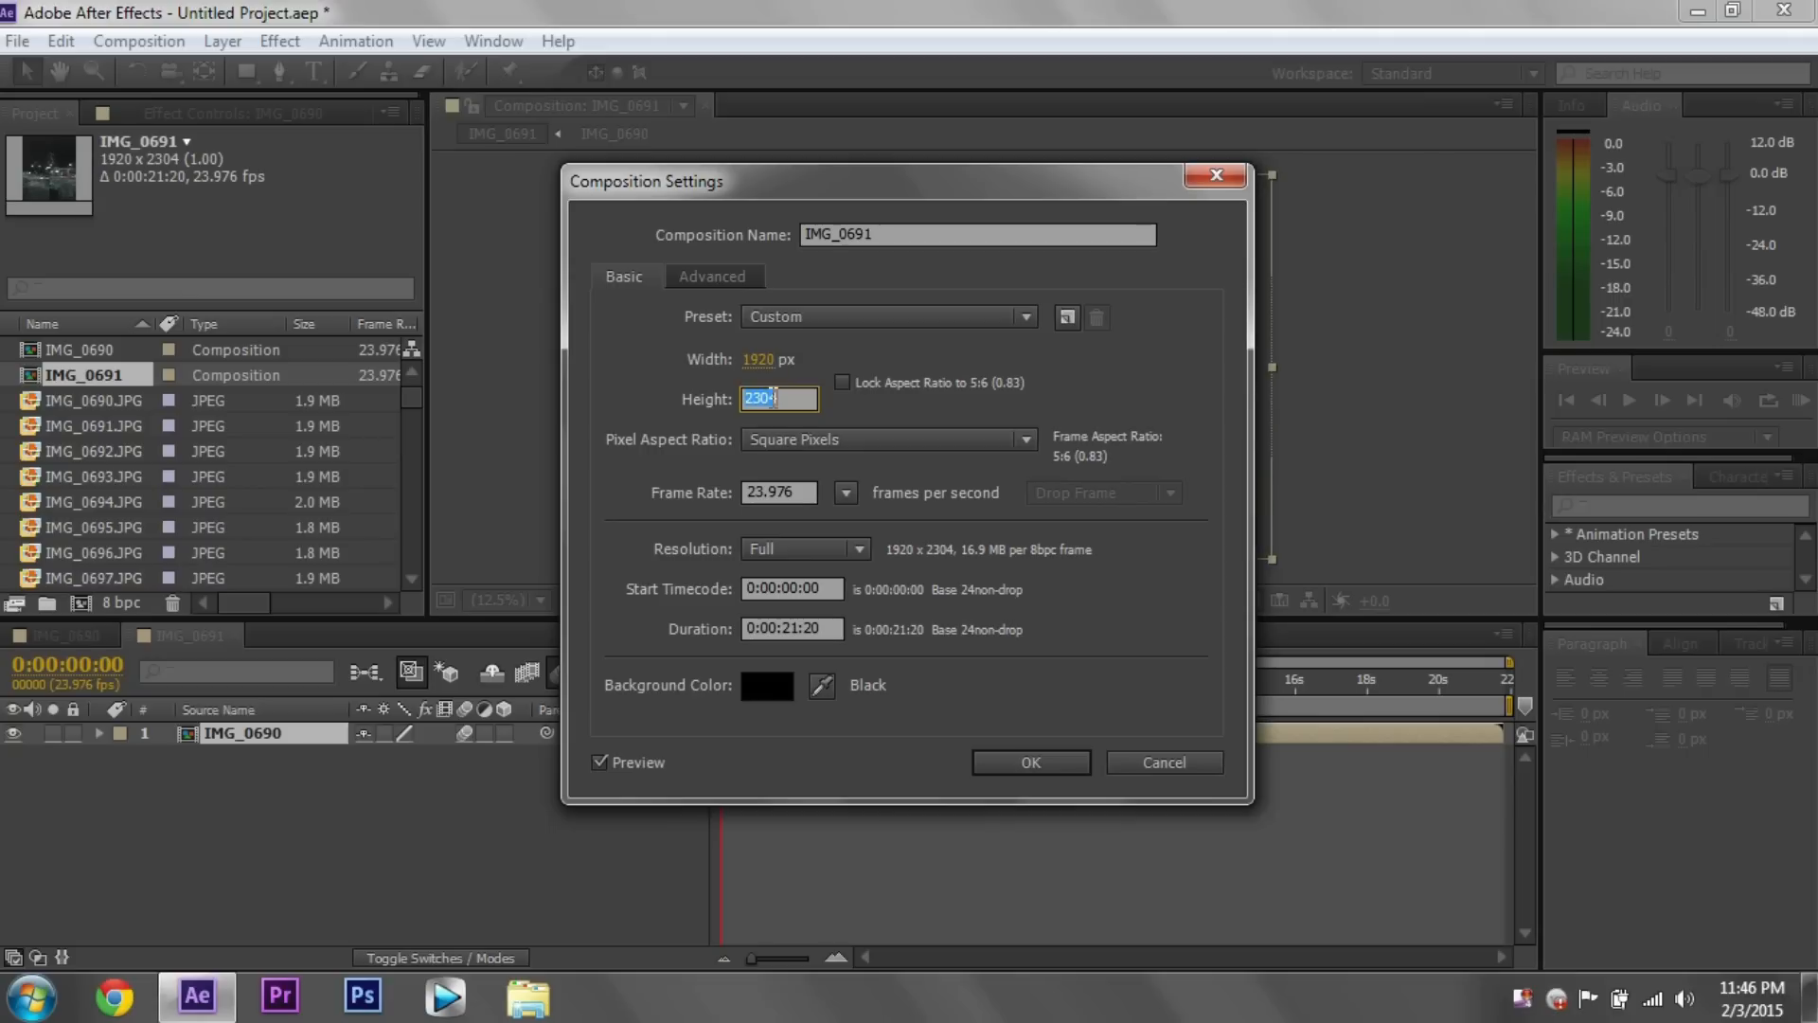
text(1080)
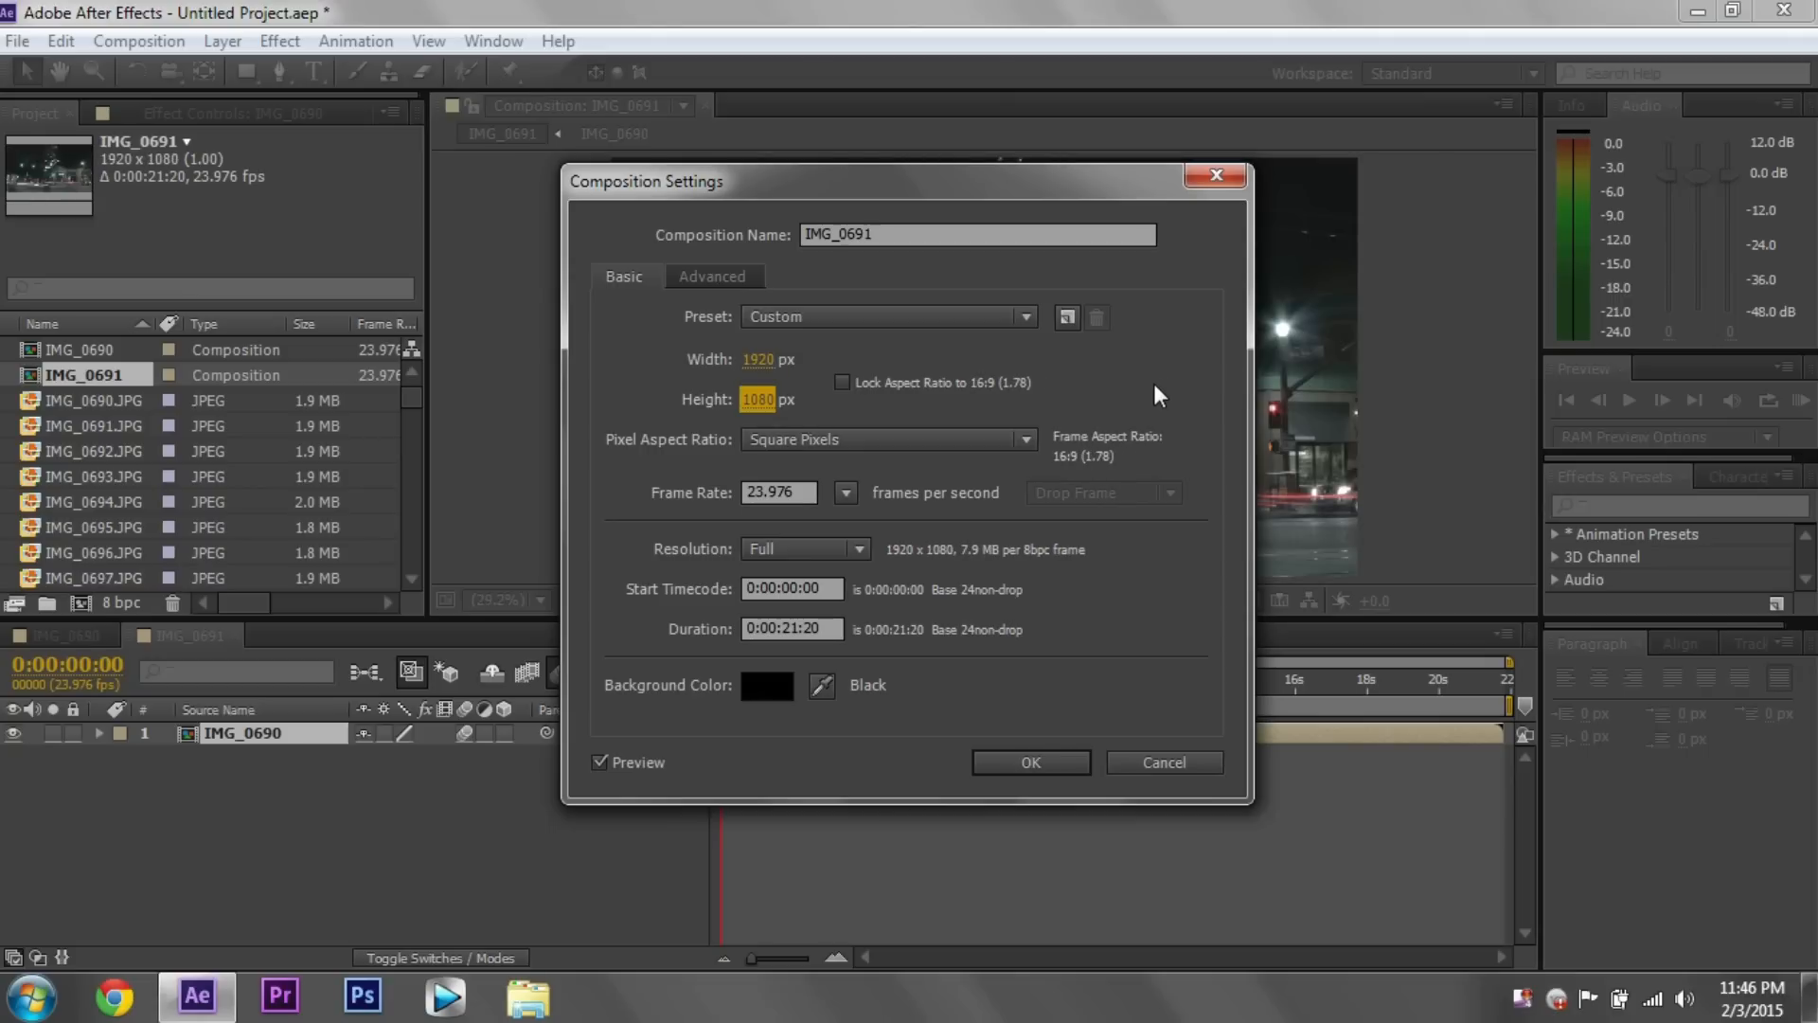
mouse_move(869, 435)
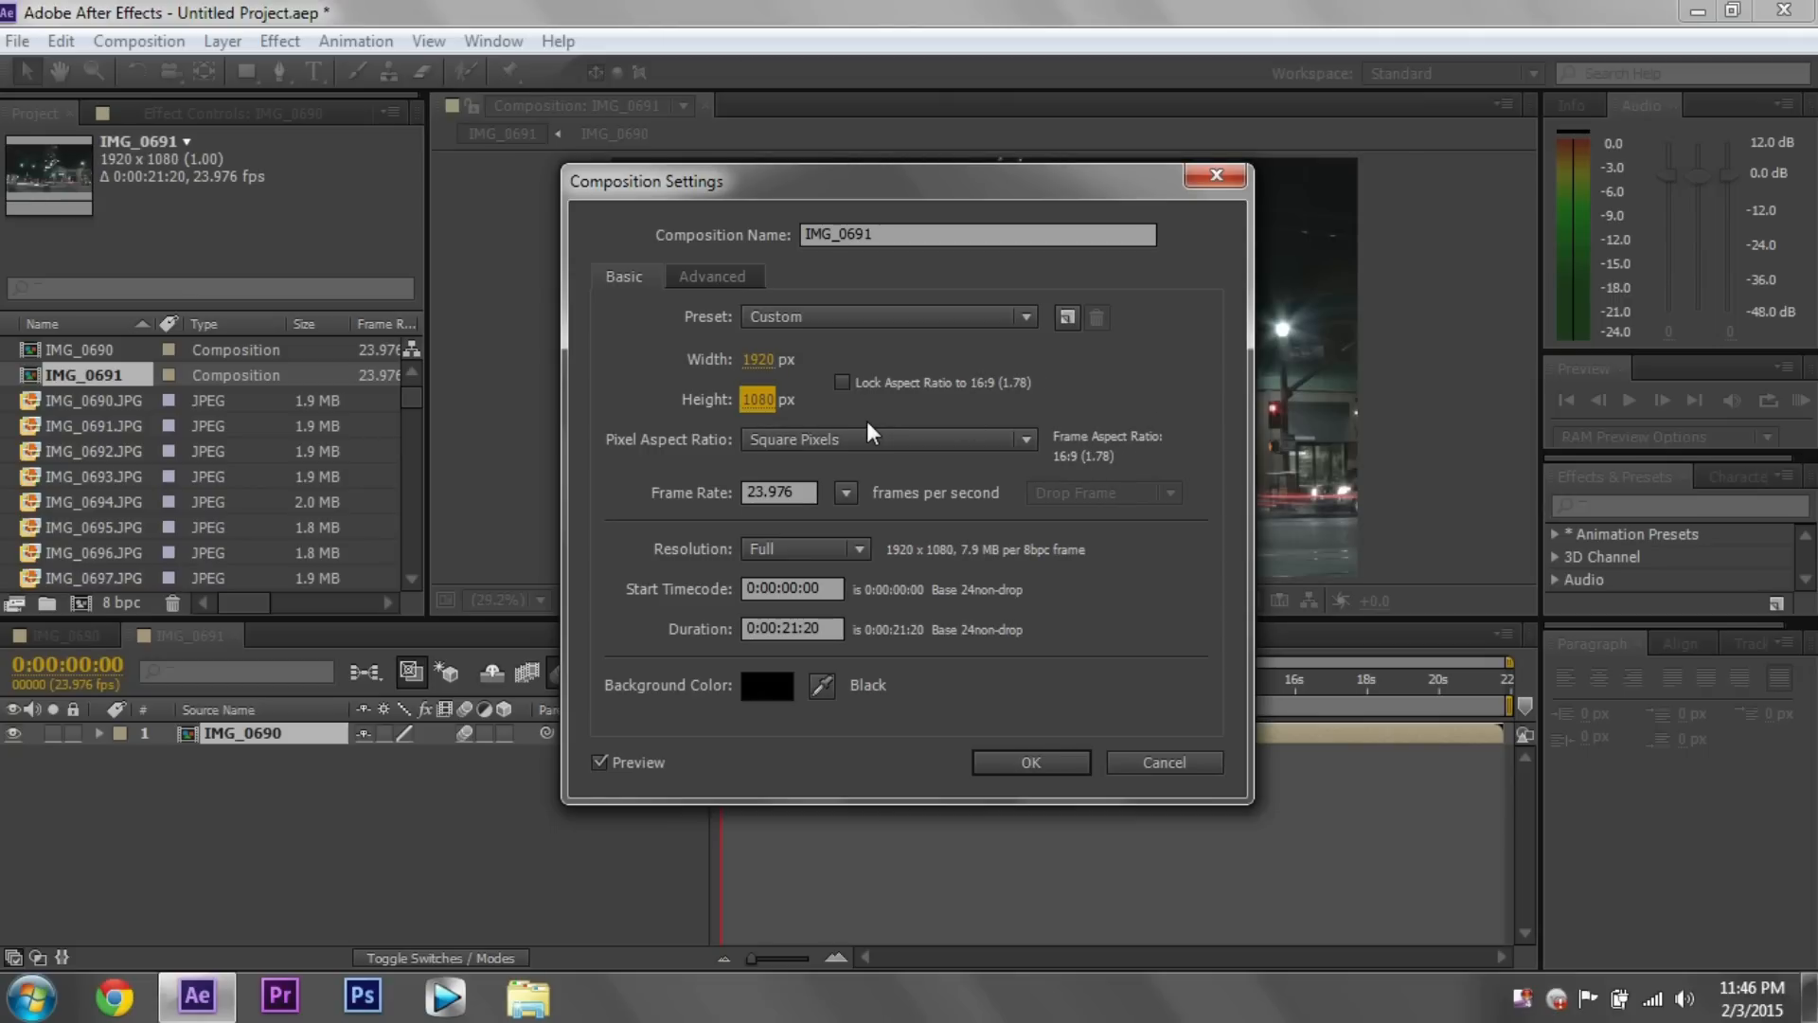
click(777, 398)
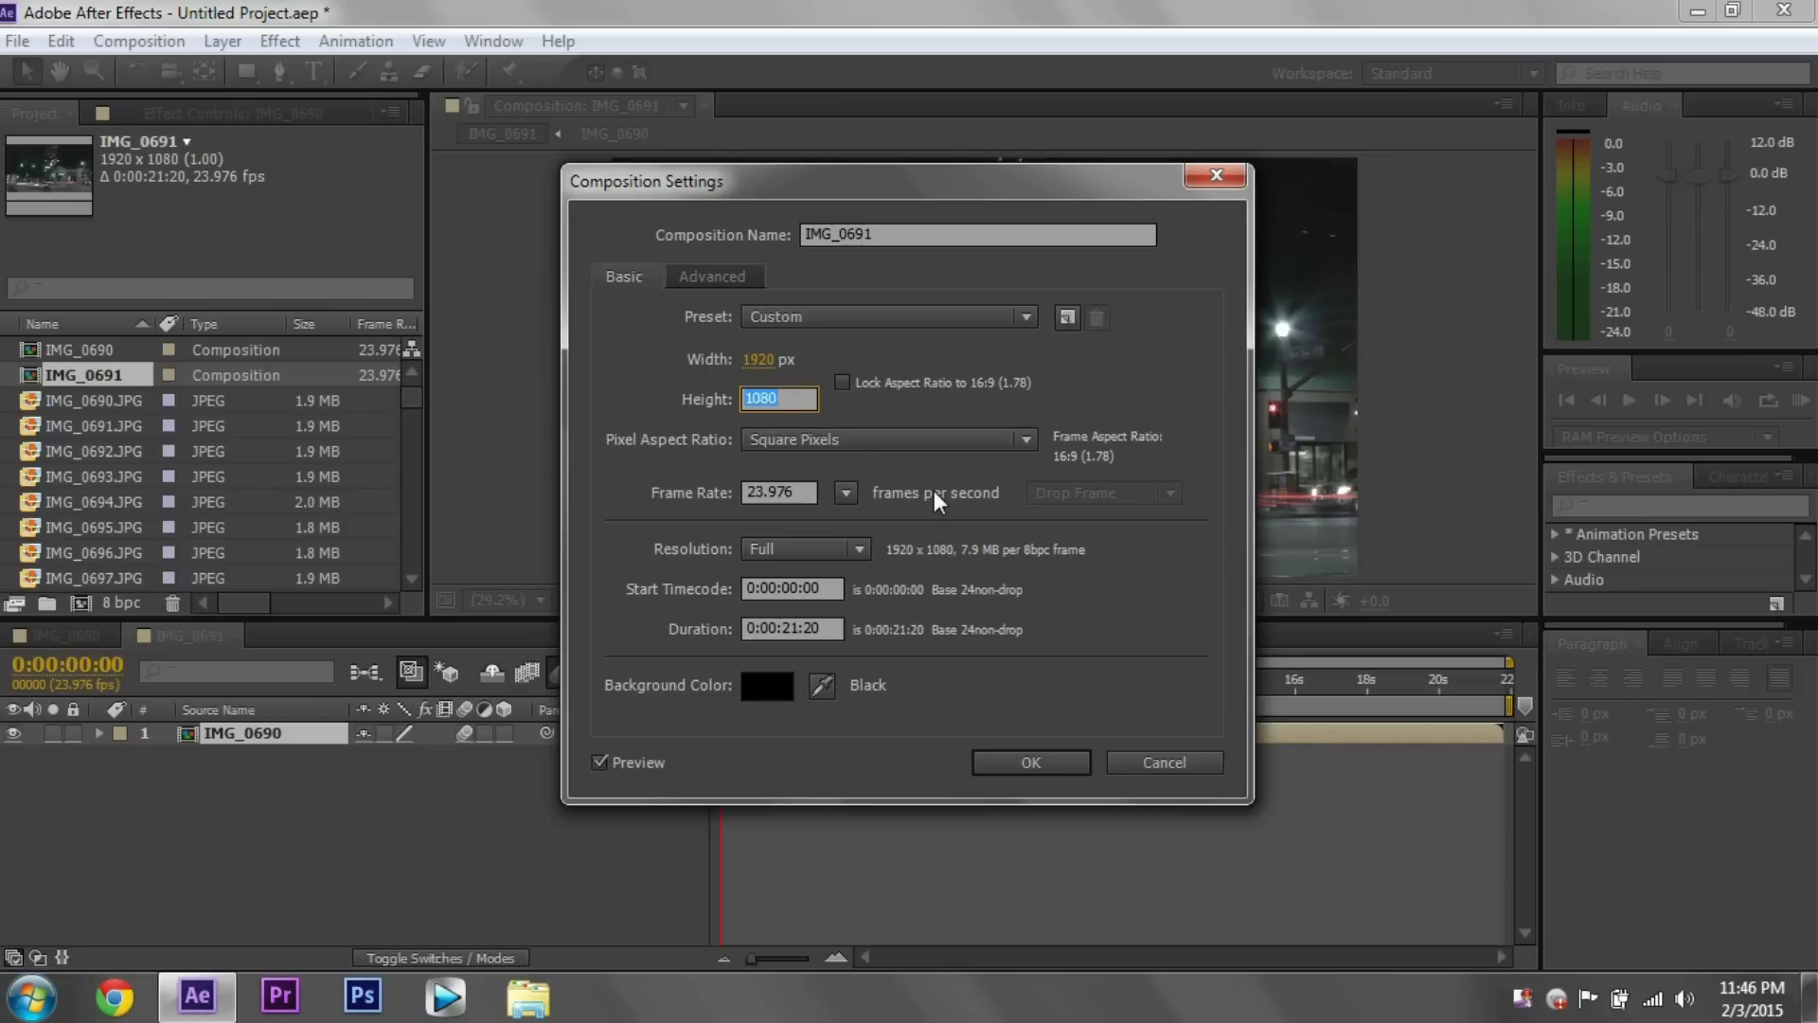
text(817)
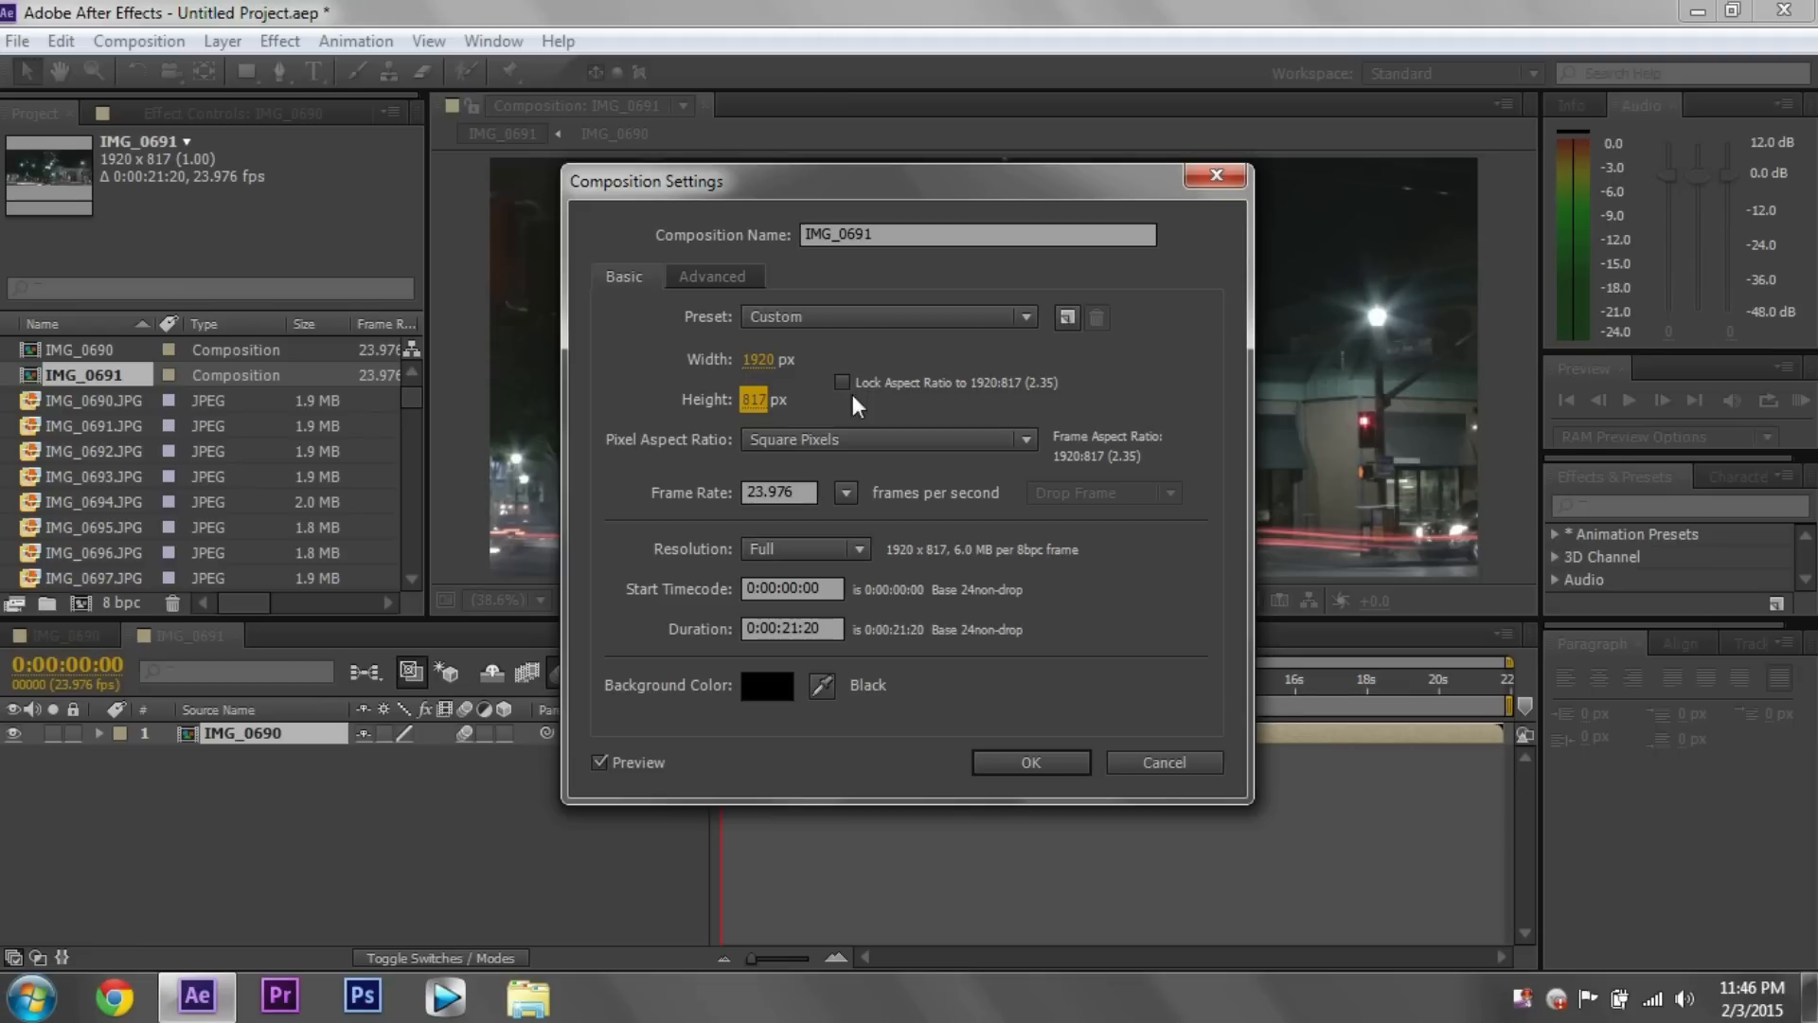
mouse_move(911, 403)
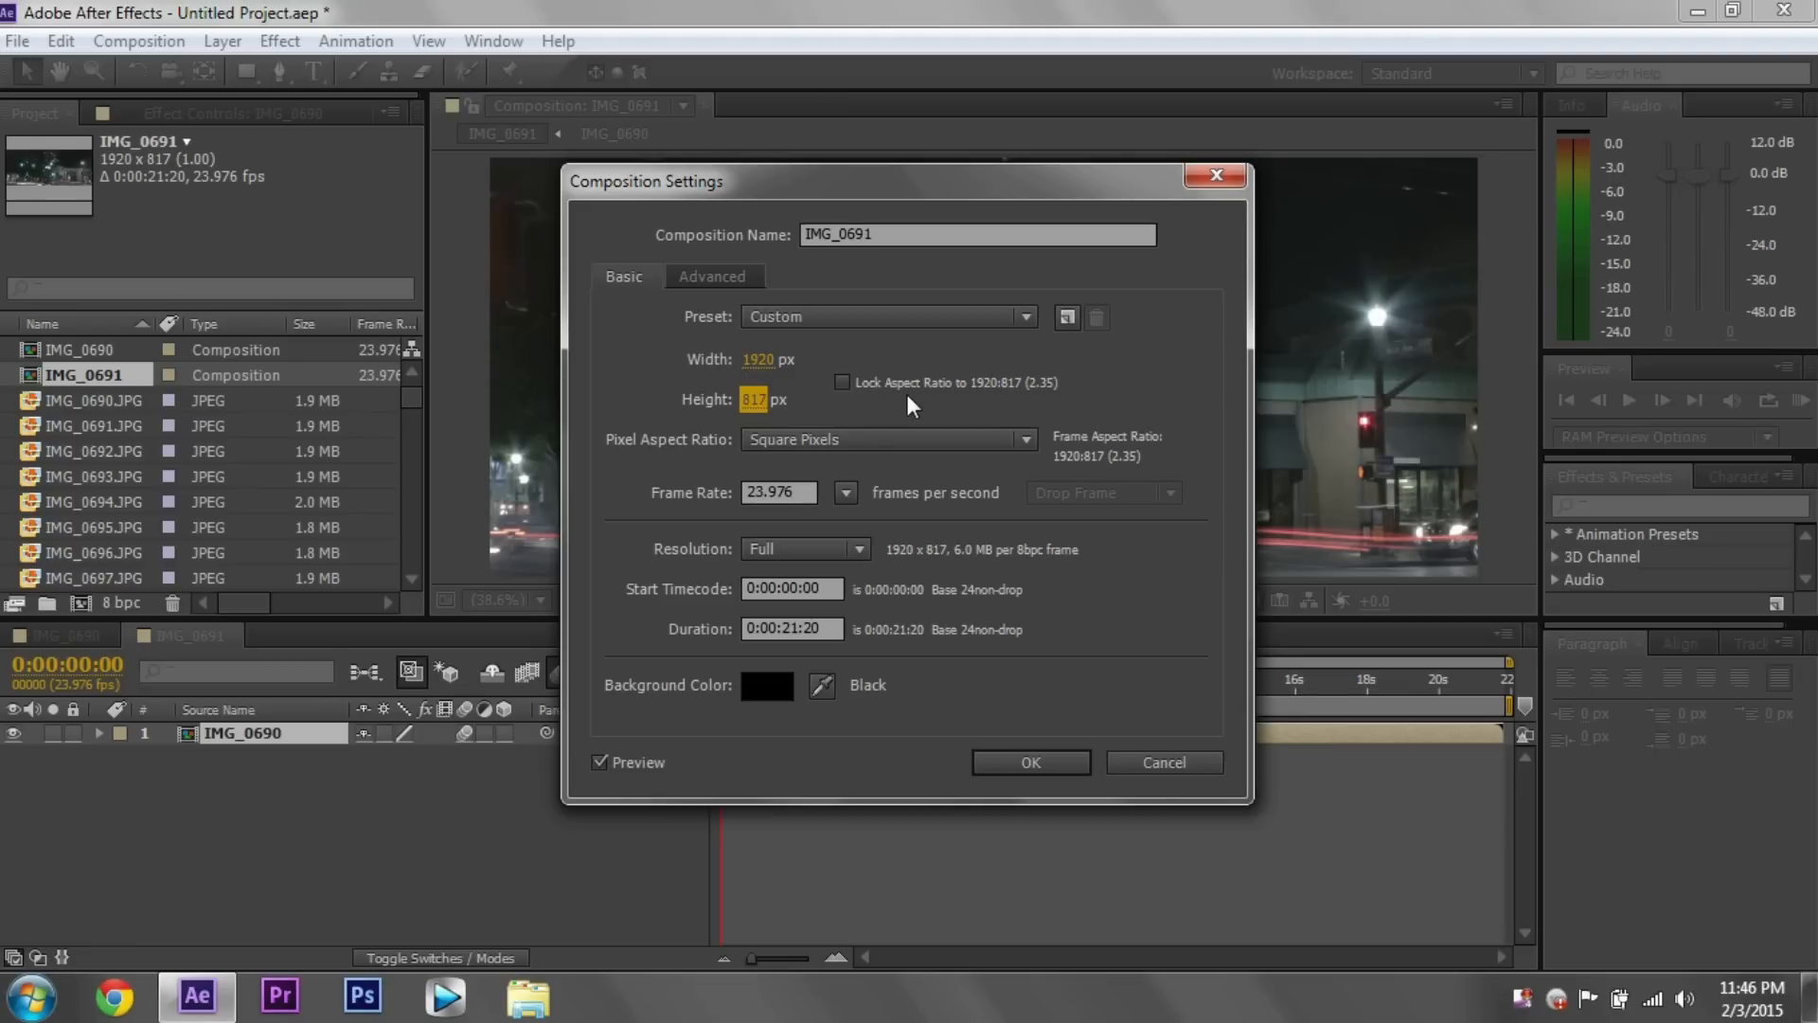
mouse_move(1055, 394)
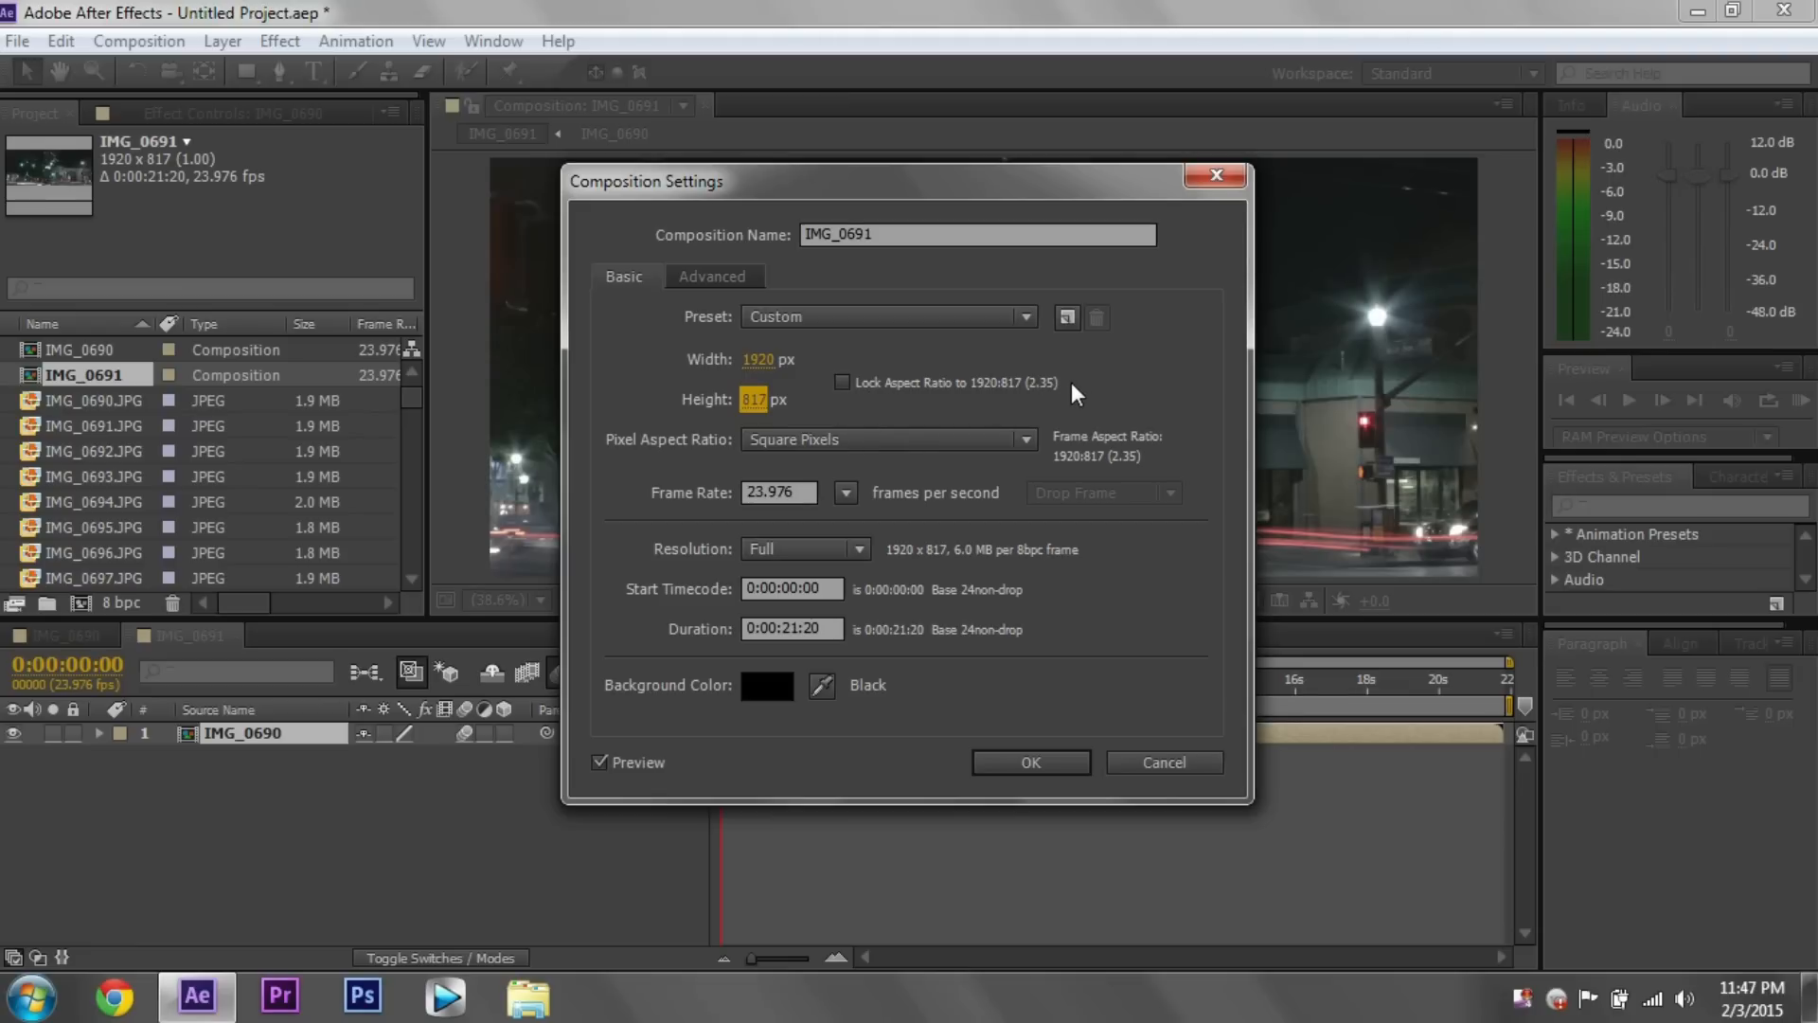
mouse_move(1038, 397)
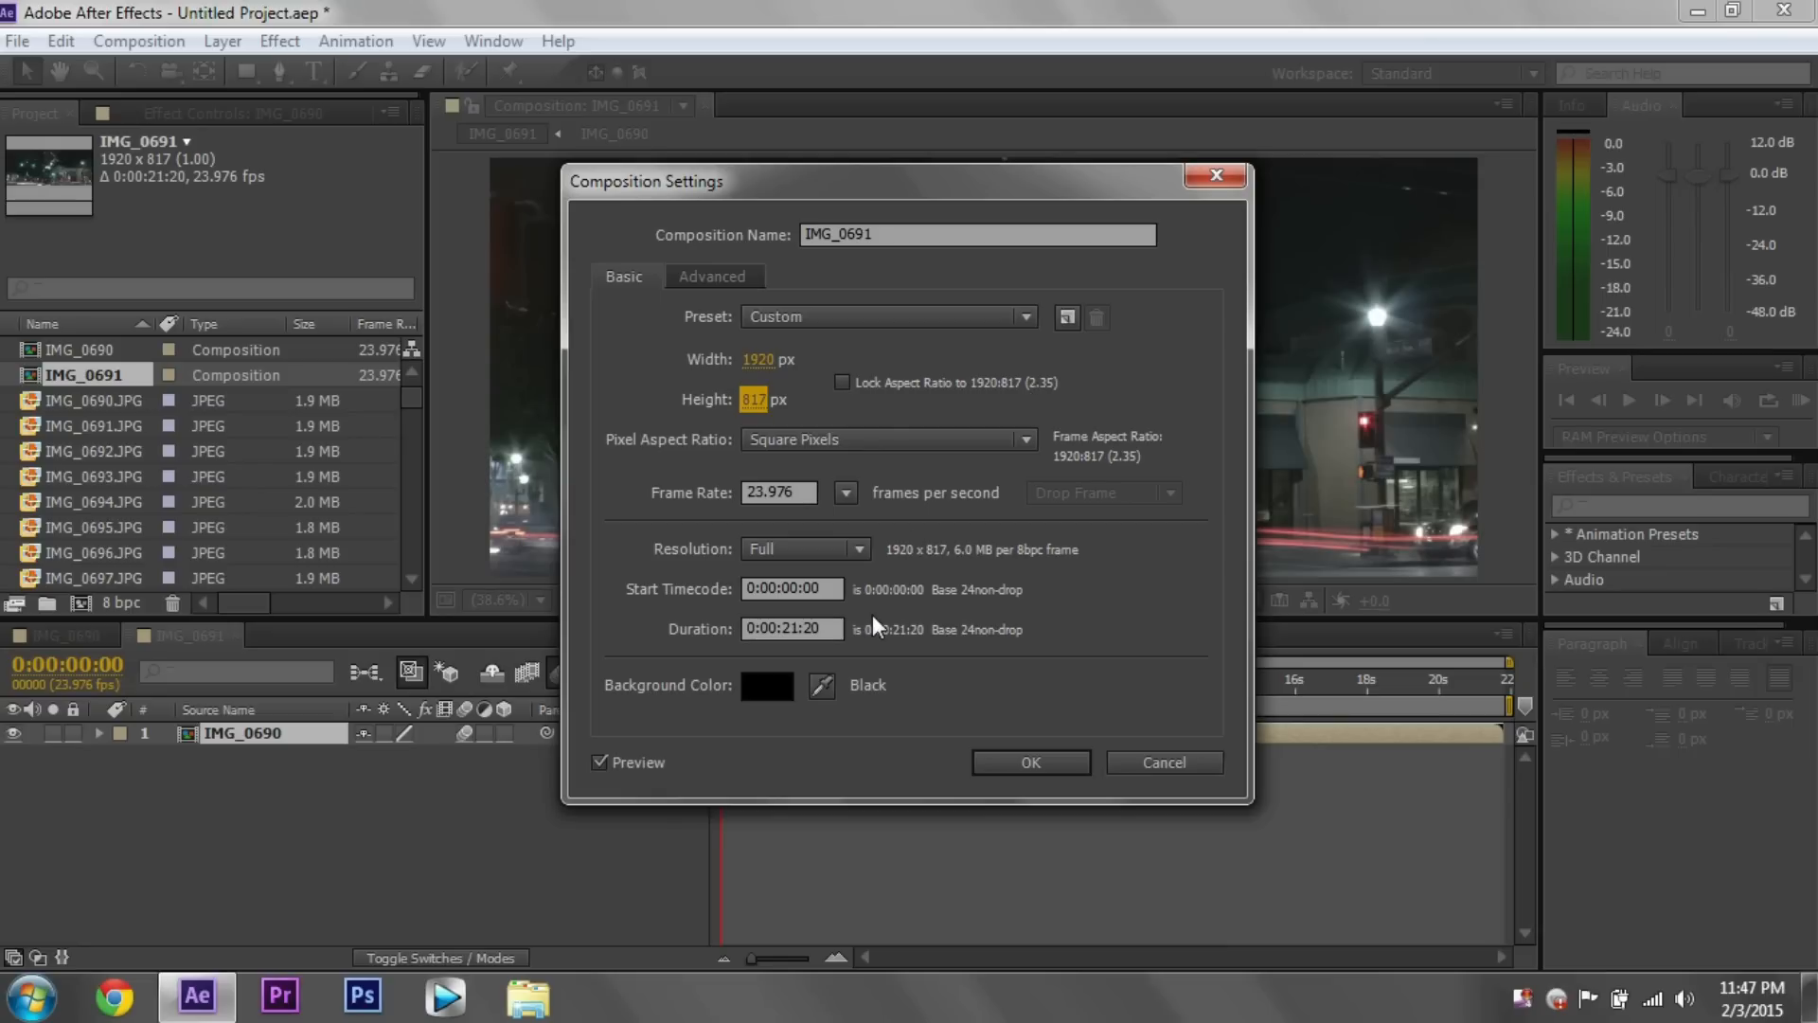
- Set the composition duration to 0:00:08:20
click(792, 629)
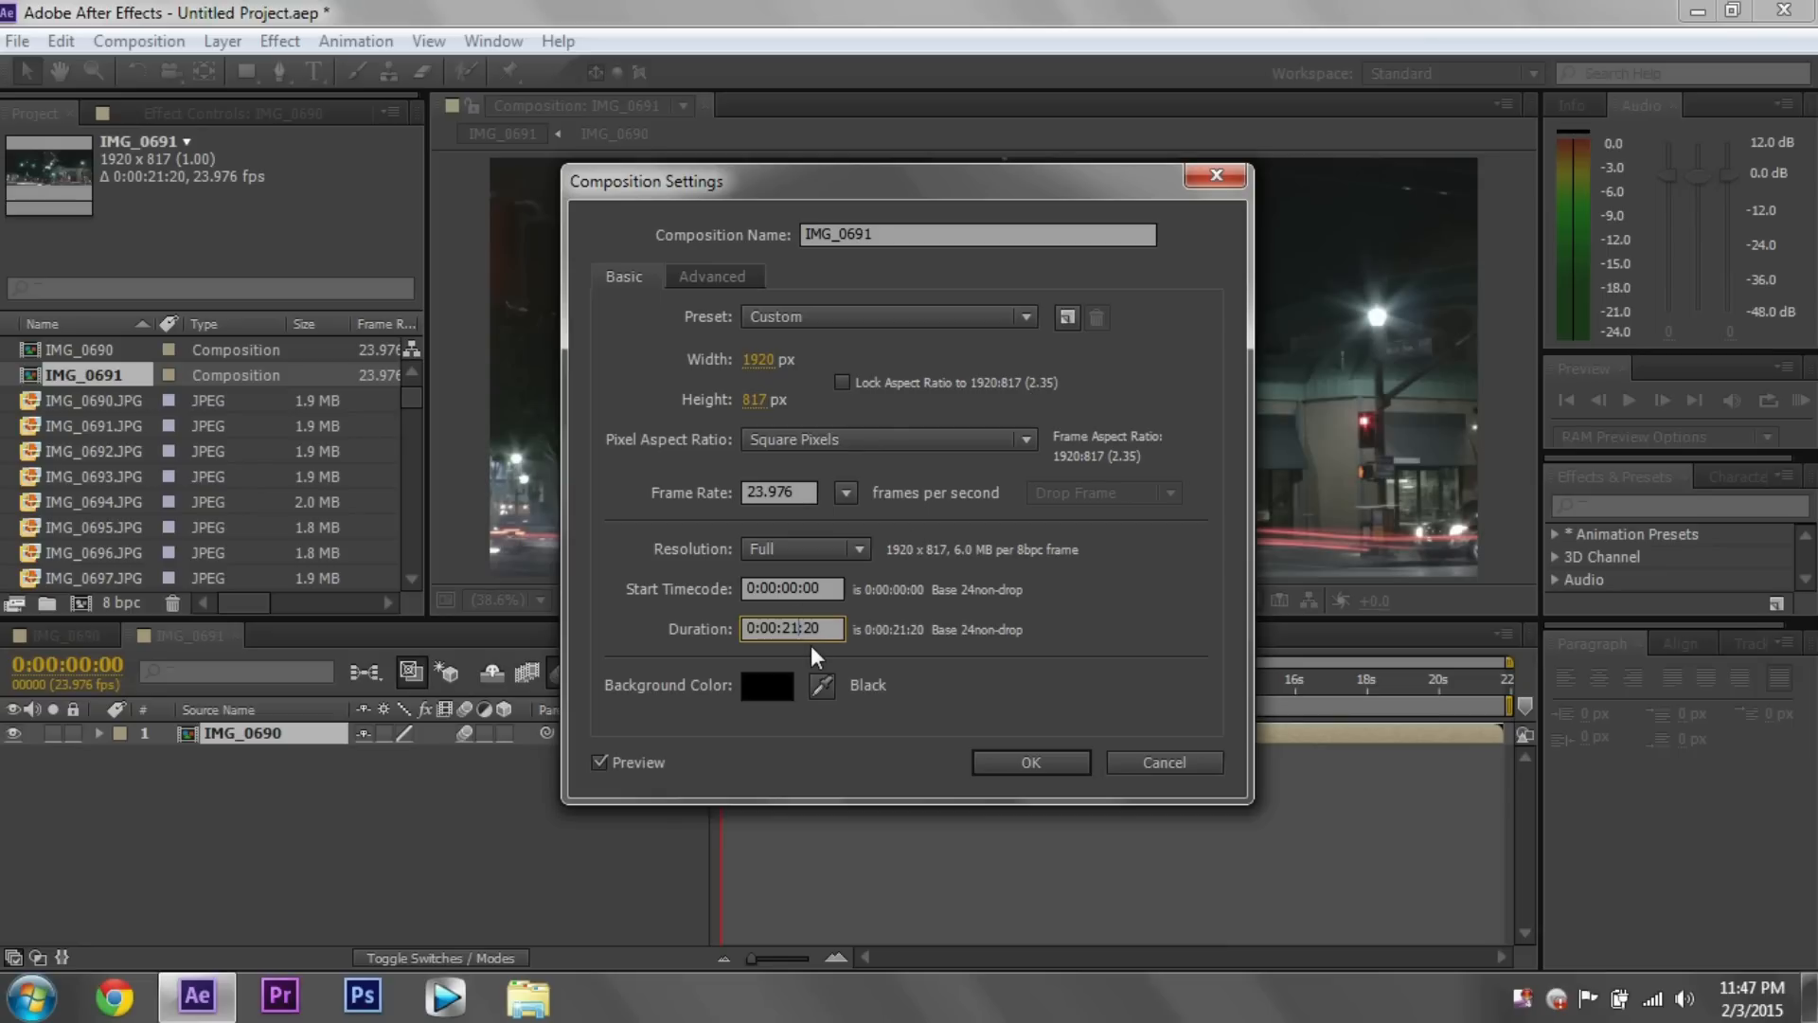
text(0:00:08:20)
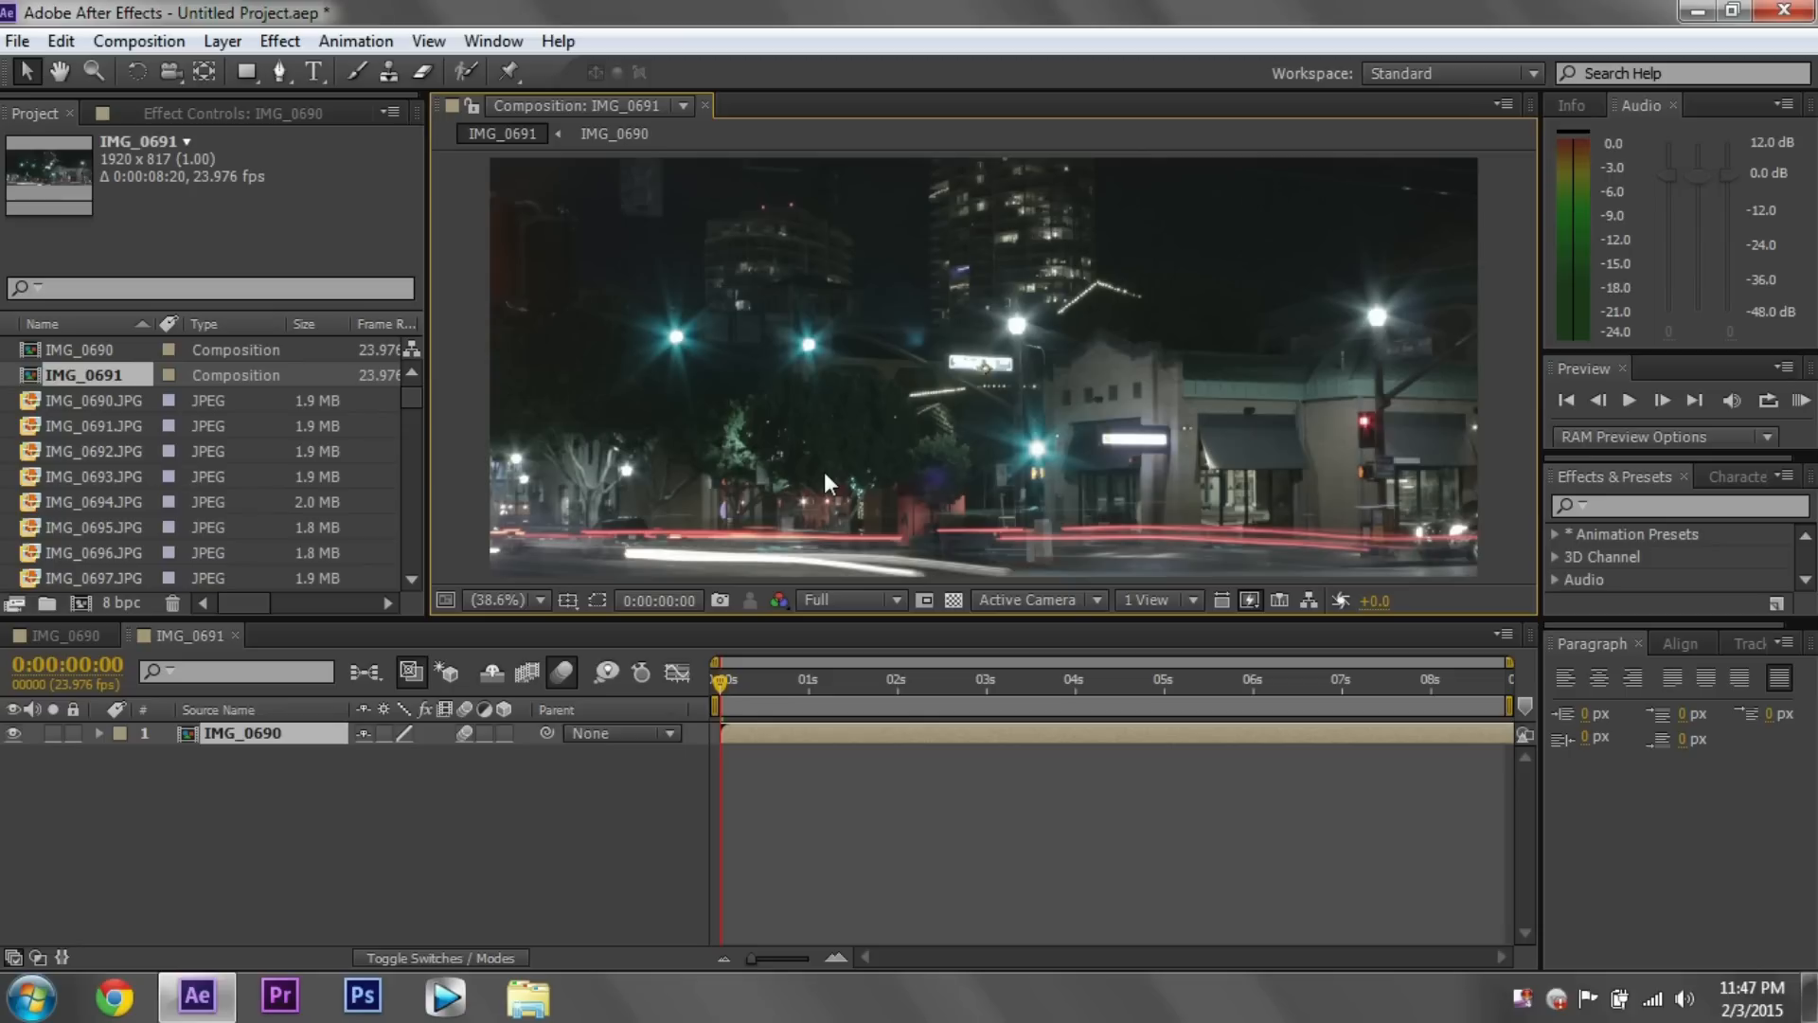
- Zoom the viewer out to see the full layer bounds and scale IMG_0690 to fit the comp width
click(503, 601)
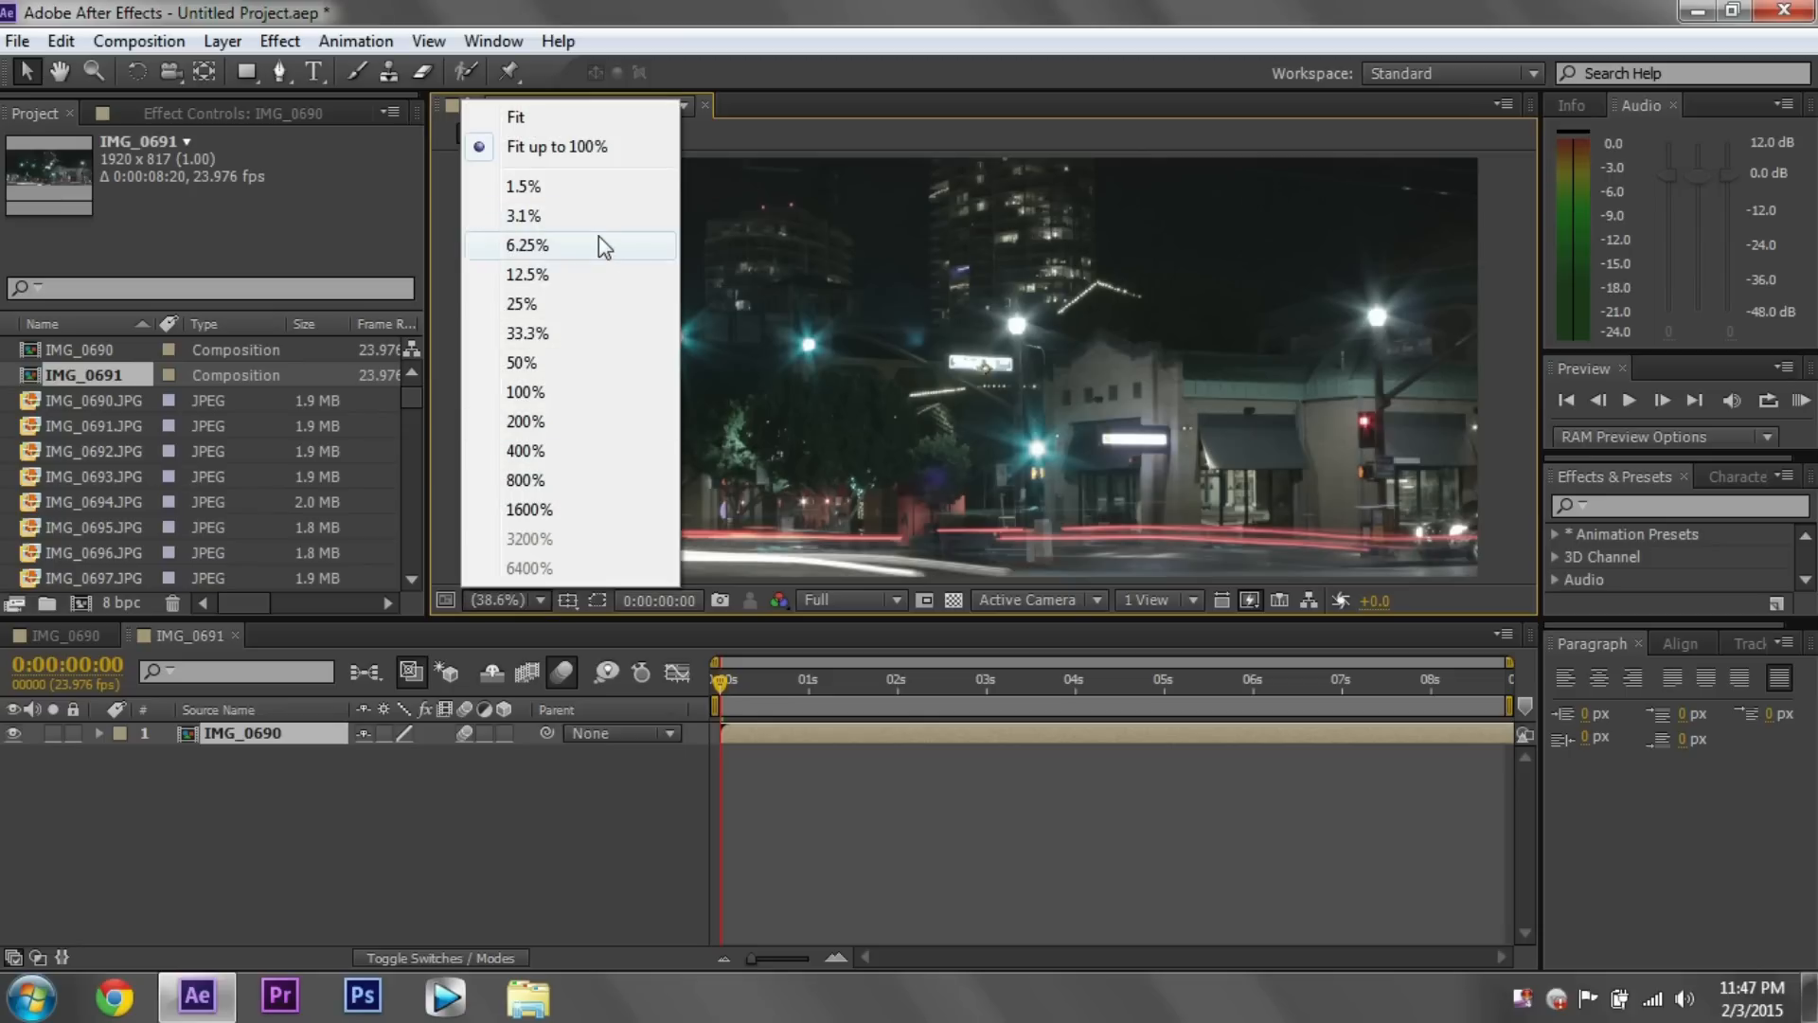
click(527, 244)
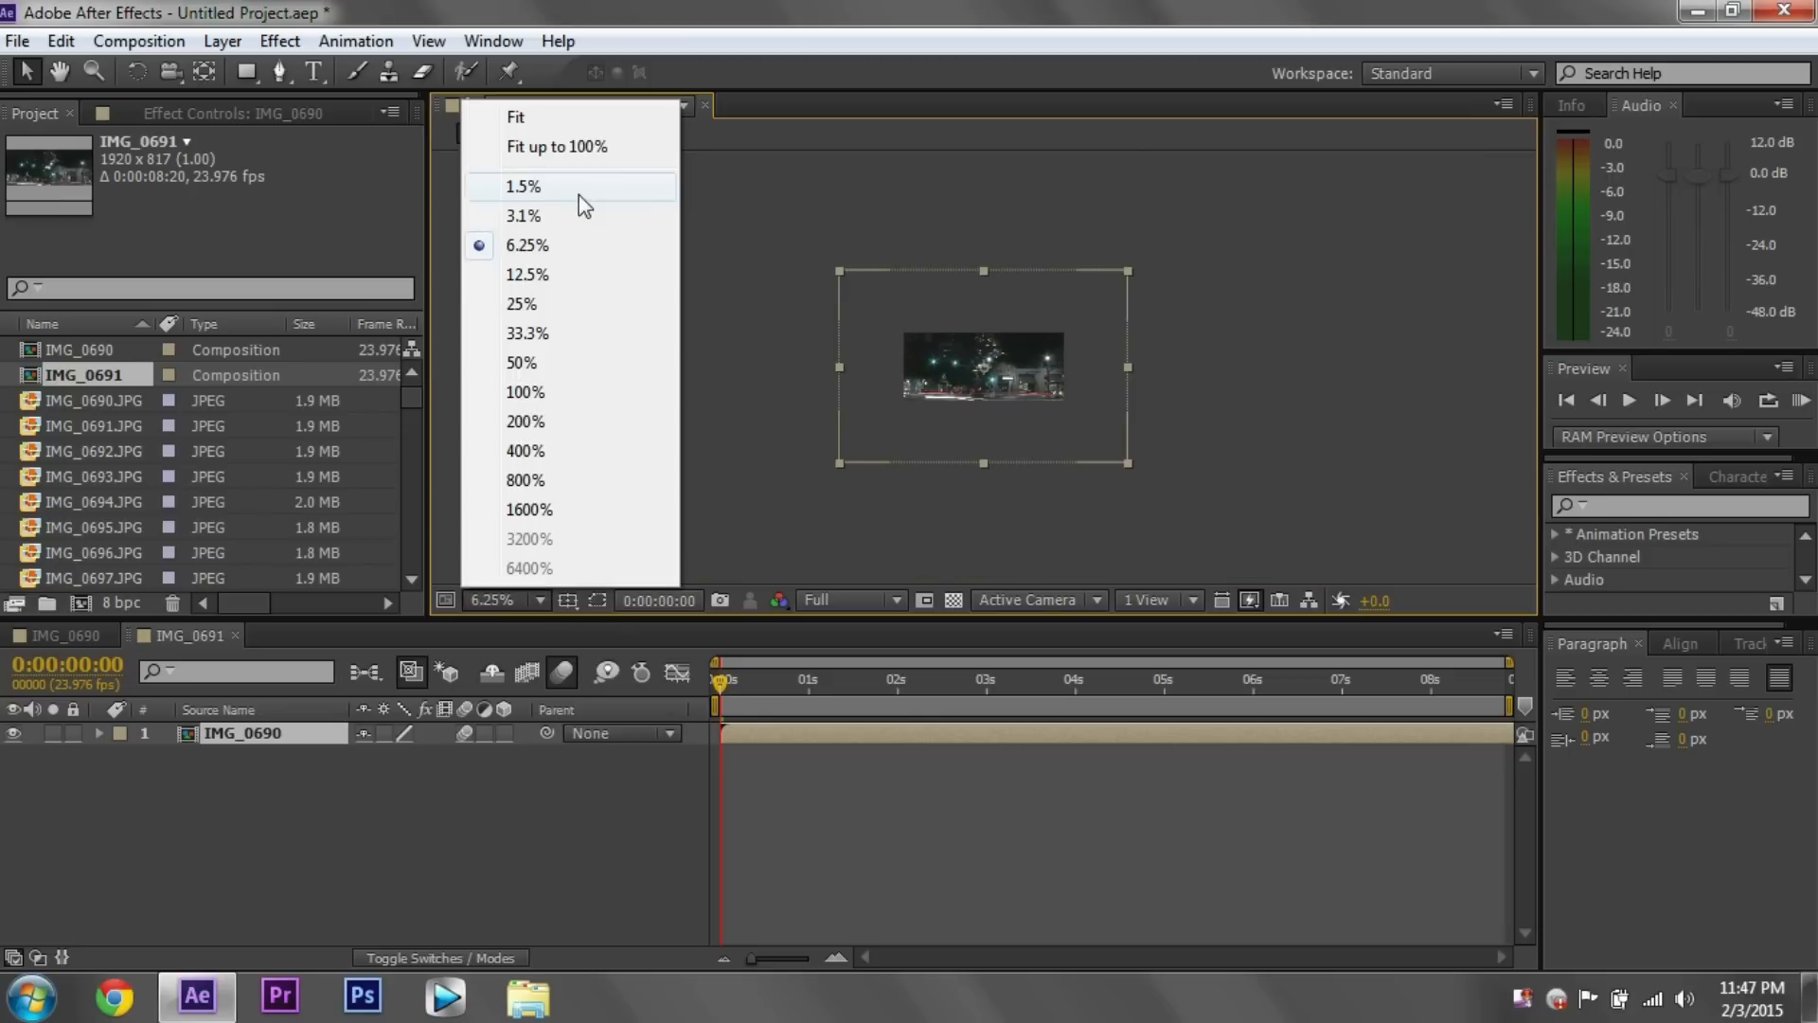
click(520, 303)
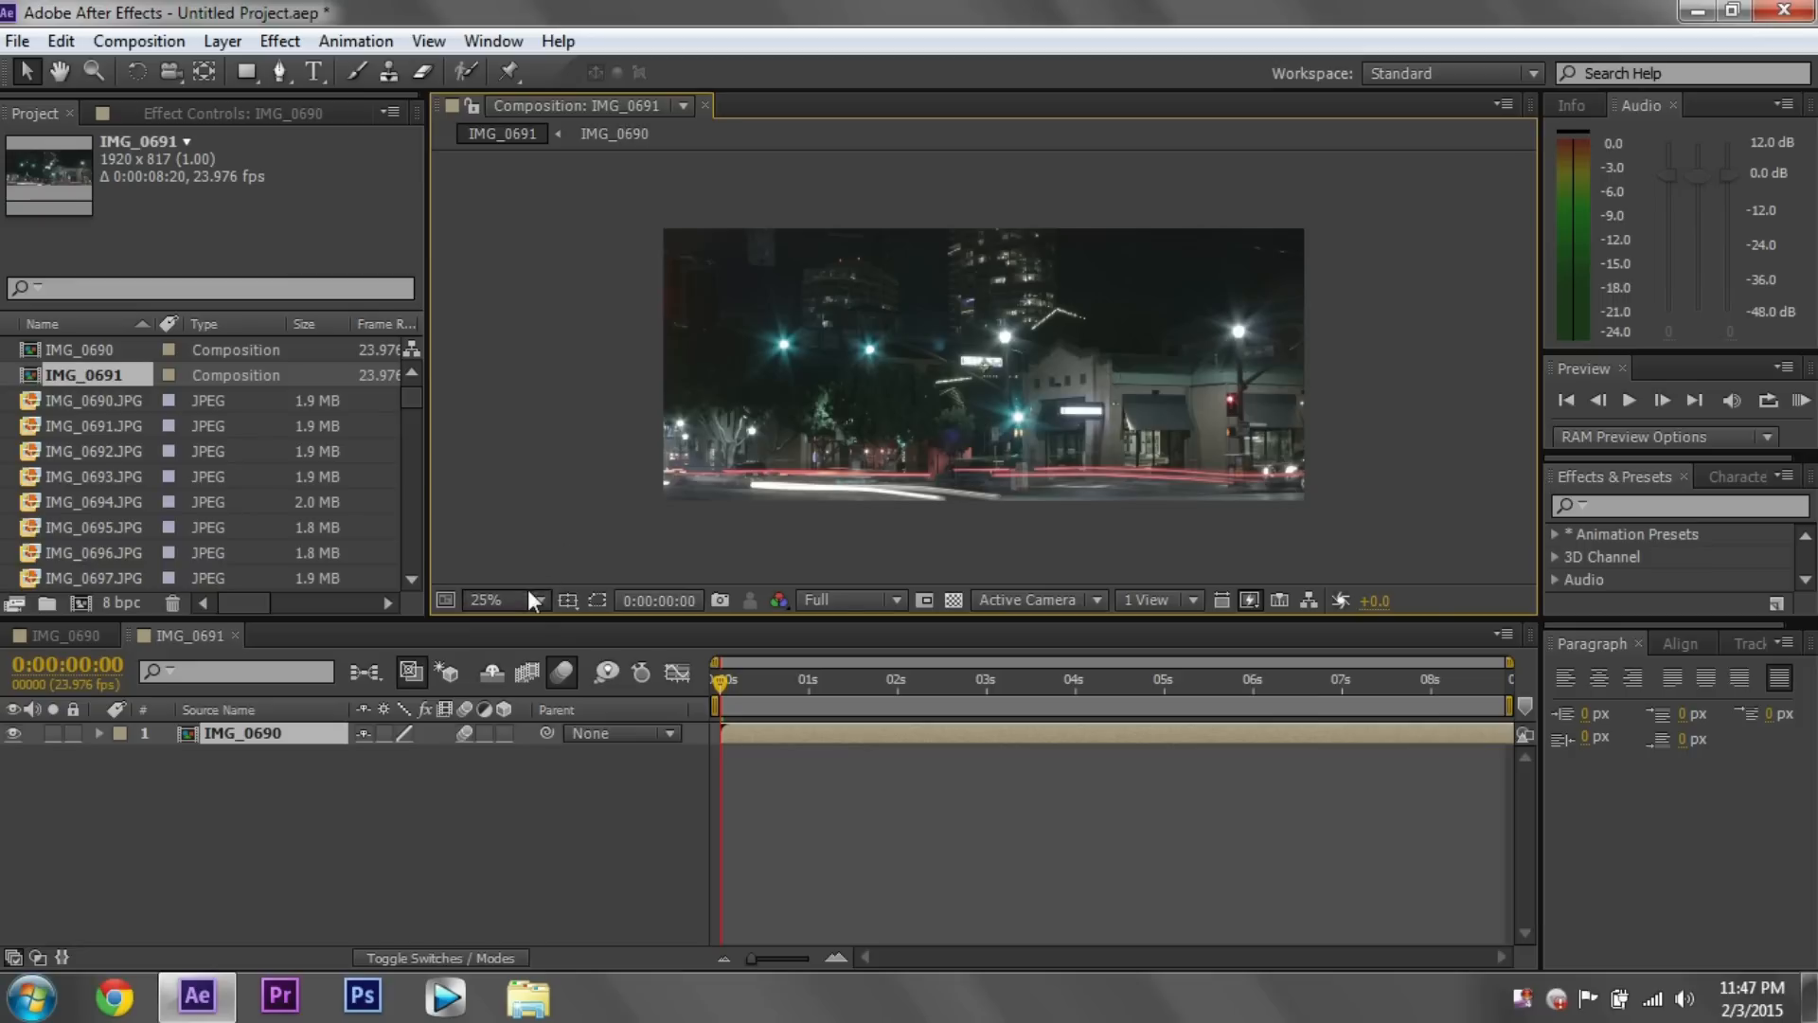
click(528, 600)
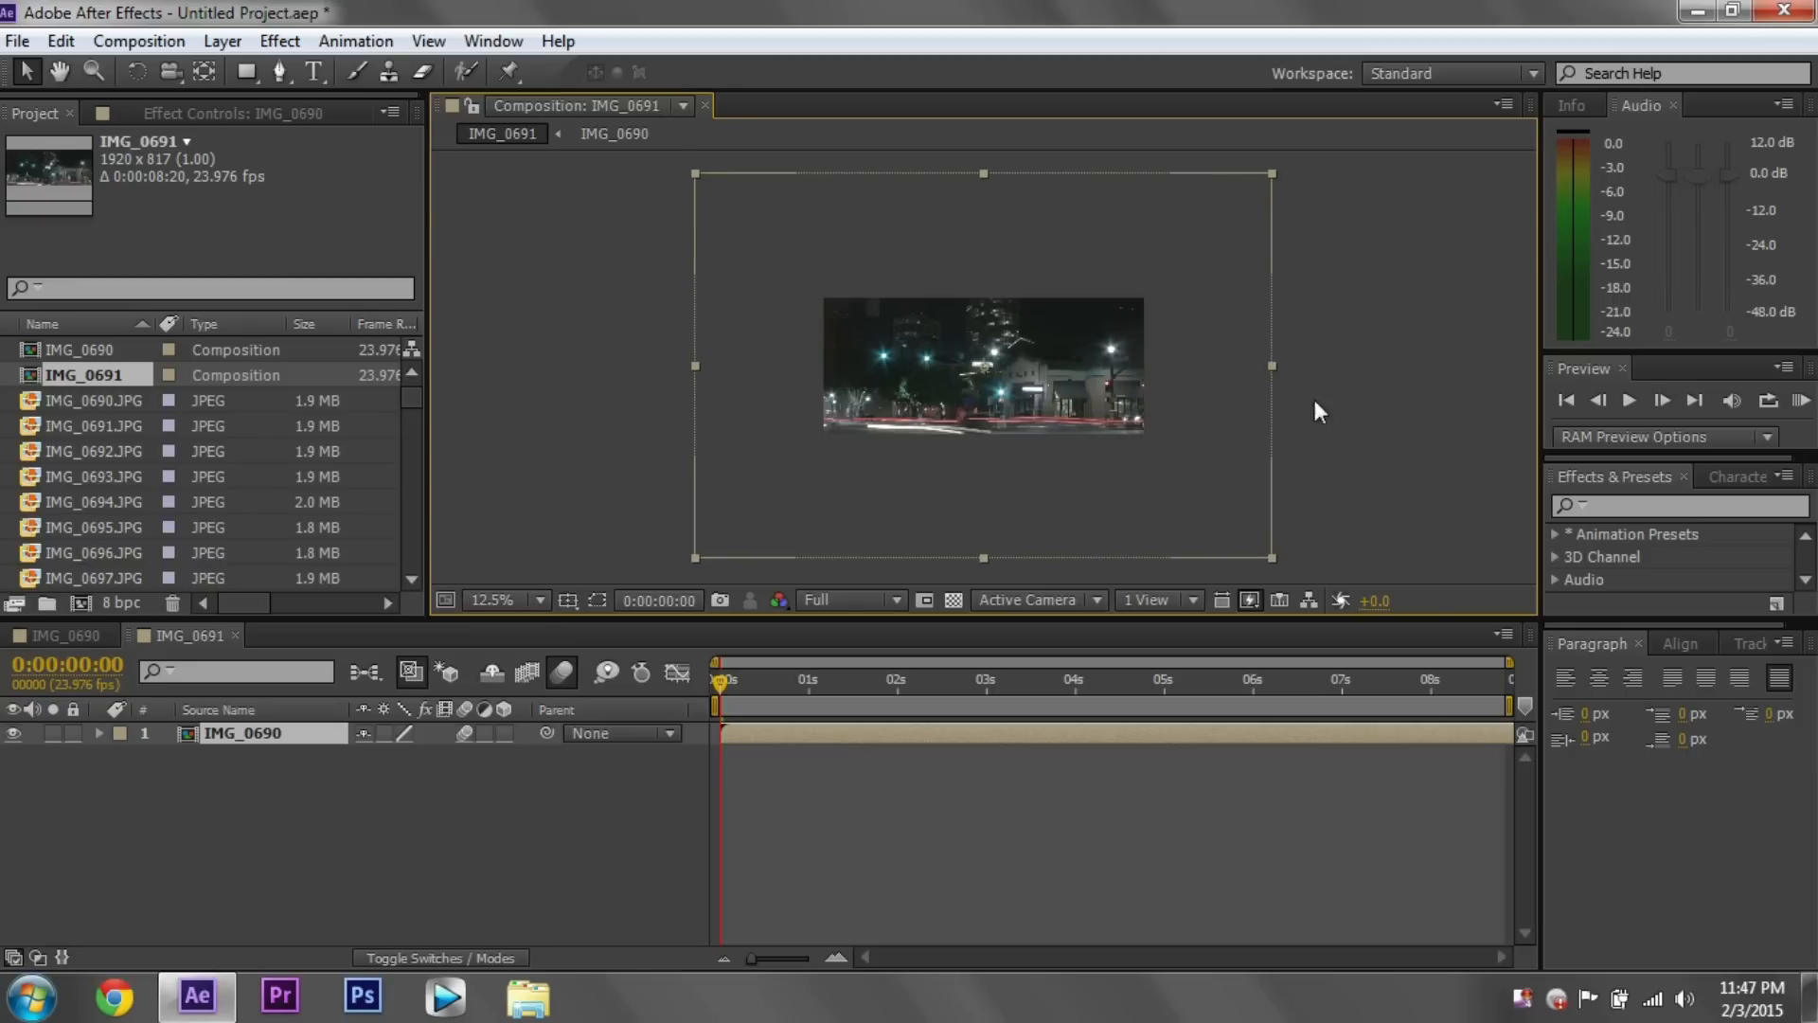
mouse_move(701, 186)
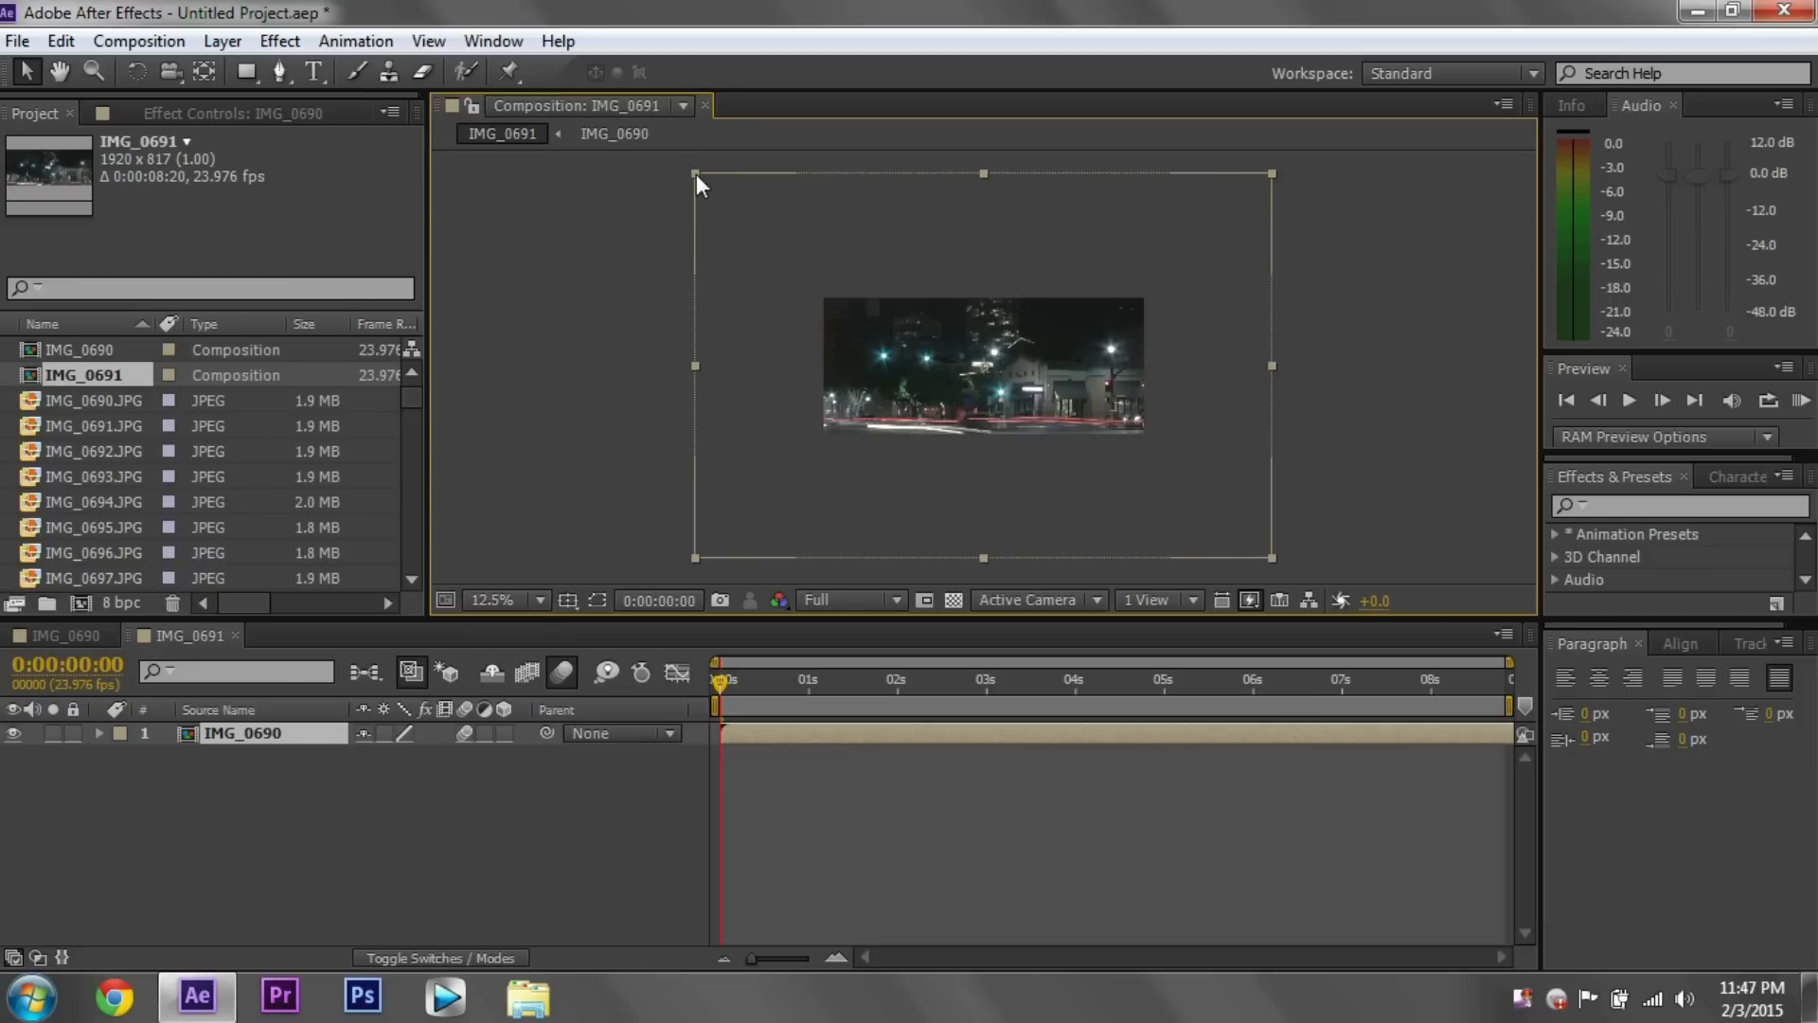
mouse_move(692, 413)
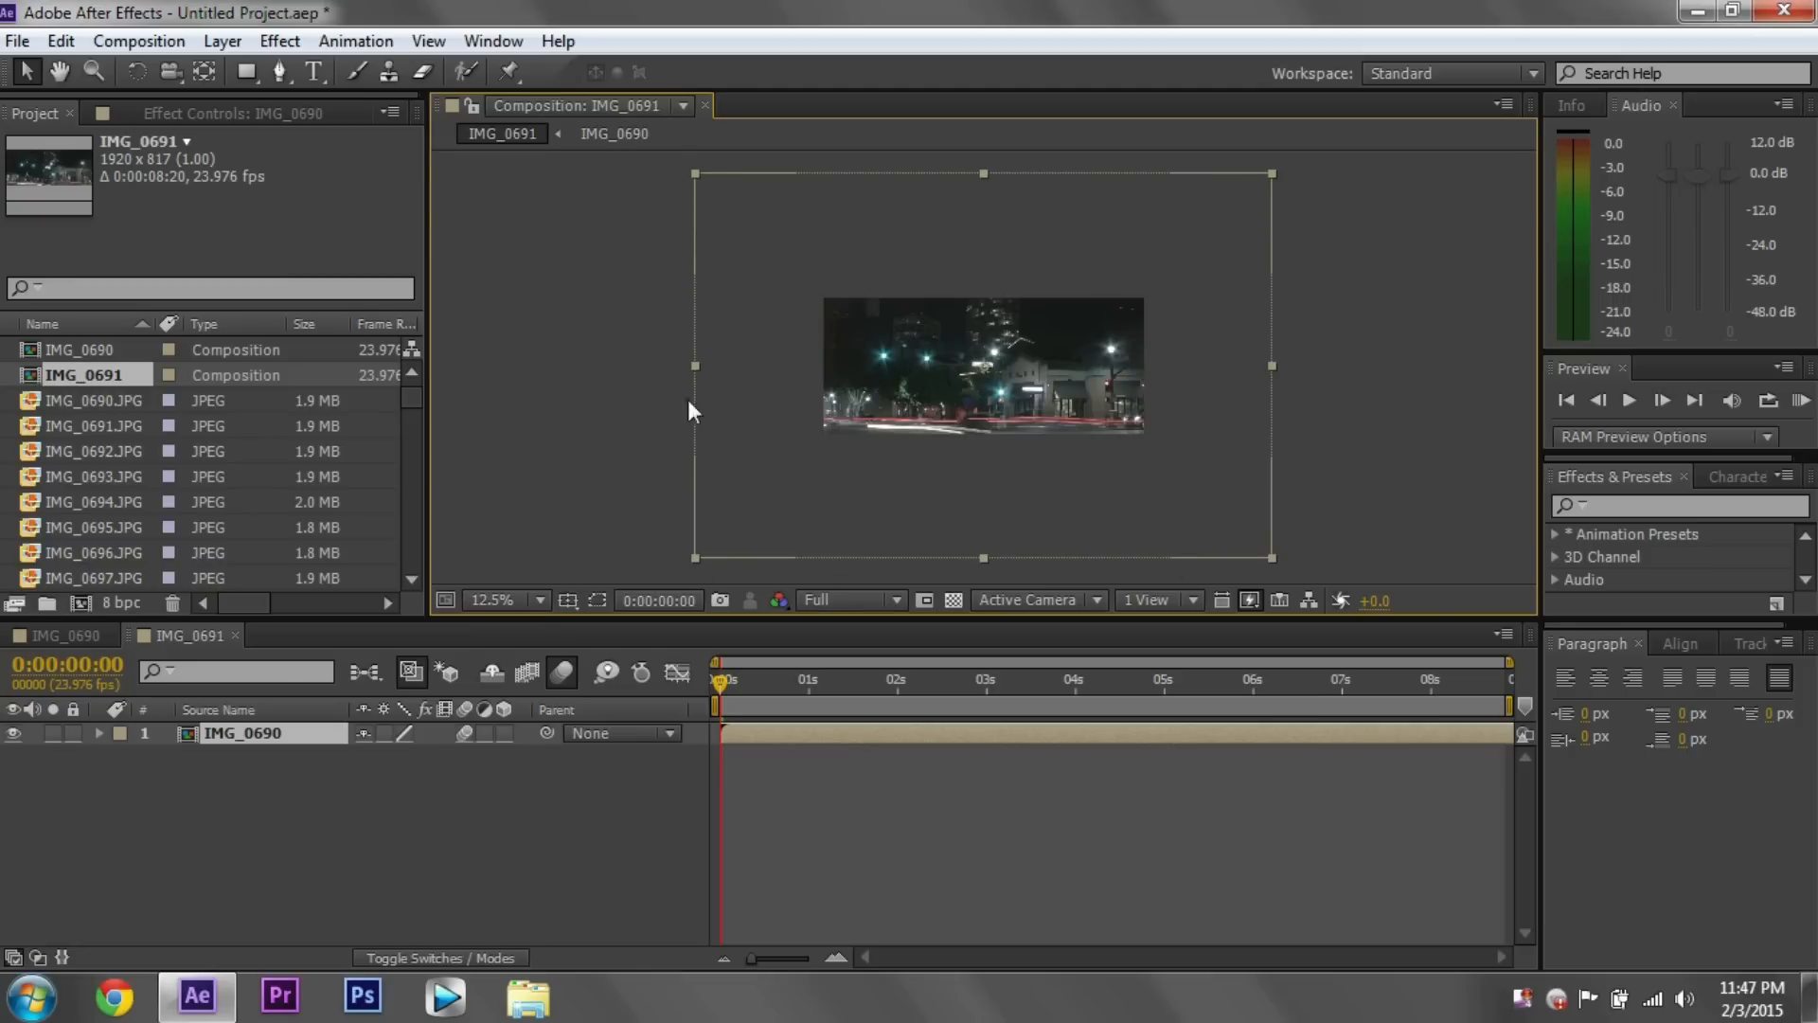
mouse_move(1072, 403)
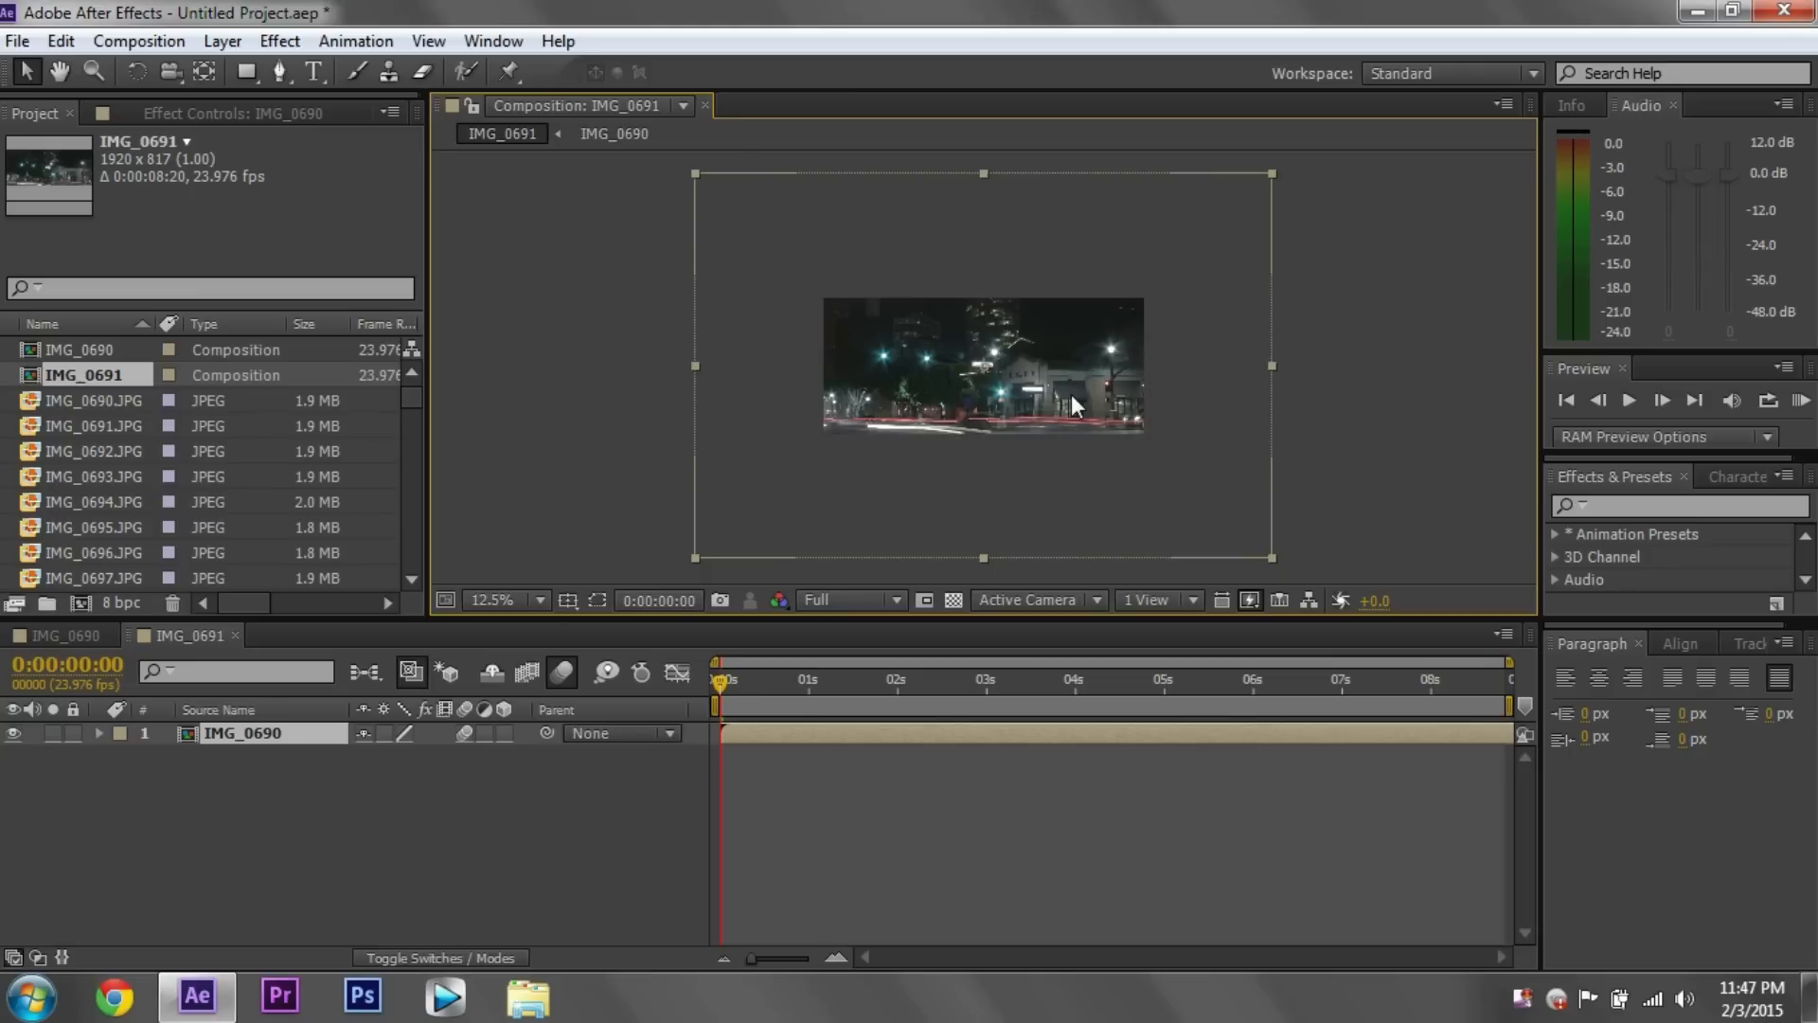
mouse_move(695, 206)
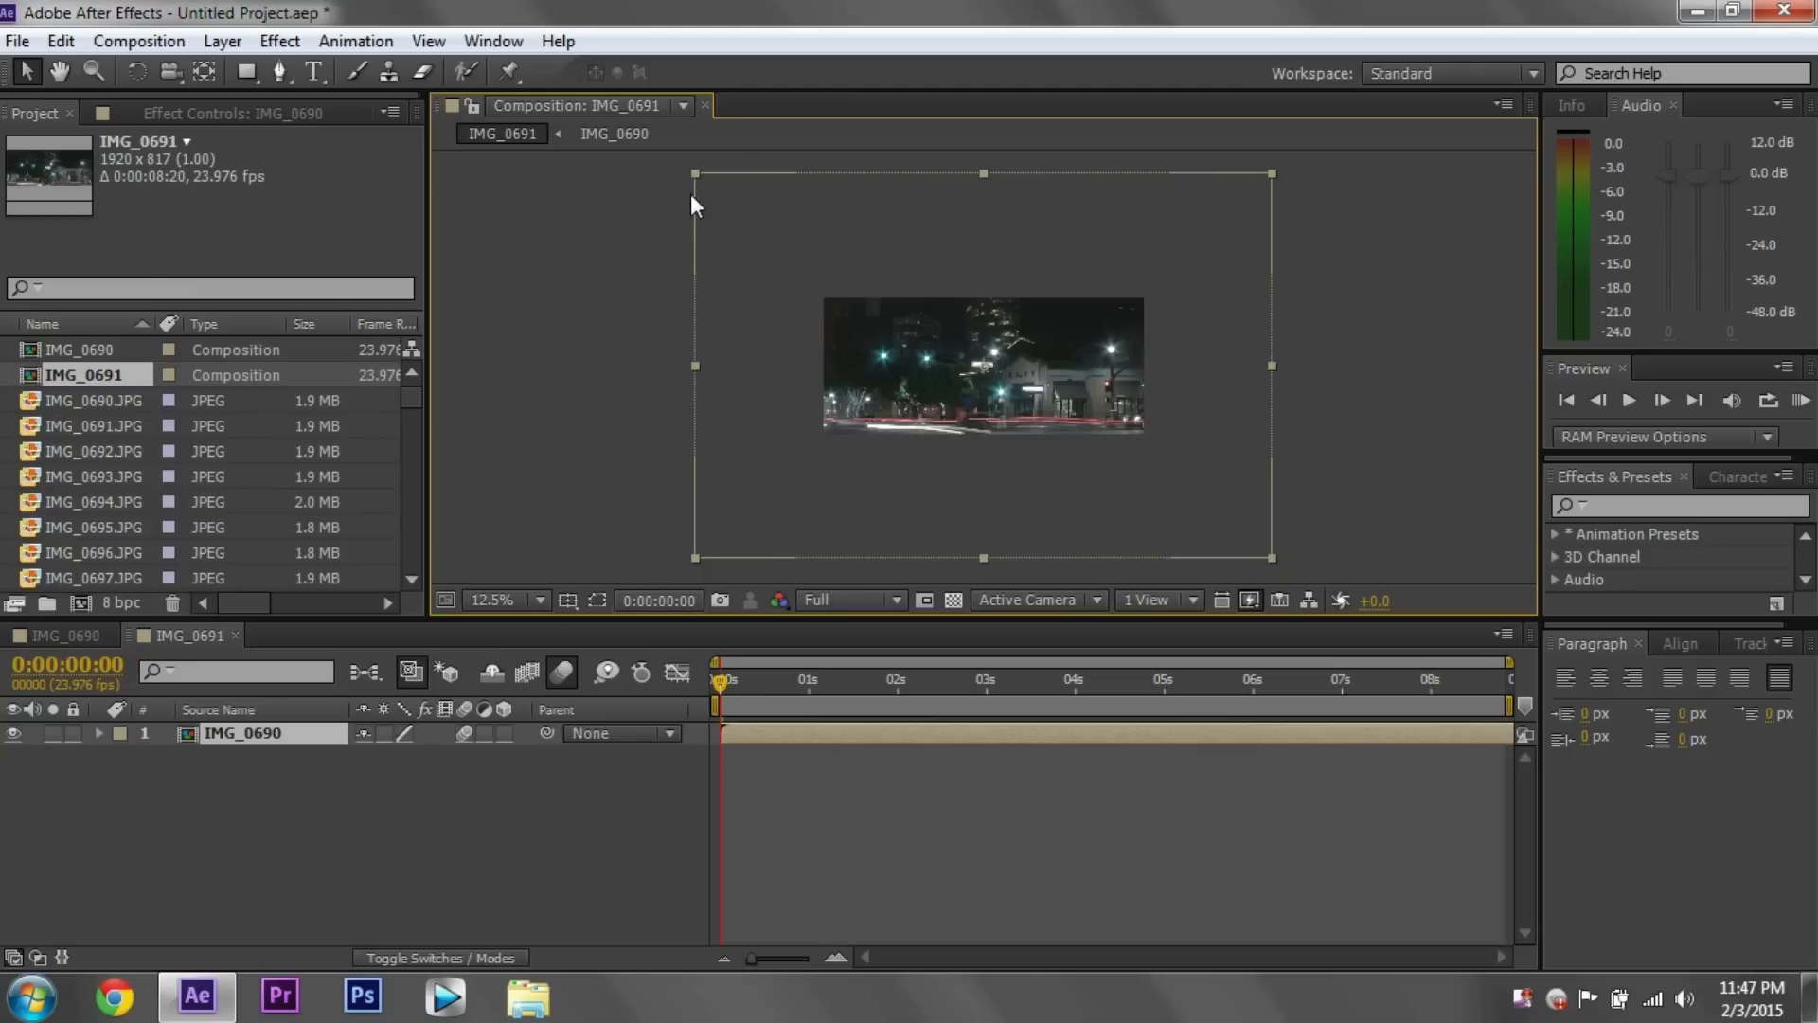
mouse_move(697, 186)
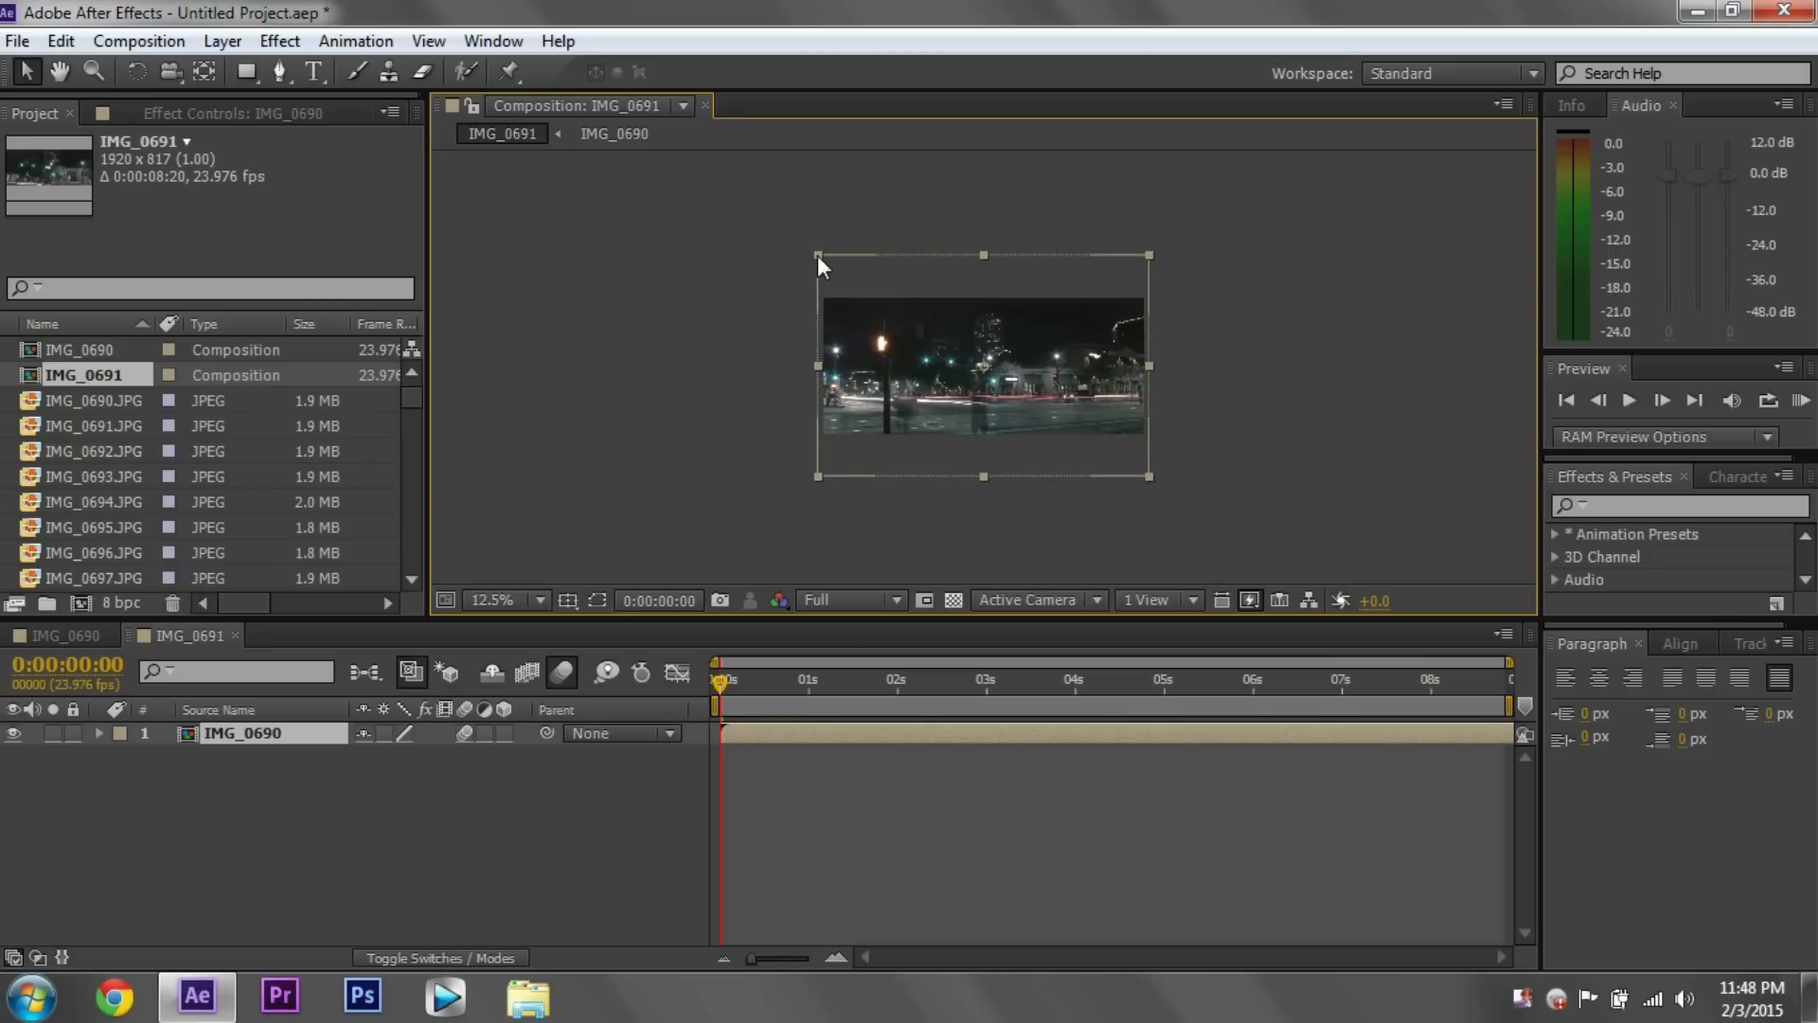
mouse_move(540, 610)
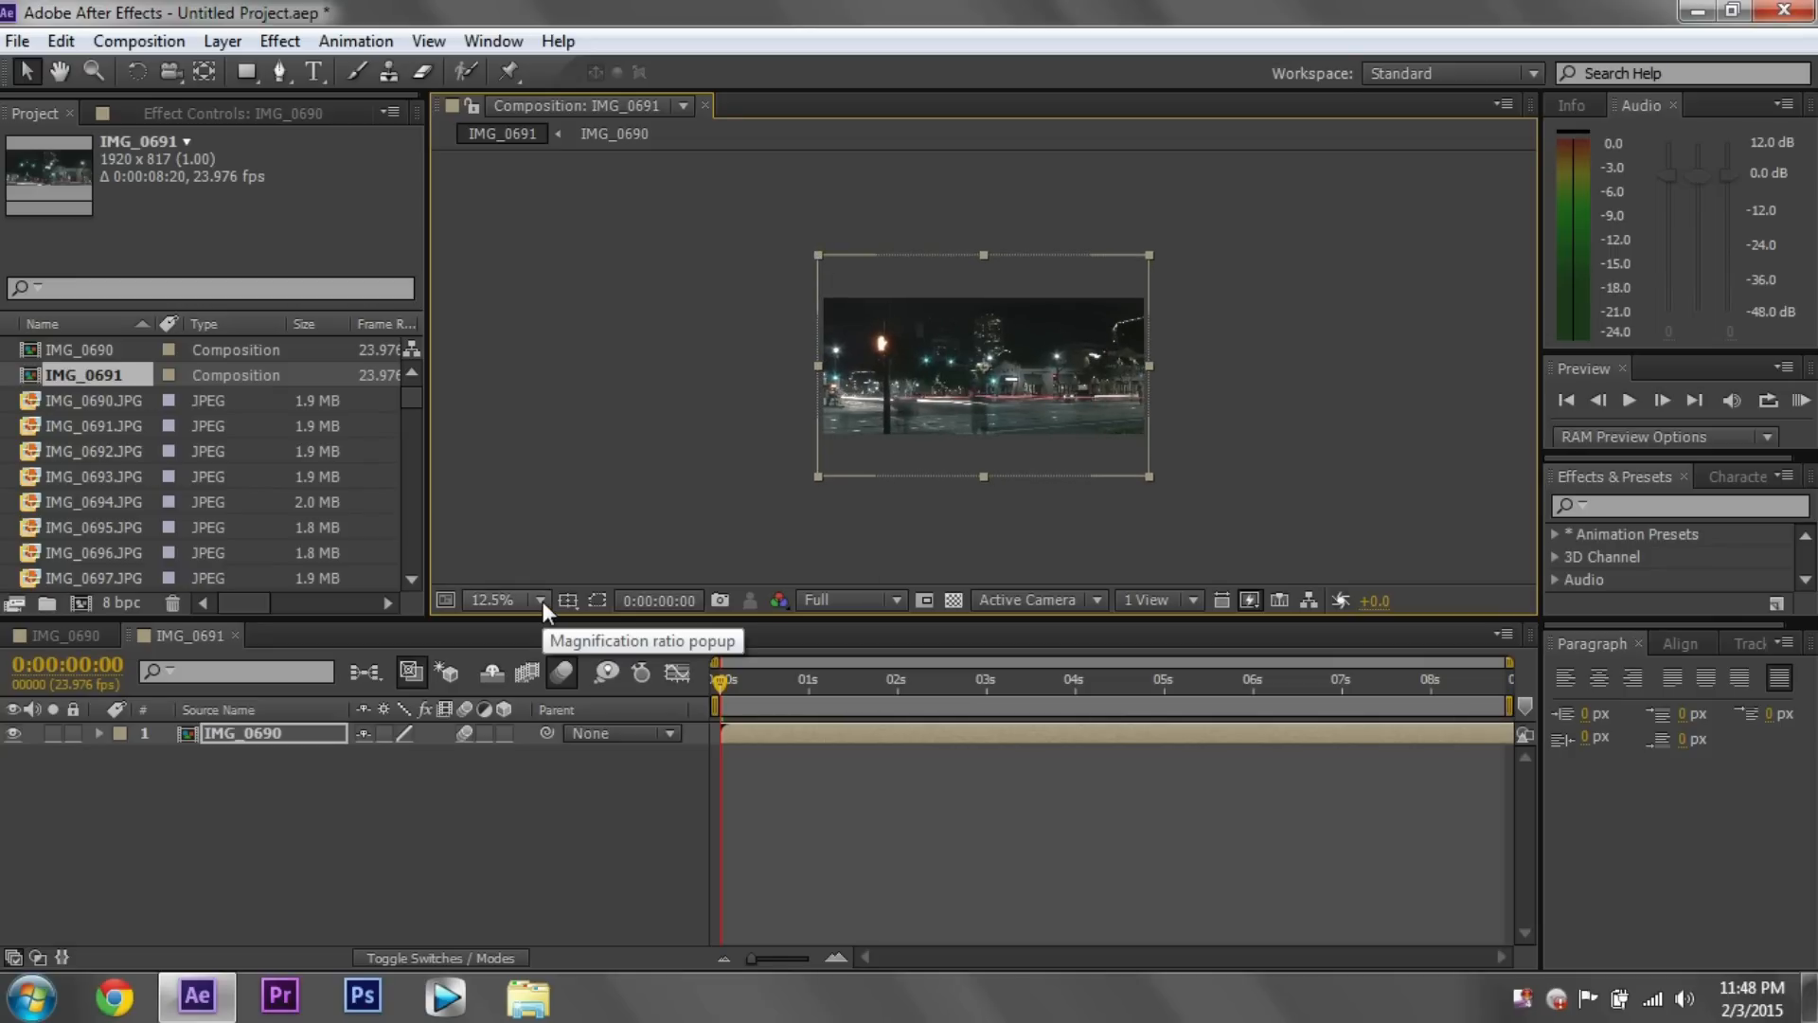
click(506, 601)
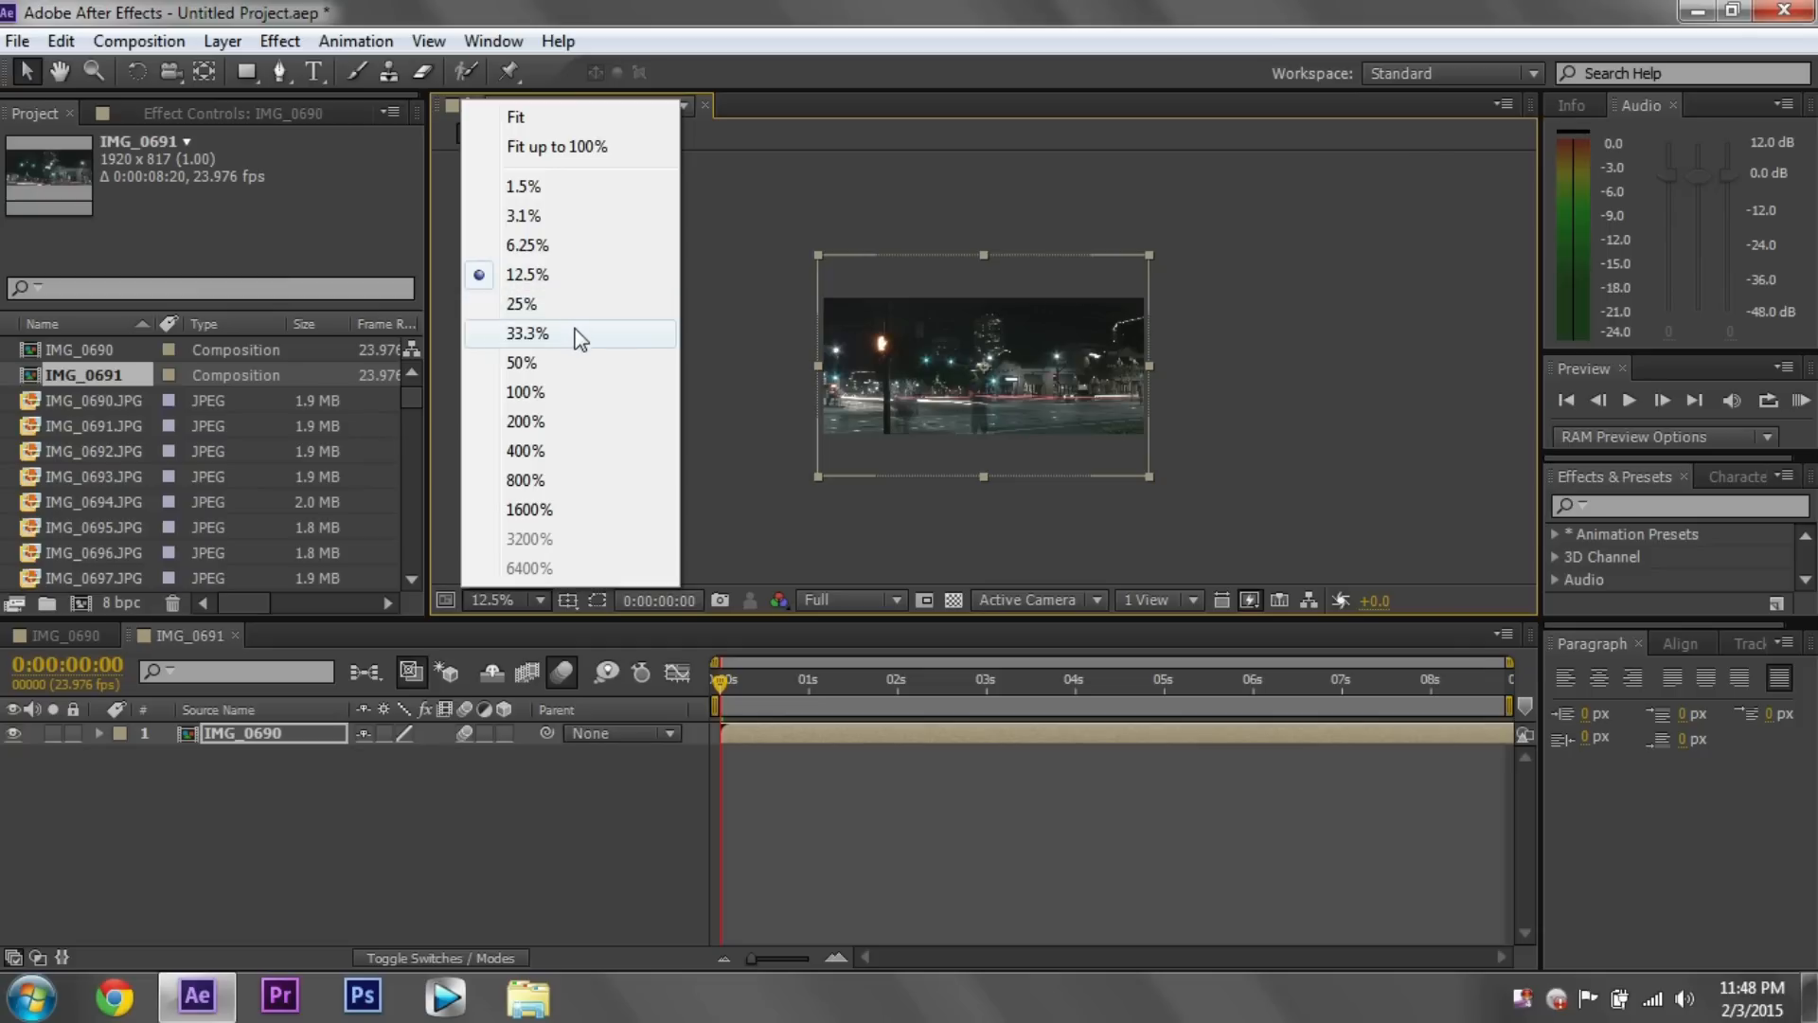
- Zoom the viewer to 33.3% and select the IMG_0690 footage layer
click(529, 333)
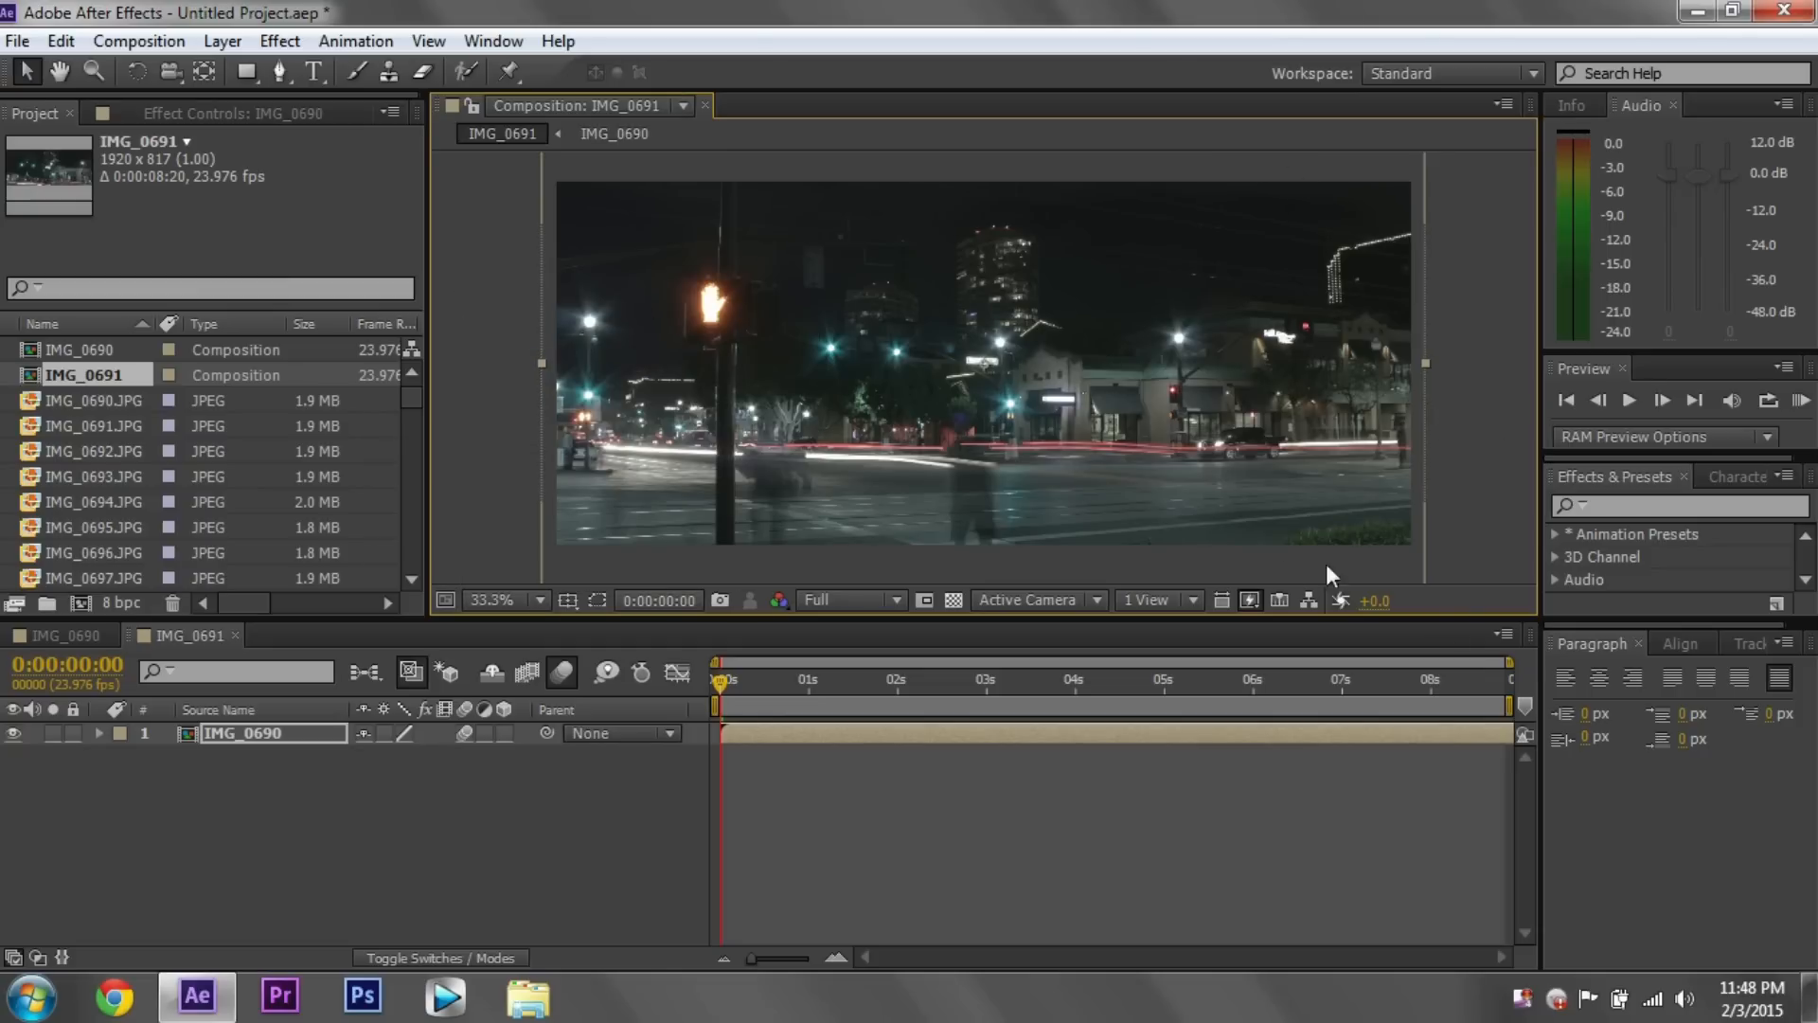
mouse_move(278, 754)
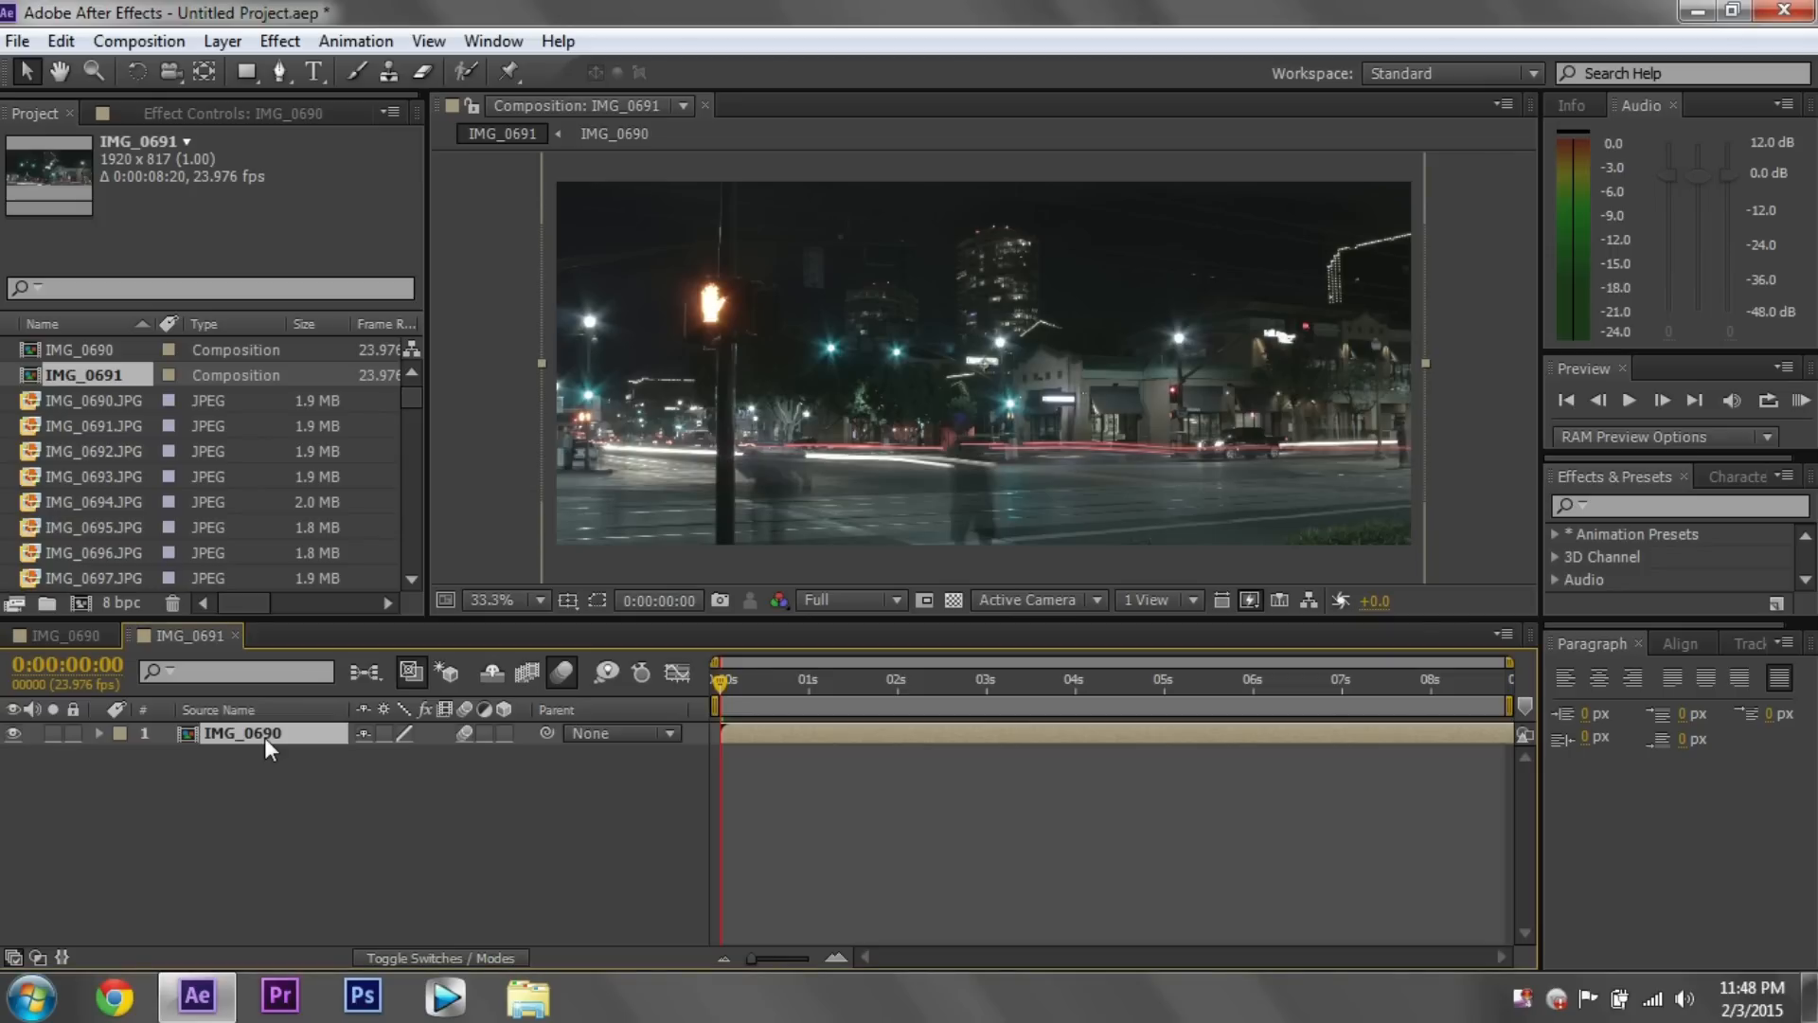
click(99, 733)
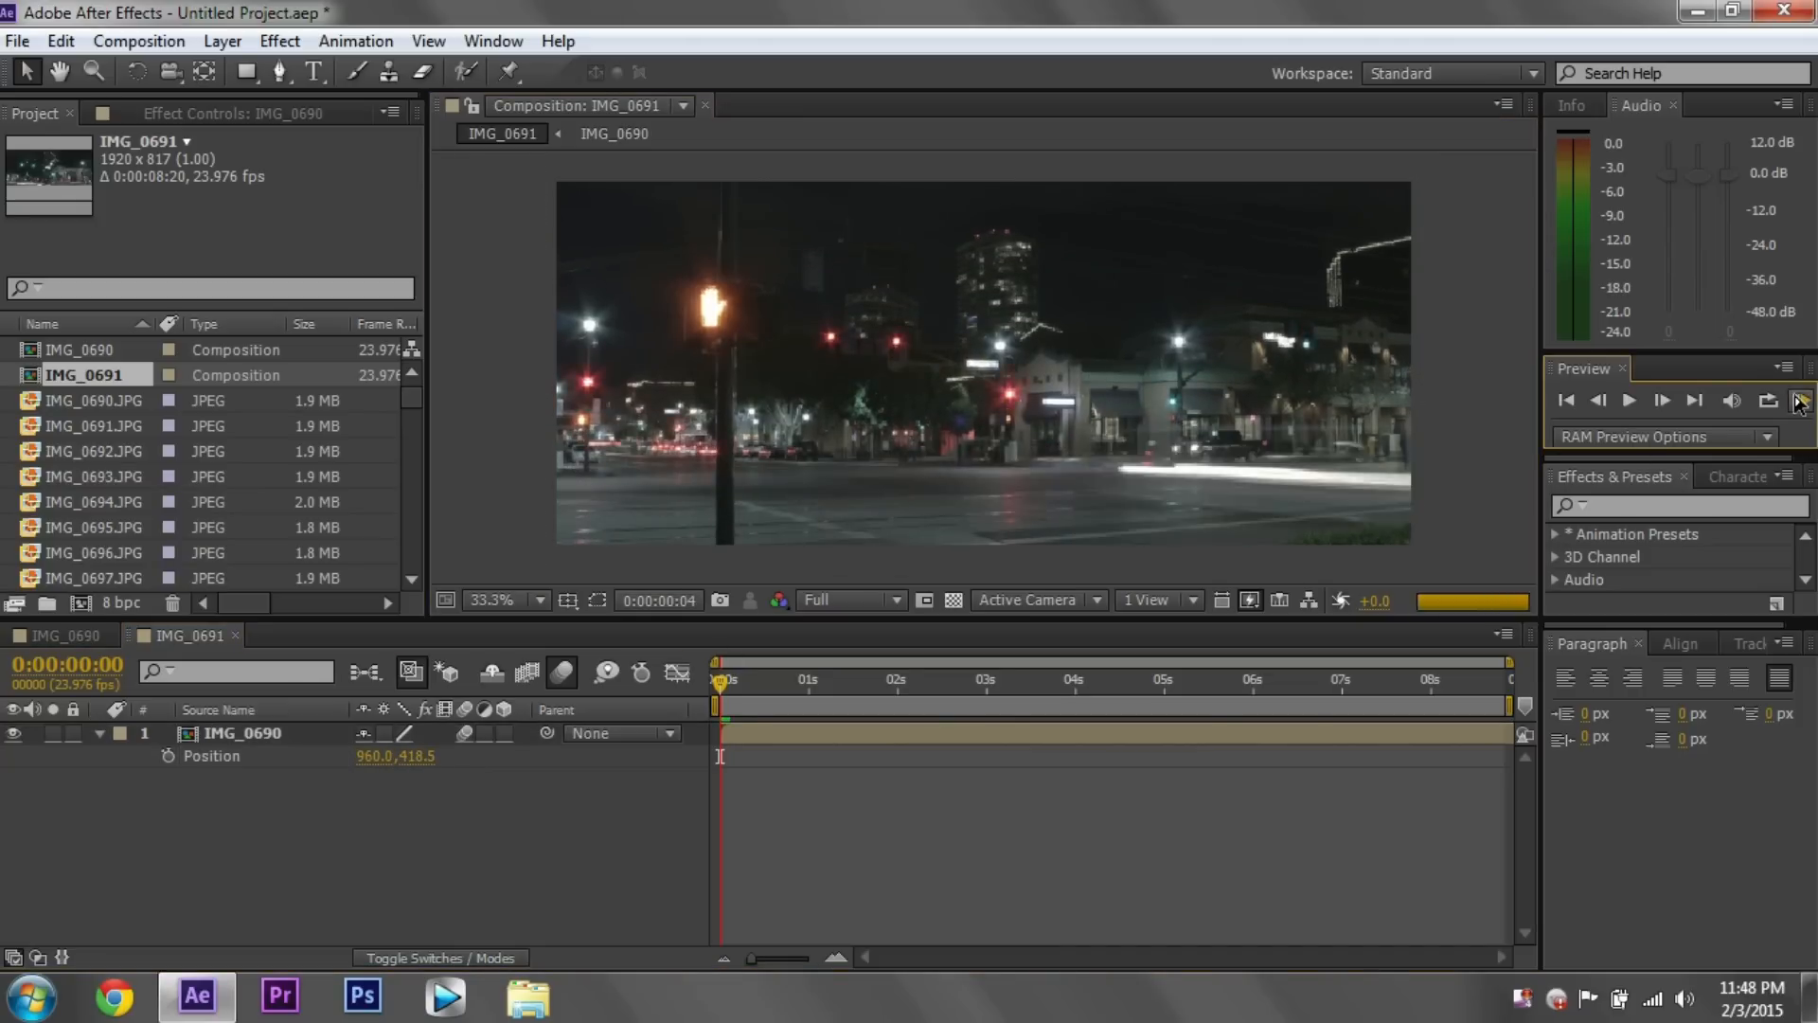
- Play a full RAM preview of the IMG_0691 time-lapse, stop it and collapse the layer's Position
click(1627, 399)
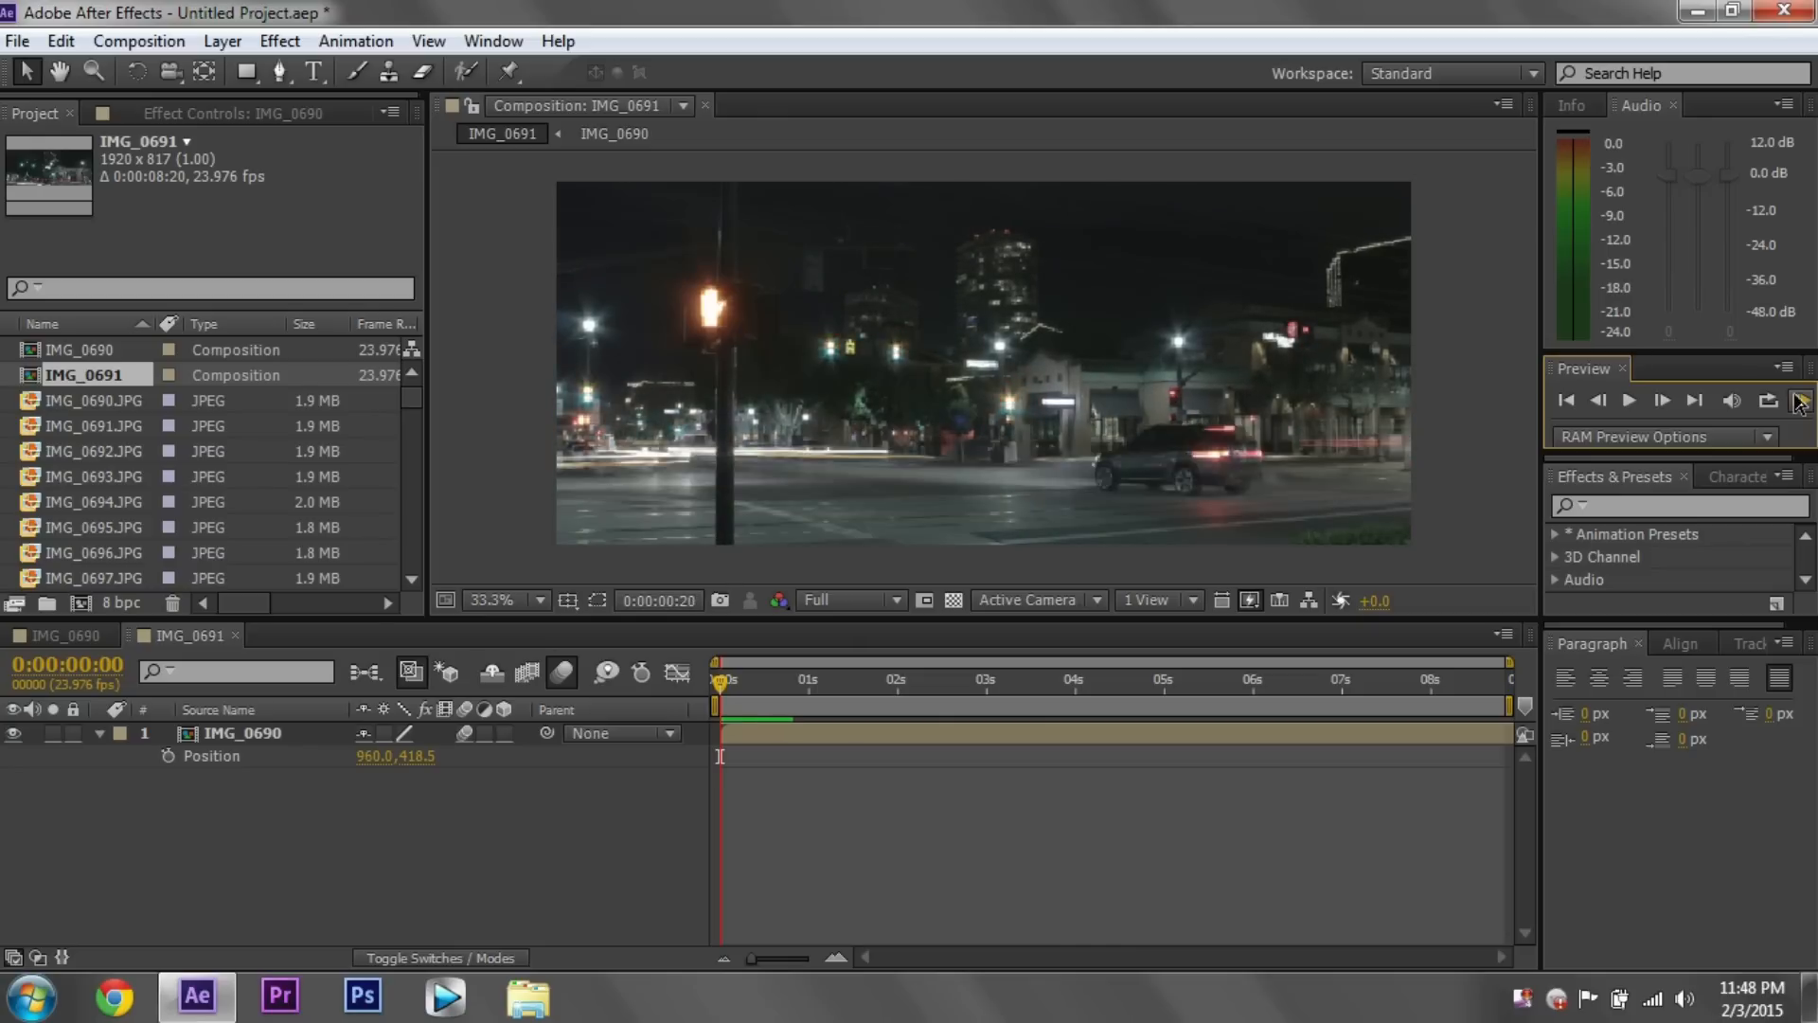
click(1629, 400)
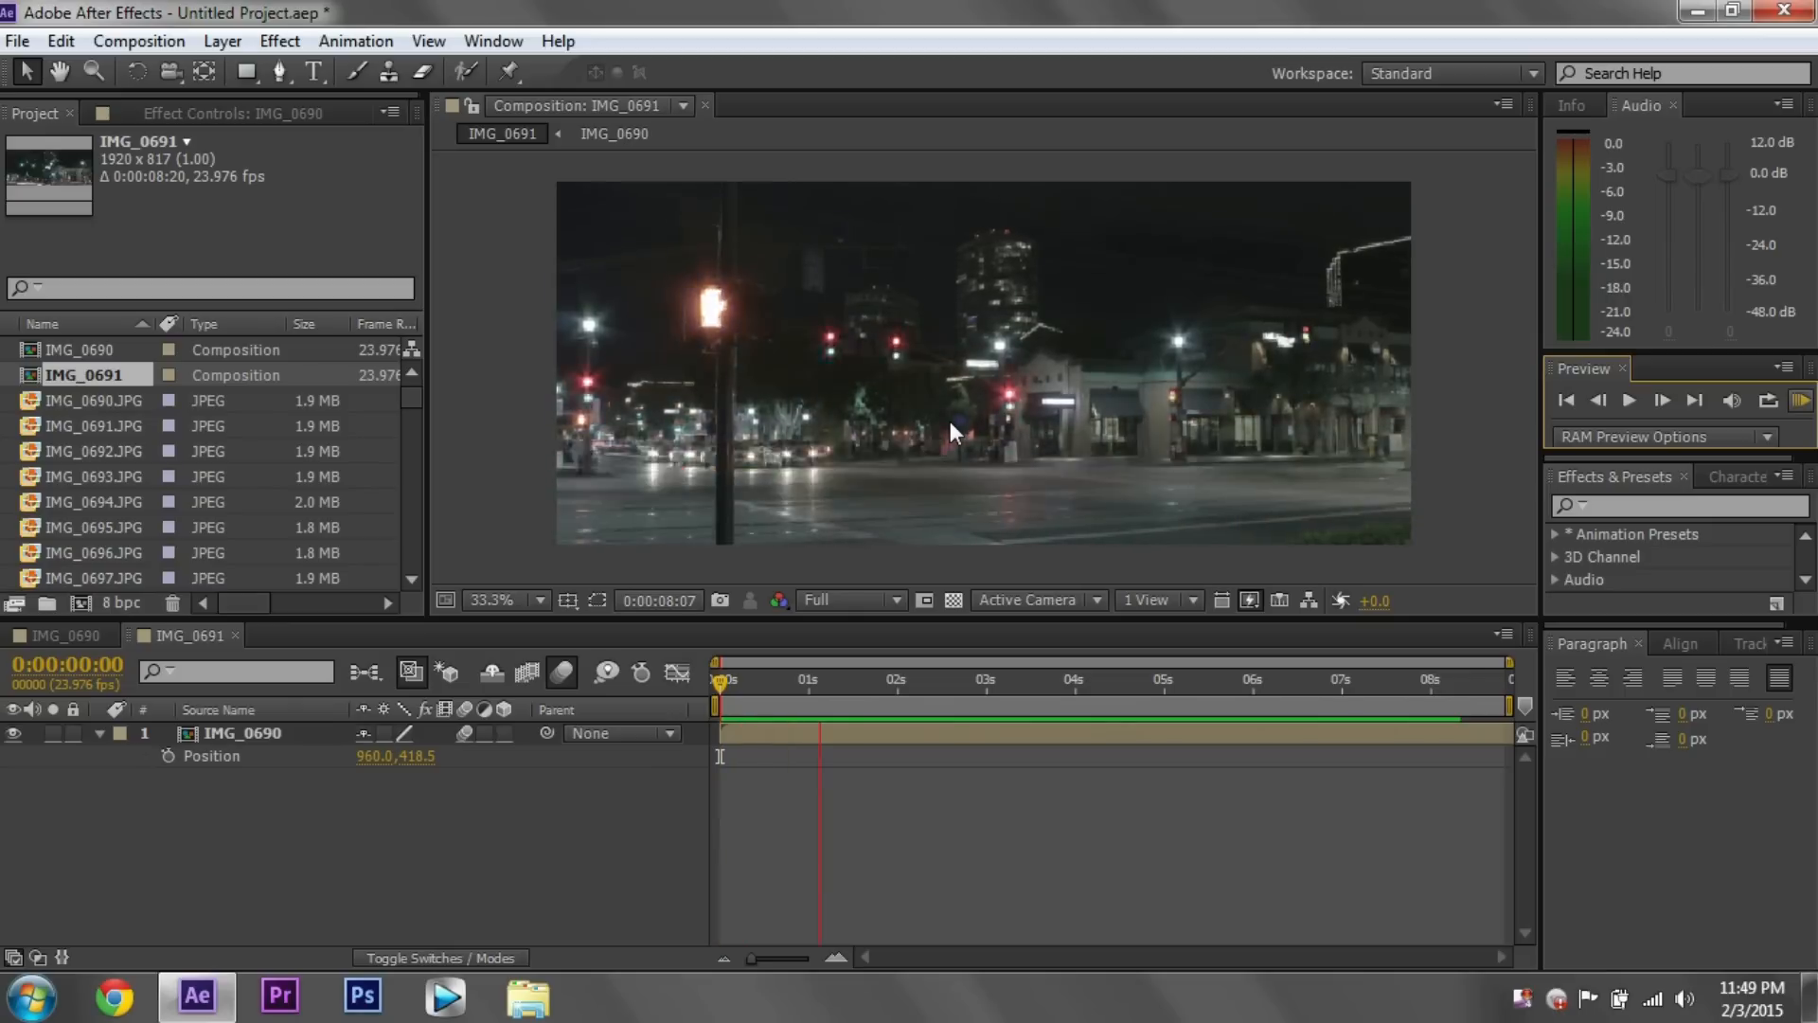
click(991, 678)
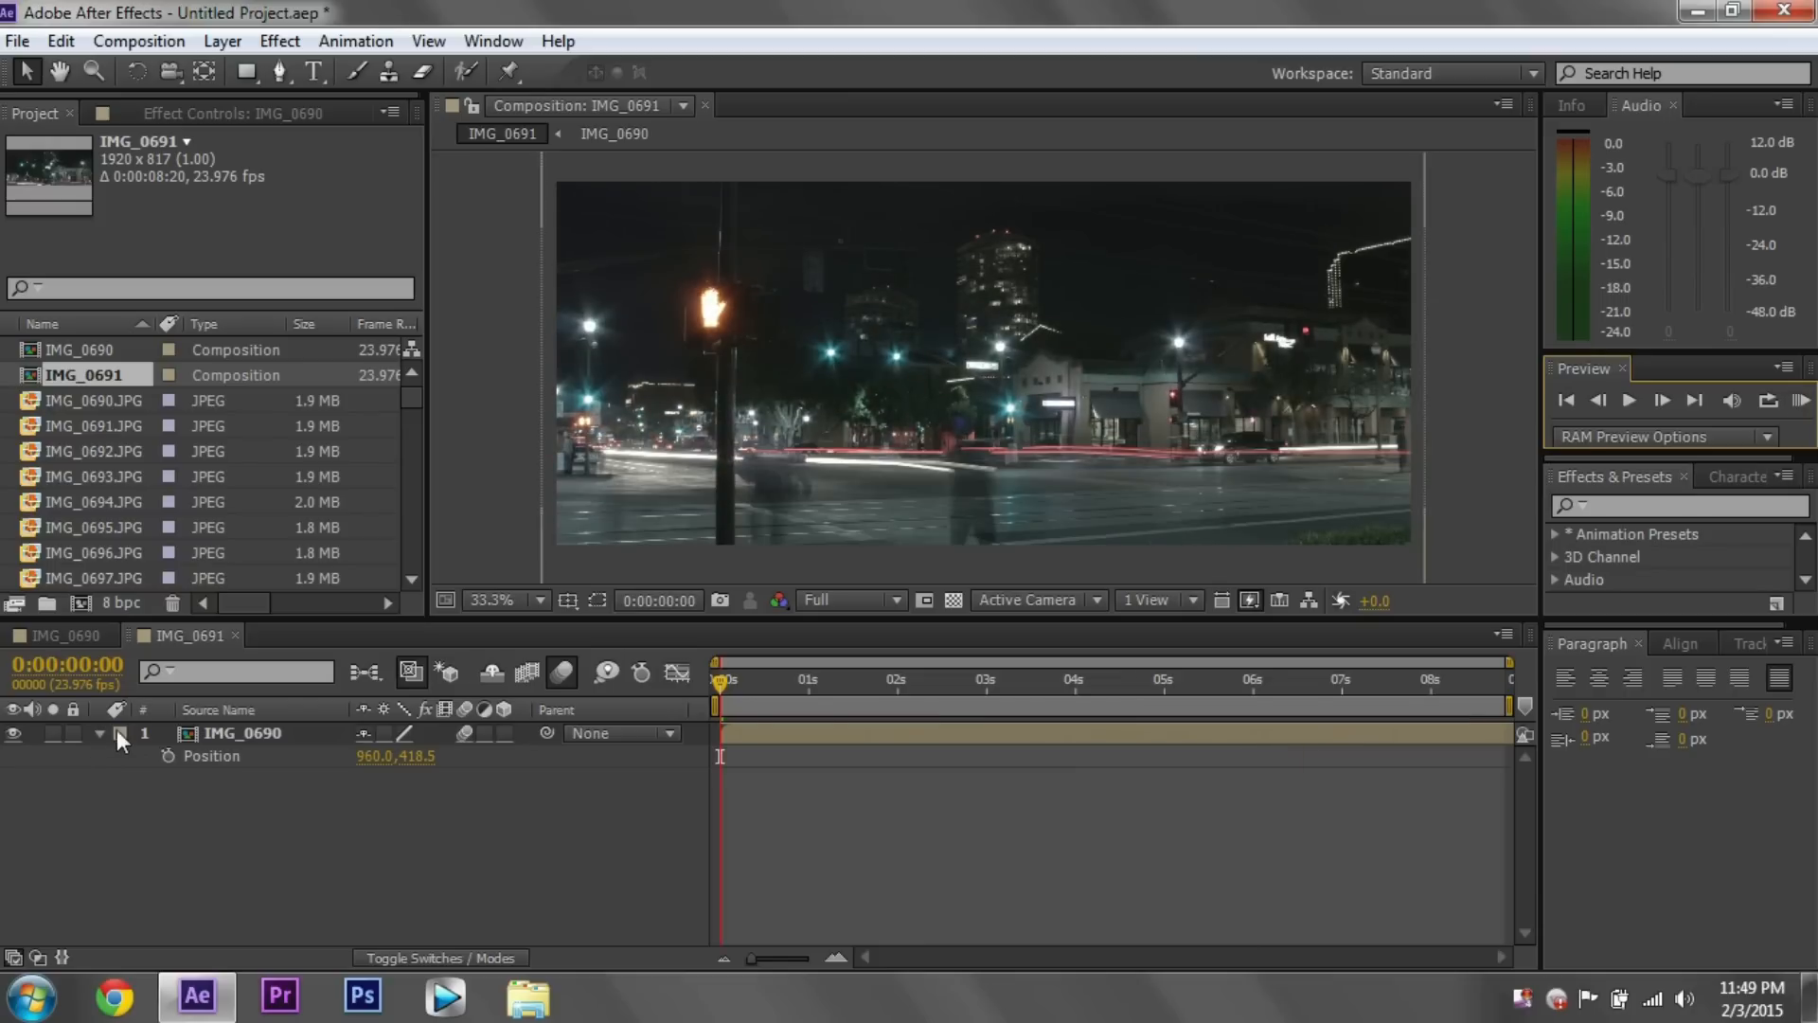
click(100, 733)
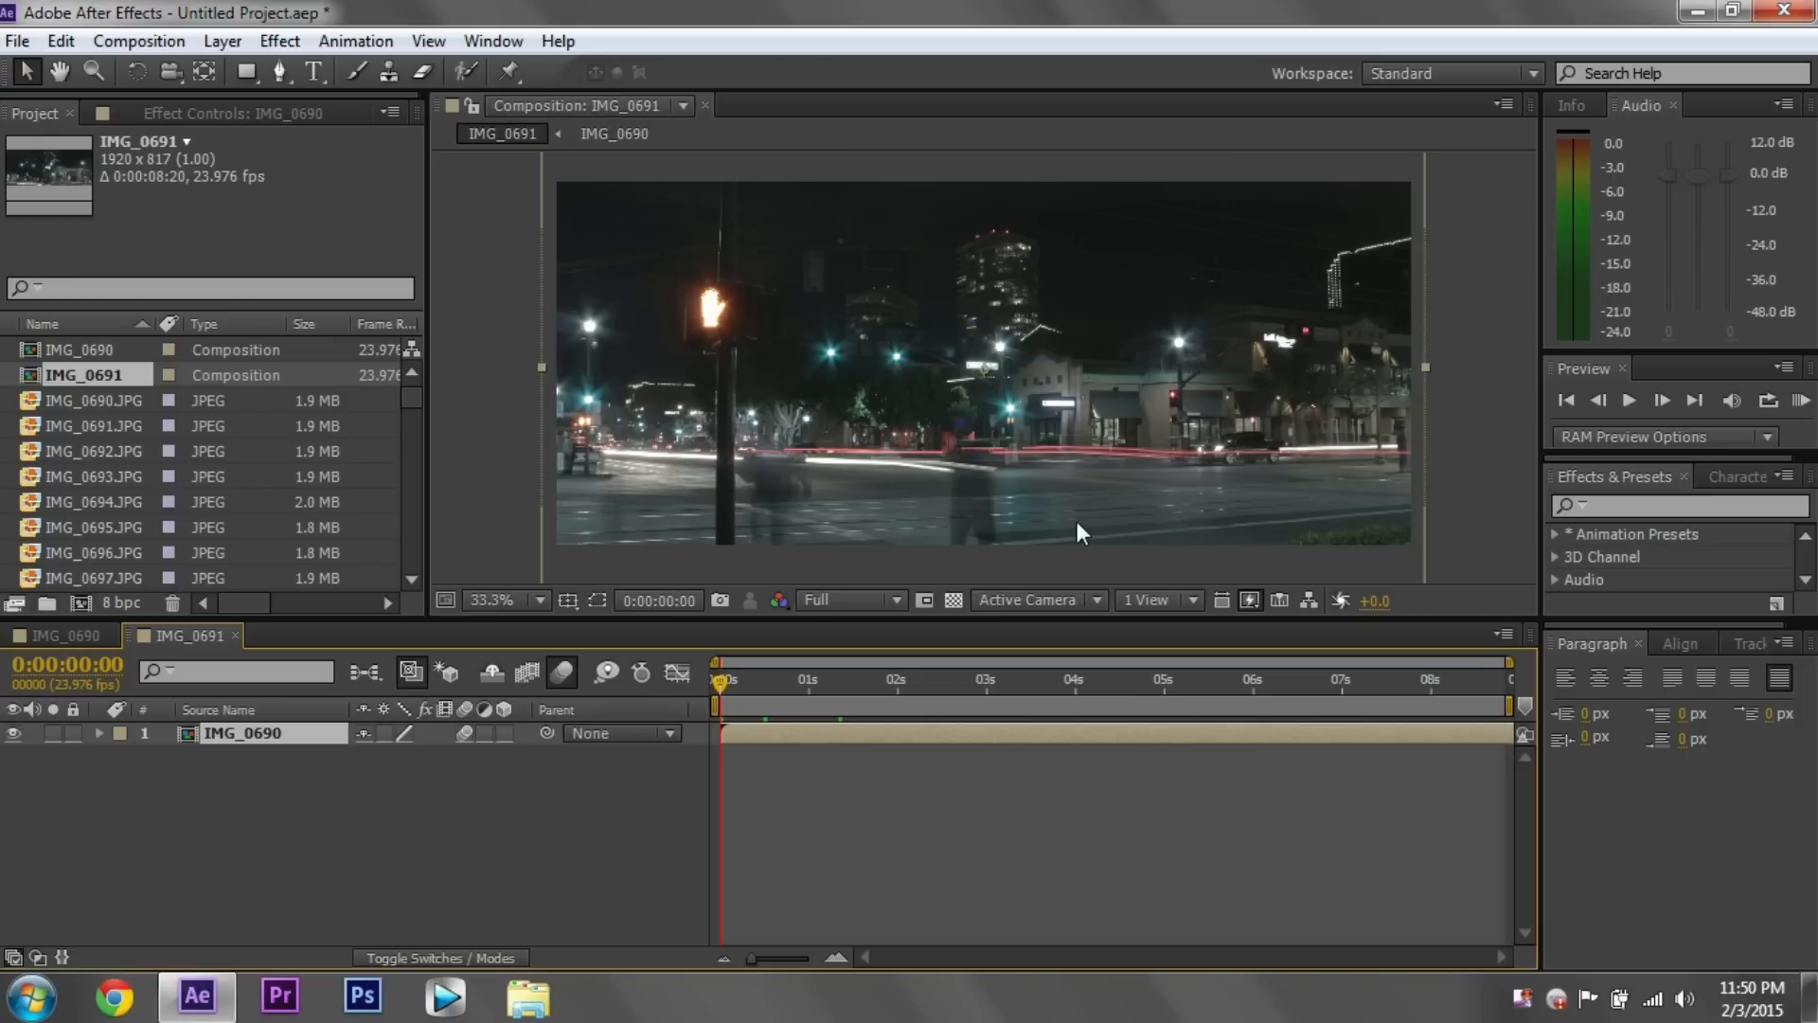
mouse_move(627, 438)
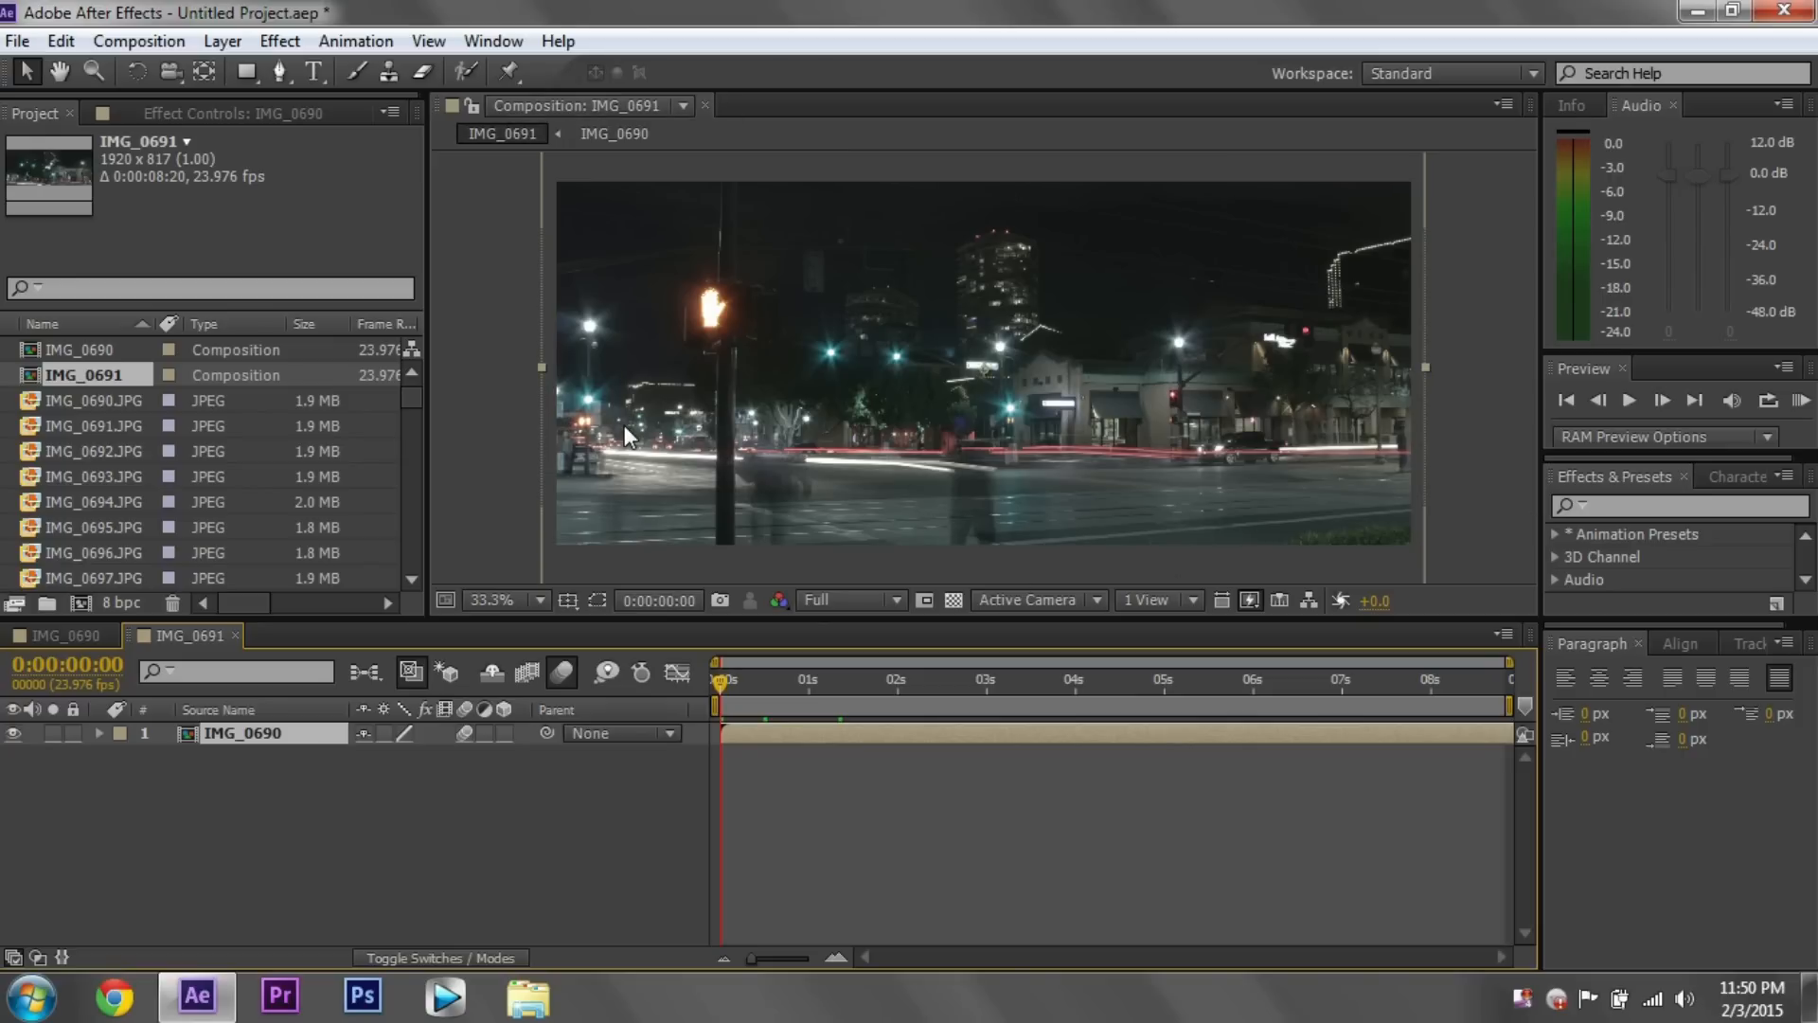
mouse_move(1610, 492)
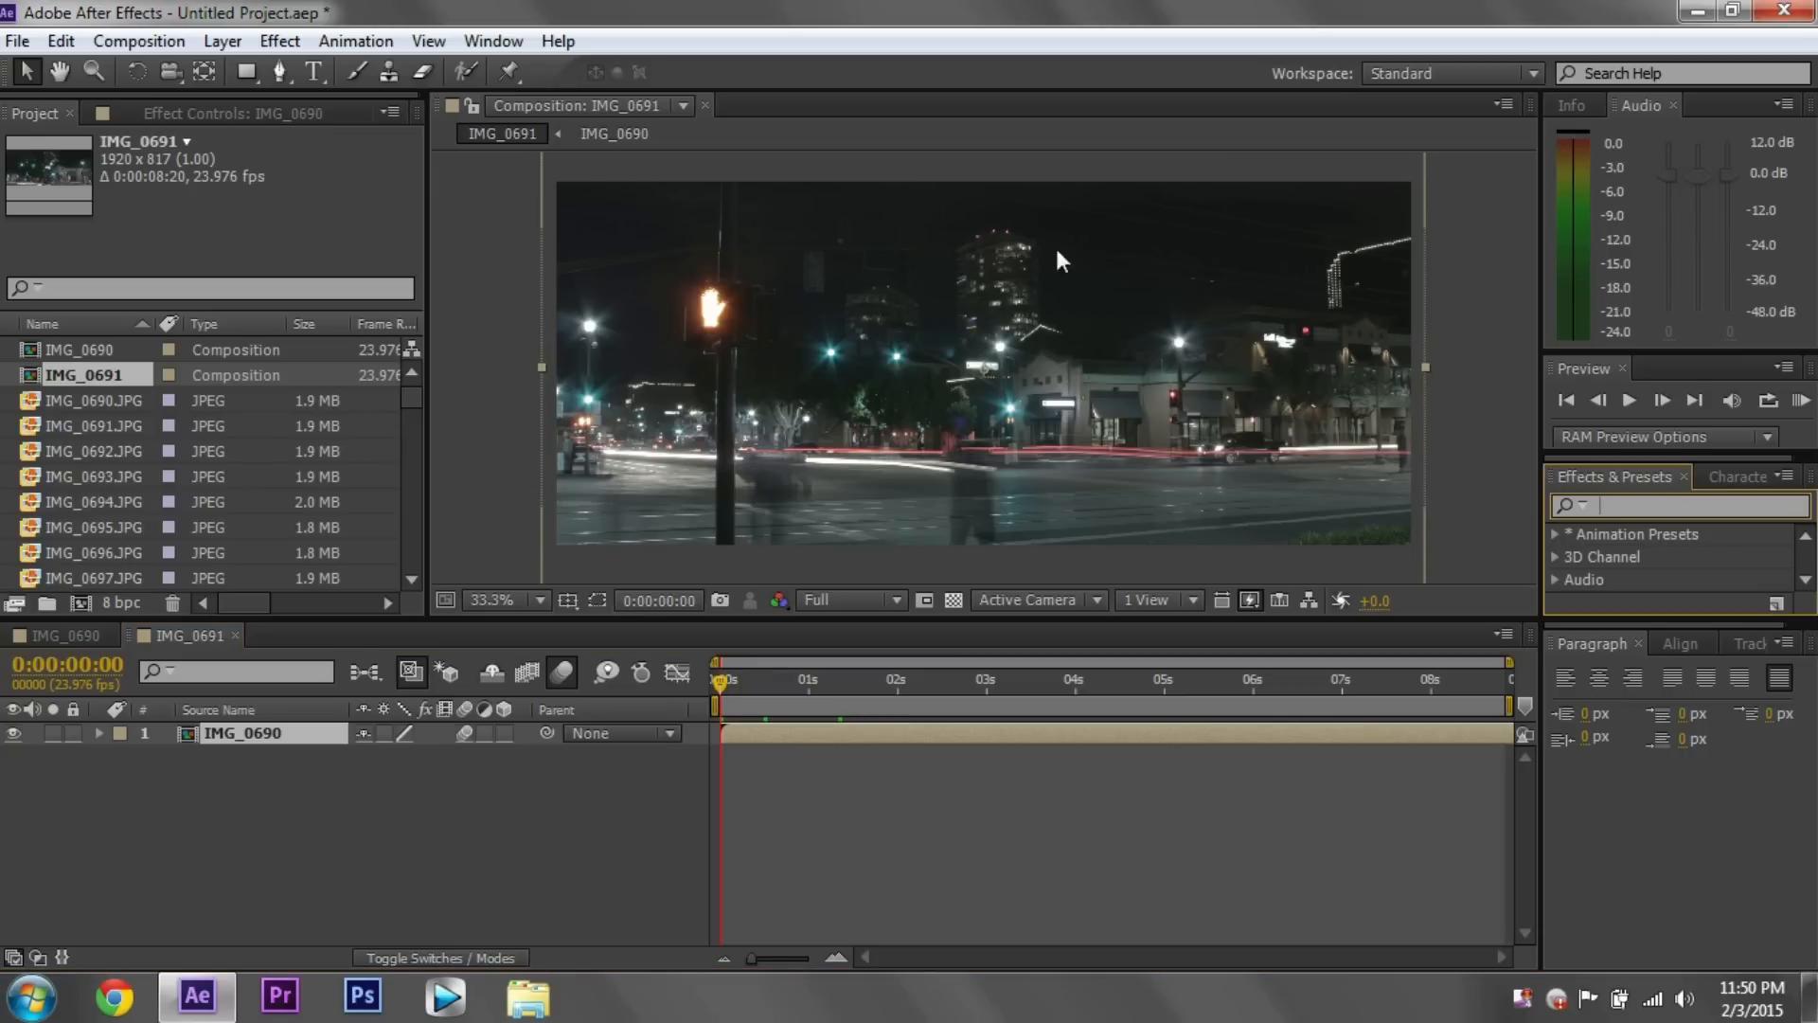
- Search the Effects & Presets library for 'warp' to find Warp Stabilizer
click(493, 40)
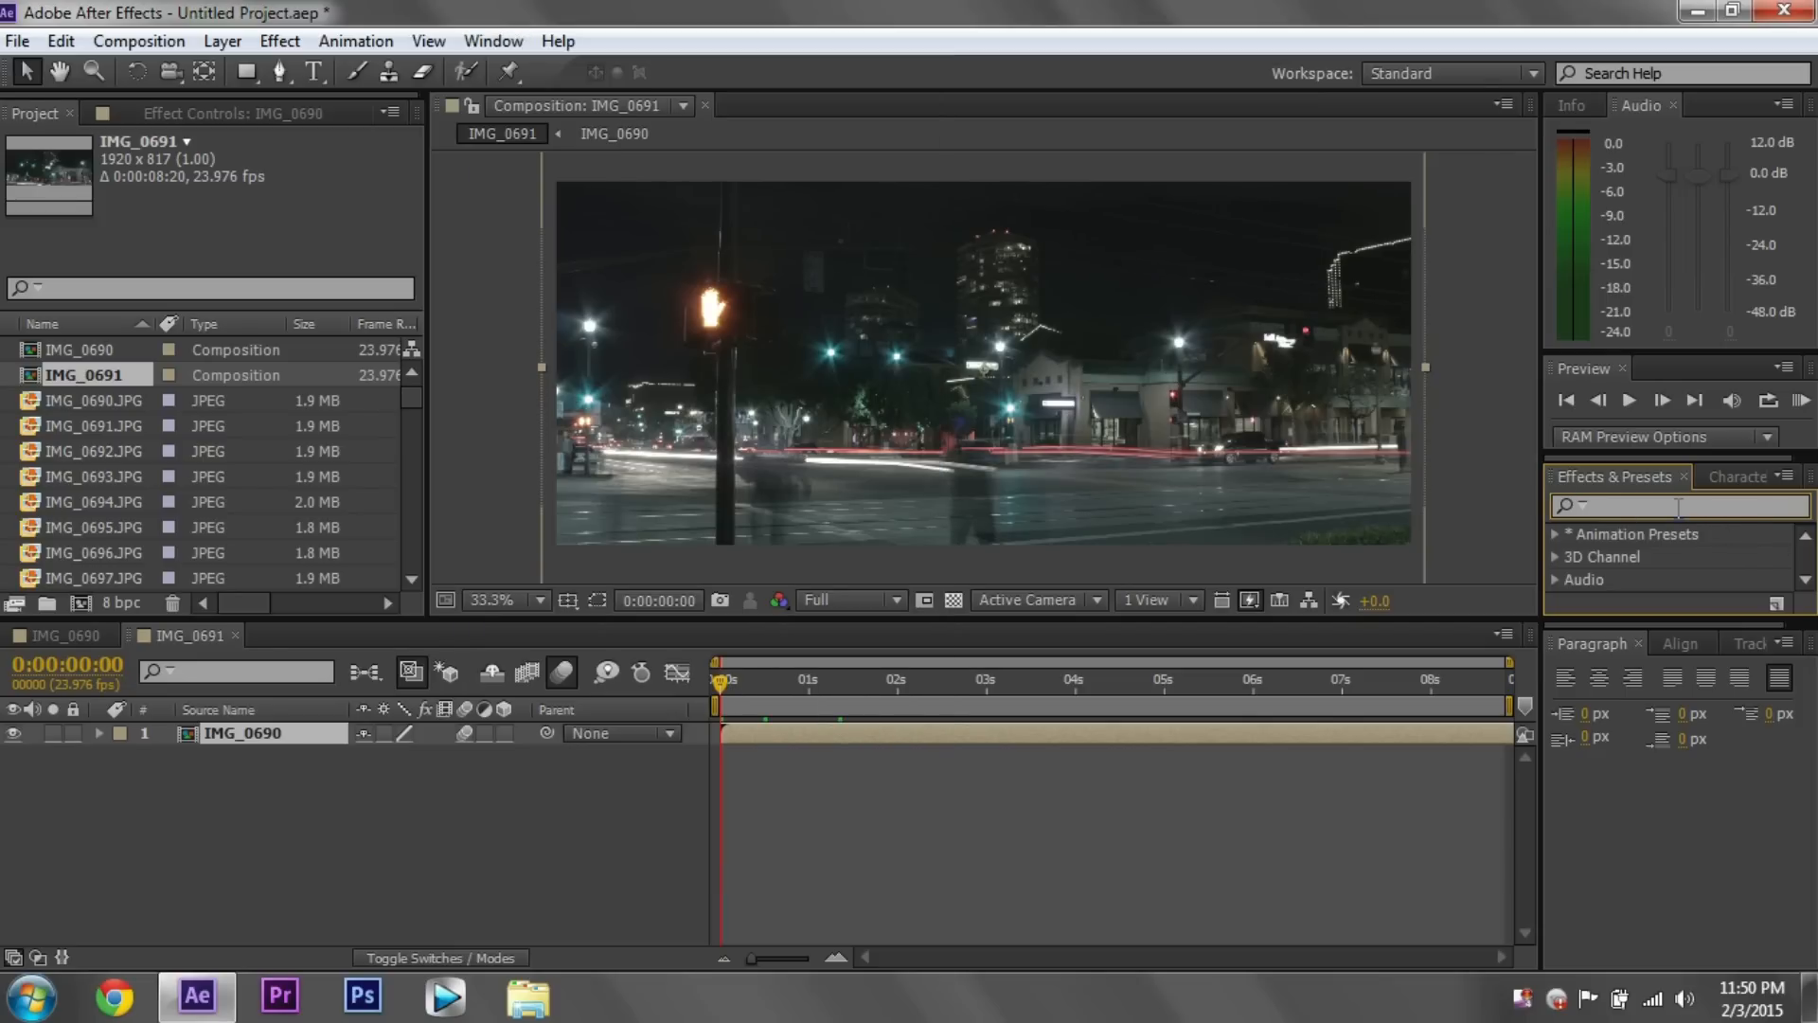
text(warp stab)
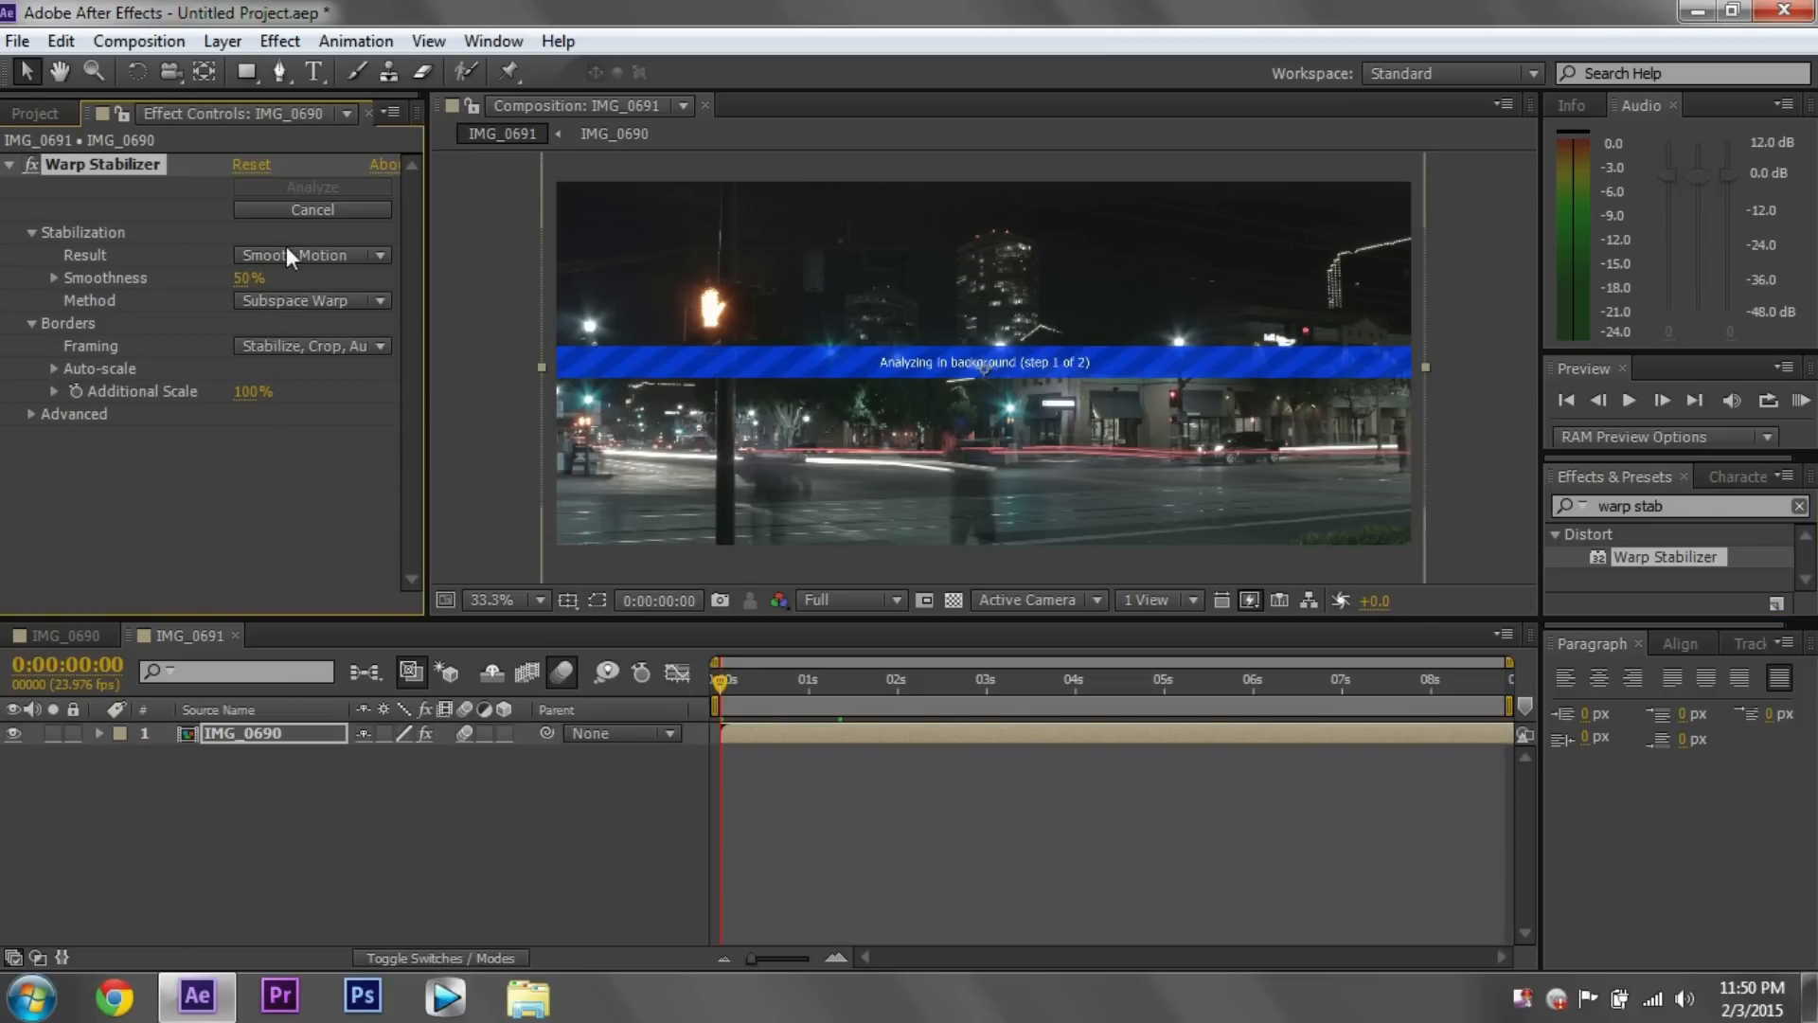
- Cancel Warp Stabilizer's background analysis of the IMG_0690 layer
click(312, 210)
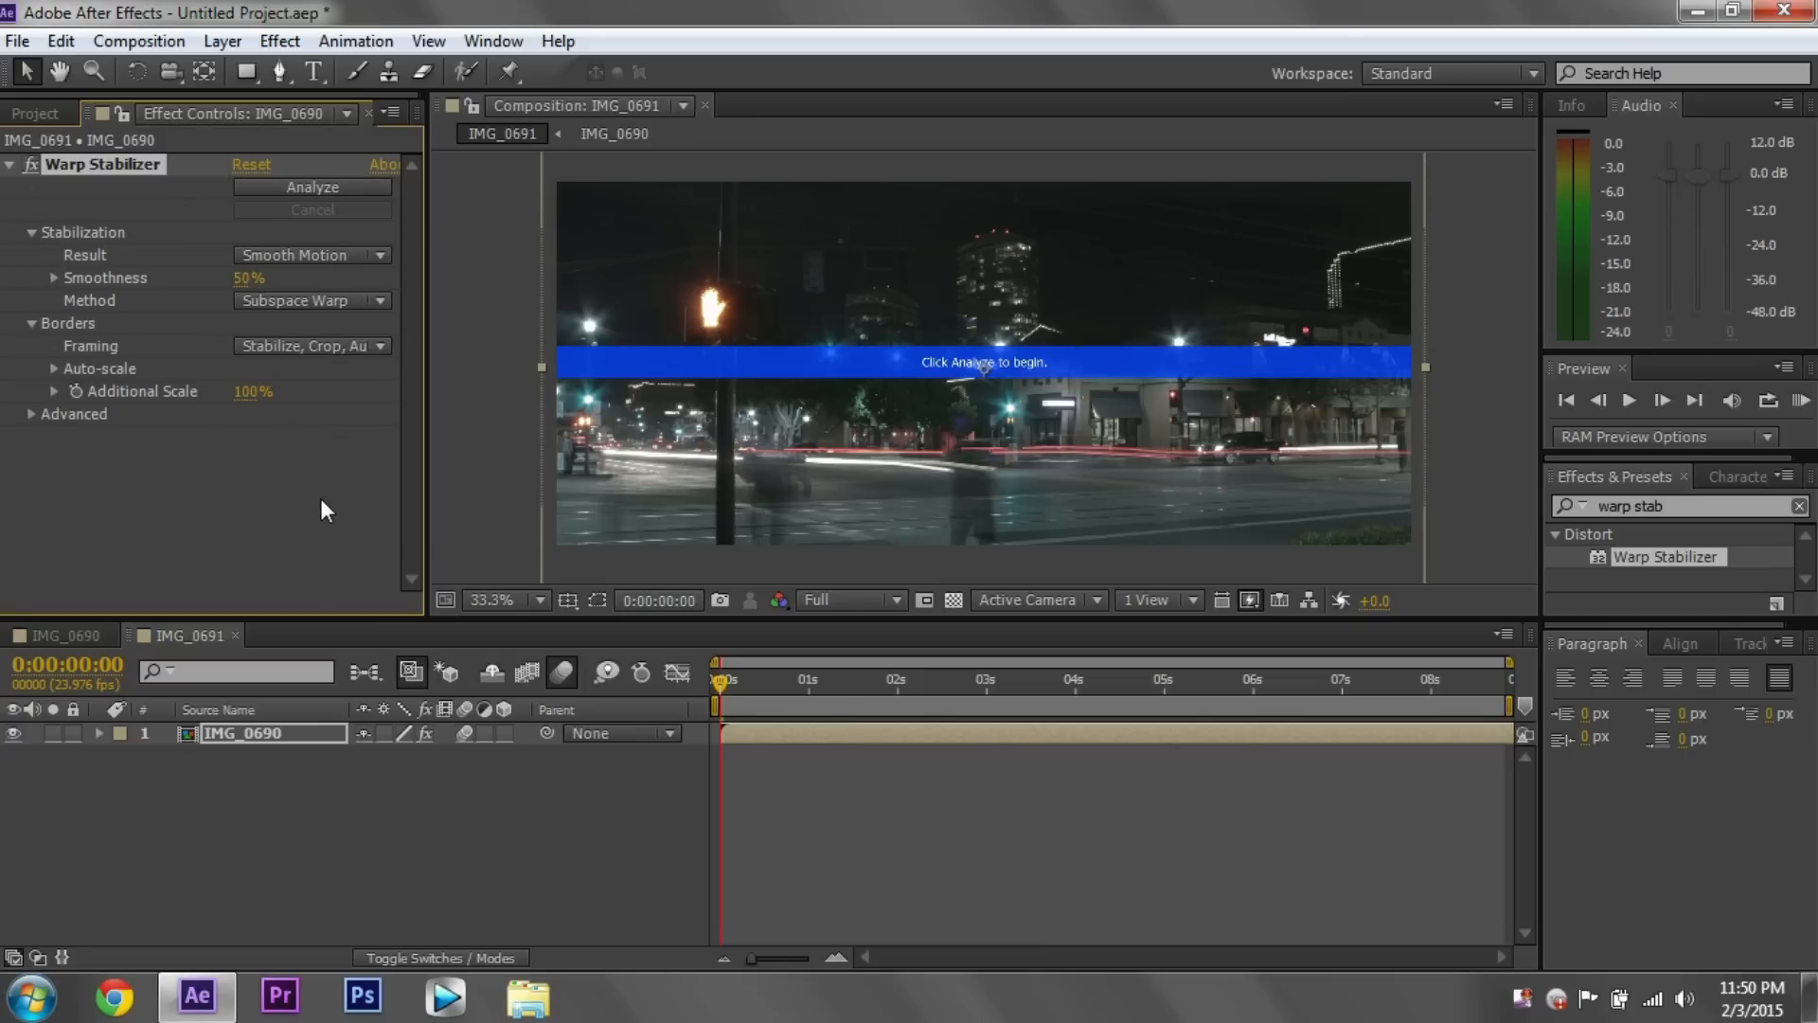
mouse_move(326, 500)
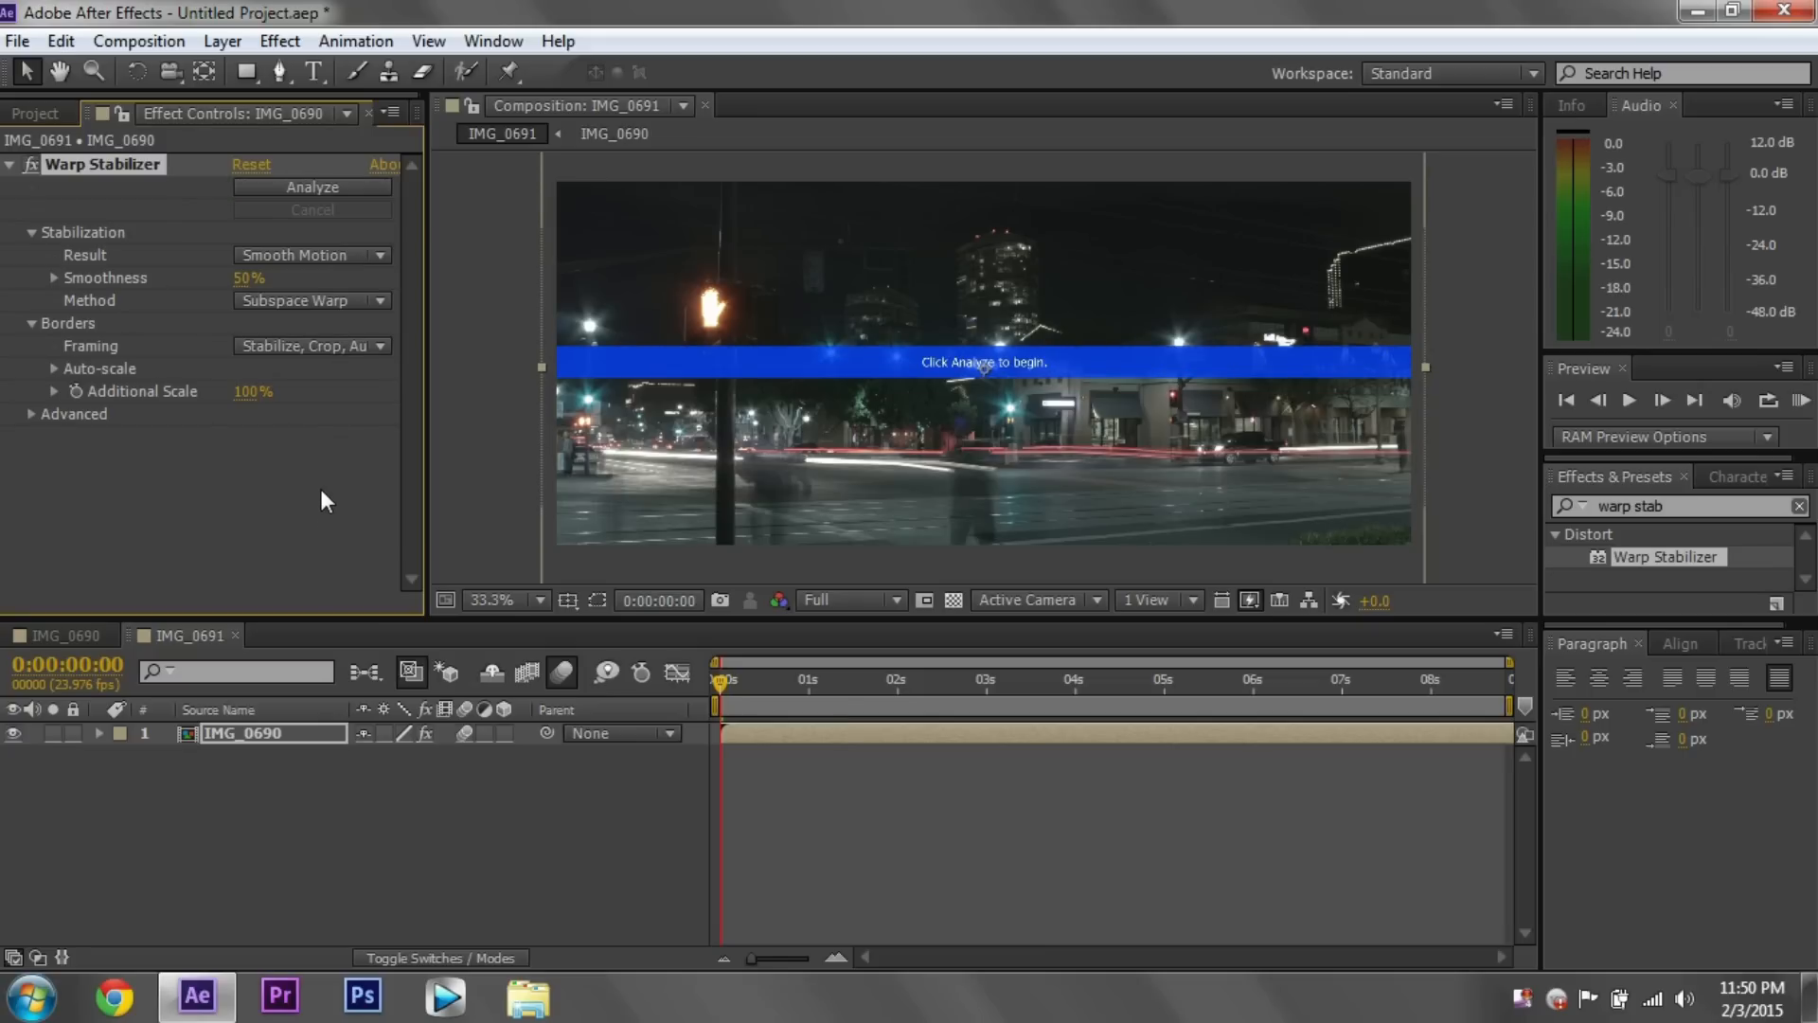
mouse_move(327, 479)
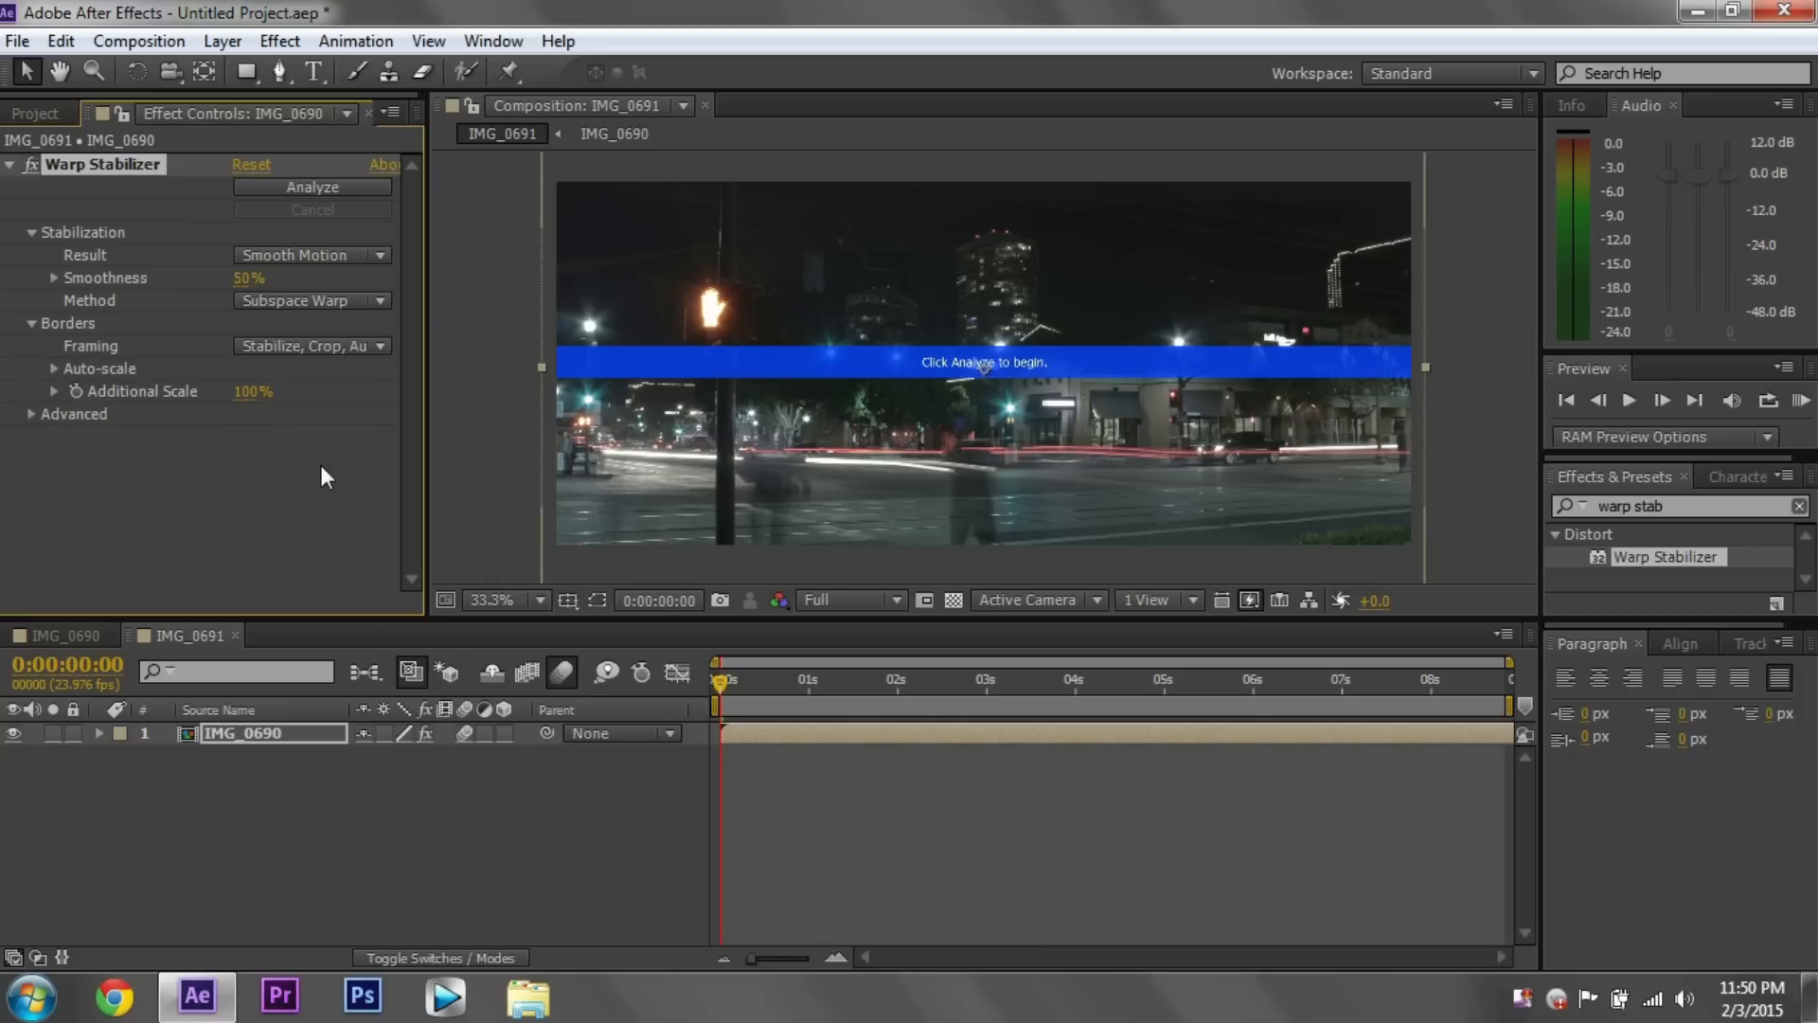
mouse_move(258, 300)
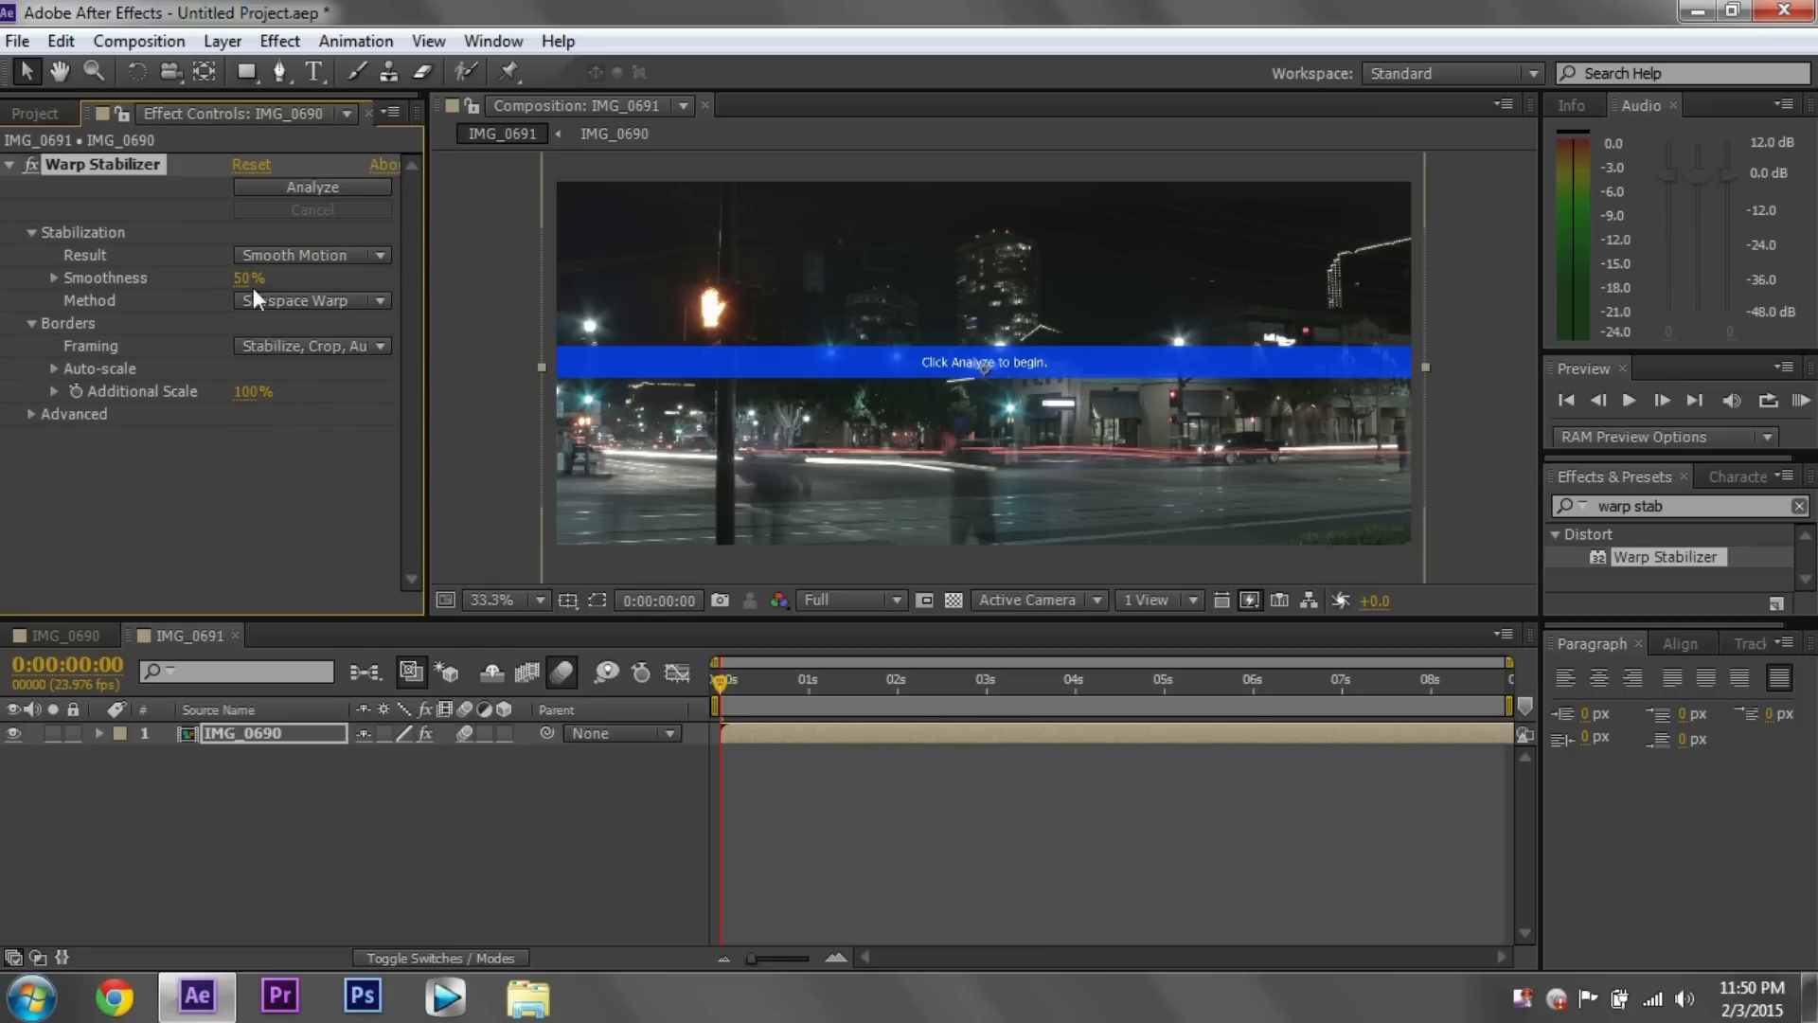
- Set Warp Stabilizer Smoothness to 75% and Method to Position, Scale, Rotation
click(250, 278)
text(75)
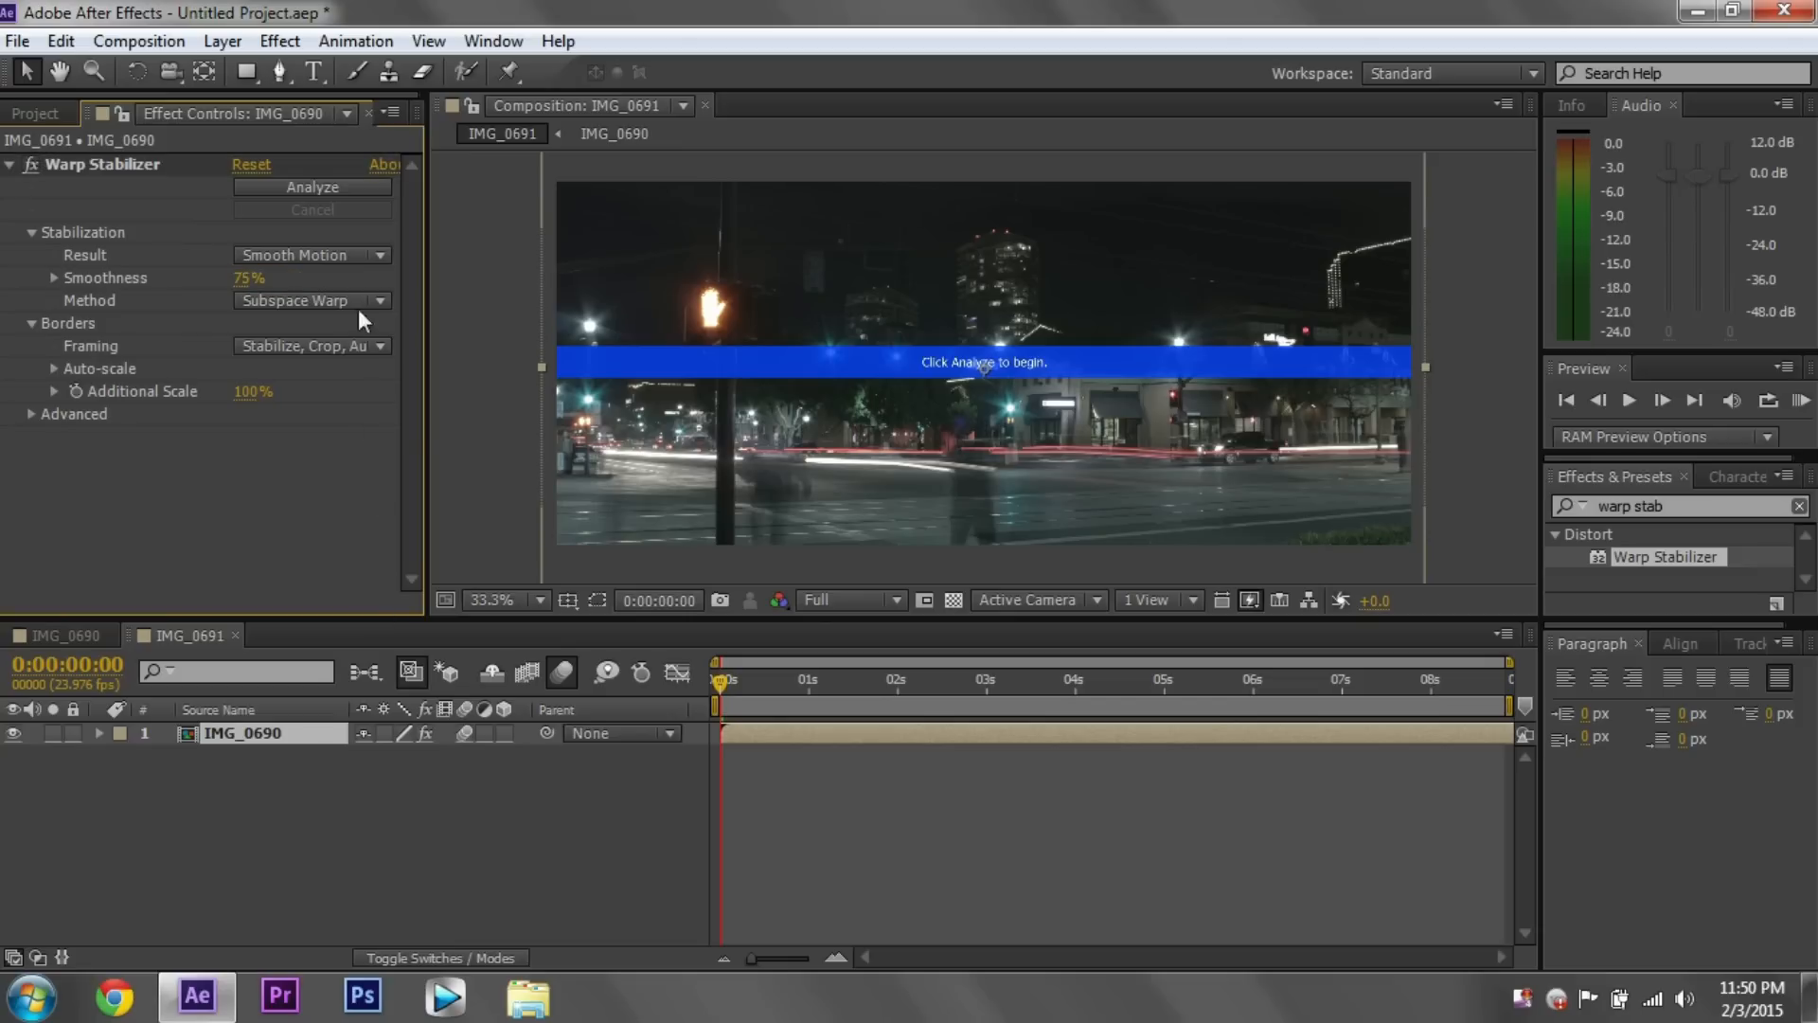
click(311, 301)
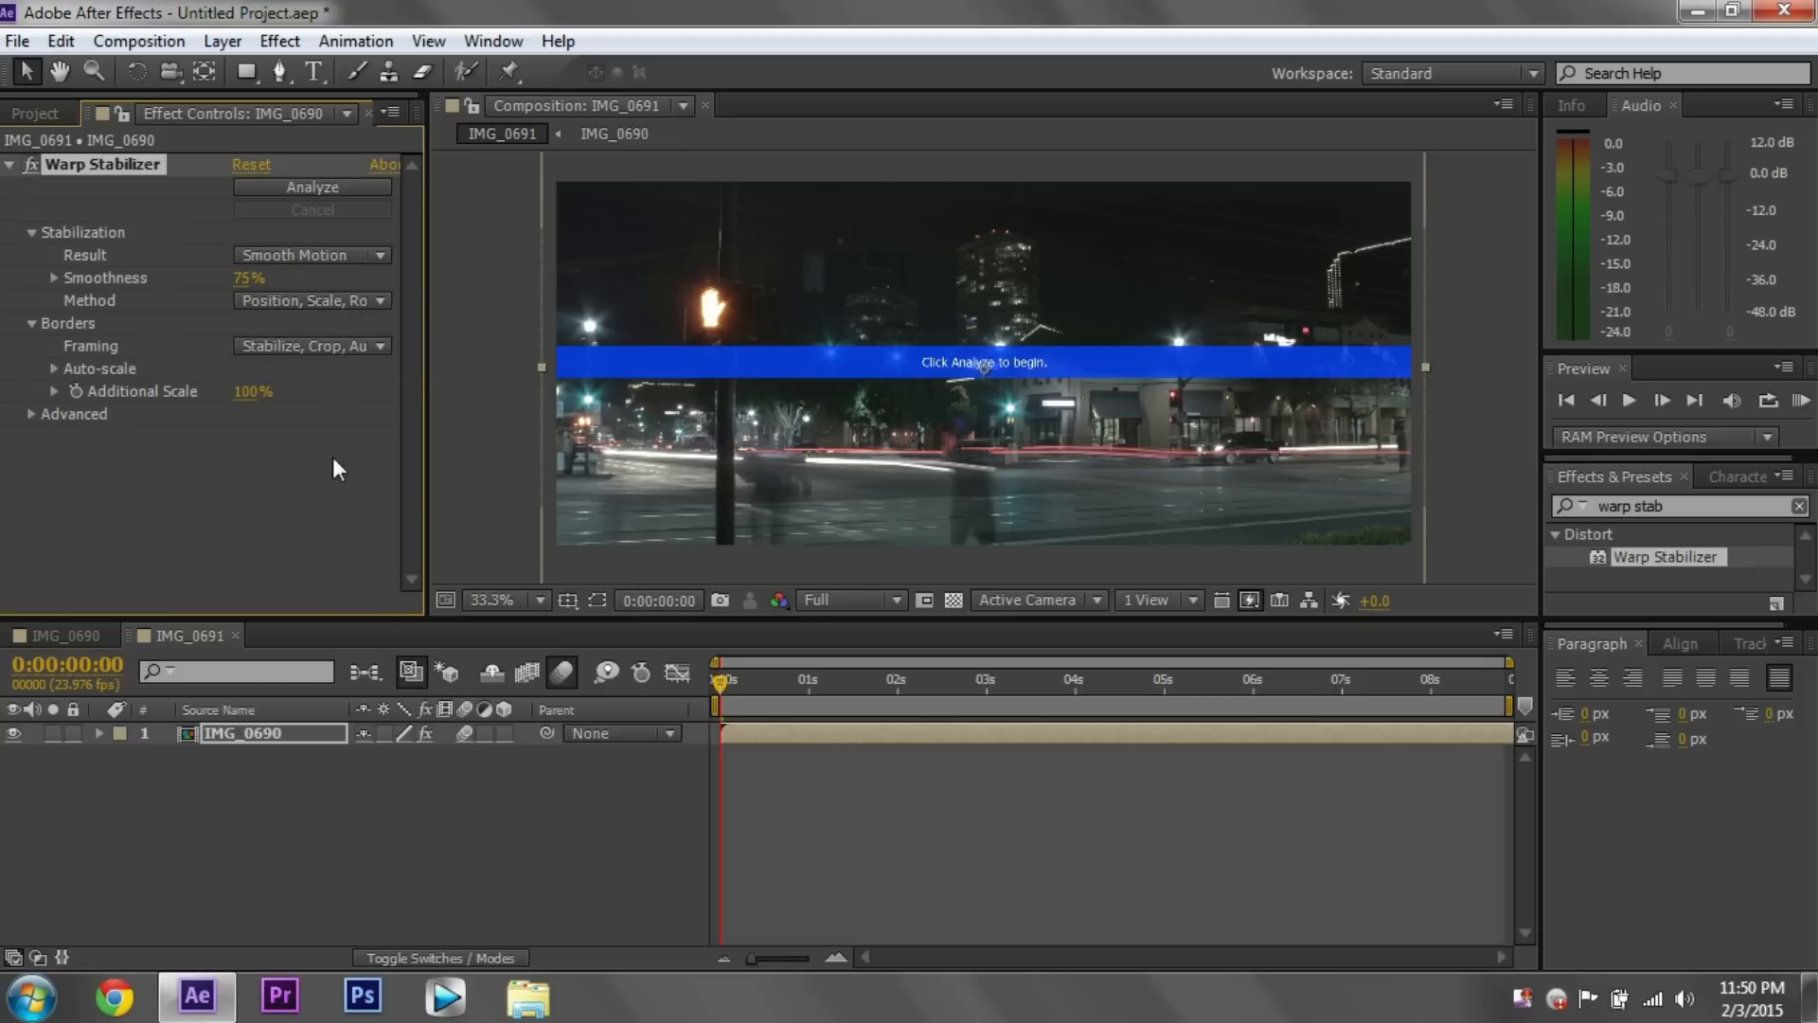
click(311, 301)
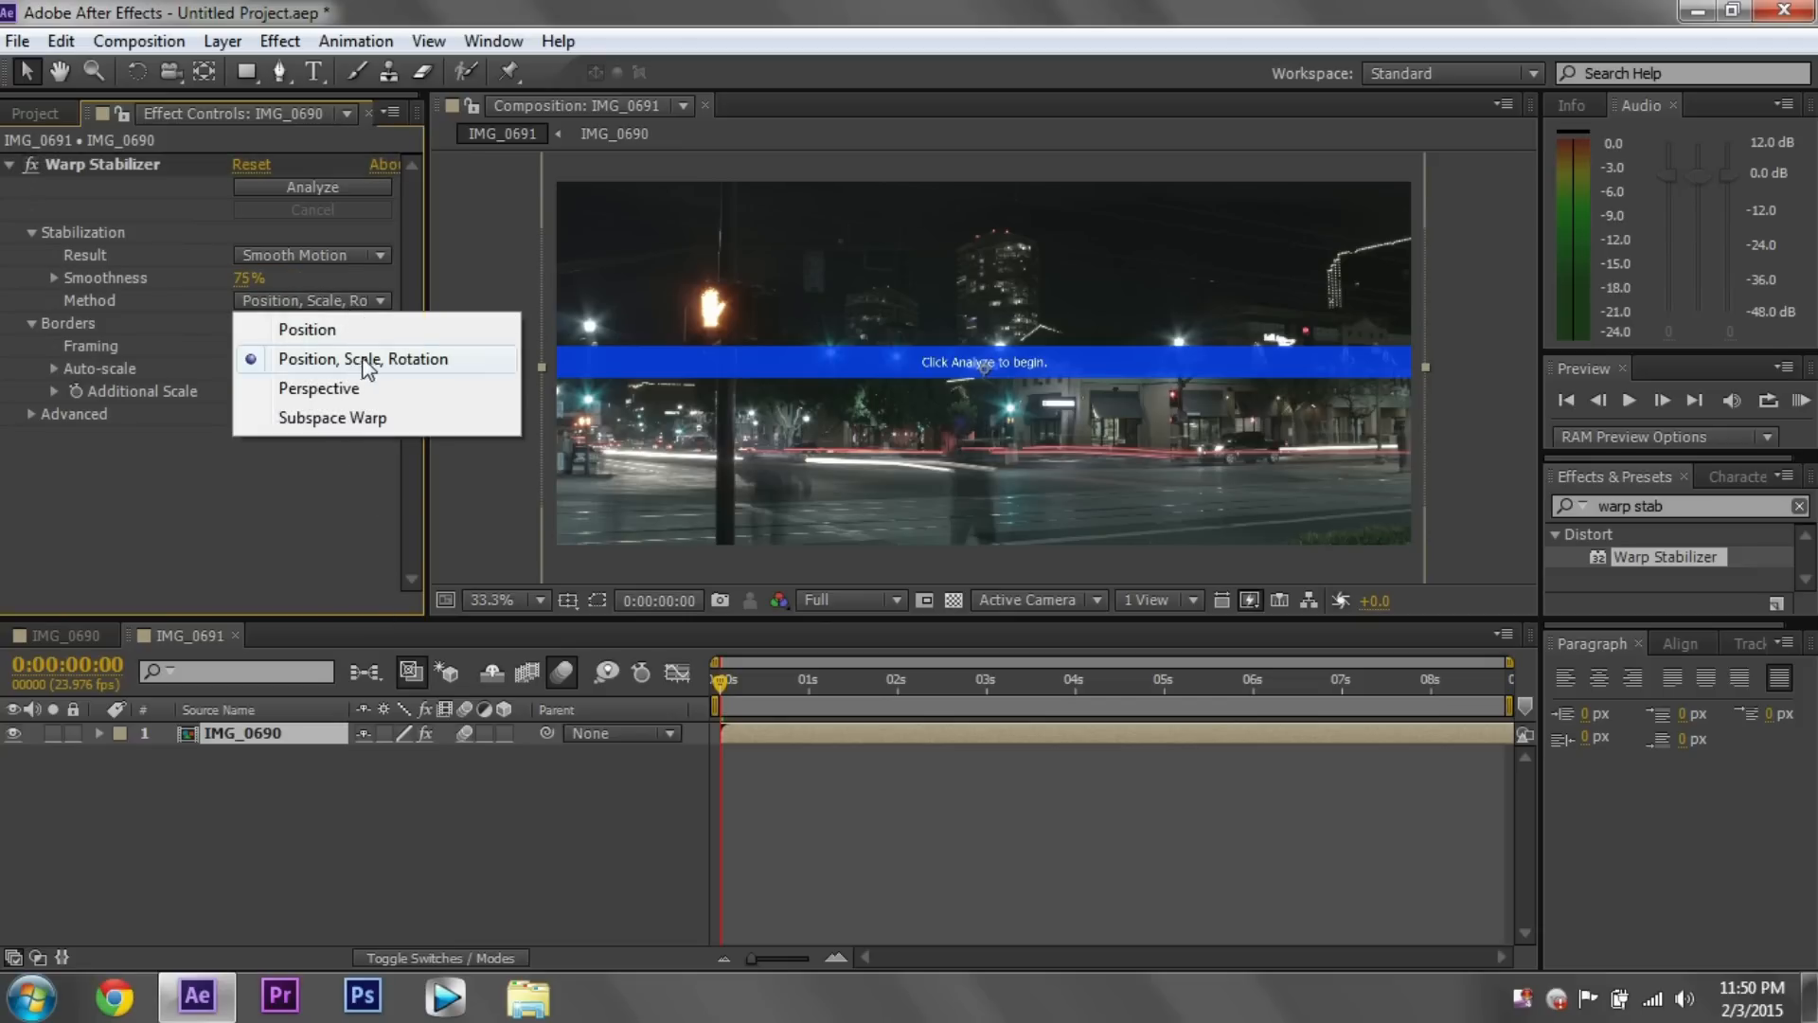
click(364, 358)
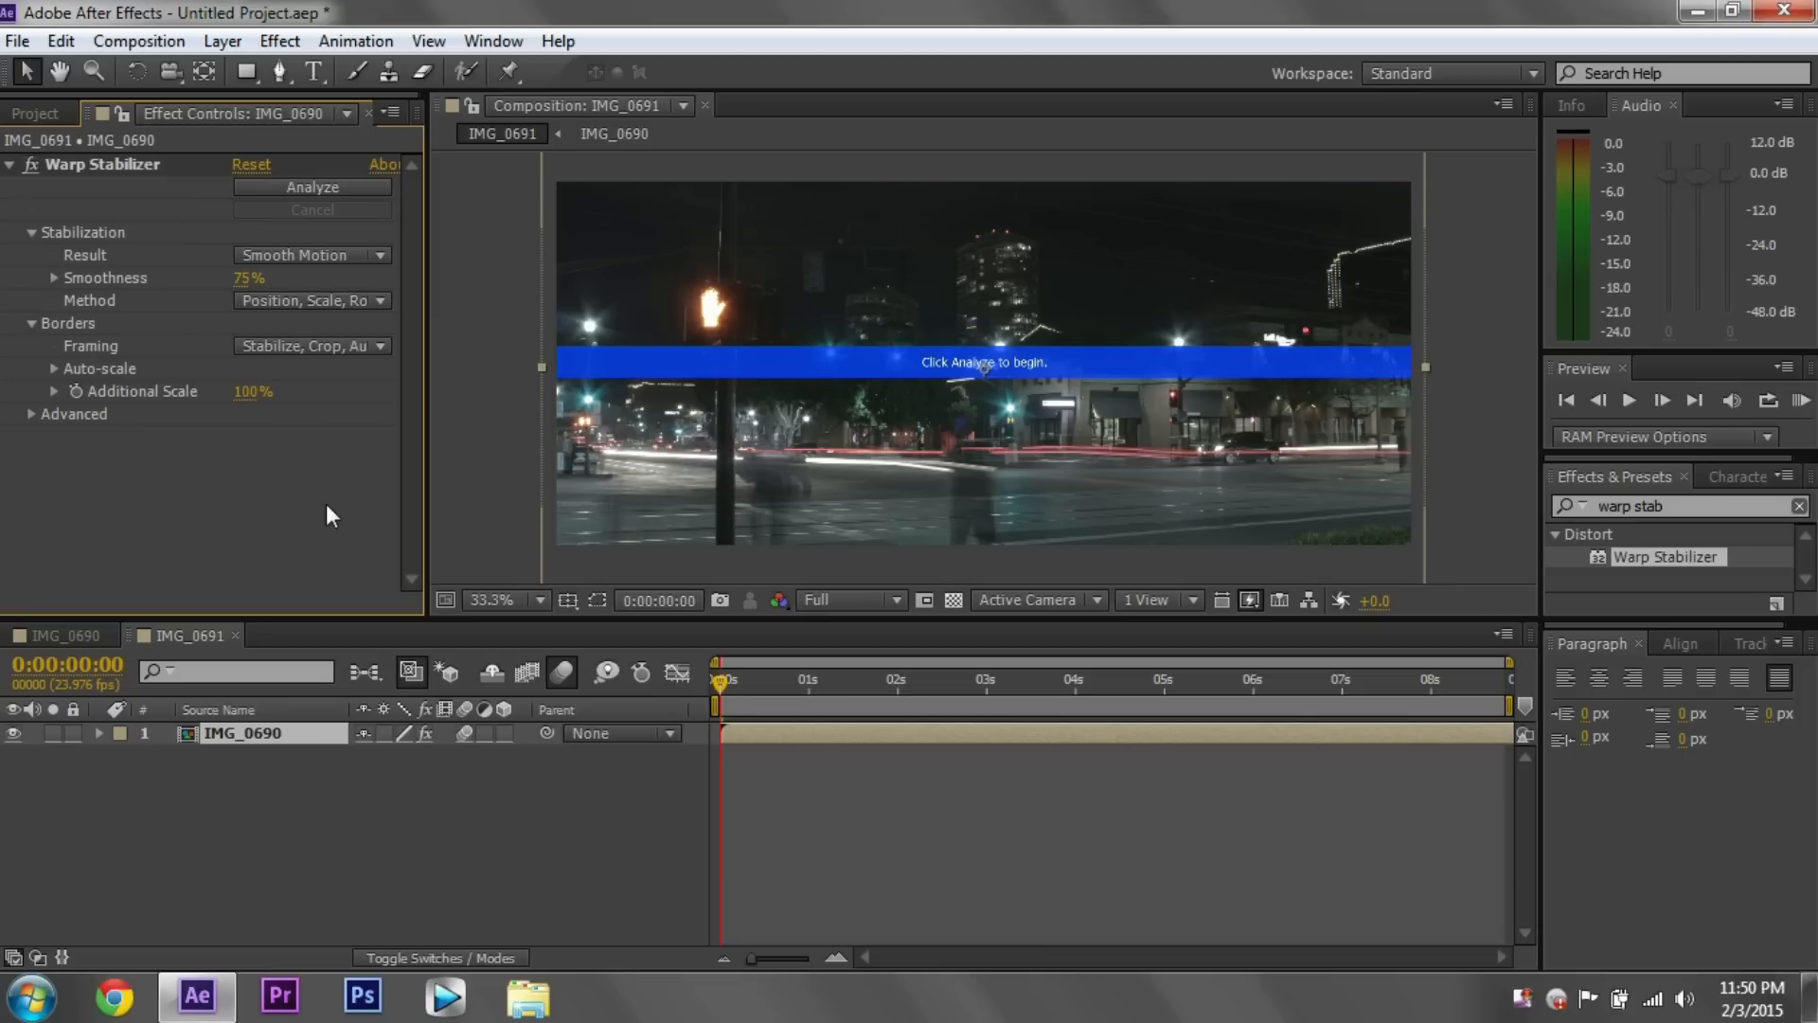
mouse_move(426, 510)
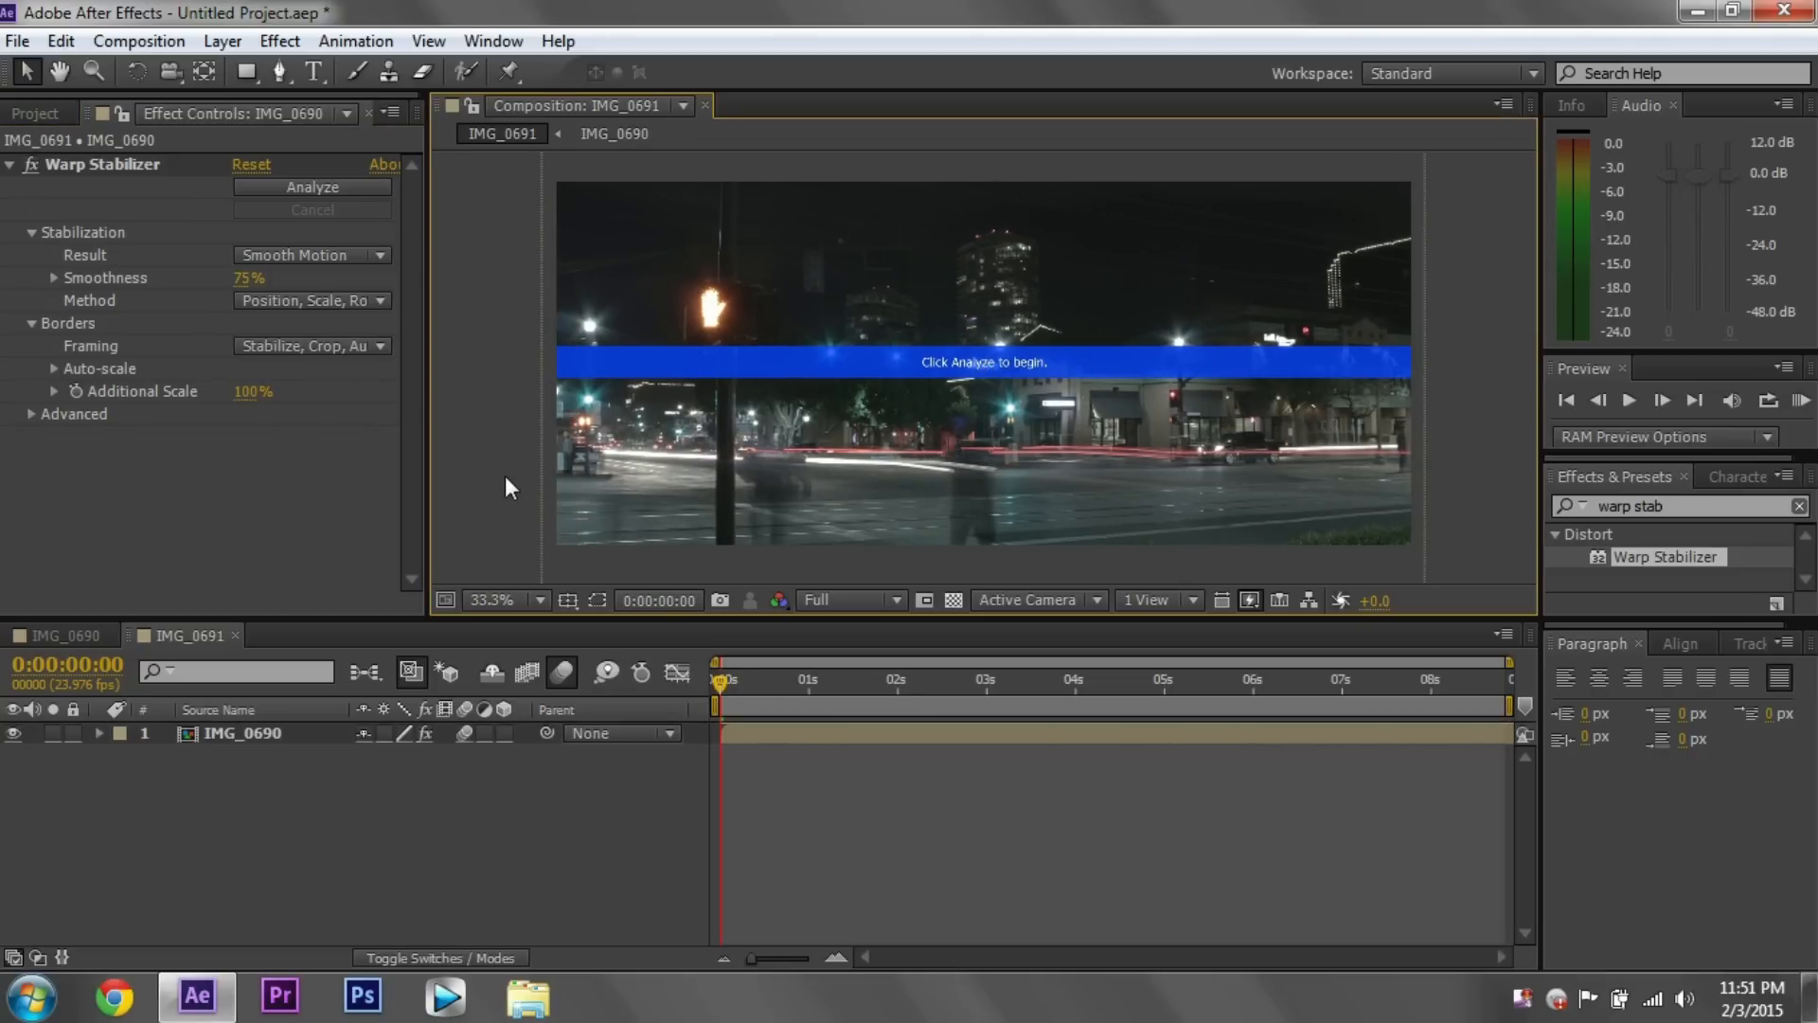
mouse_move(798, 727)
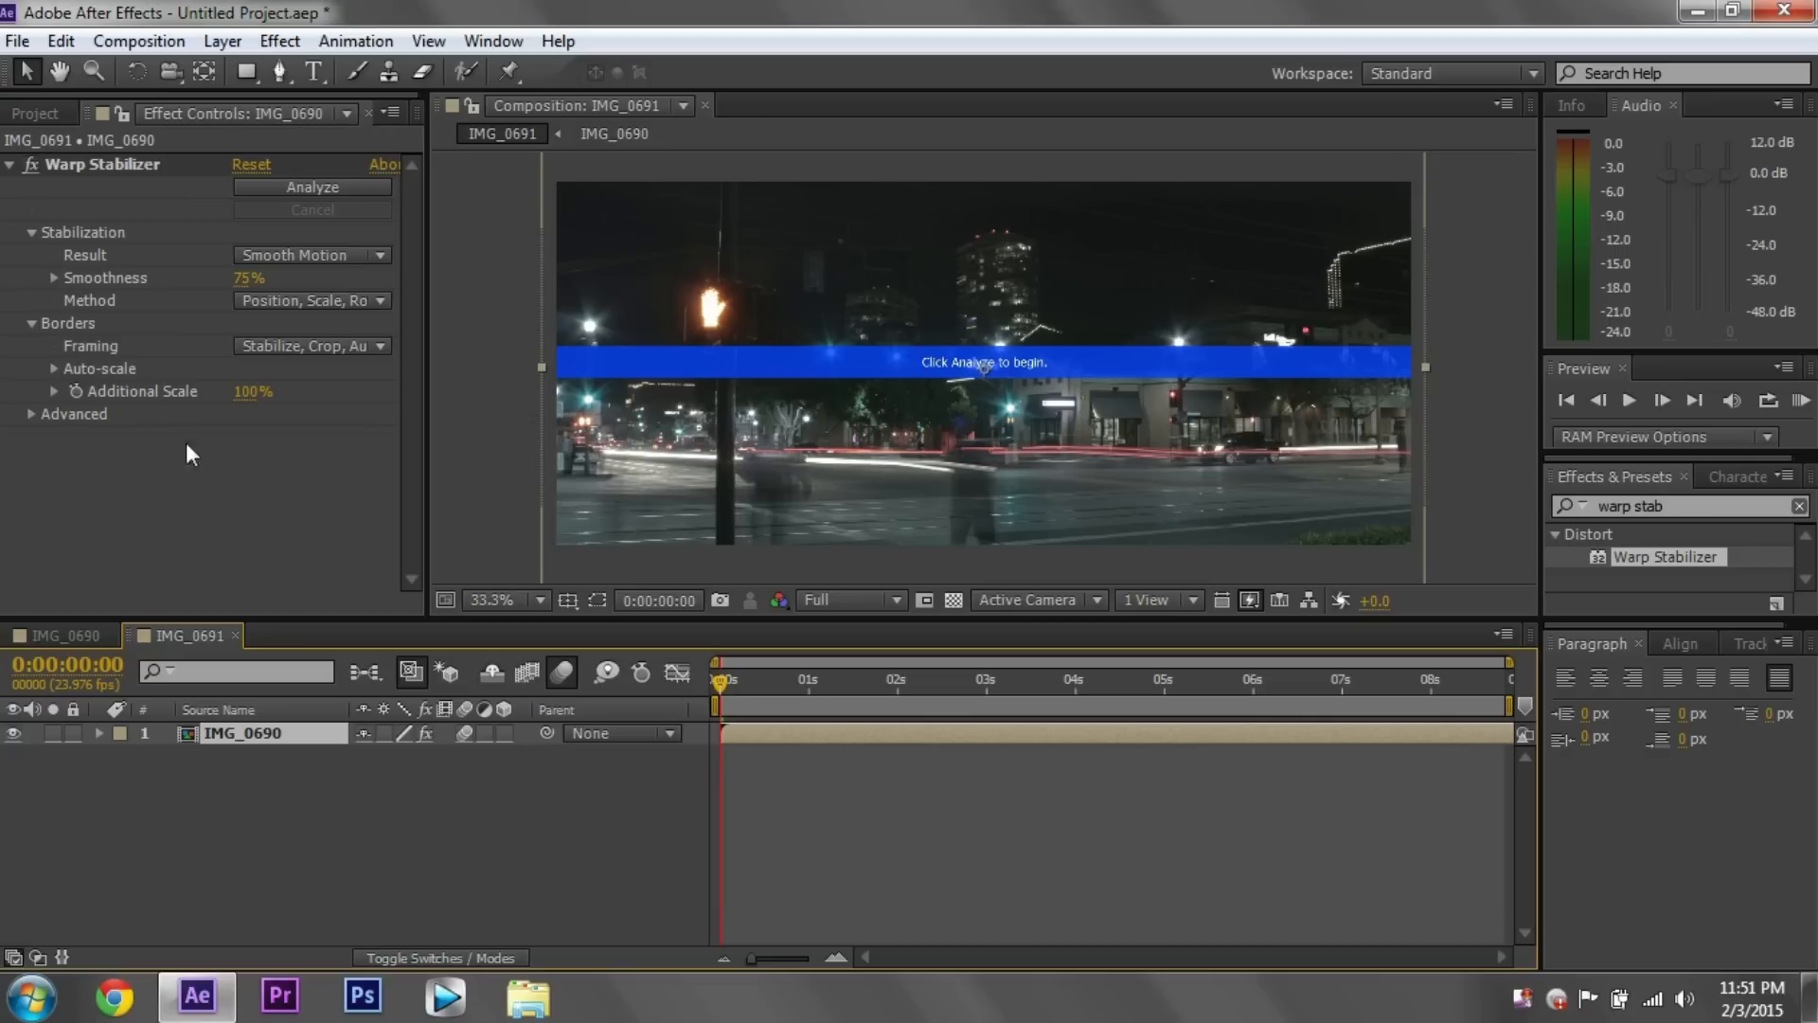
mouse_move(296, 457)
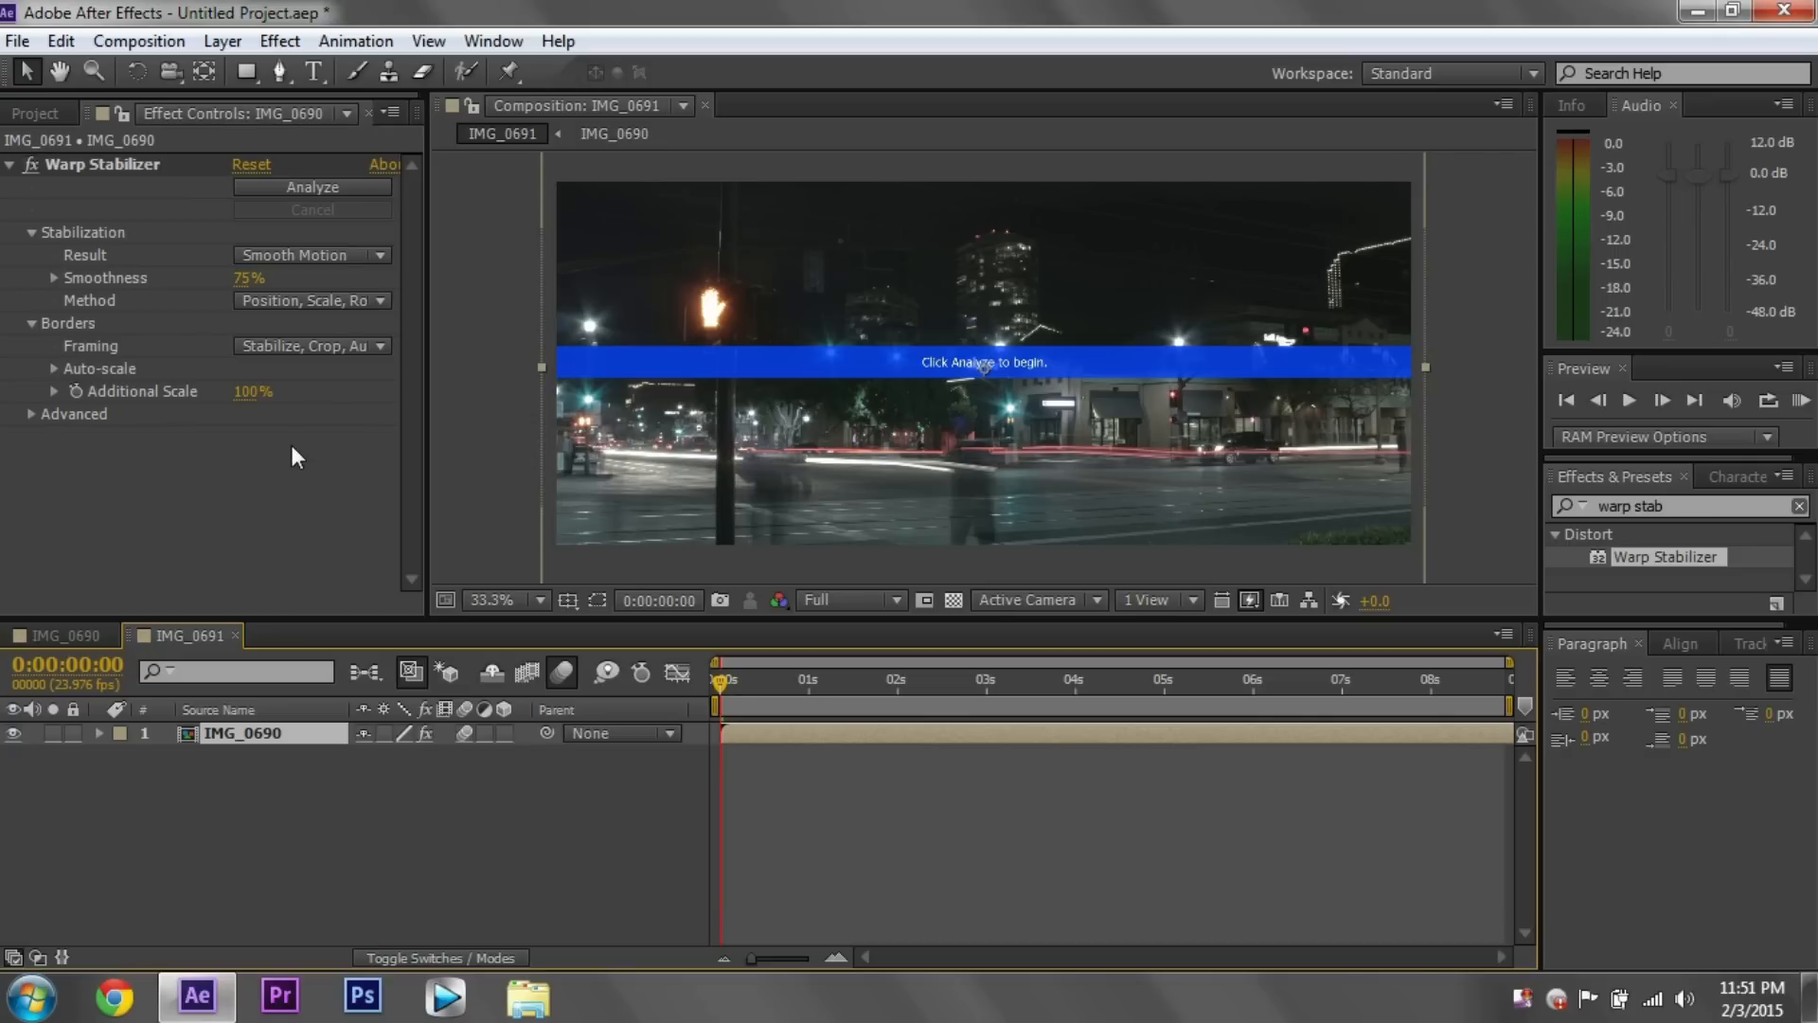
- Expand and collapse the Advanced options, letting the footage restabilize with auto-scale 101.4%
click(74, 415)
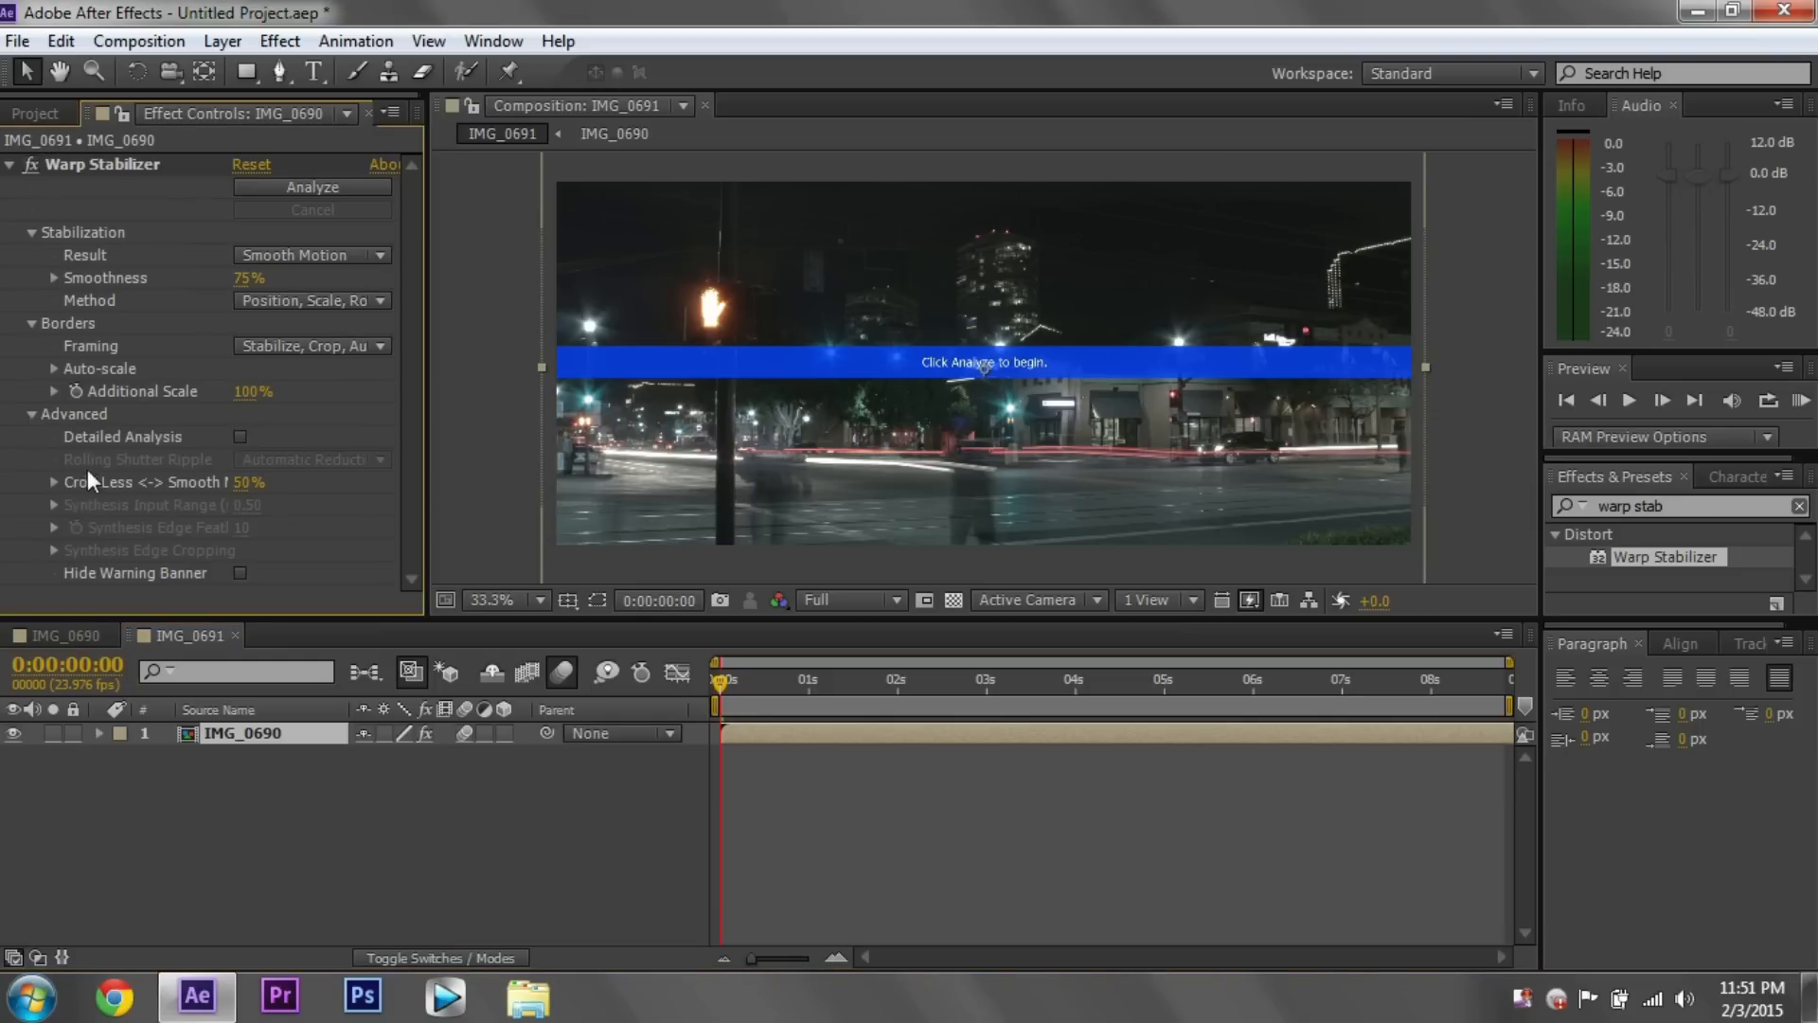
mouse_move(39, 422)
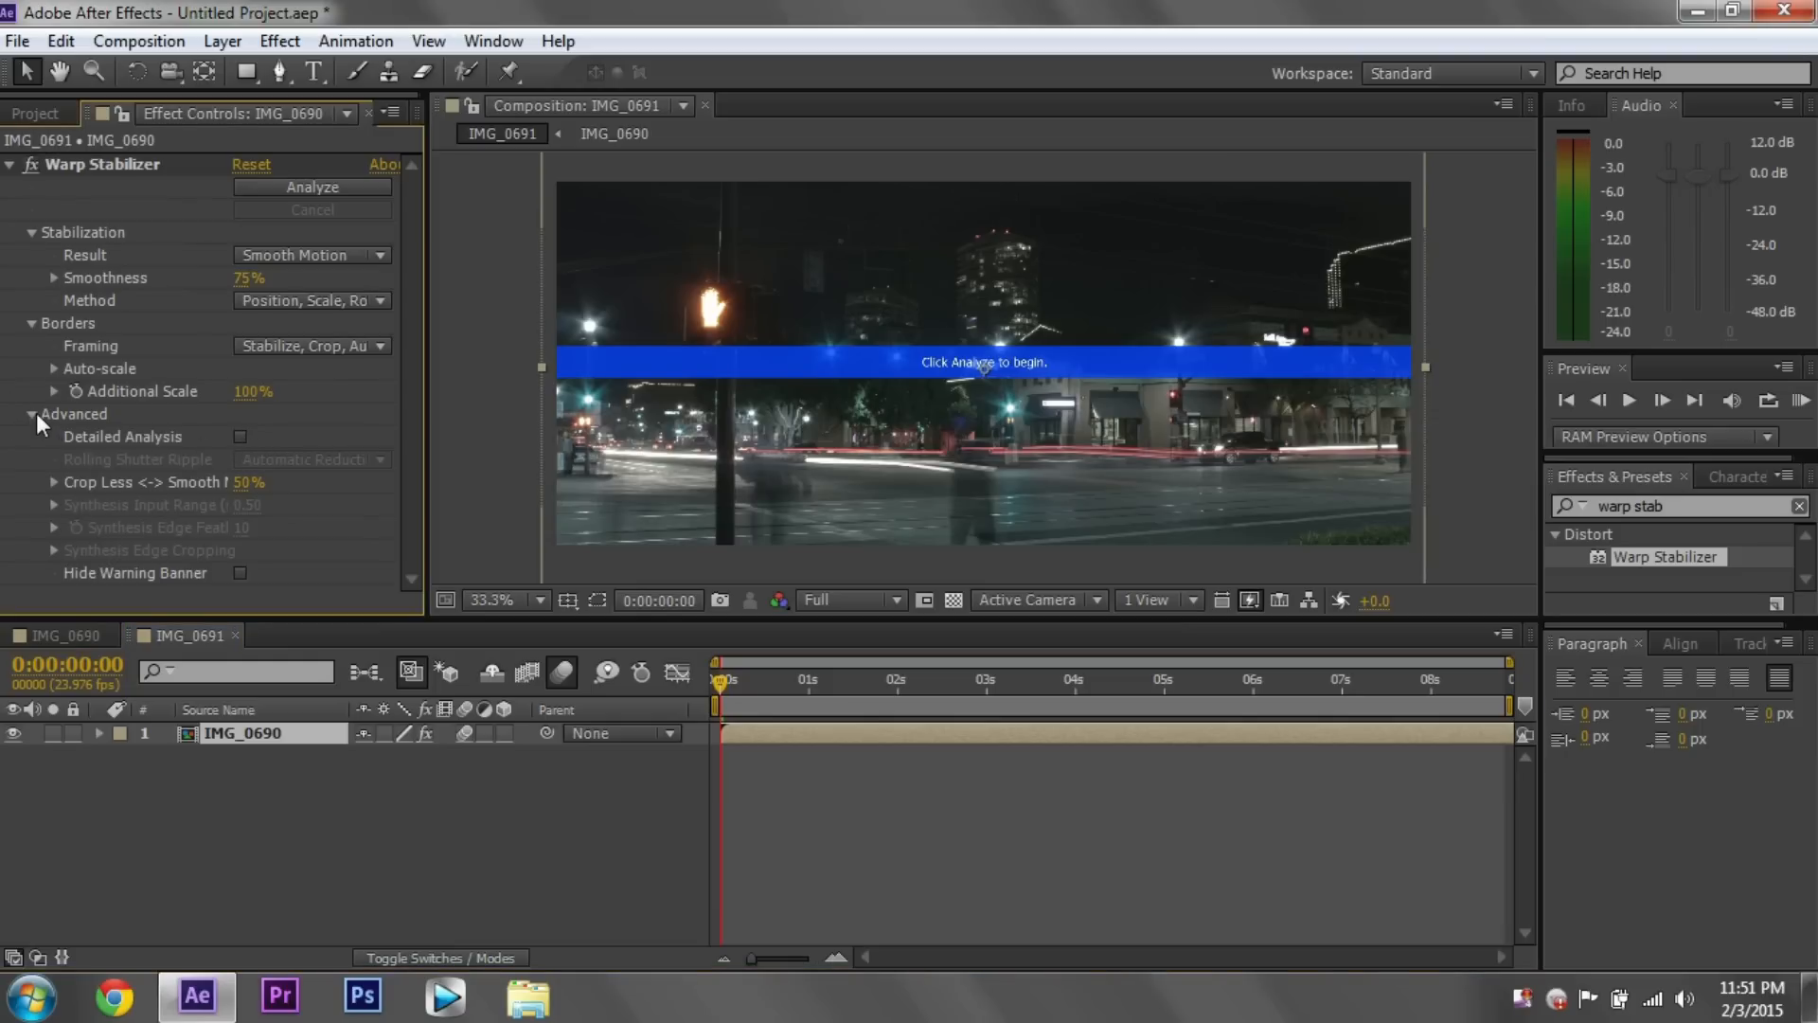
click(34, 415)
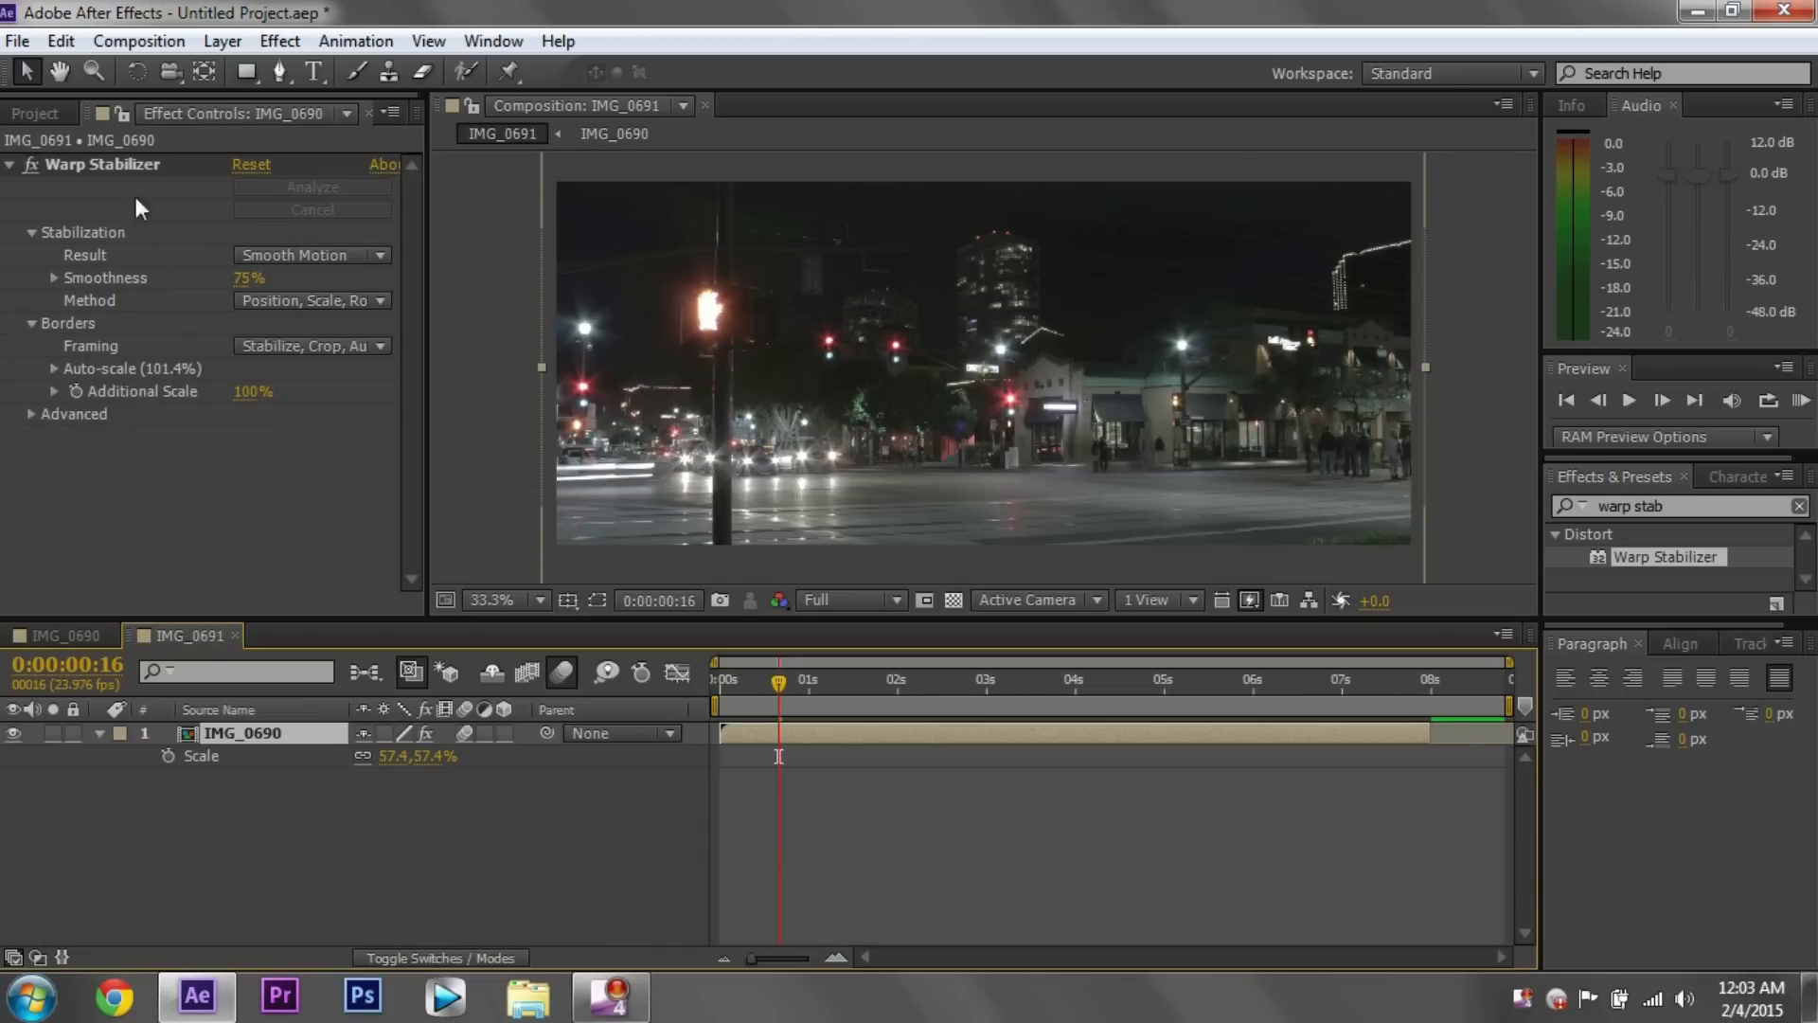
- Pre-compose the stabilized layer into IMG_0692 and open that composition
click(34, 112)
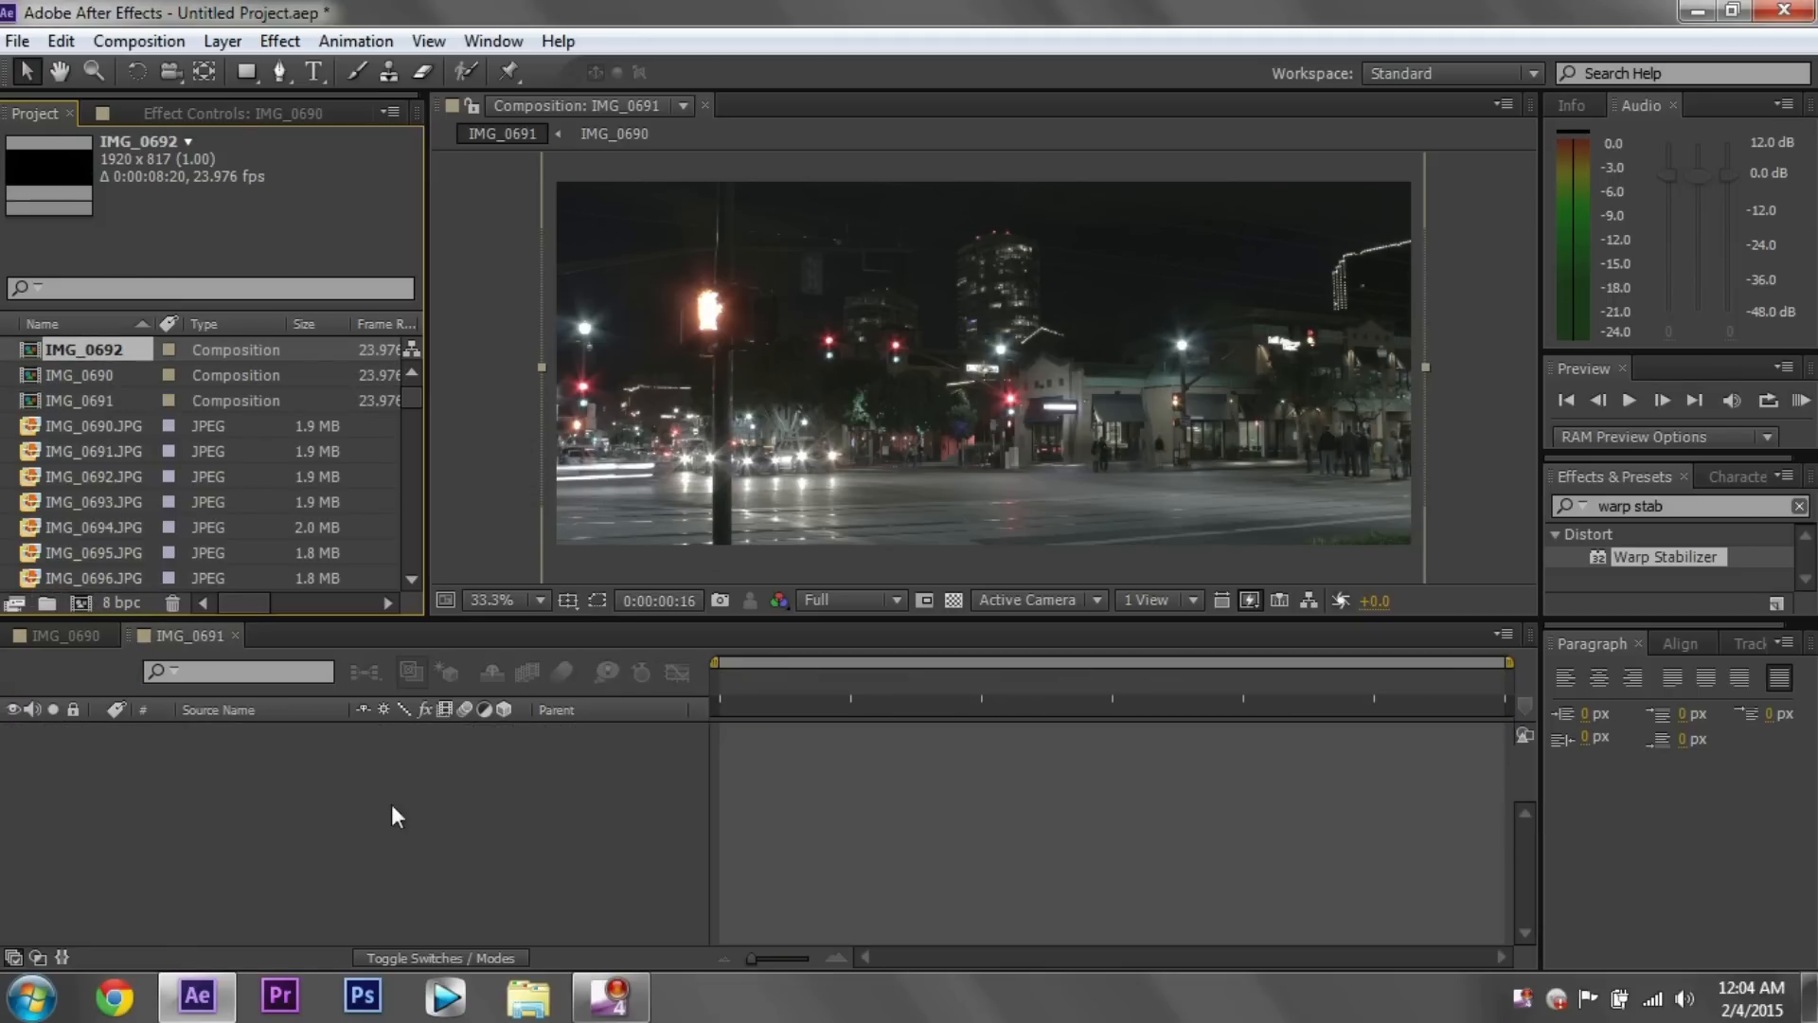
double_click(83, 400)
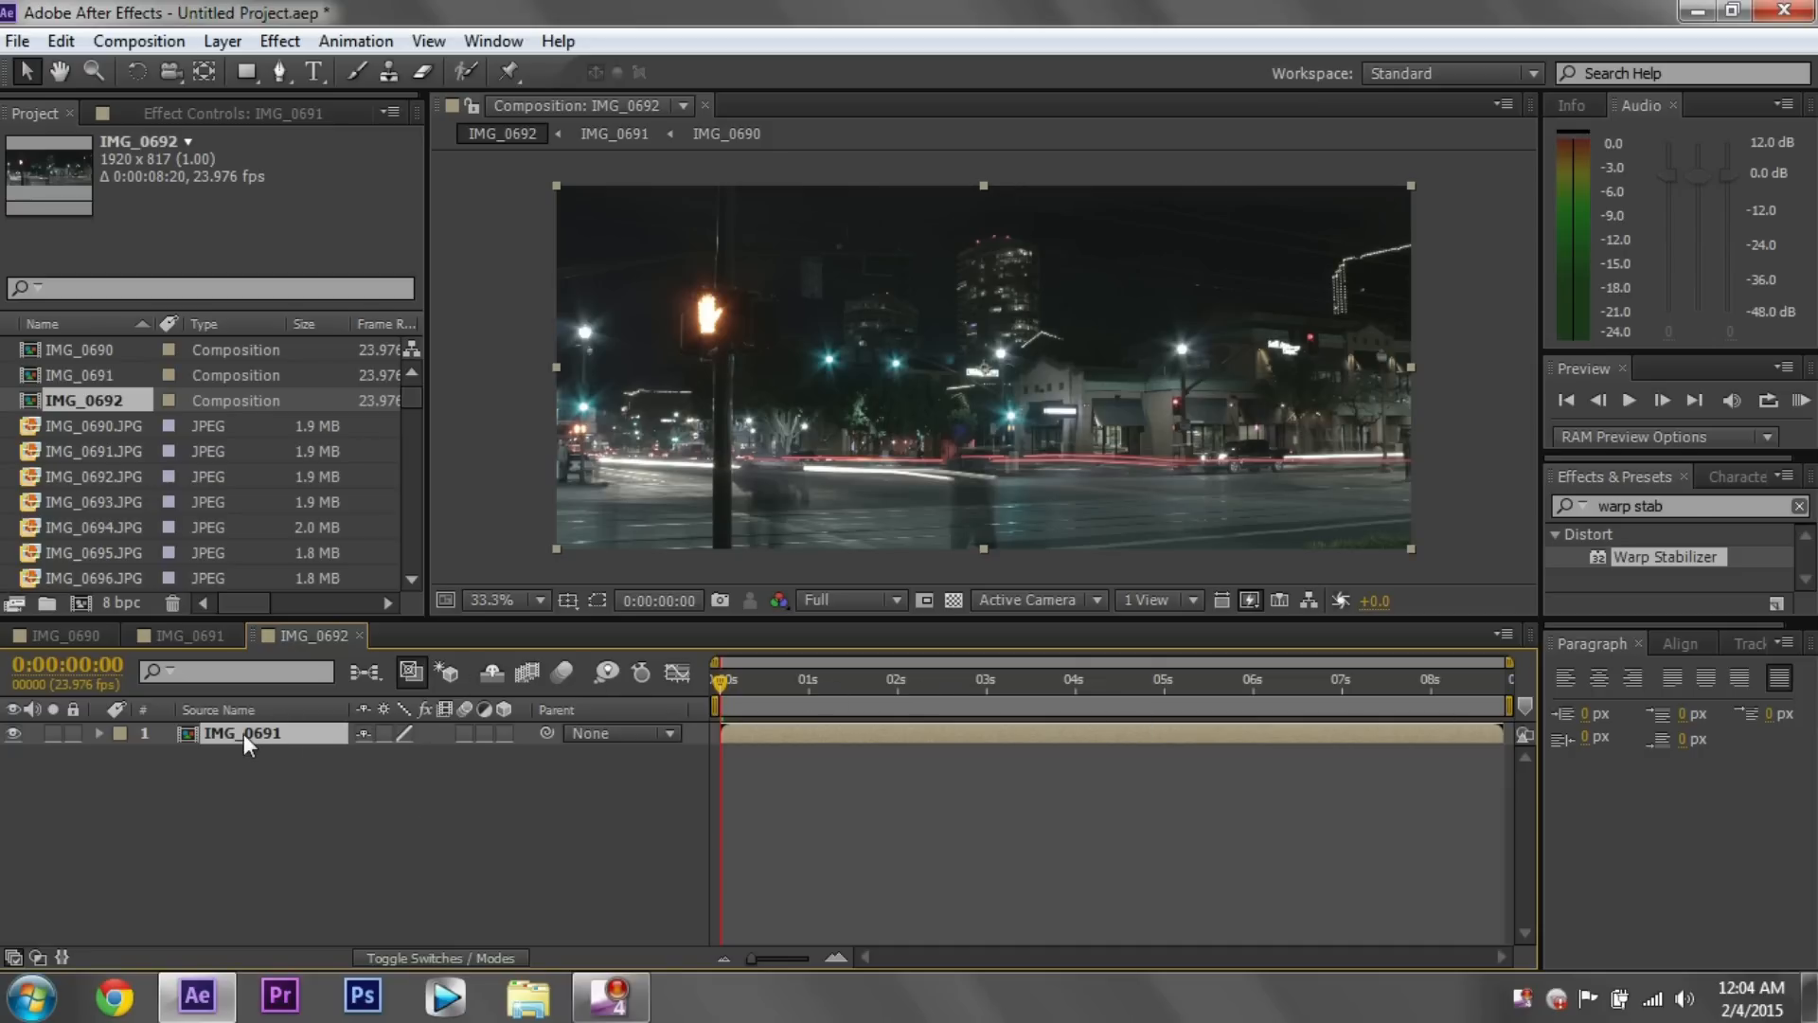
mouse_move(301, 790)
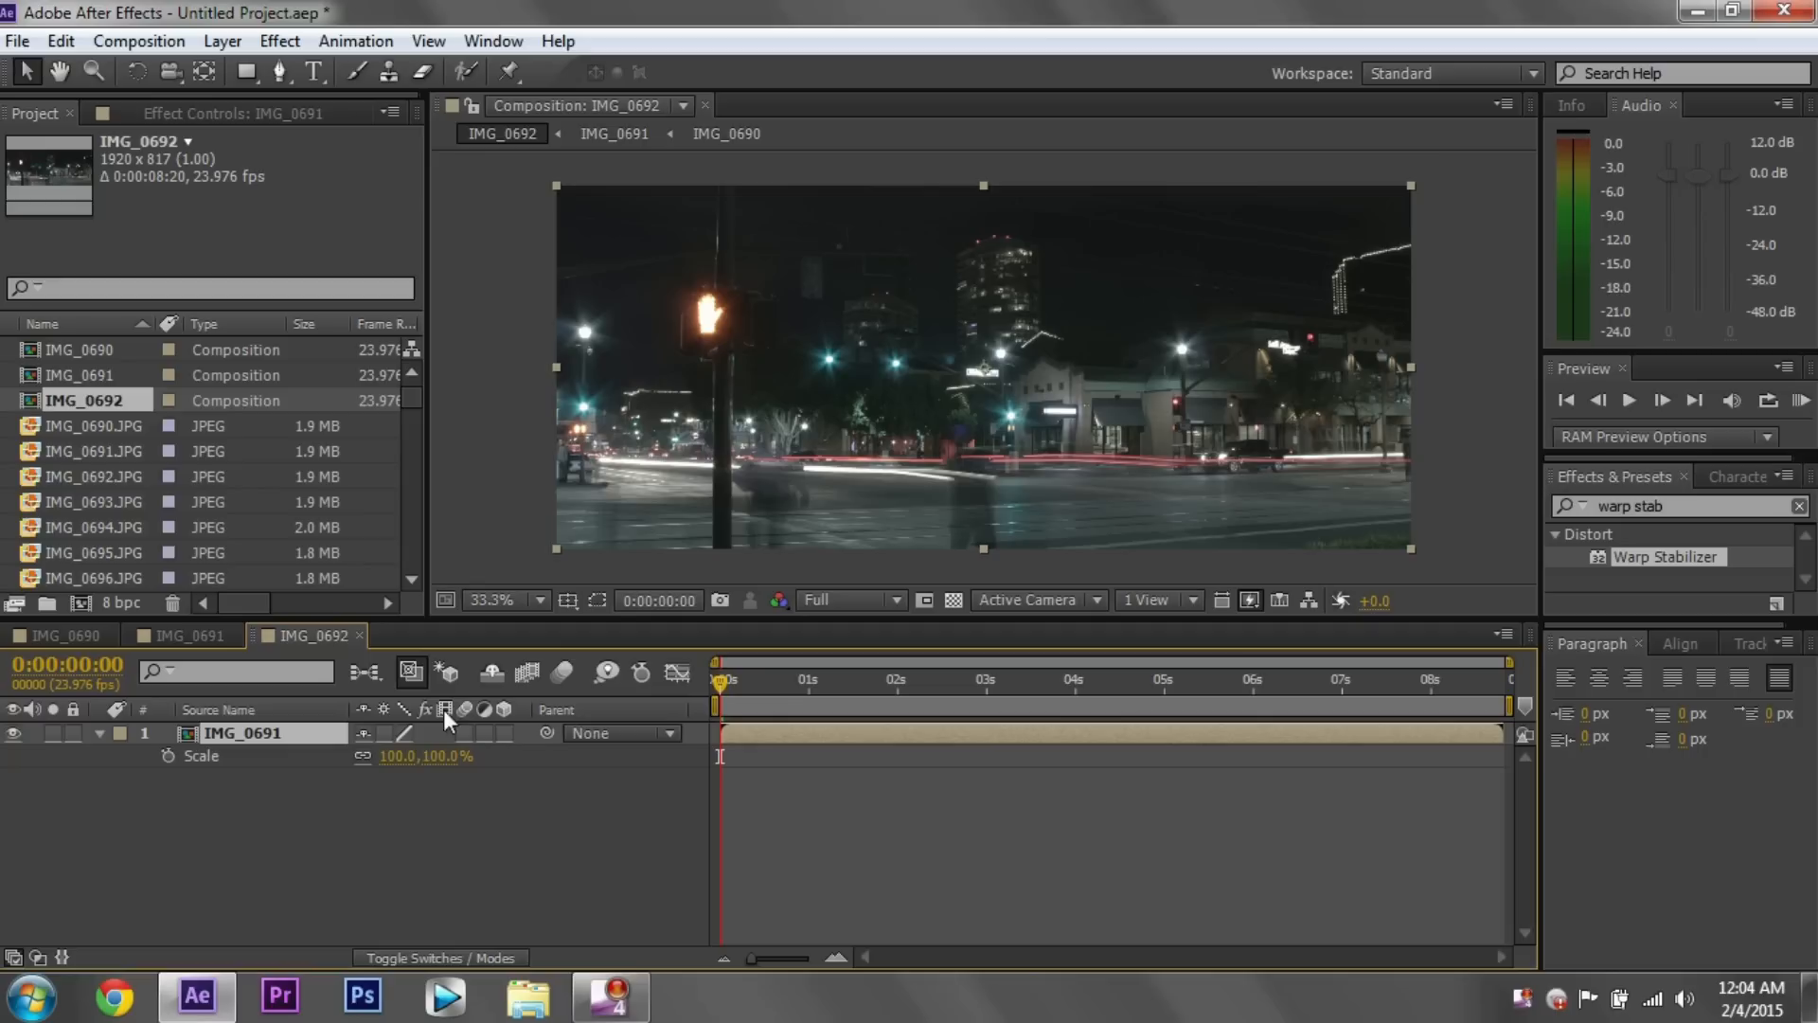
mouse_move(174, 771)
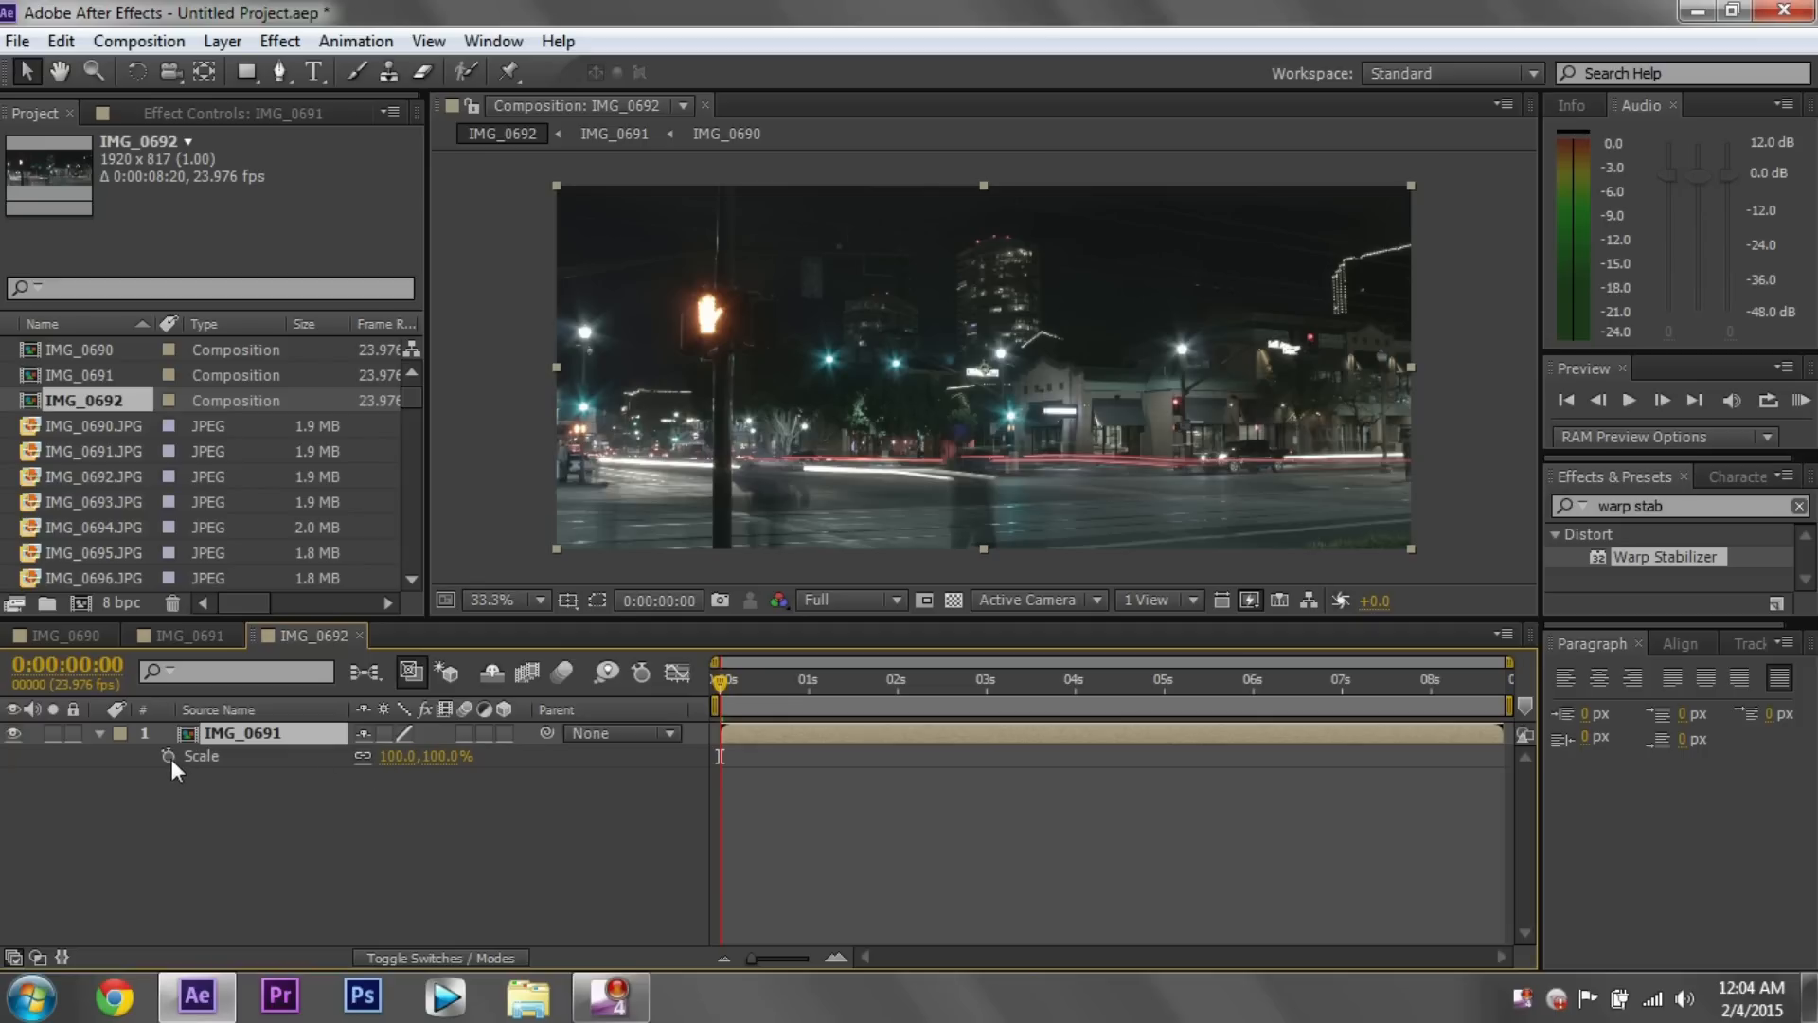
- Keyframe Scale at 110% on the first frame and move to about 5 s
click(169, 756)
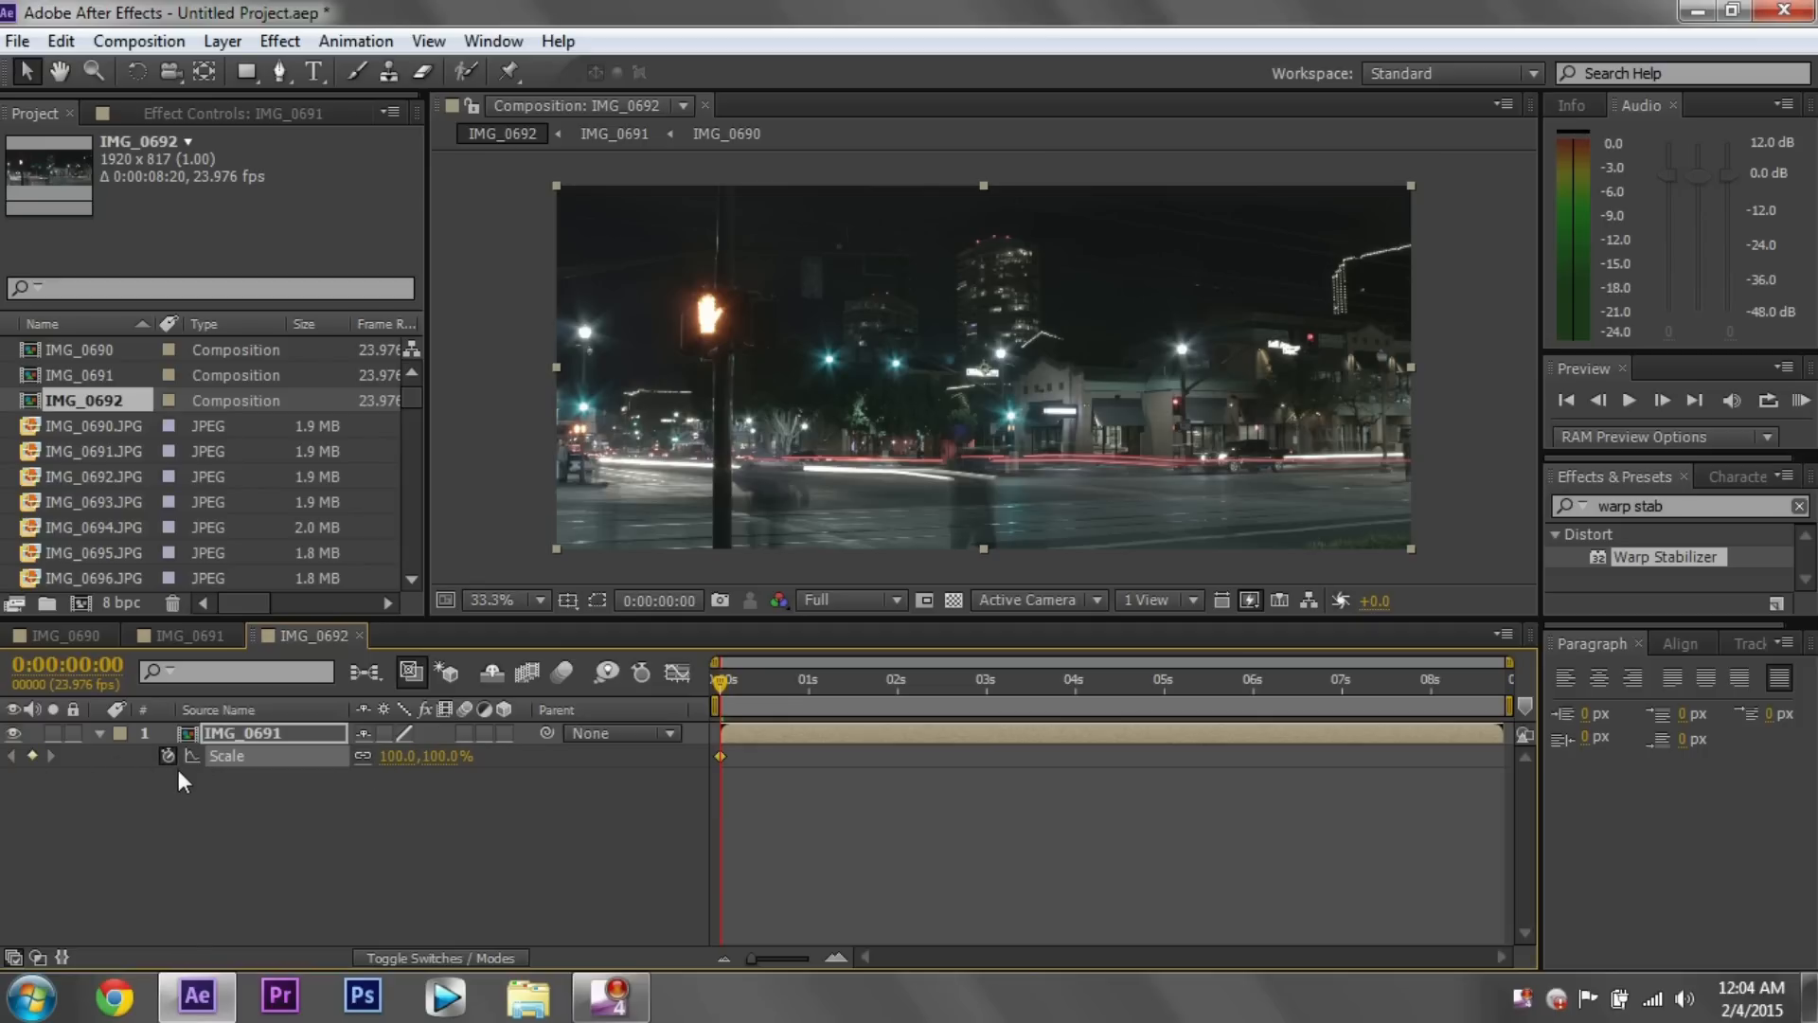
mouse_move(350, 760)
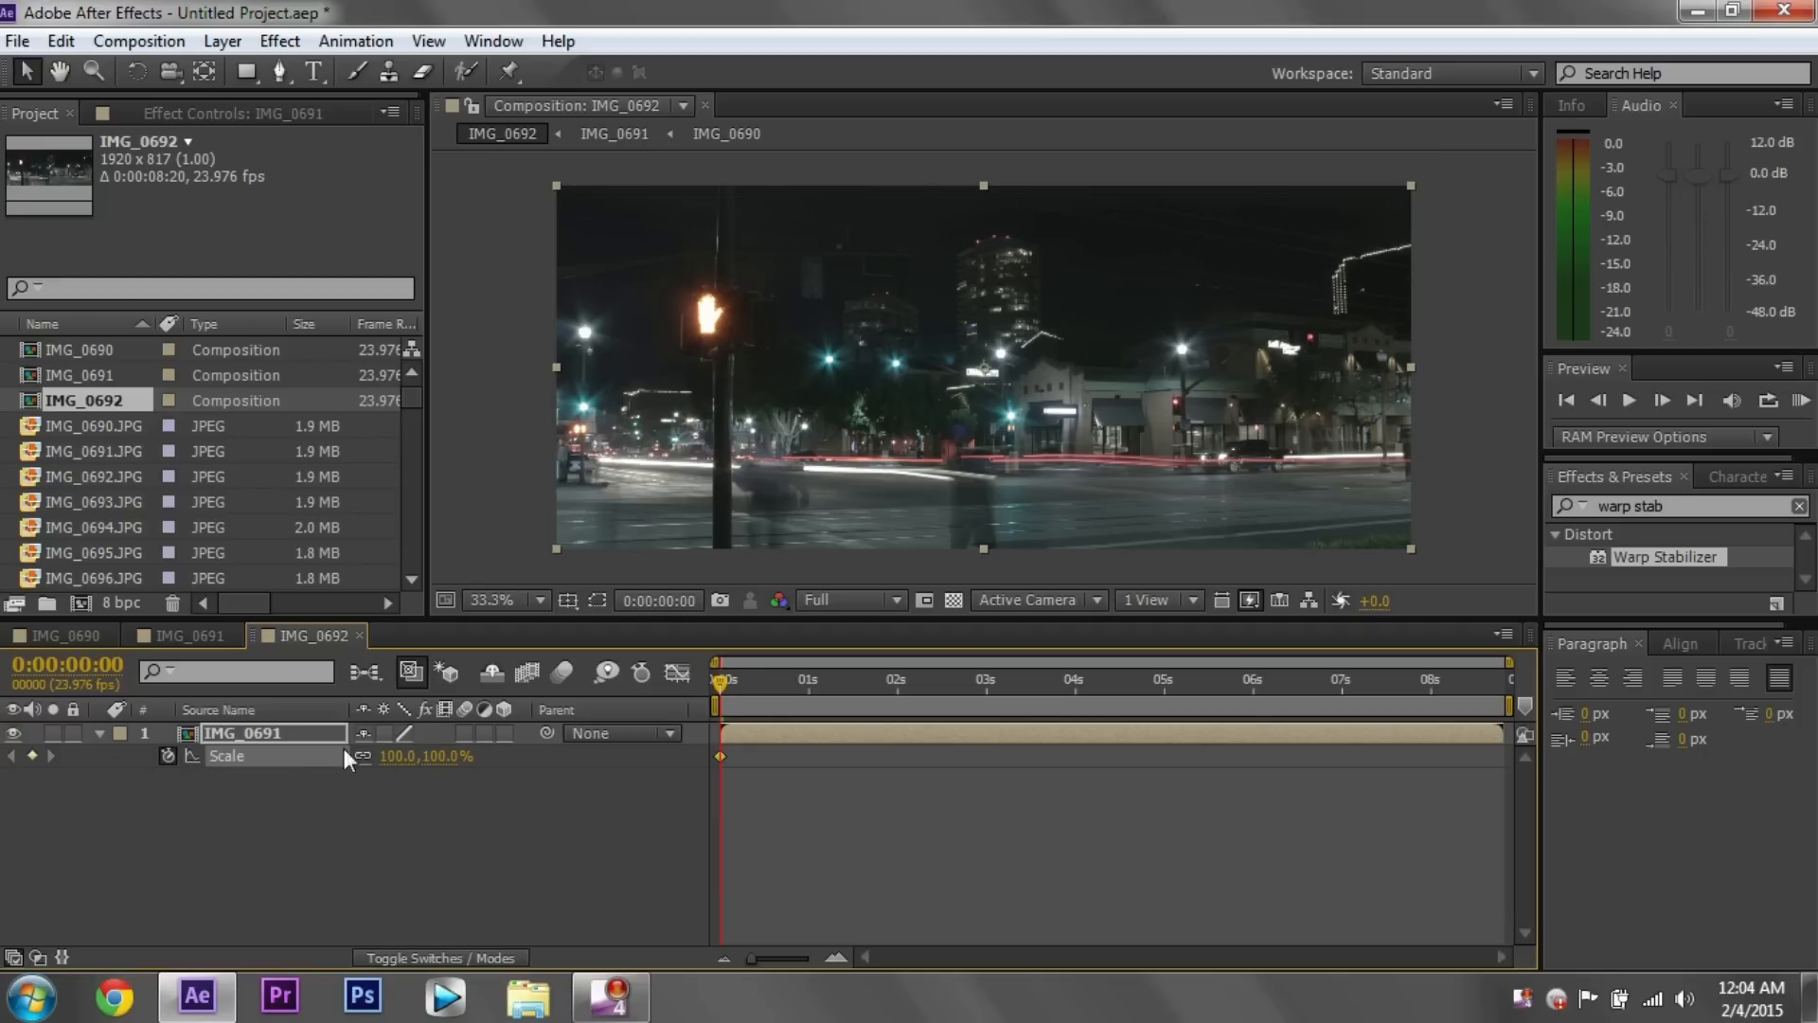
double_click(417, 756)
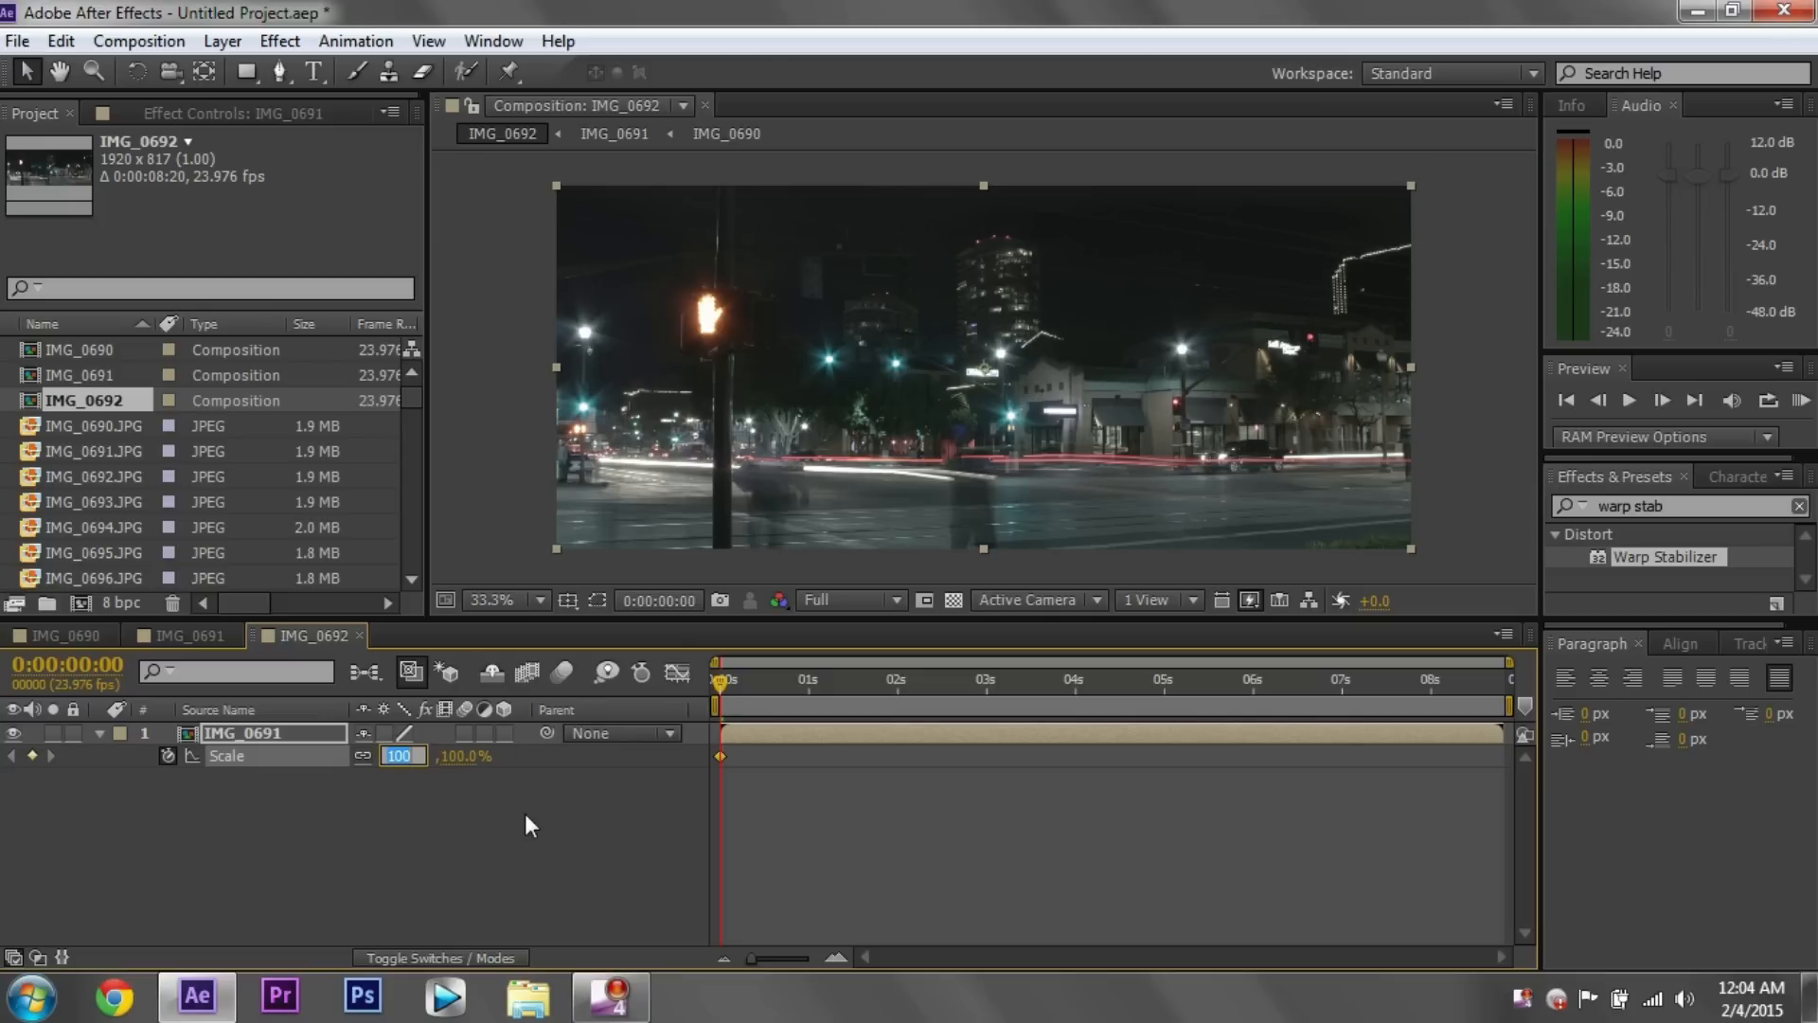
text(110.)
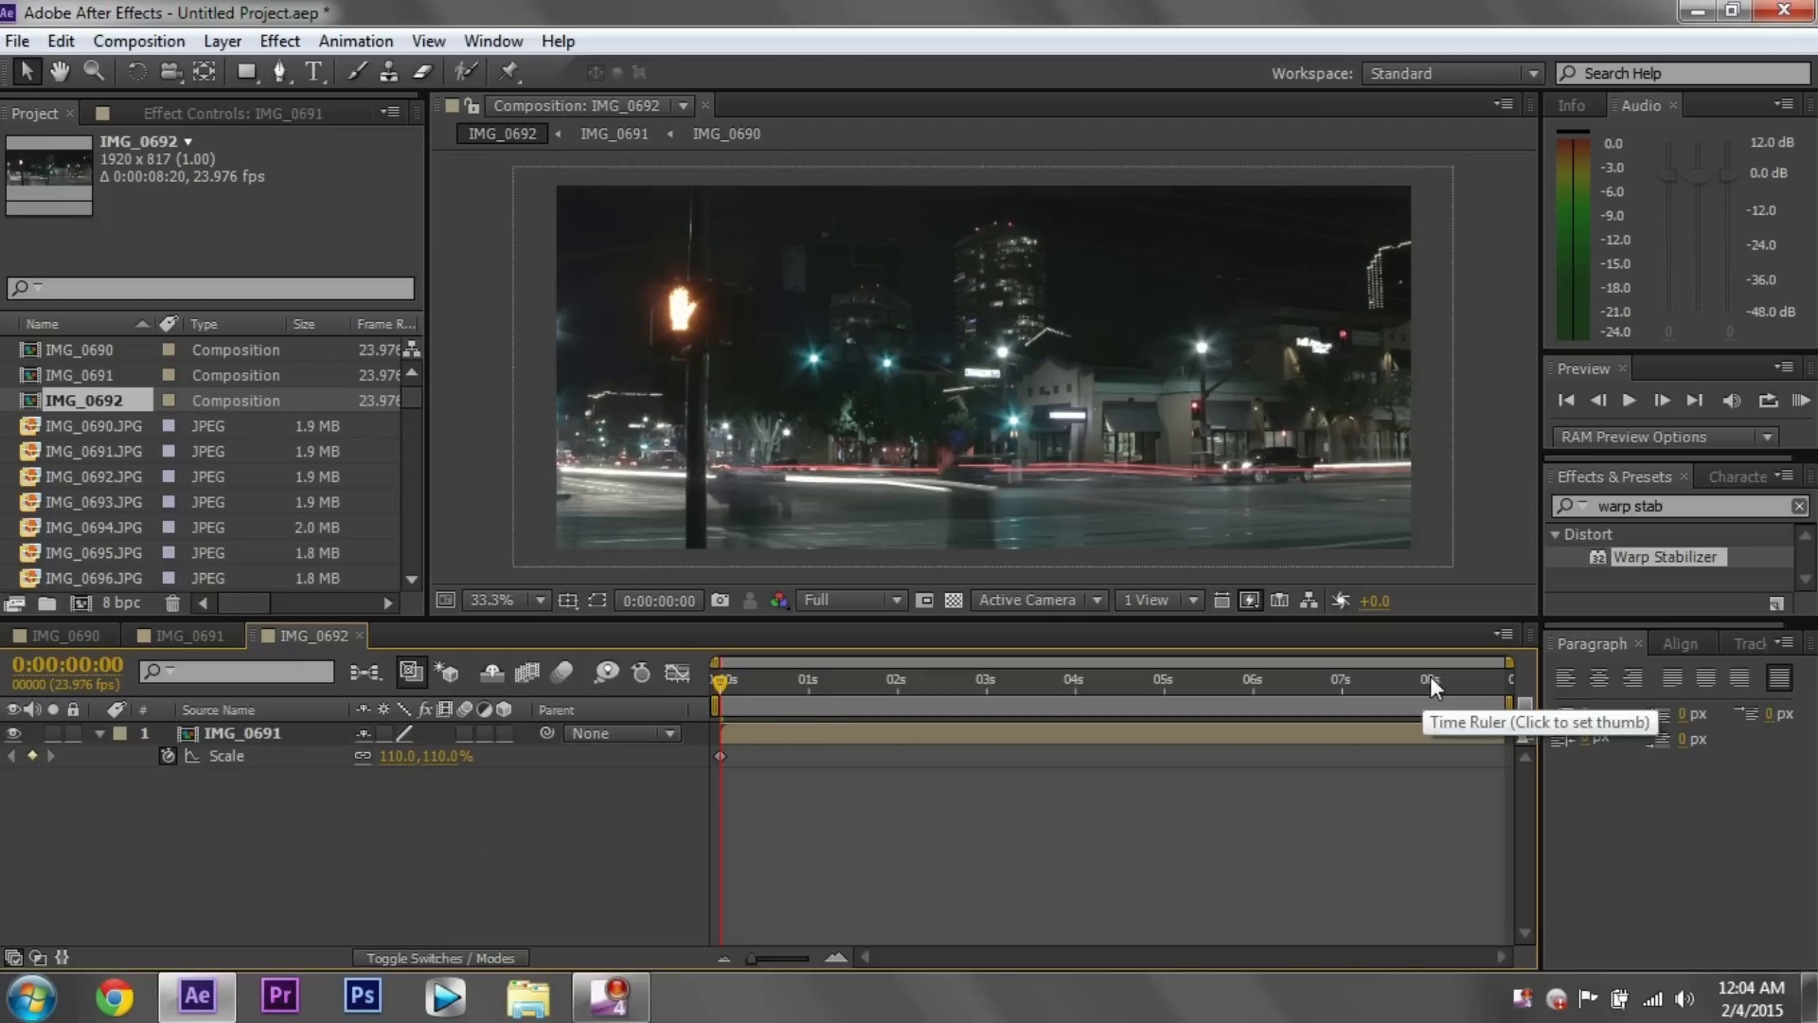
click(1339, 680)
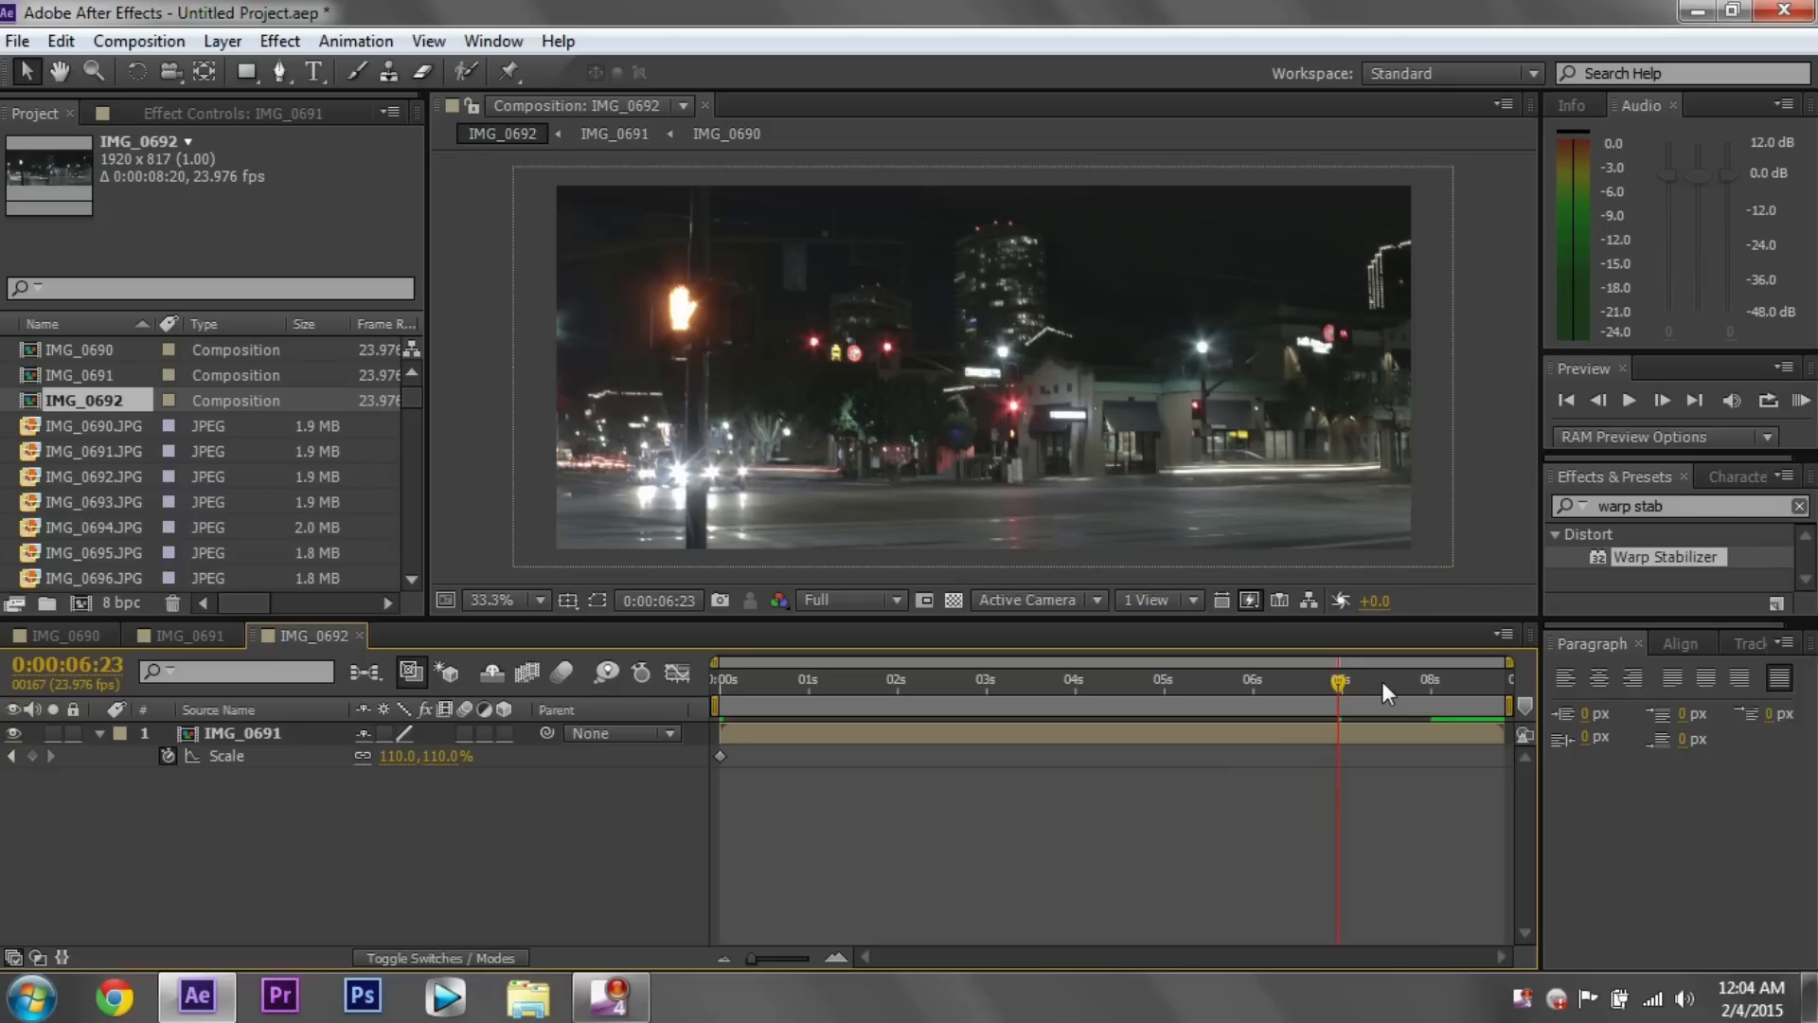
mouse_move(1155, 699)
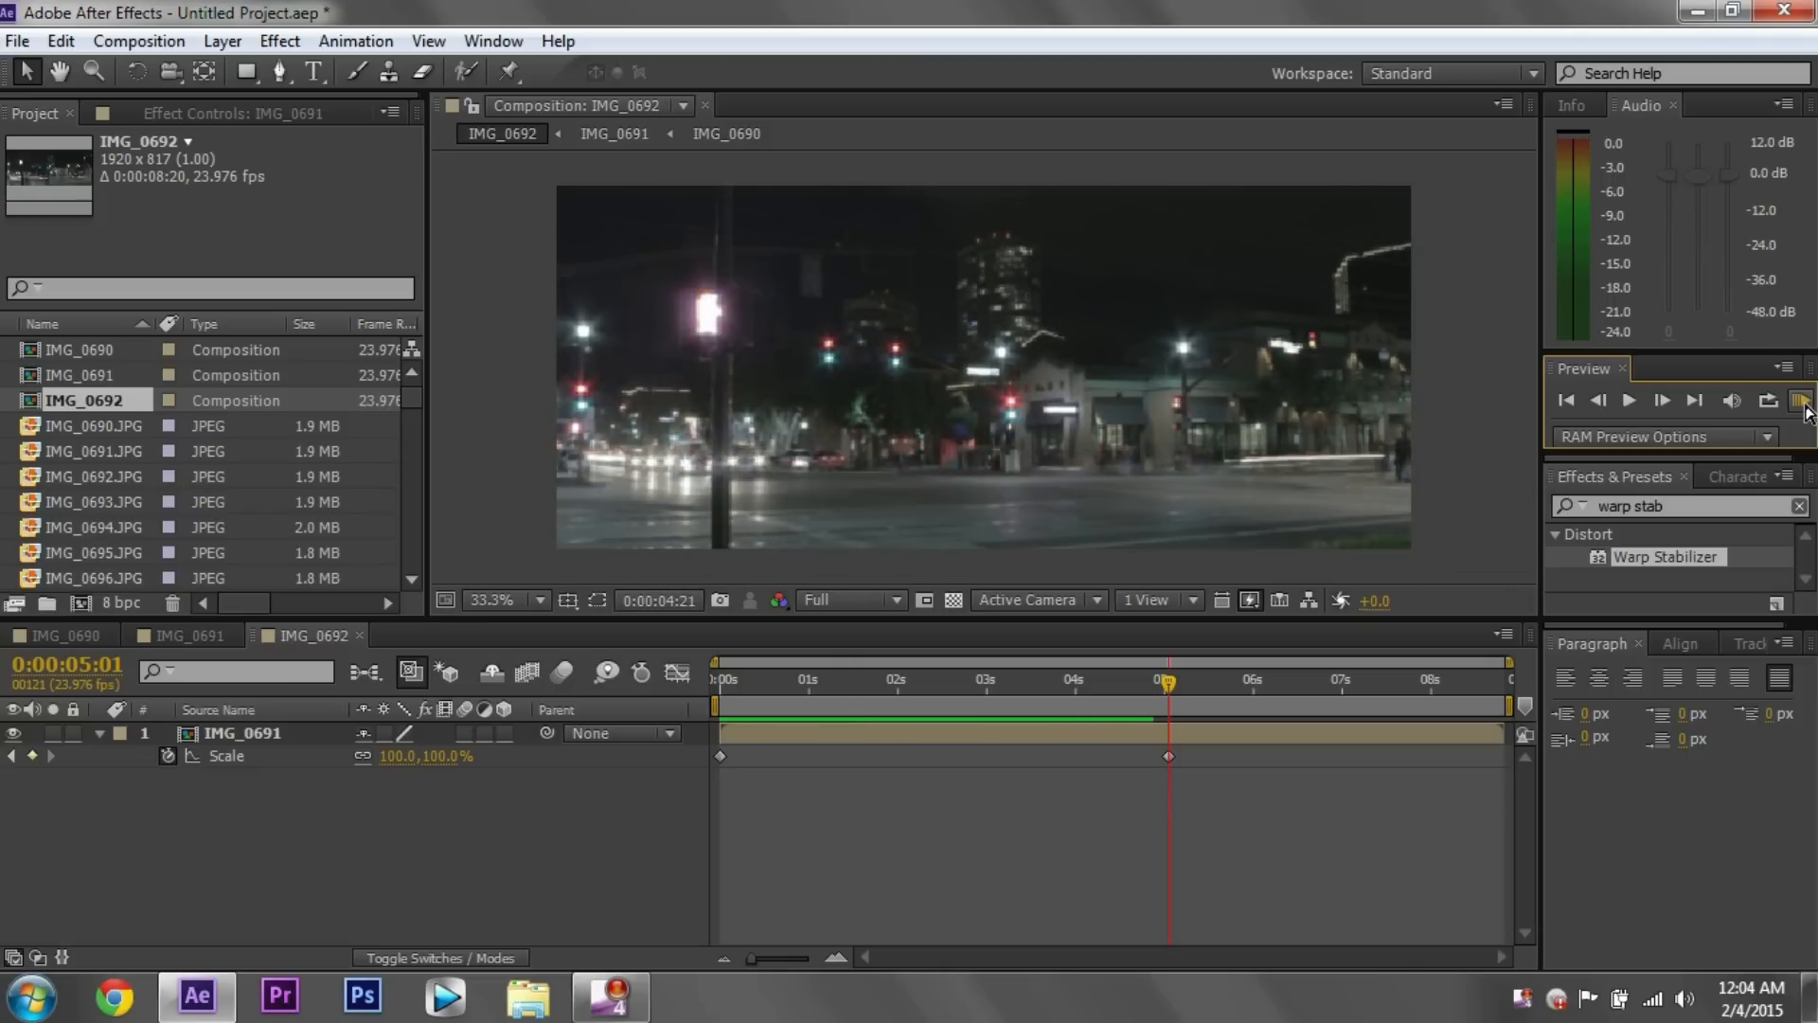
- RAM Preview the push-out from 110% to 100%, then scrub the time indicator in the timeline
click(1629, 399)
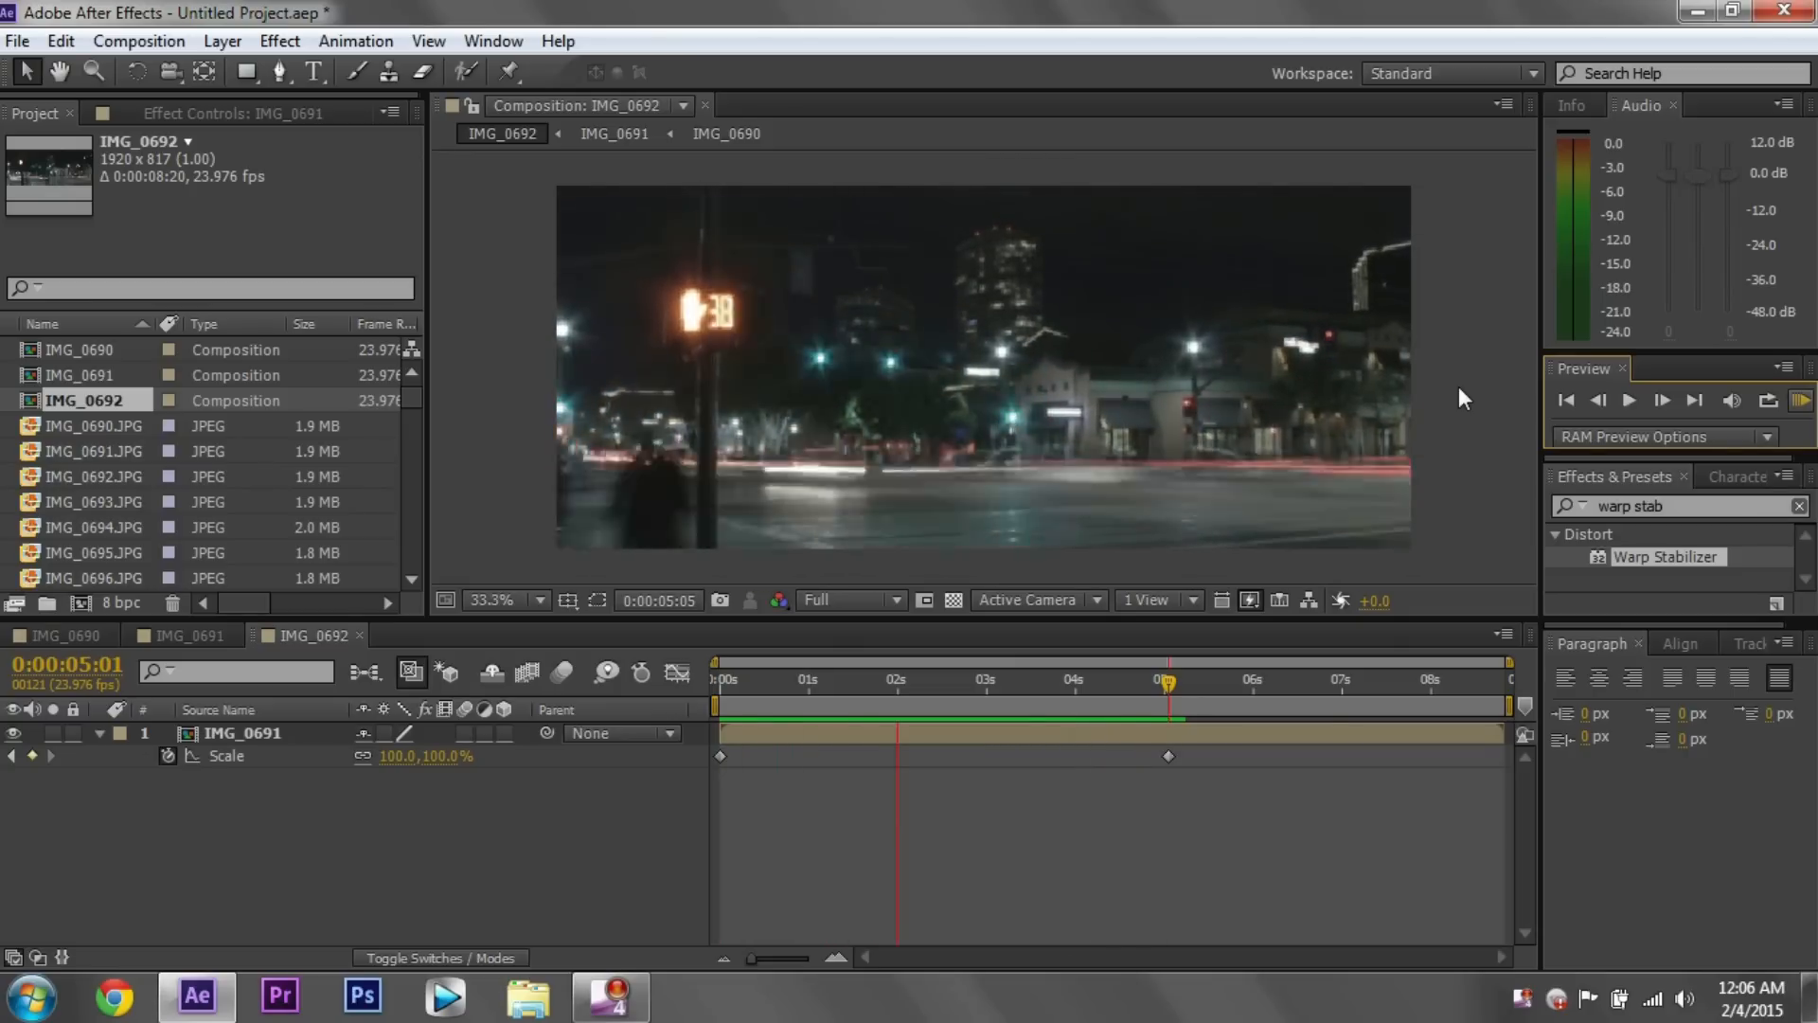
click(1072, 678)
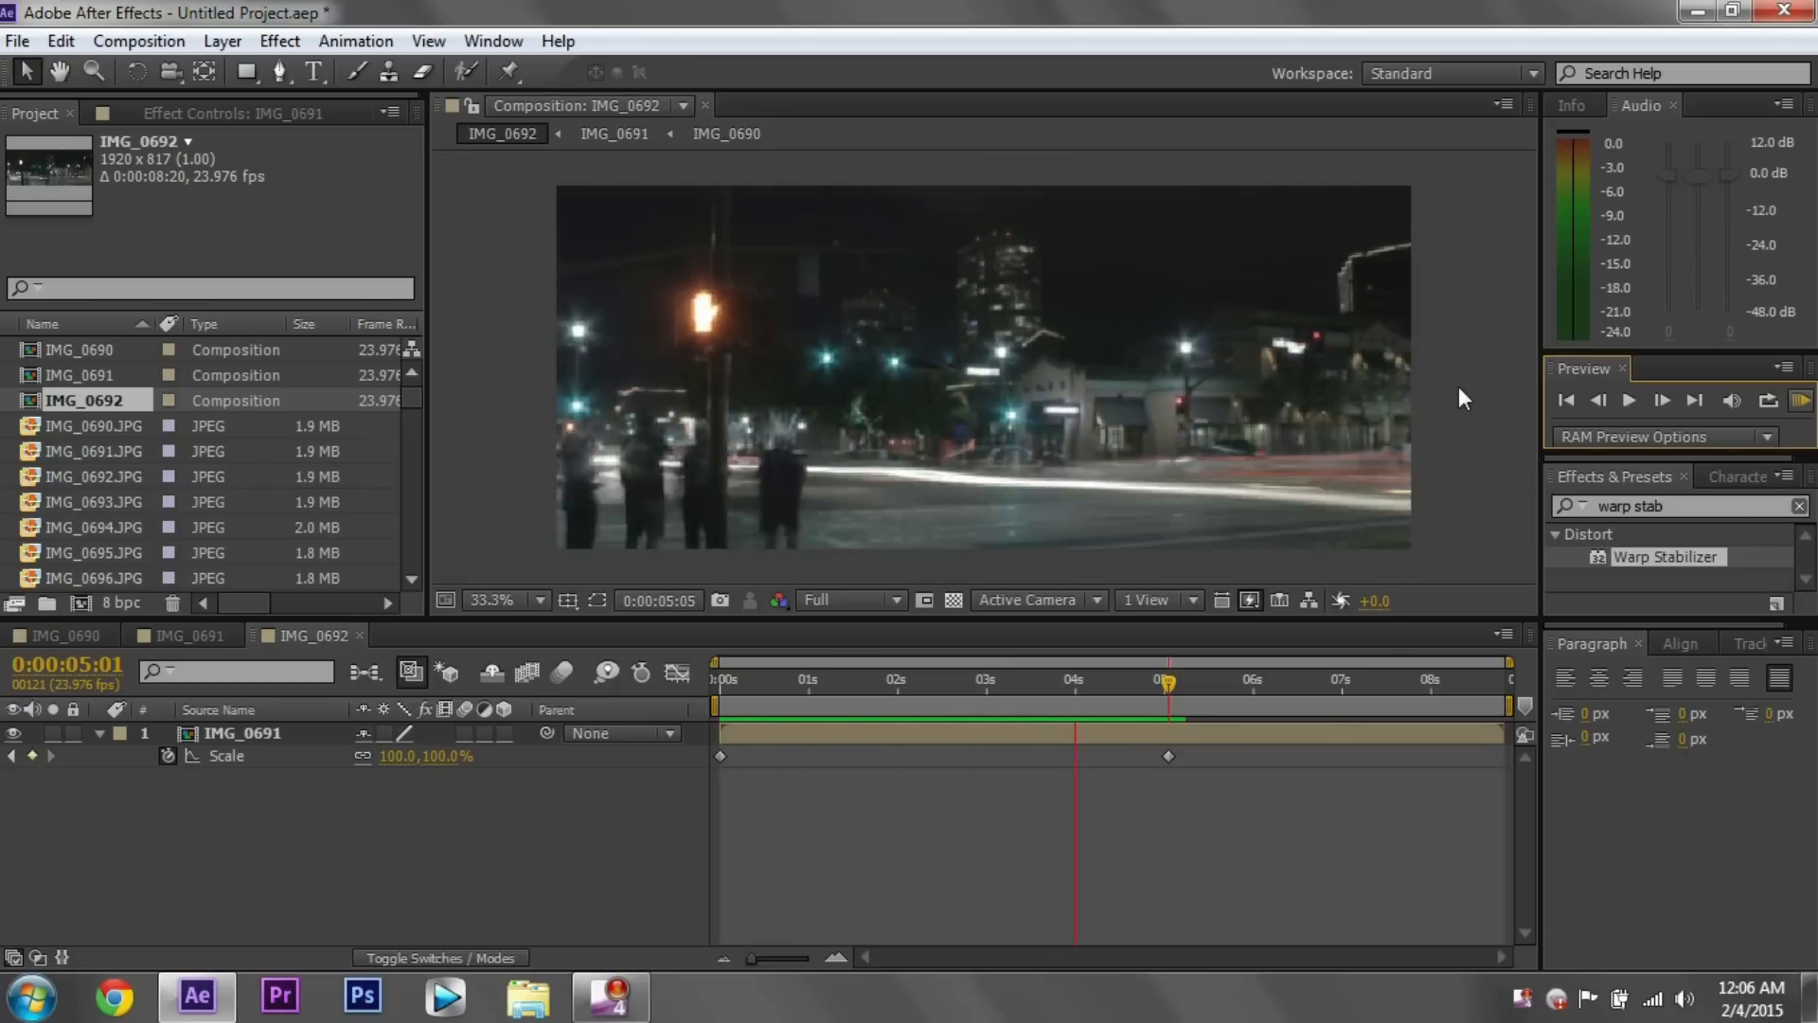
click(797, 678)
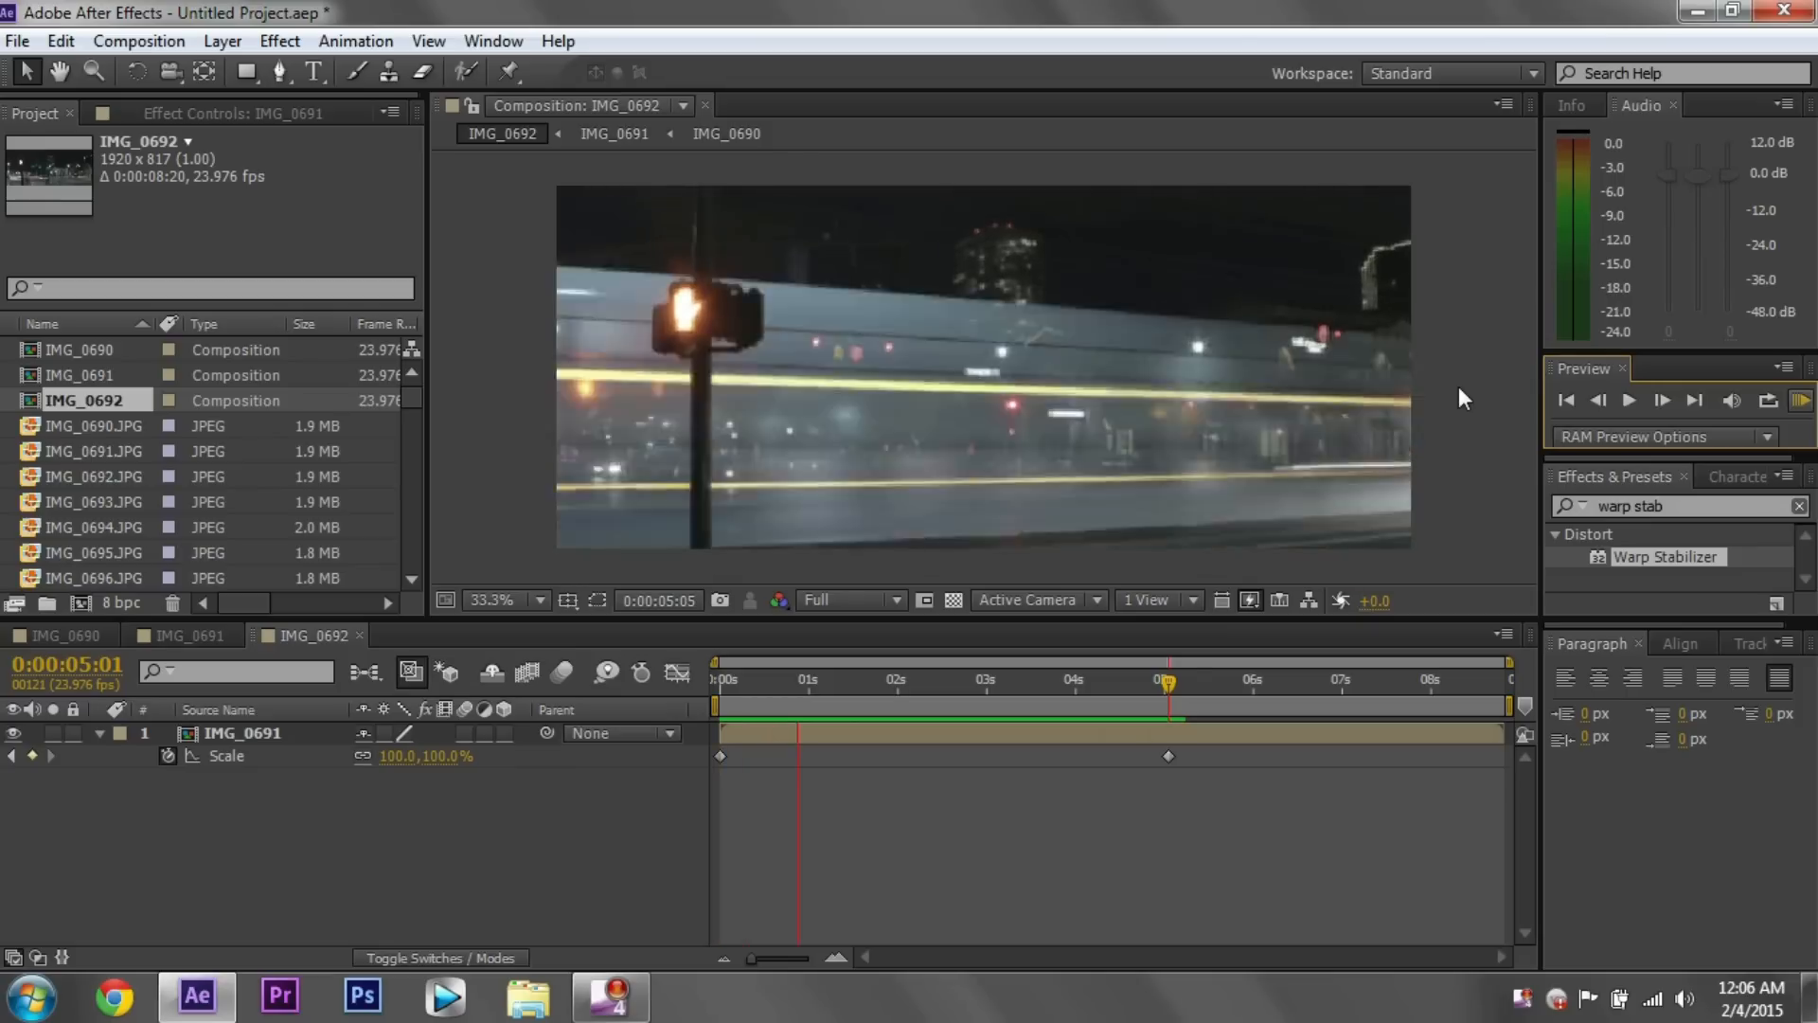